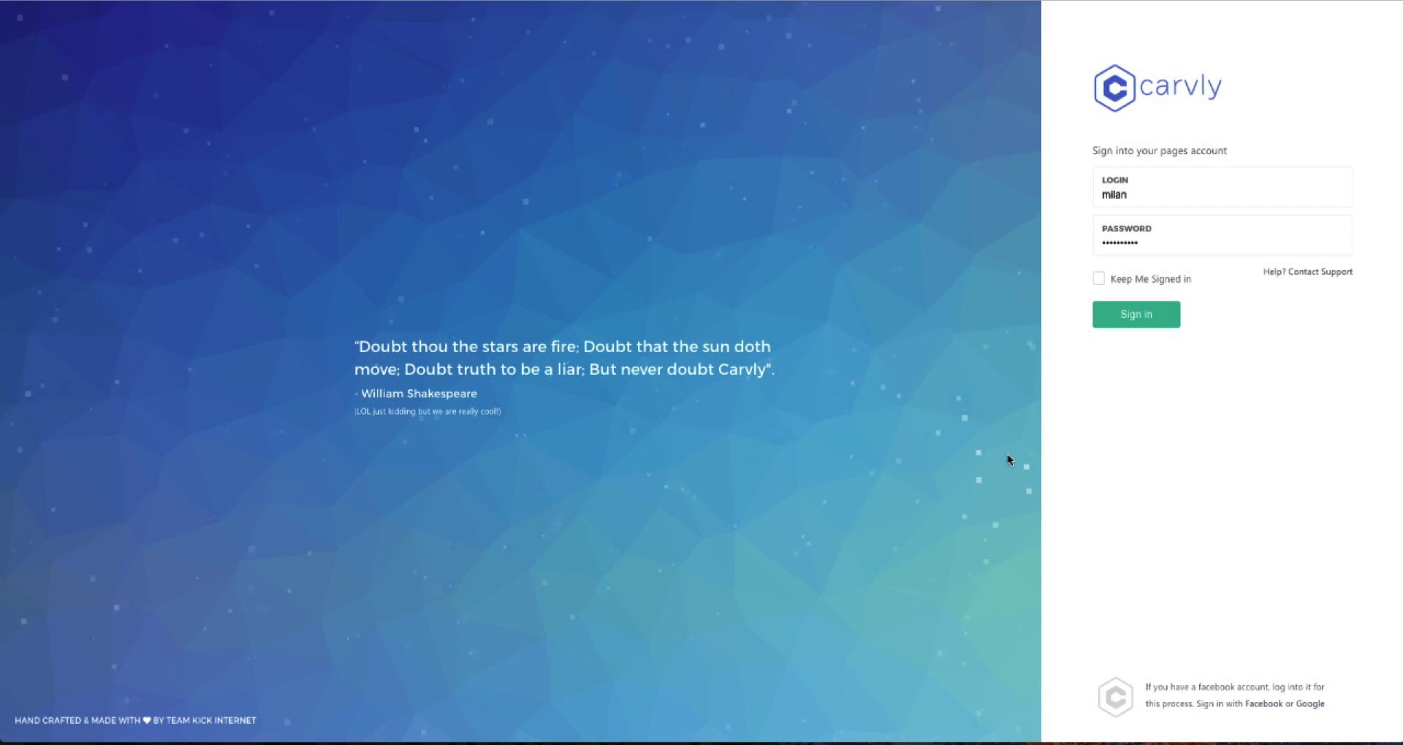
mouse_move(953, 396)
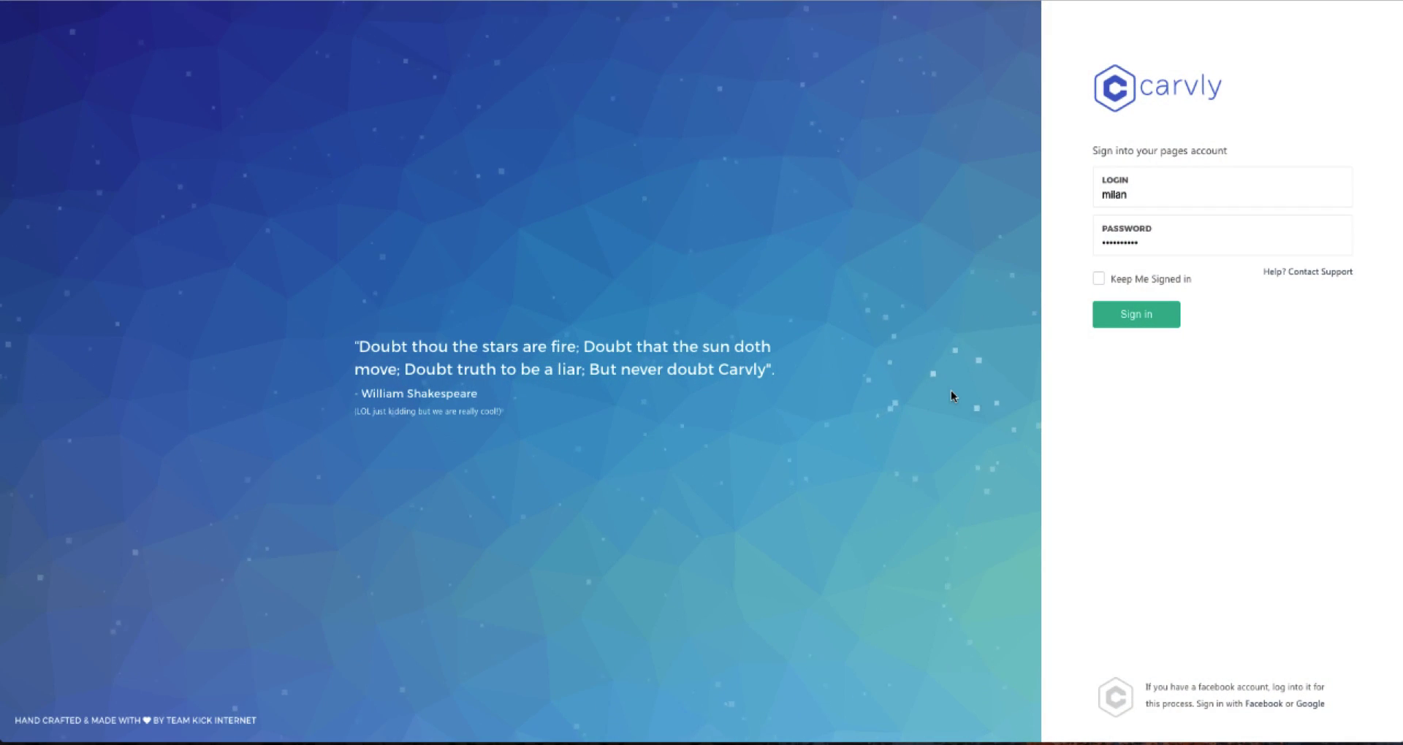
mouse_move(1176, 387)
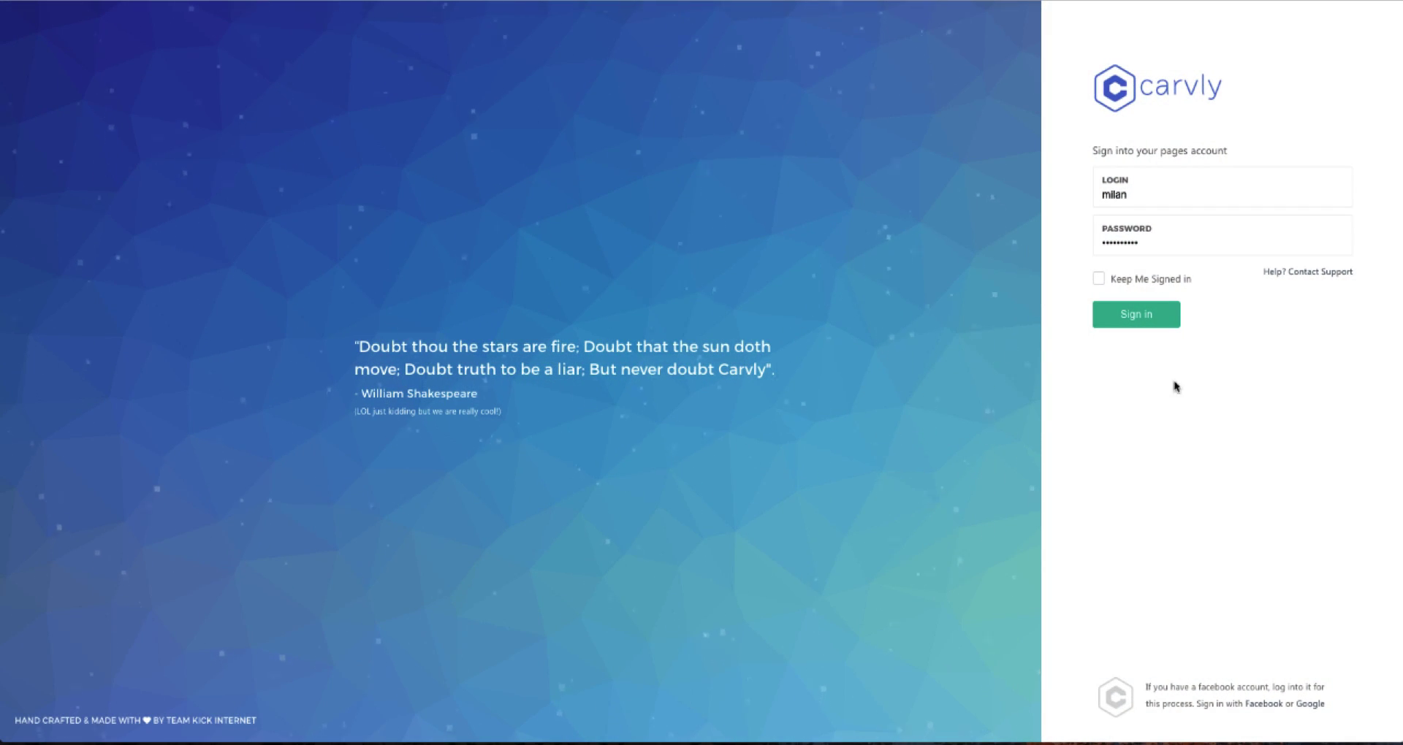
mouse_move(1061, 396)
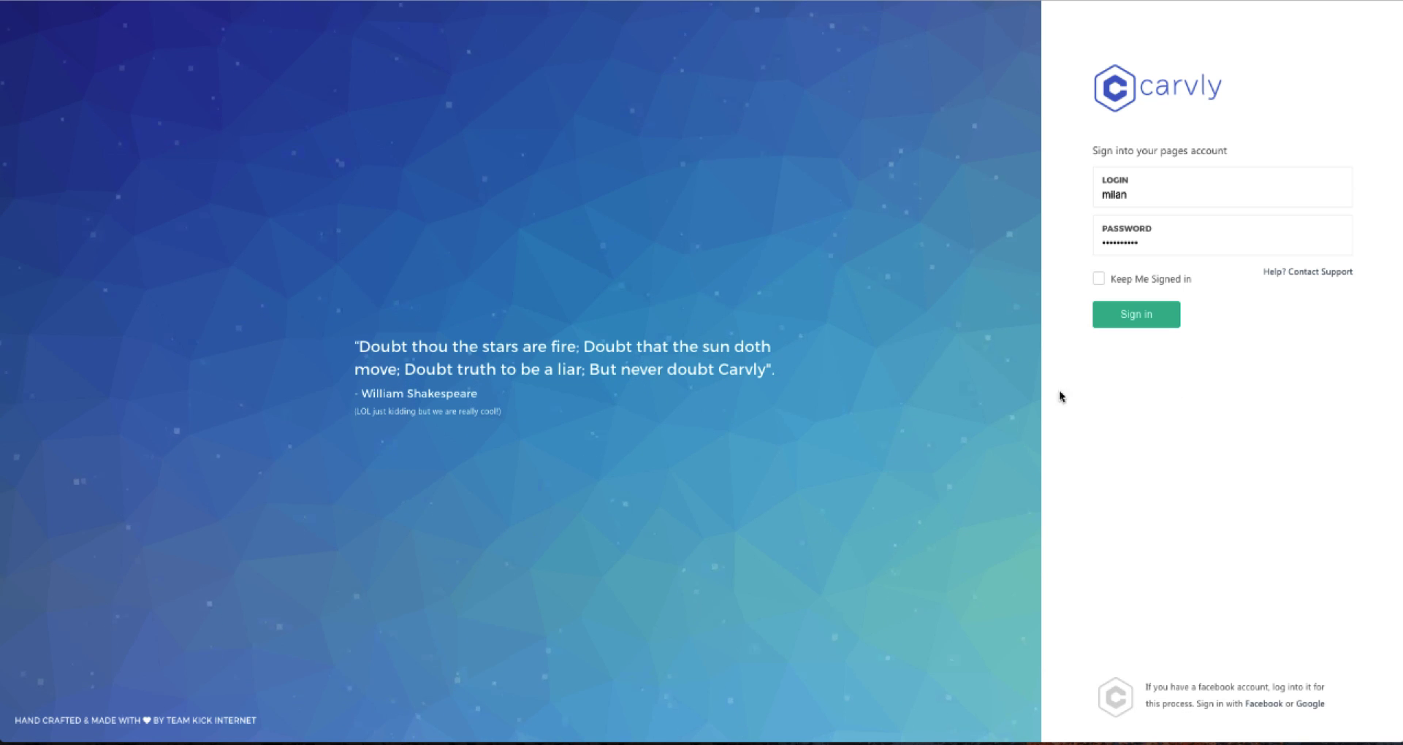
mouse_move(933, 416)
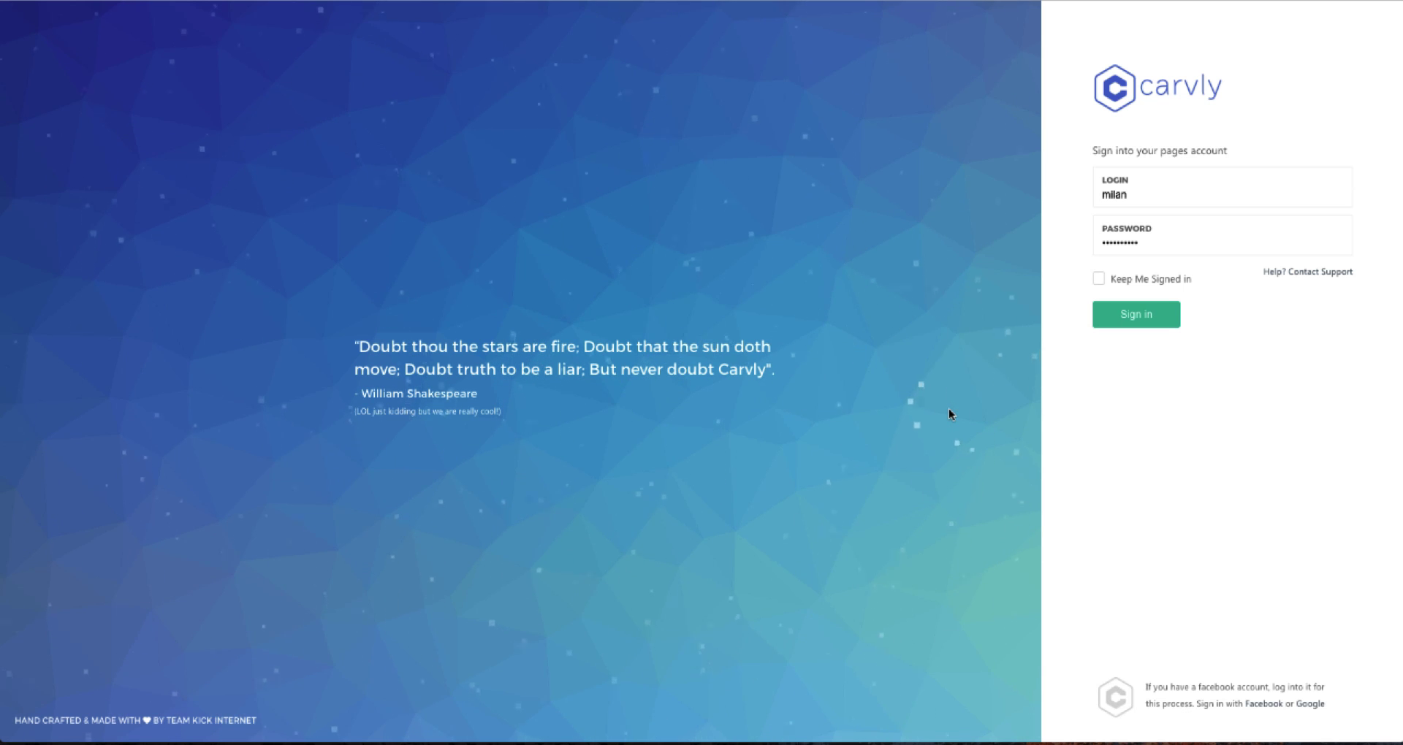
mouse_move(1116, 376)
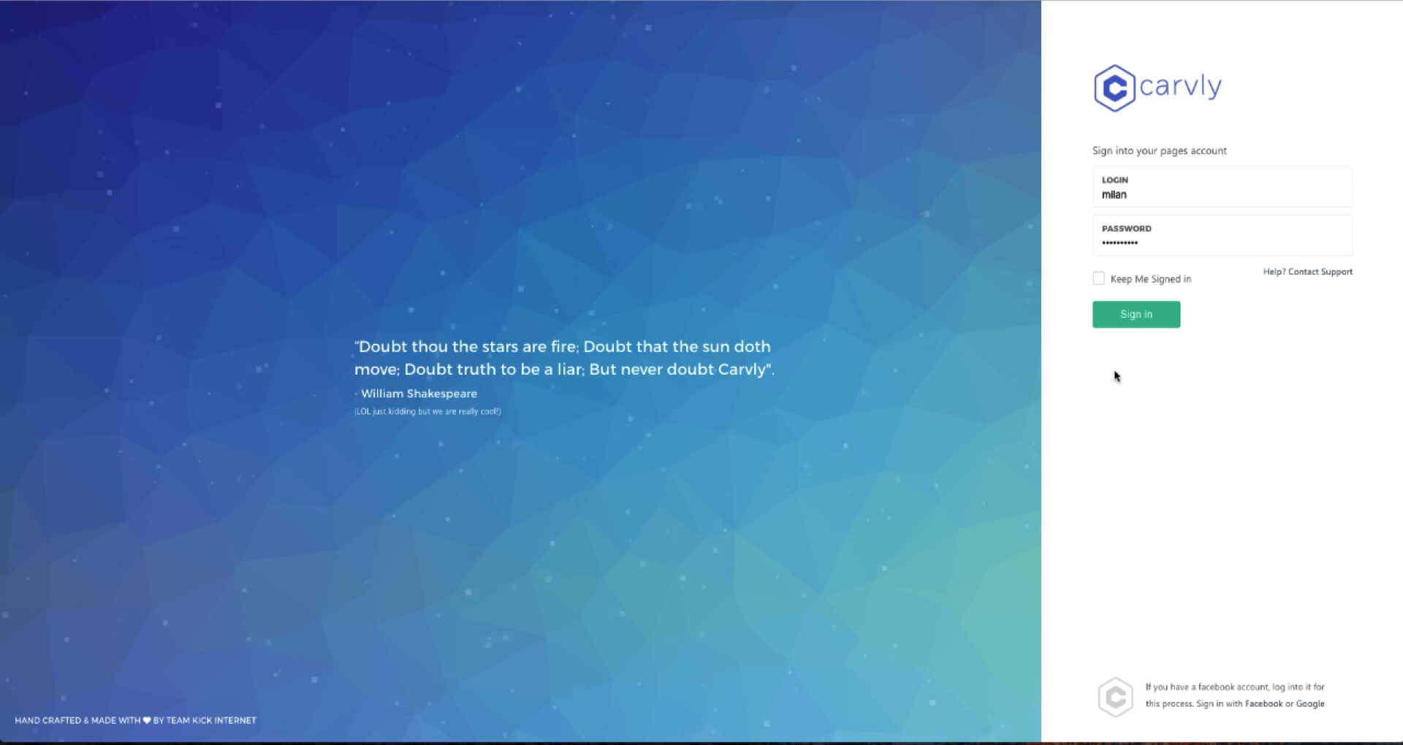
mouse_move(951, 414)
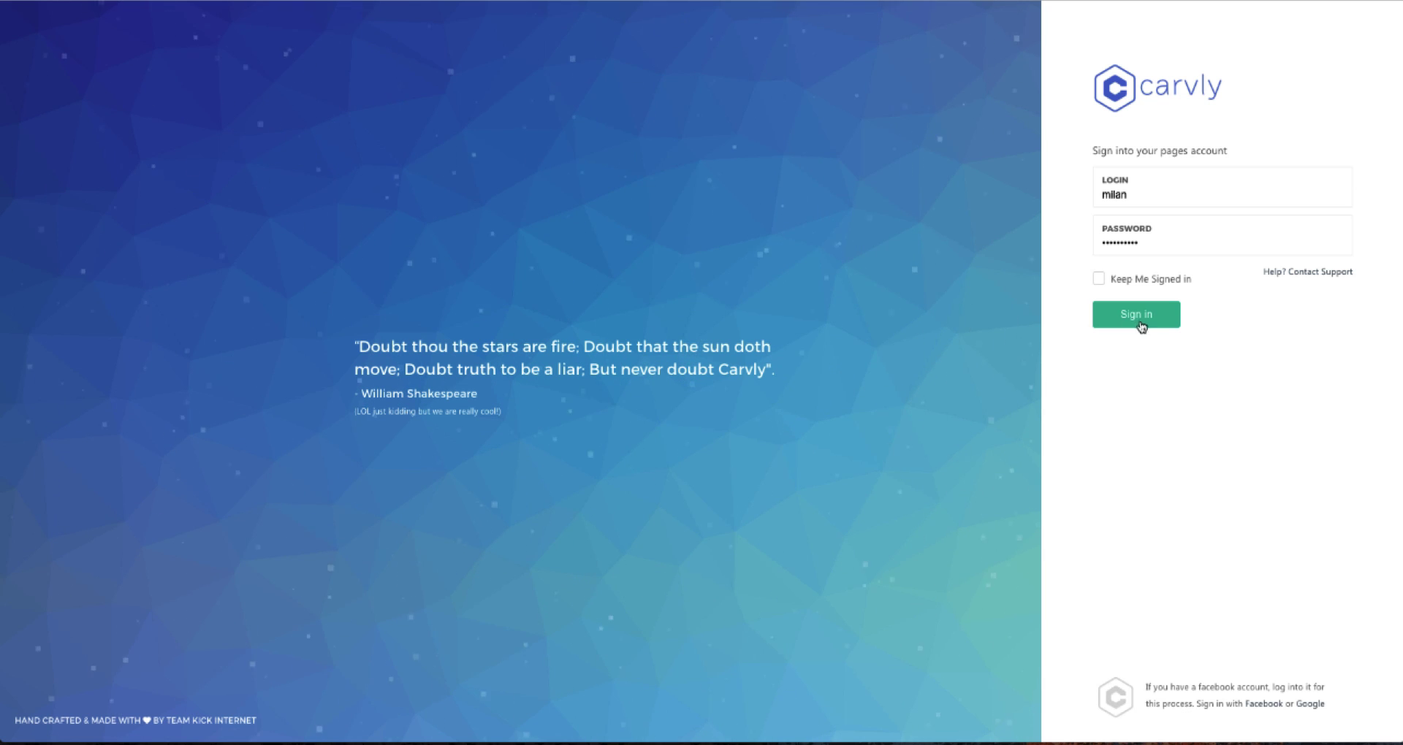
Sign in to Carvly to reach the dashboard of carved documents
click(1135, 314)
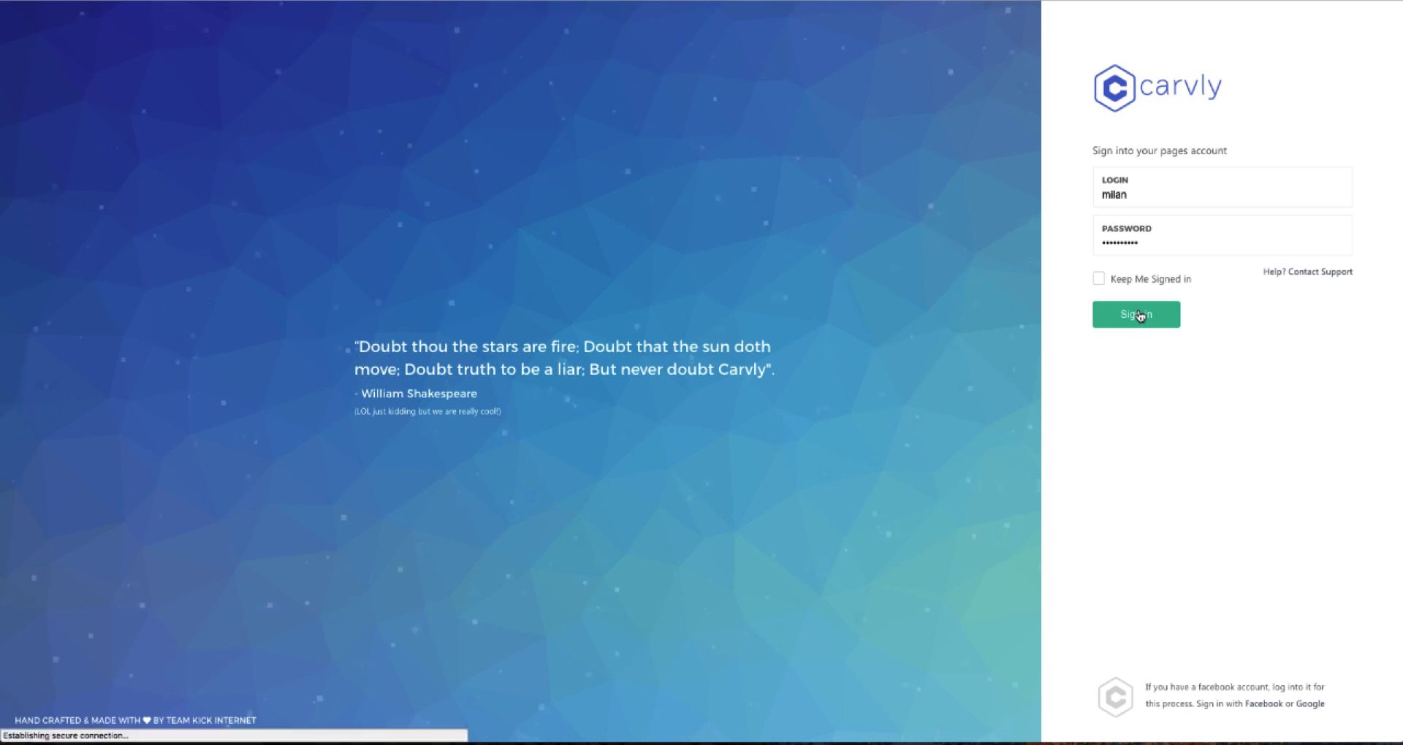
click(1136, 315)
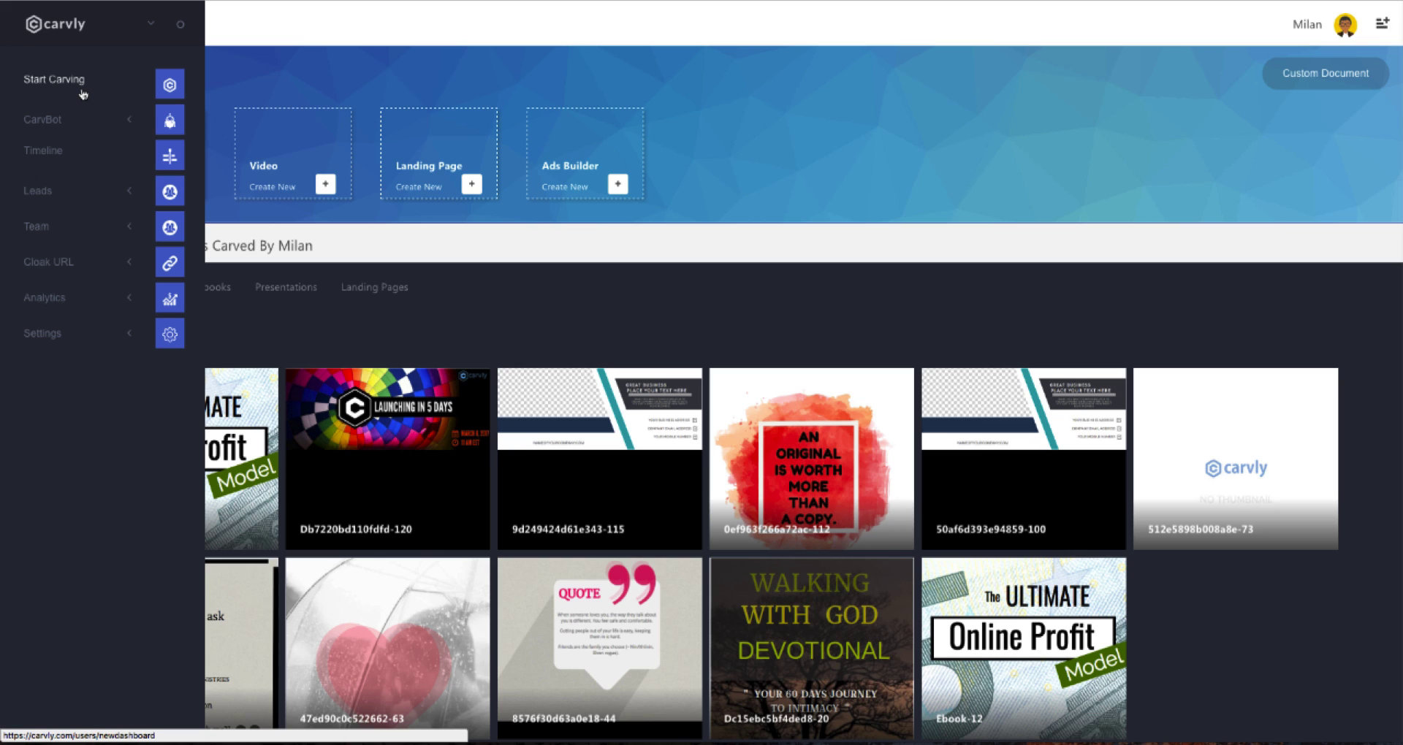
mouse_move(85, 92)
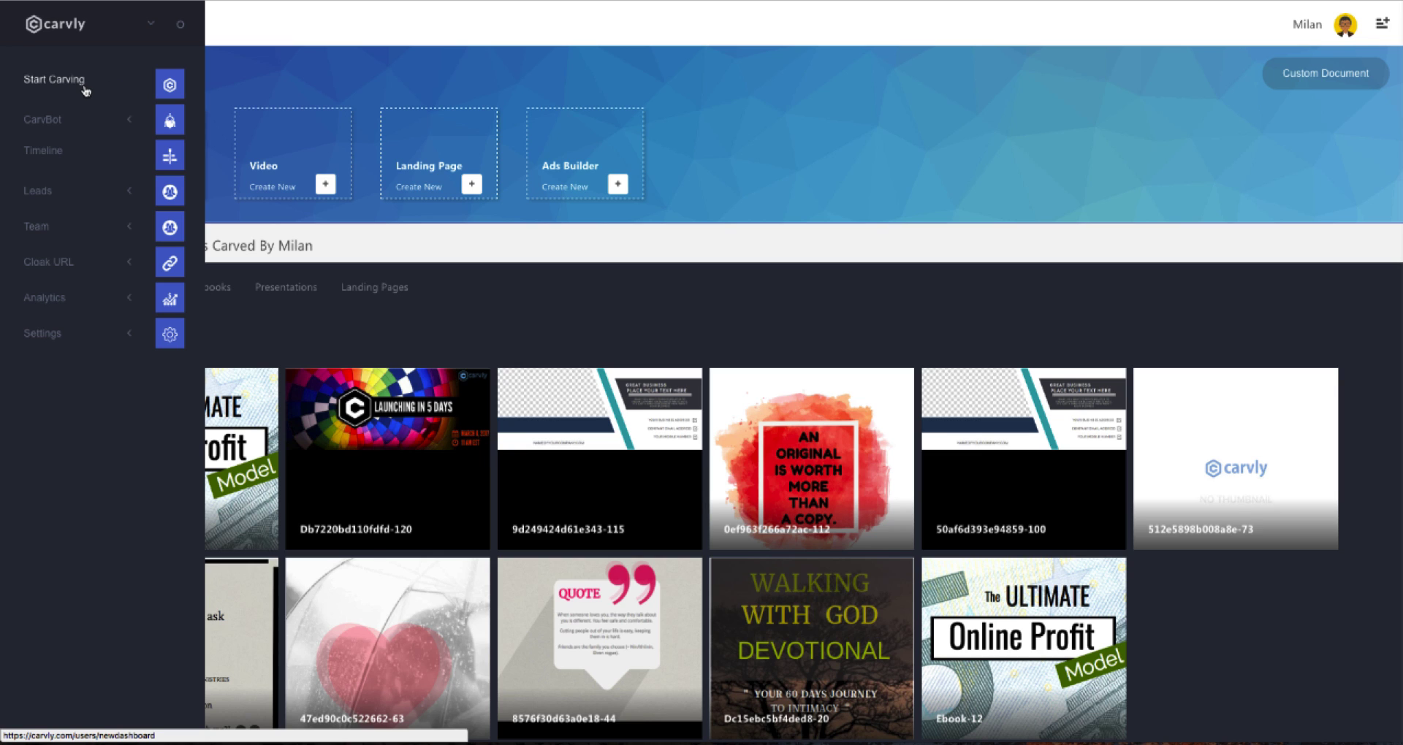
mouse_move(93, 101)
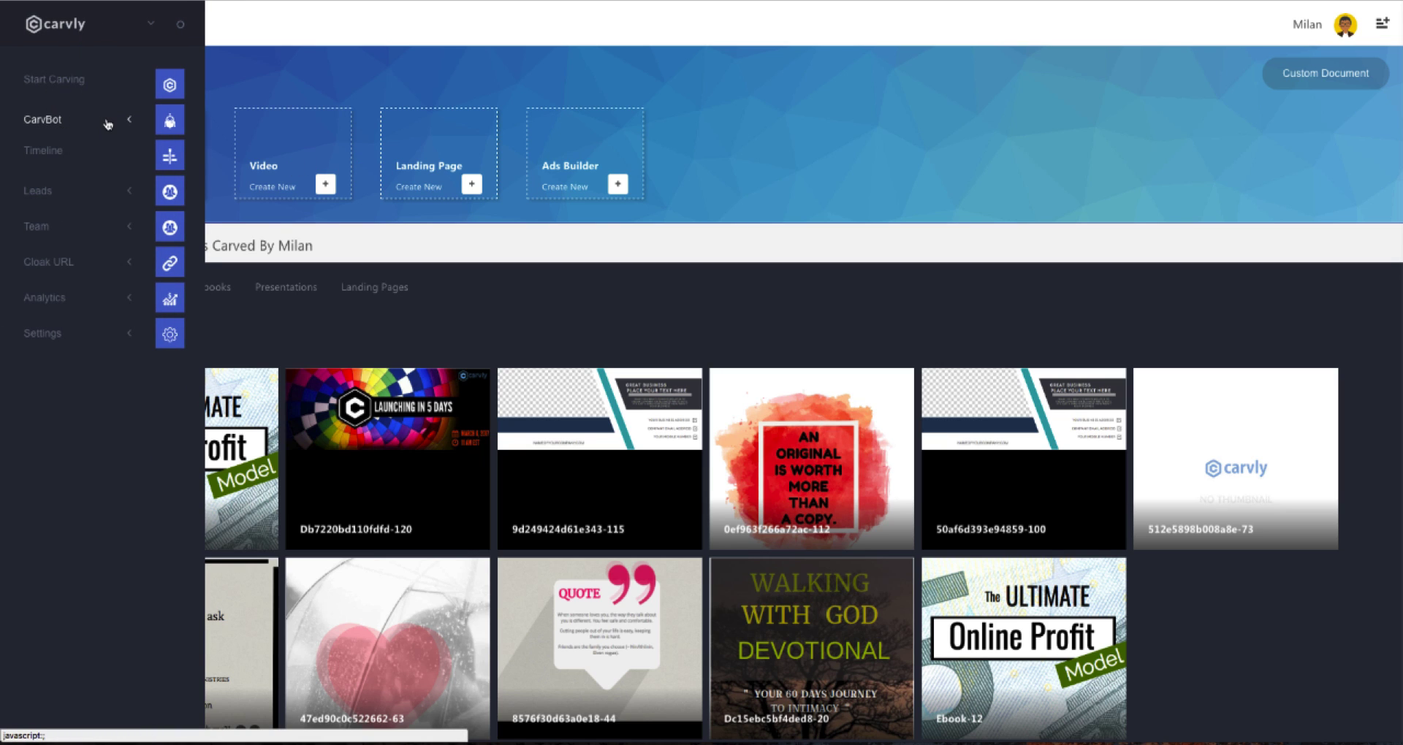
Expand the CarvBot, Cloak URL, Analytics and Settings sections in the sidebar
click(42, 119)
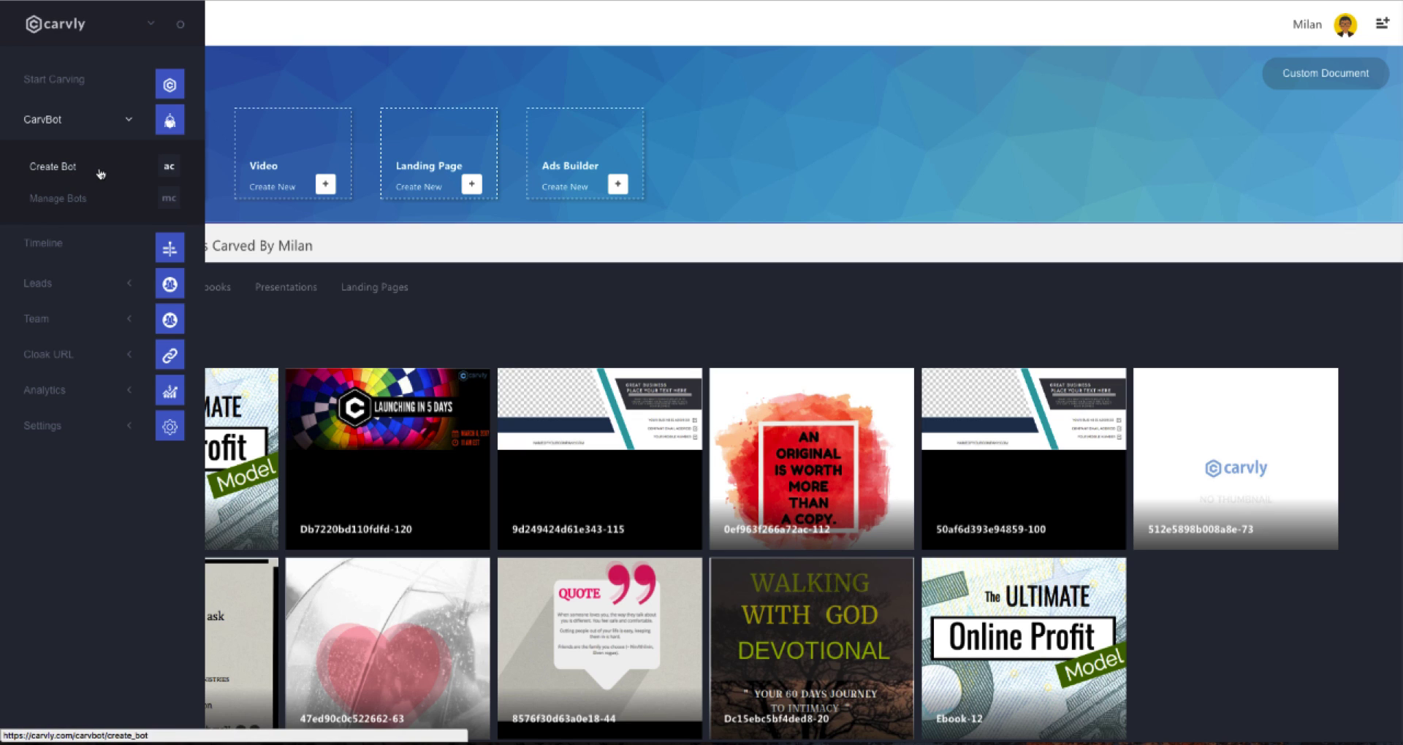
mouse_move(81, 148)
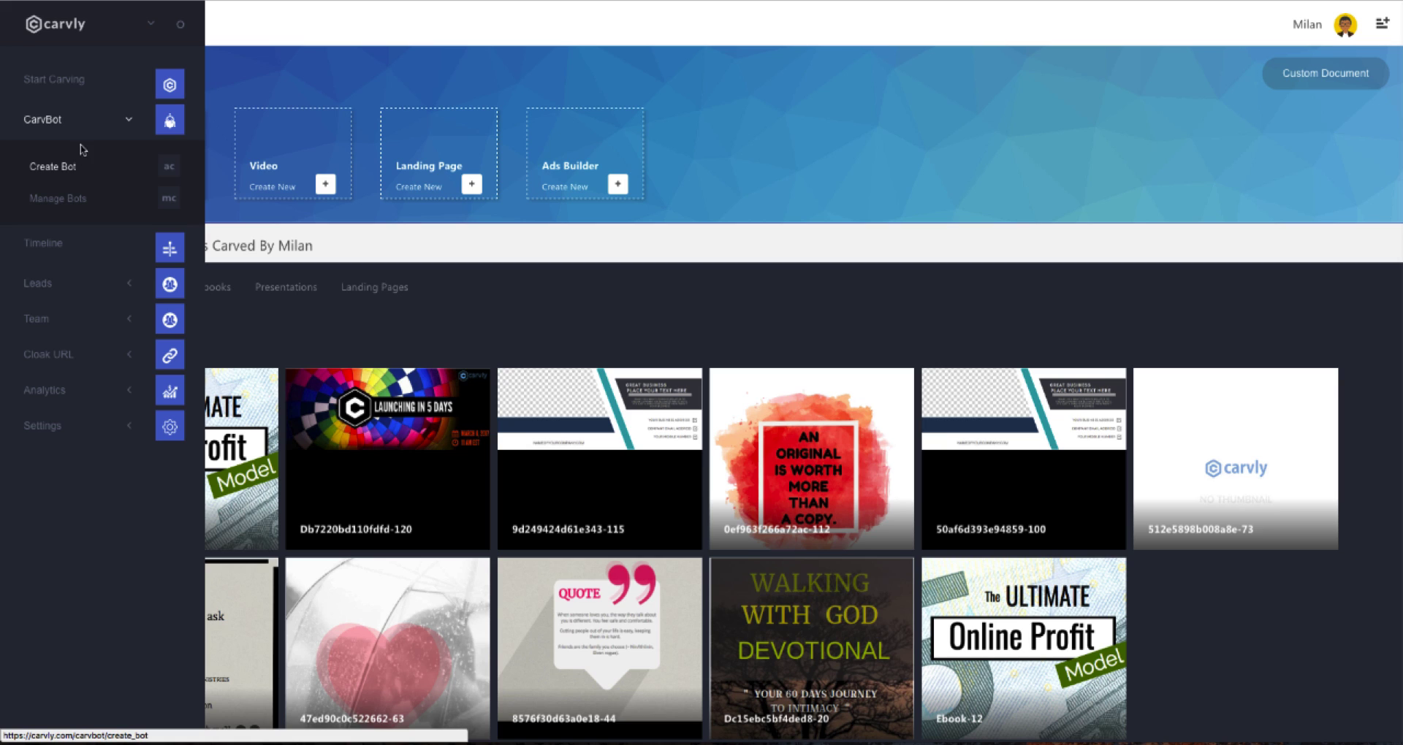
mouse_move(61, 230)
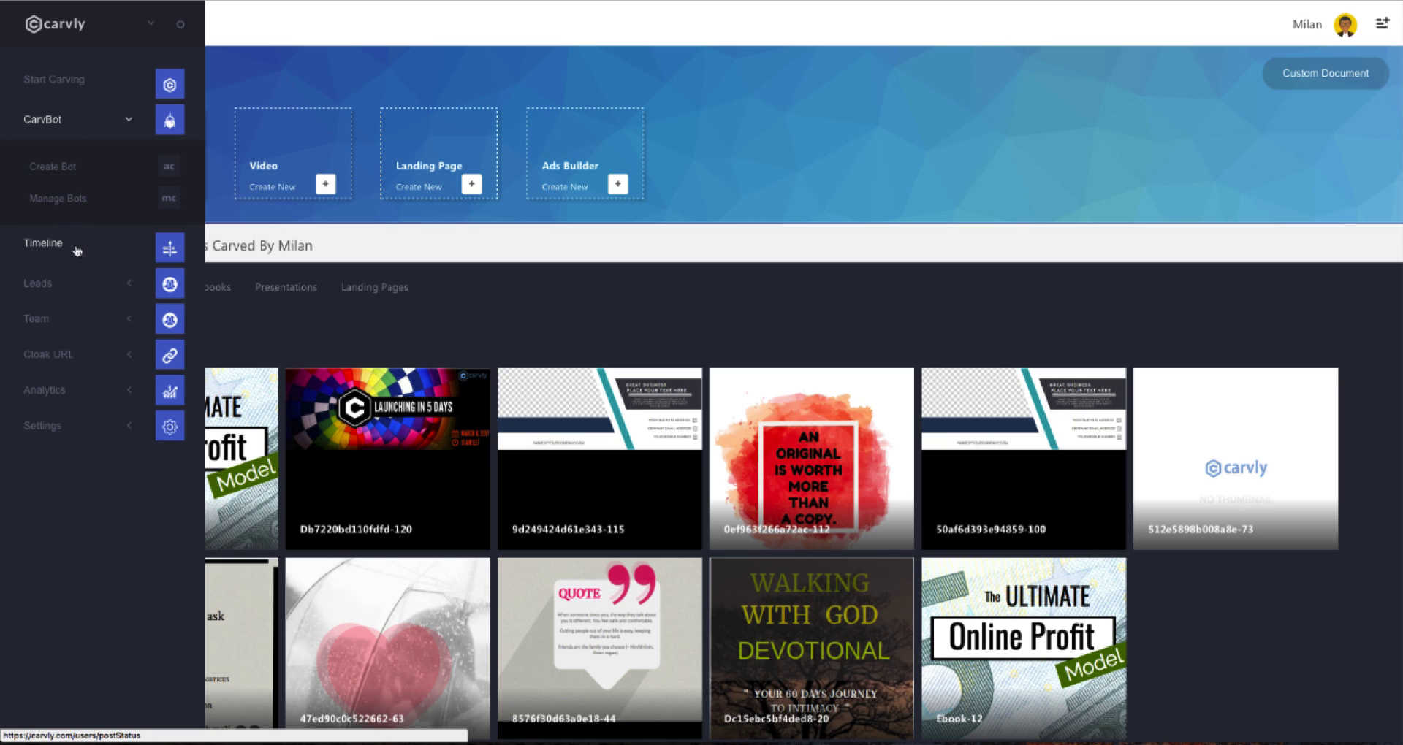
mouse_move(73, 252)
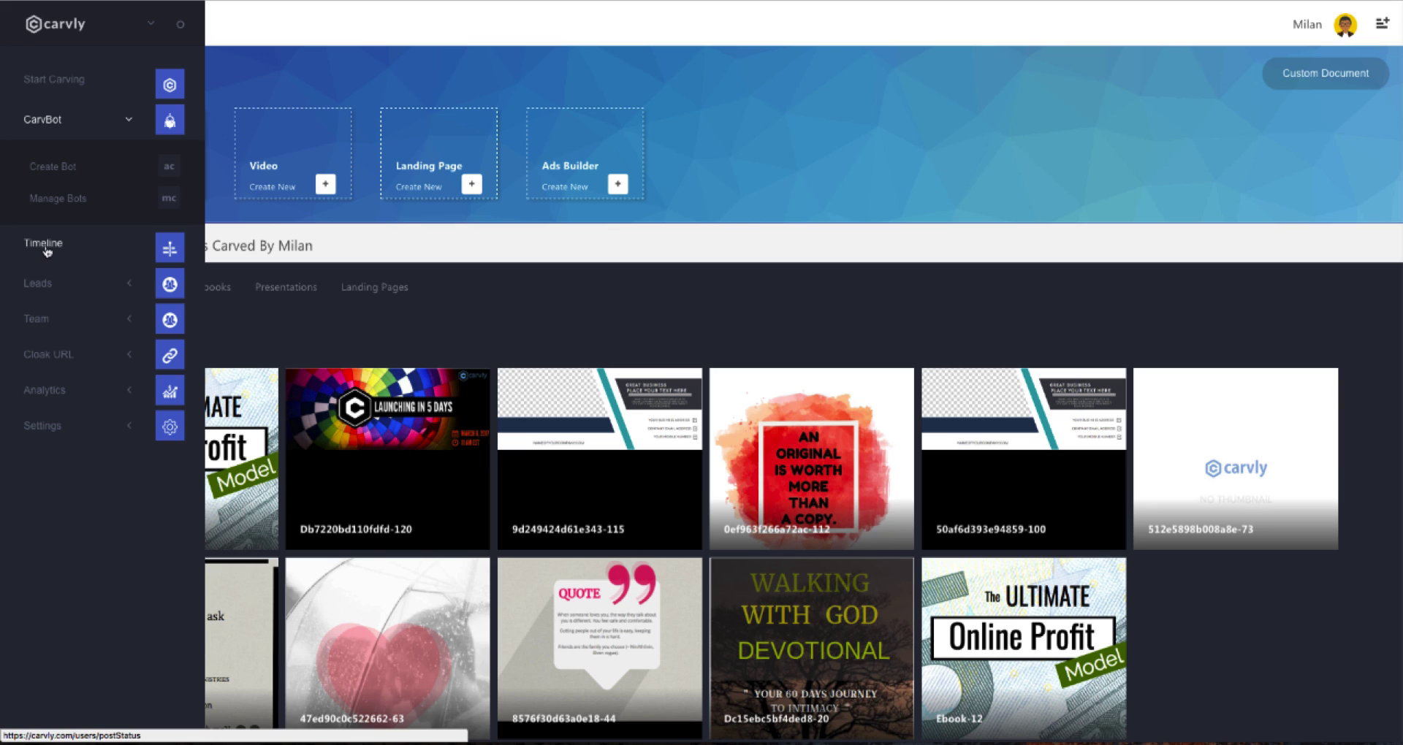
mouse_move(49, 252)
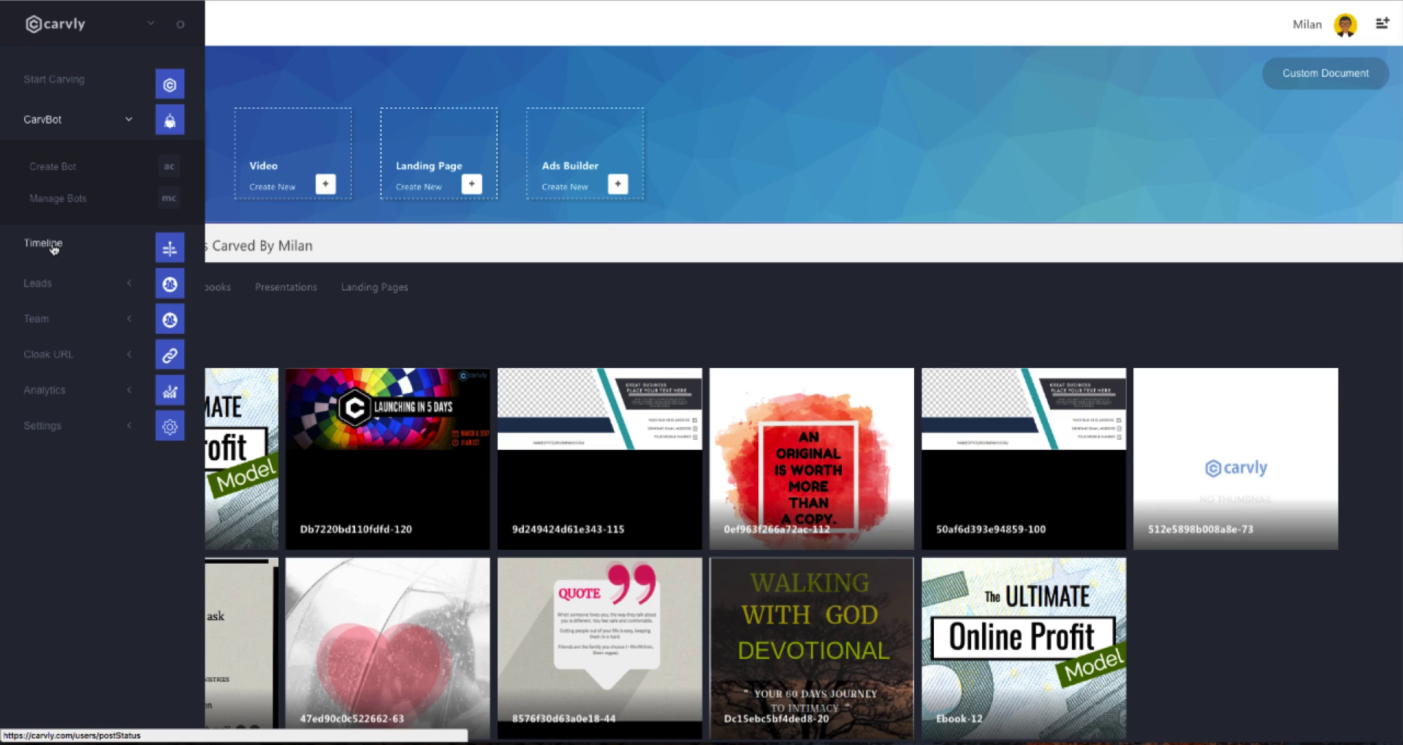
mouse_move(53, 254)
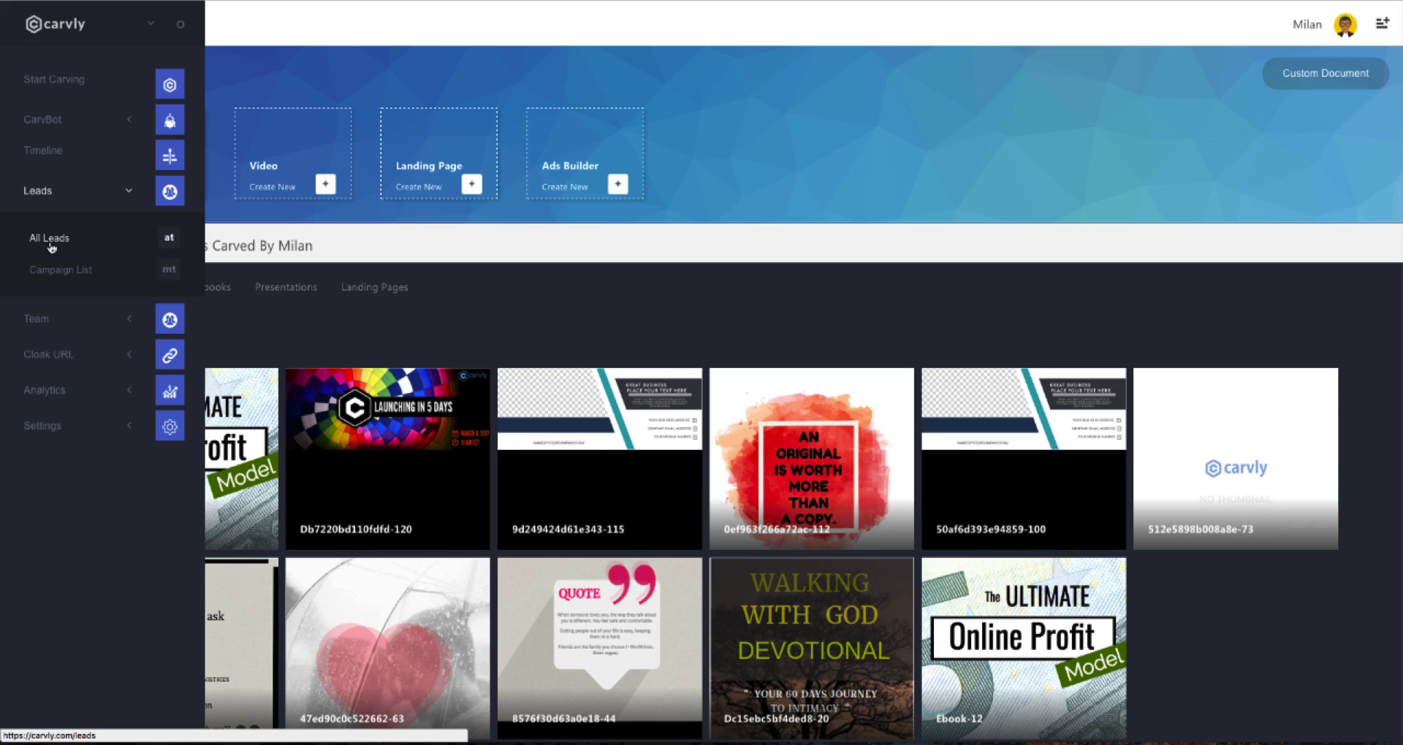
mouse_move(73, 247)
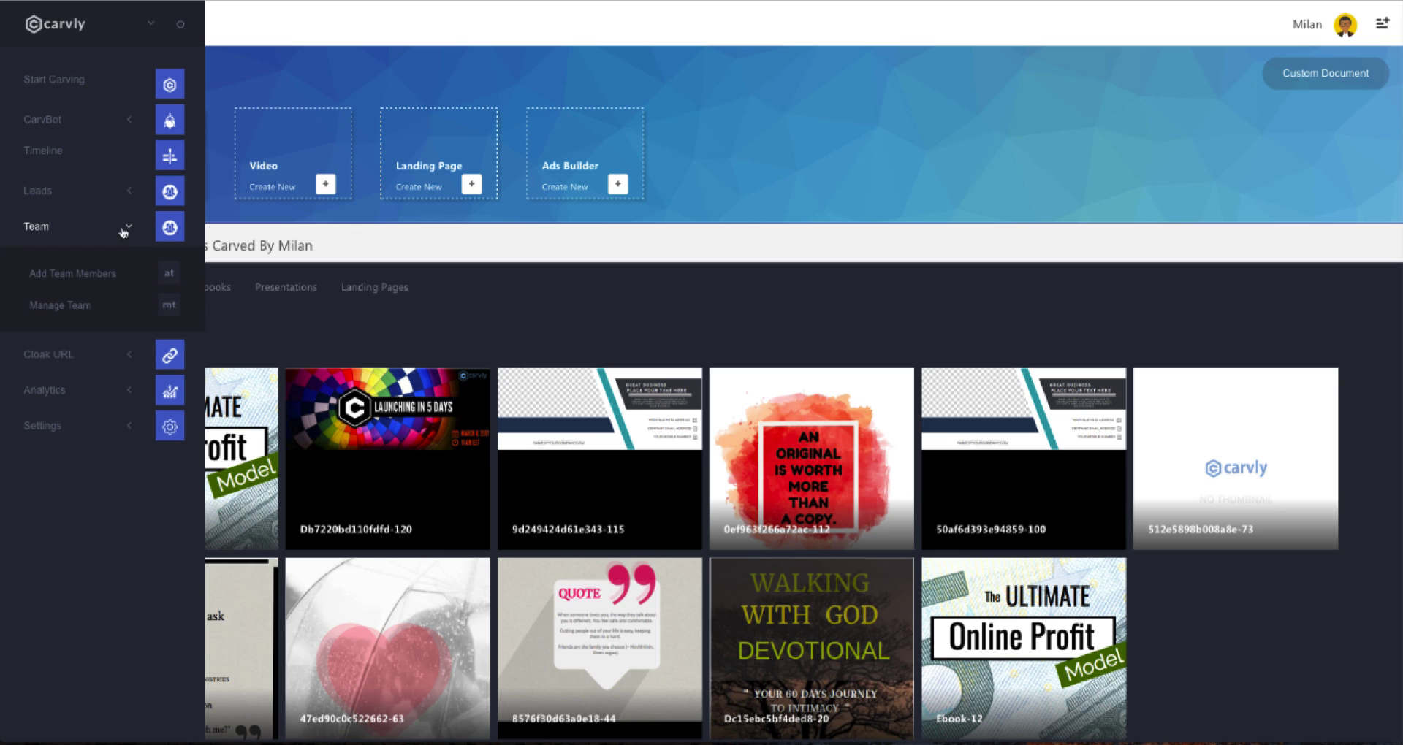
mouse_move(59, 308)
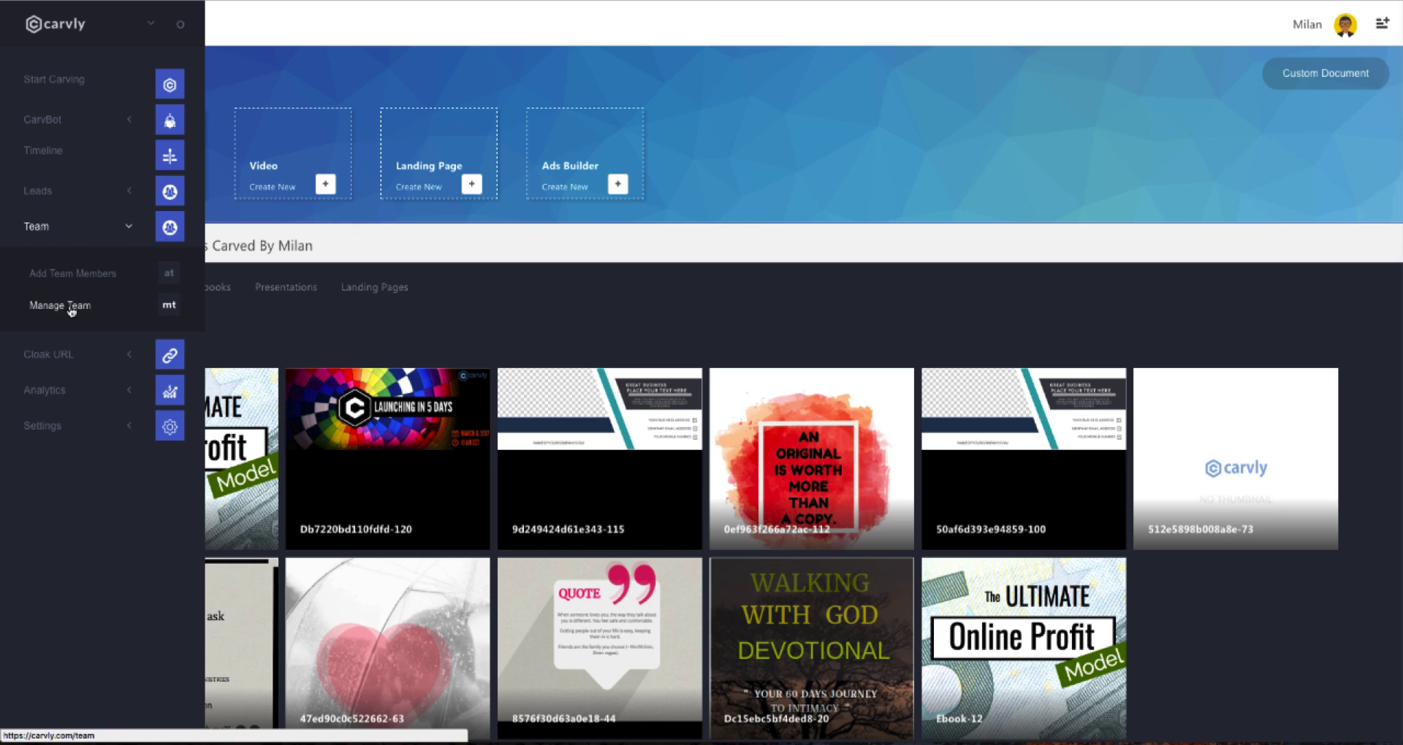
mouse_move(81, 345)
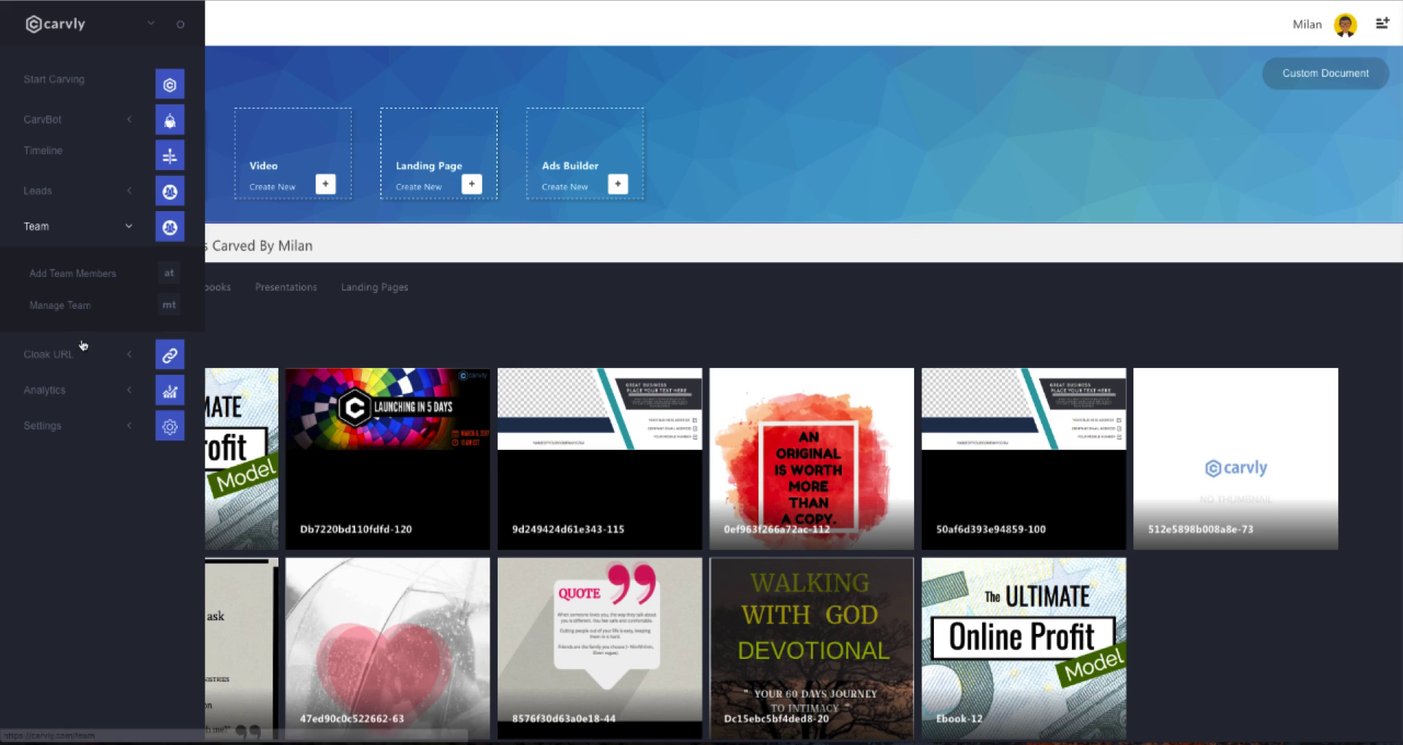
click(54, 261)
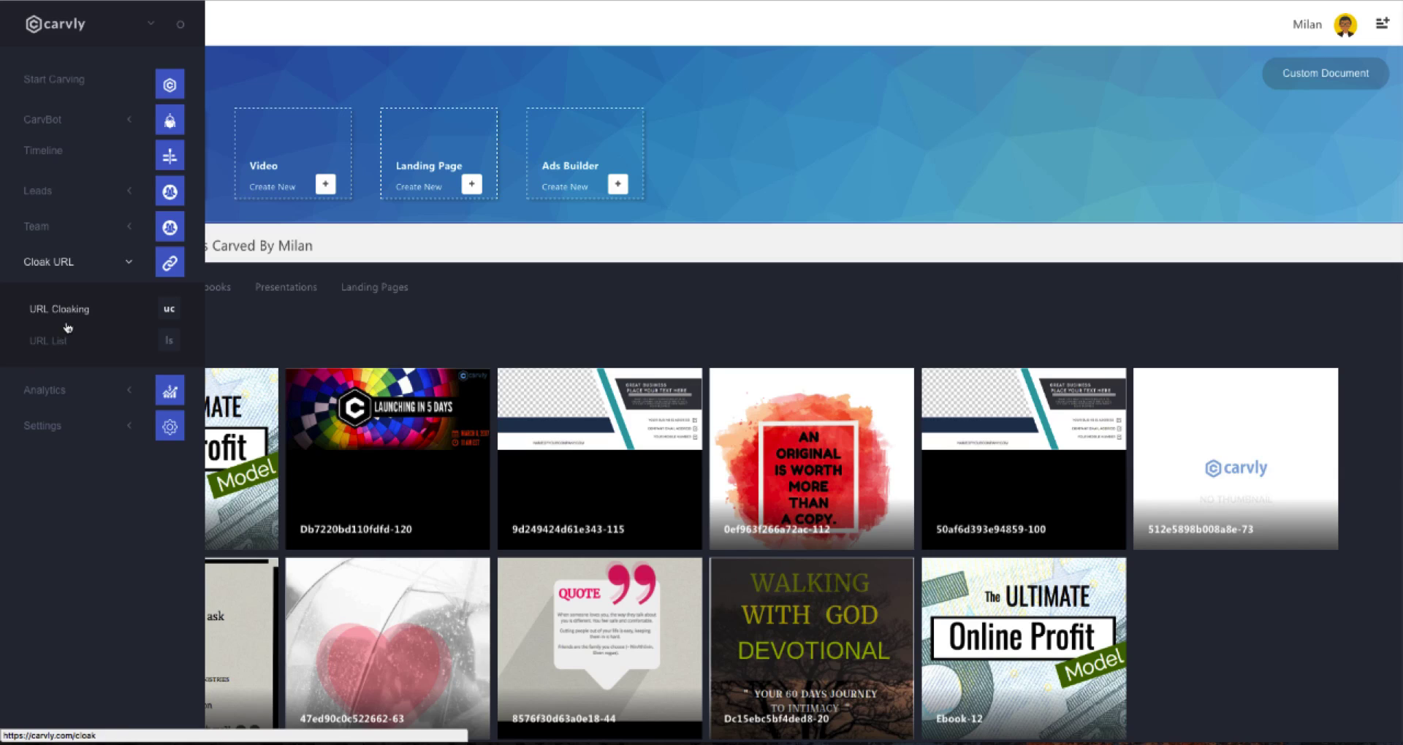
click(45, 297)
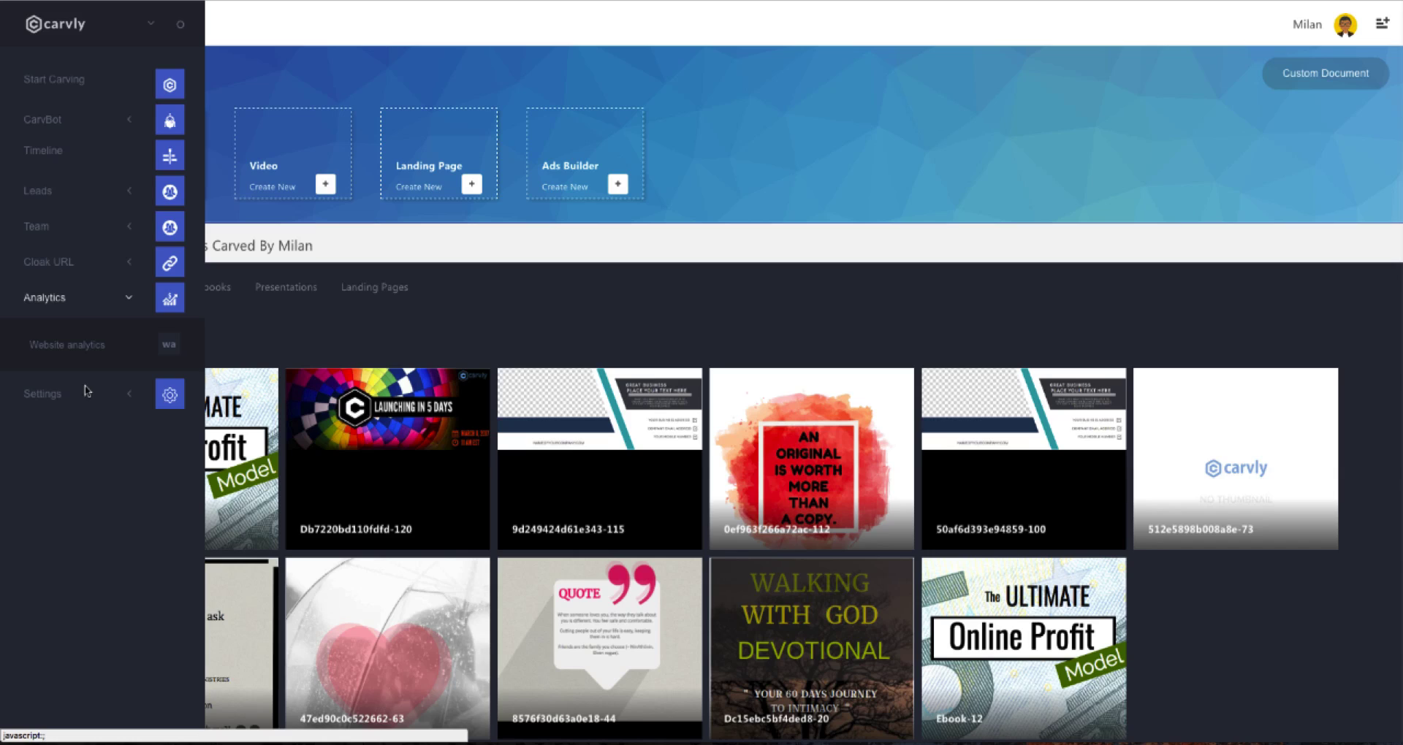
mouse_move(80, 359)
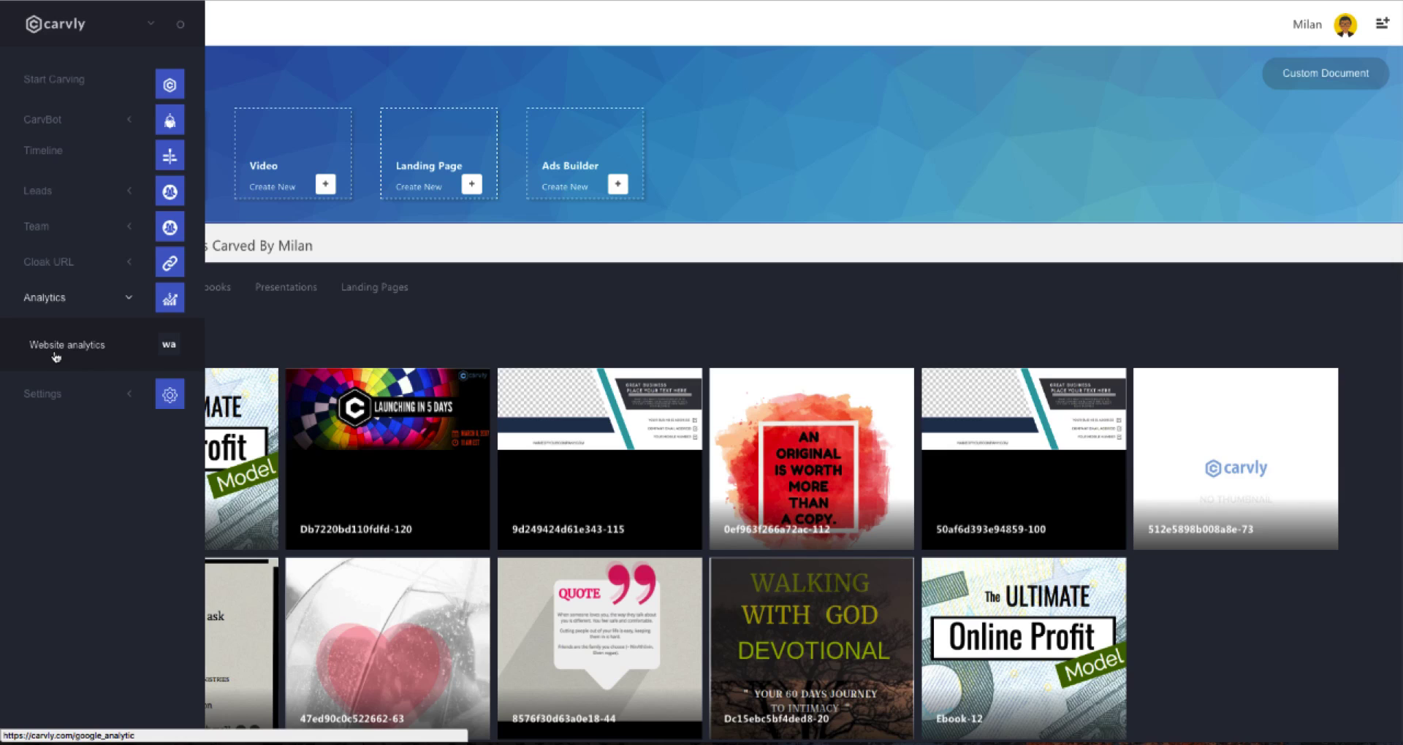
click(42, 334)
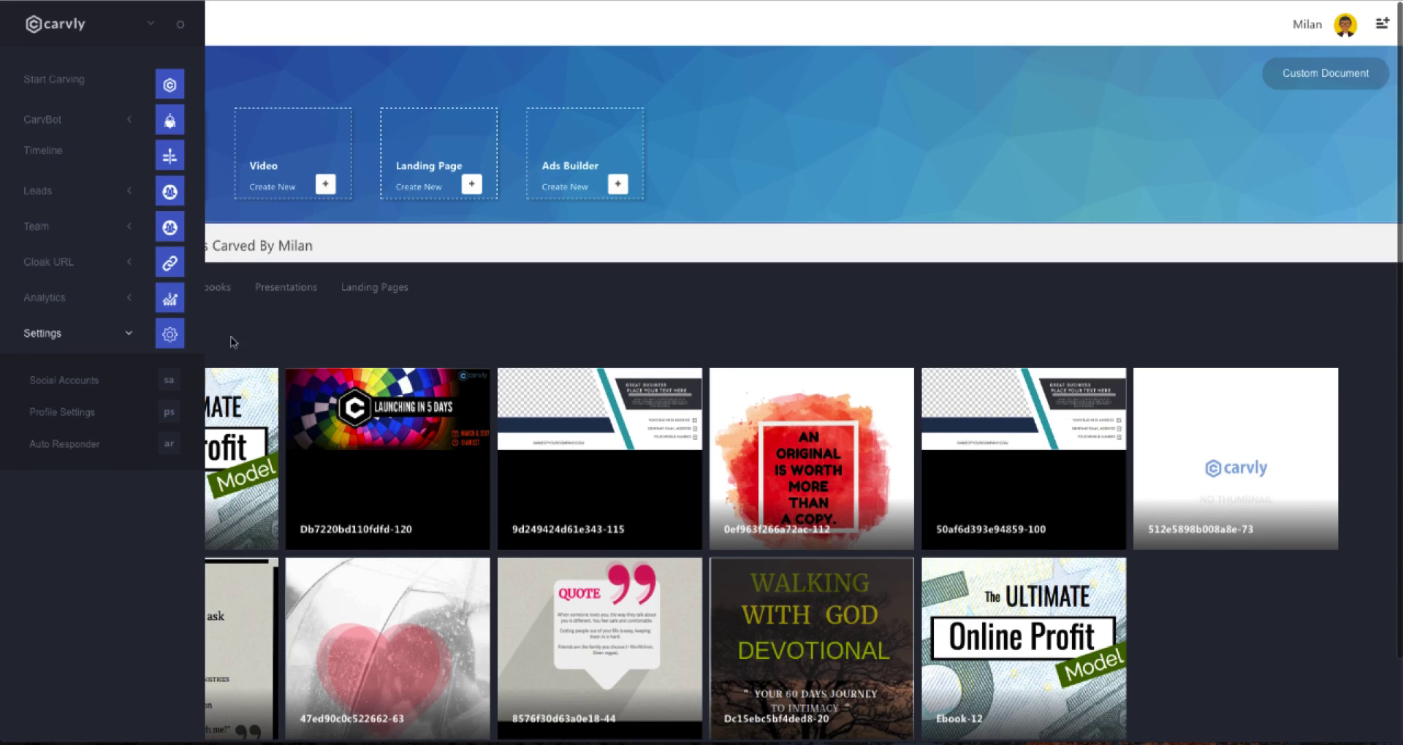
Review the avatar account menu's options, then close it
click(1351, 24)
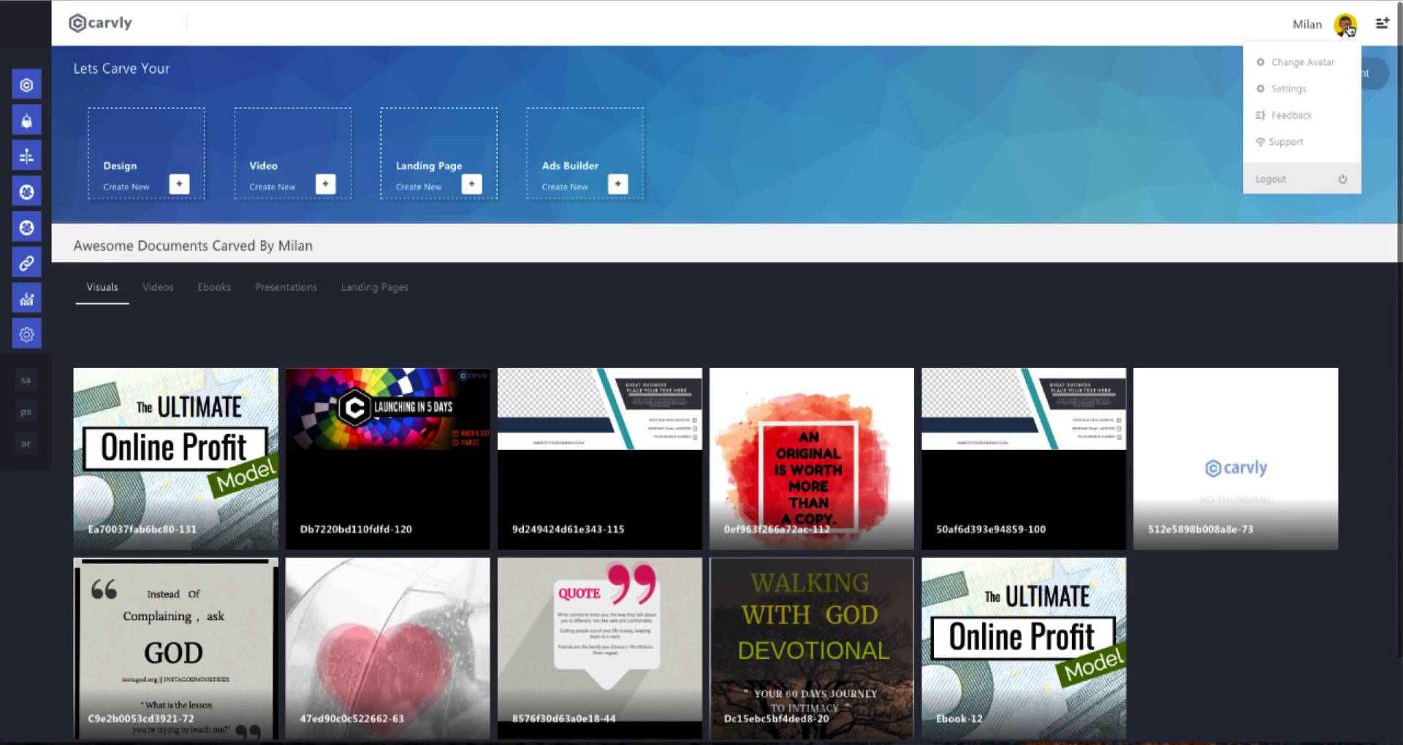
mouse_move(1307, 63)
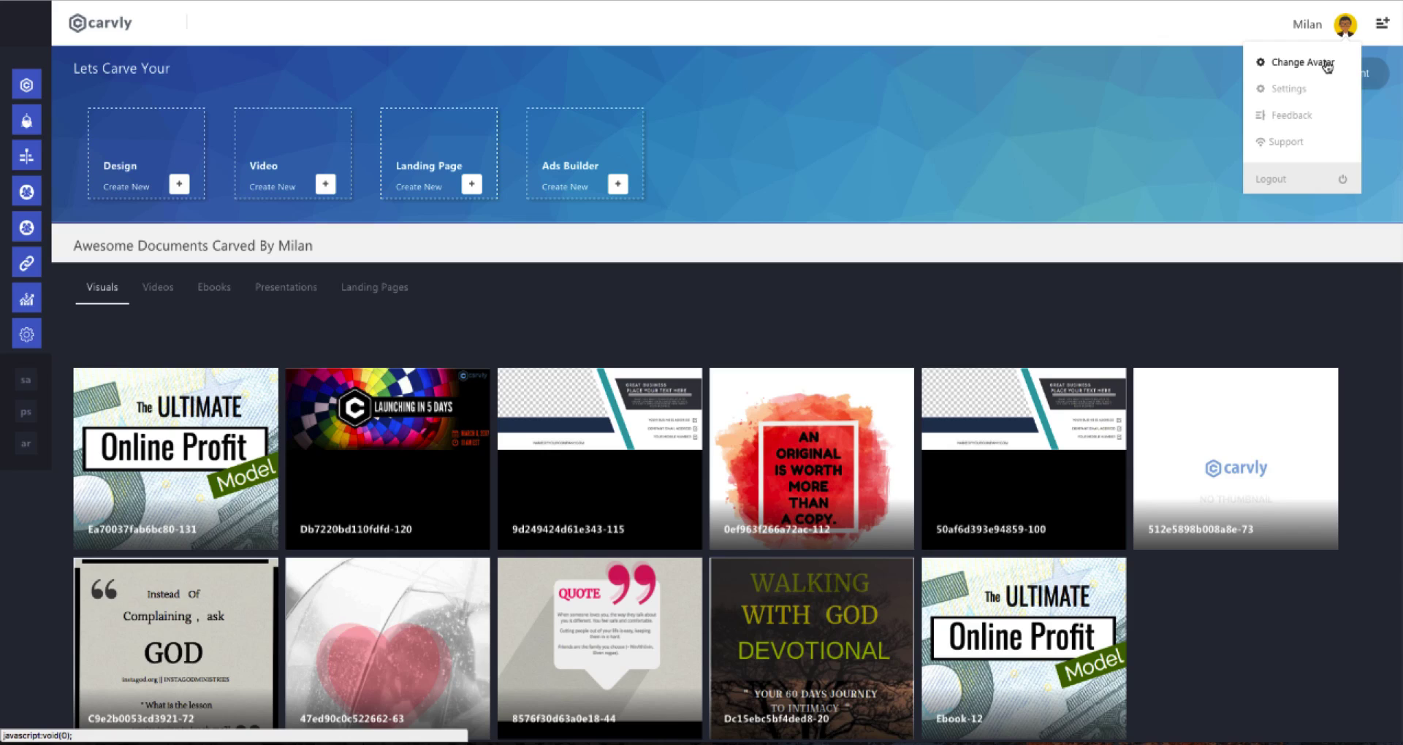
mouse_move(1285, 141)
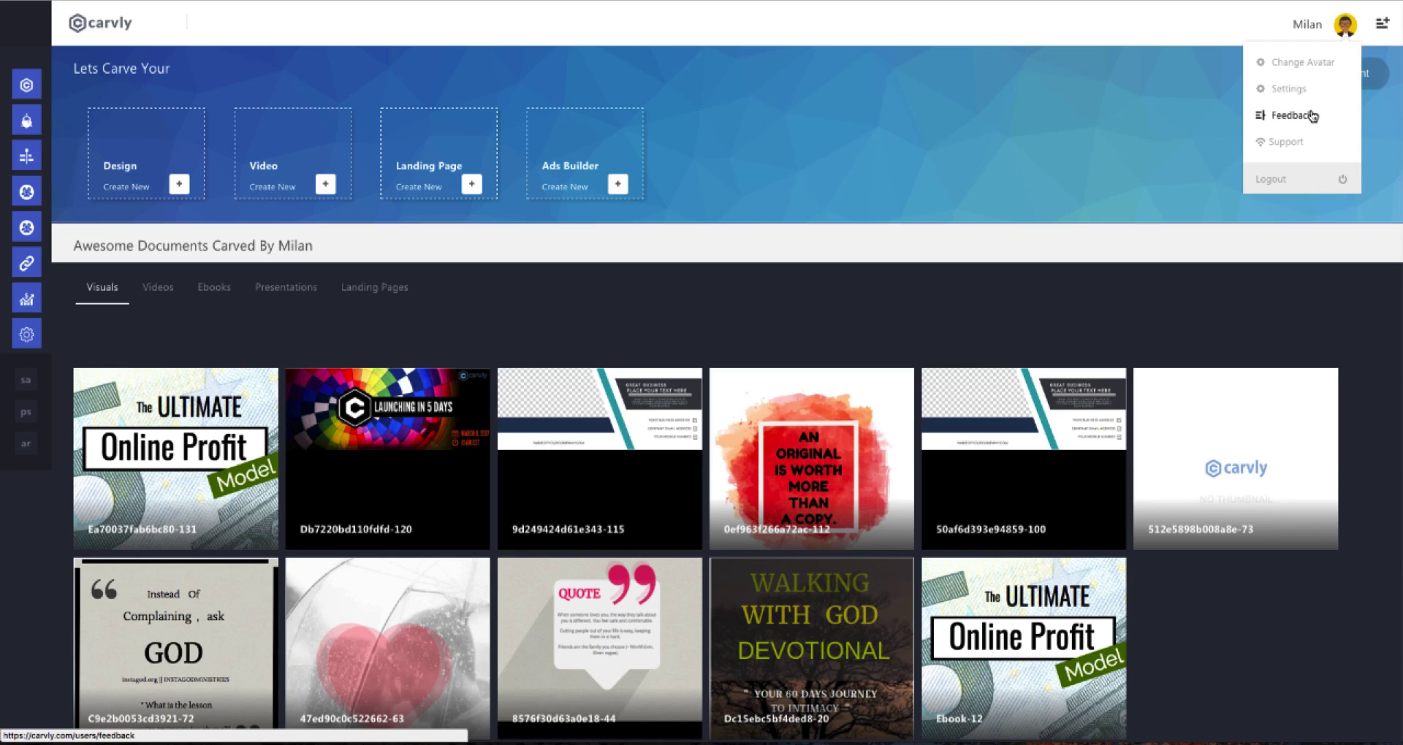
mouse_move(1290, 116)
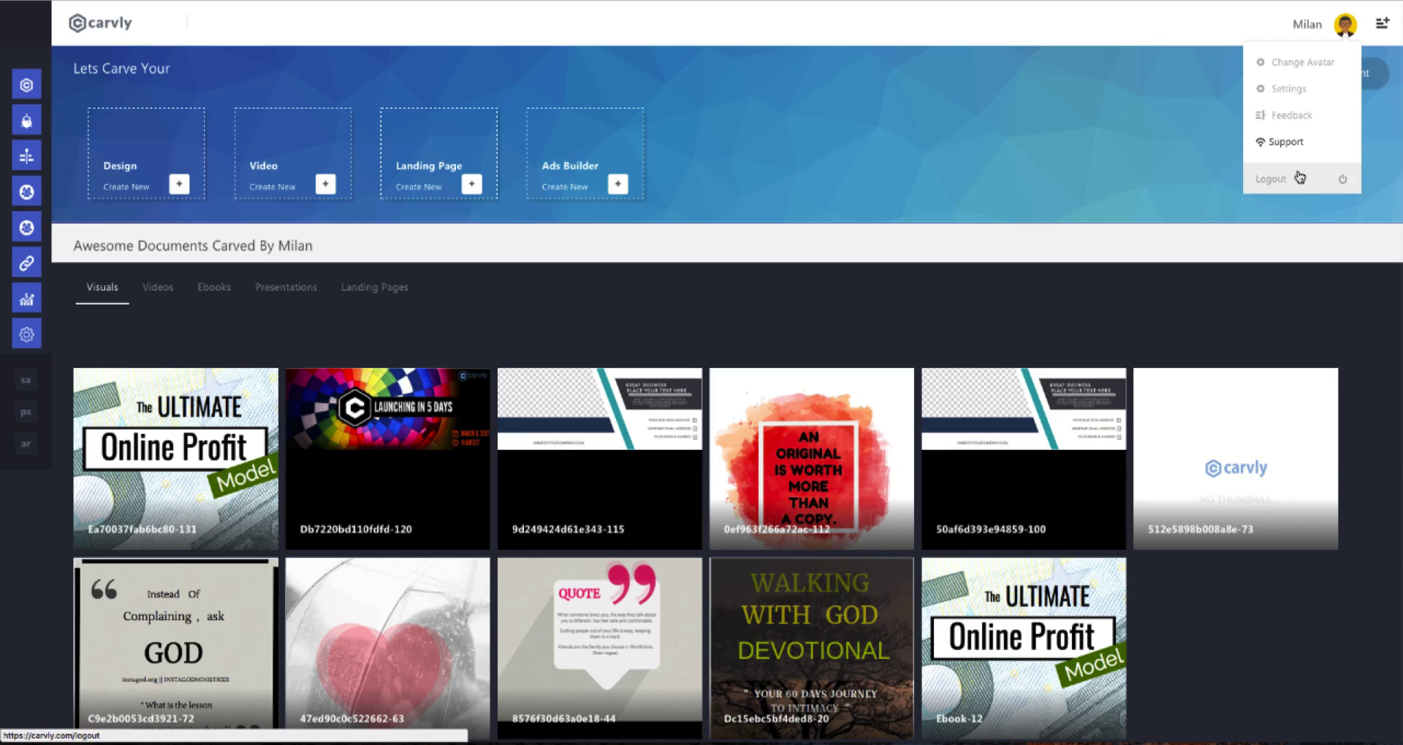
click(1345, 25)
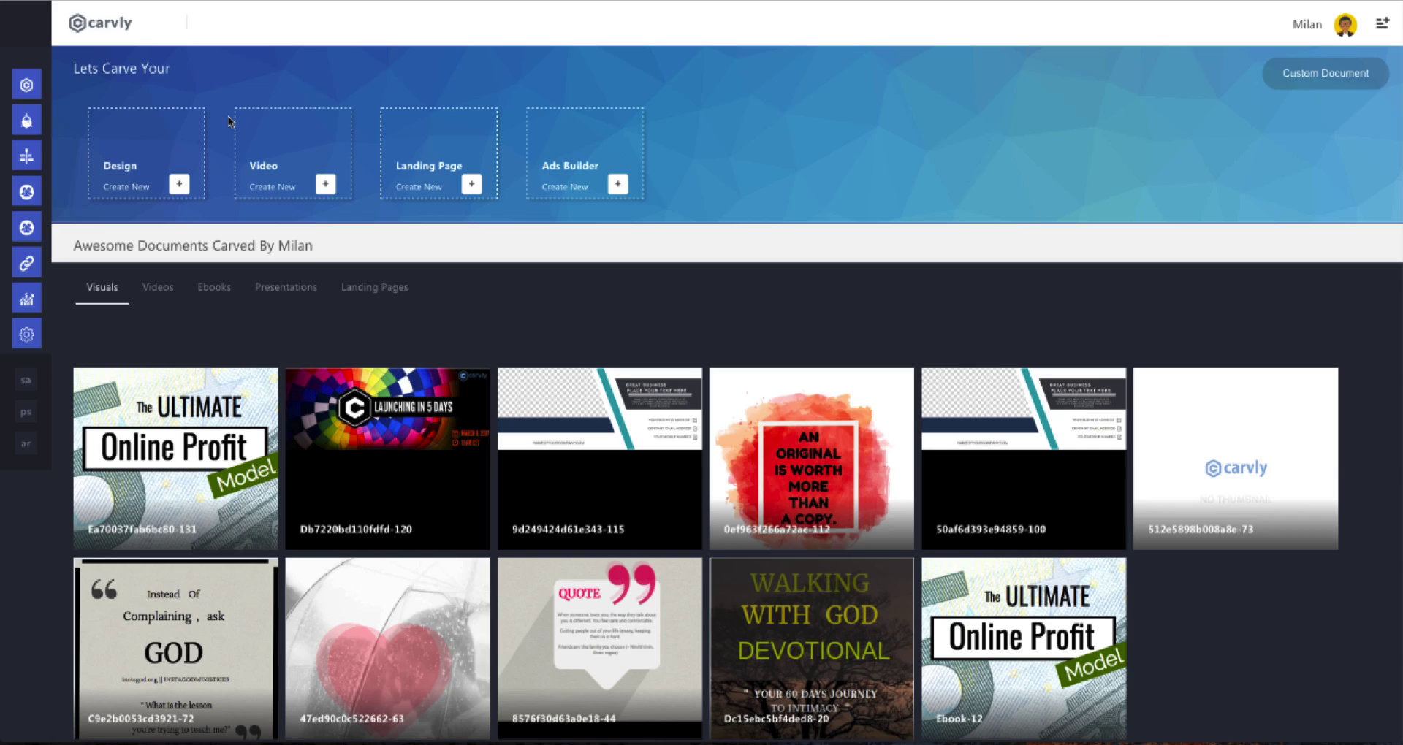
mouse_move(216, 204)
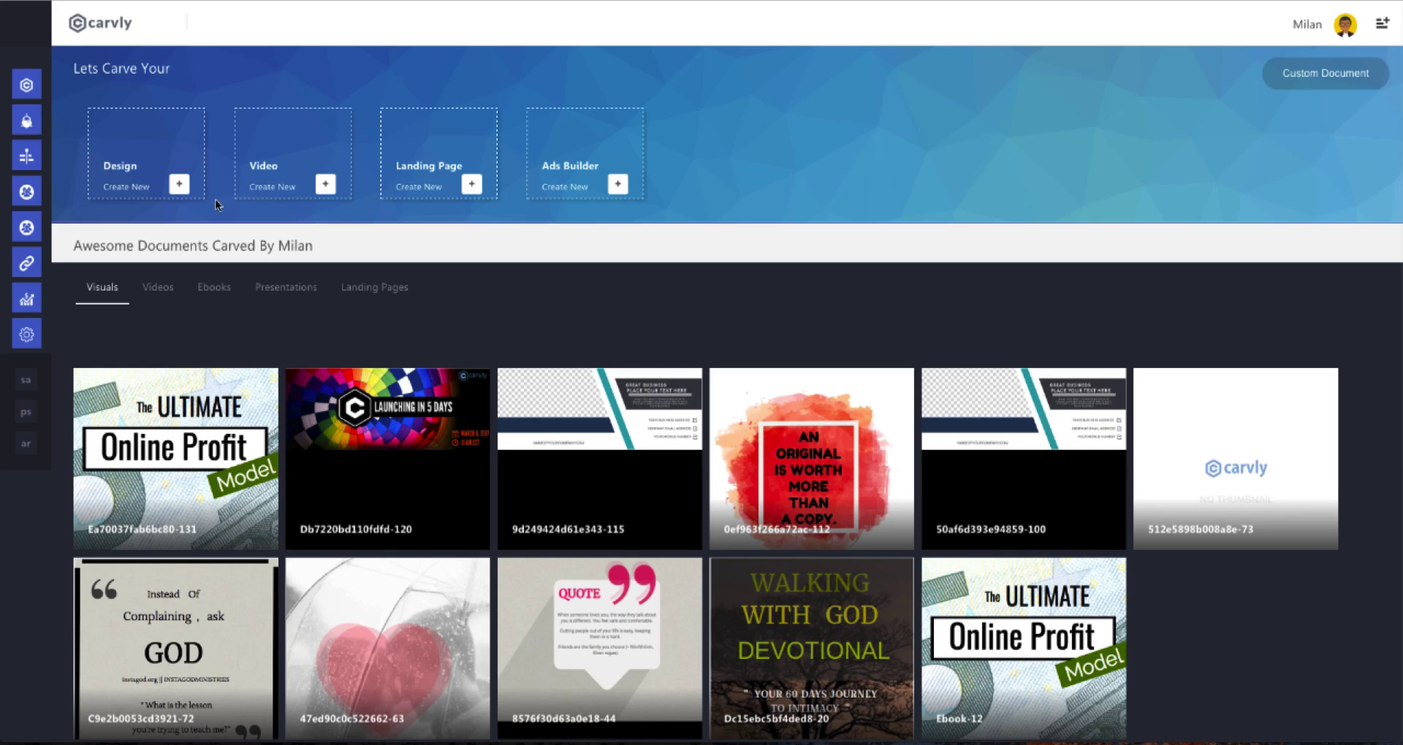
mouse_move(598, 54)
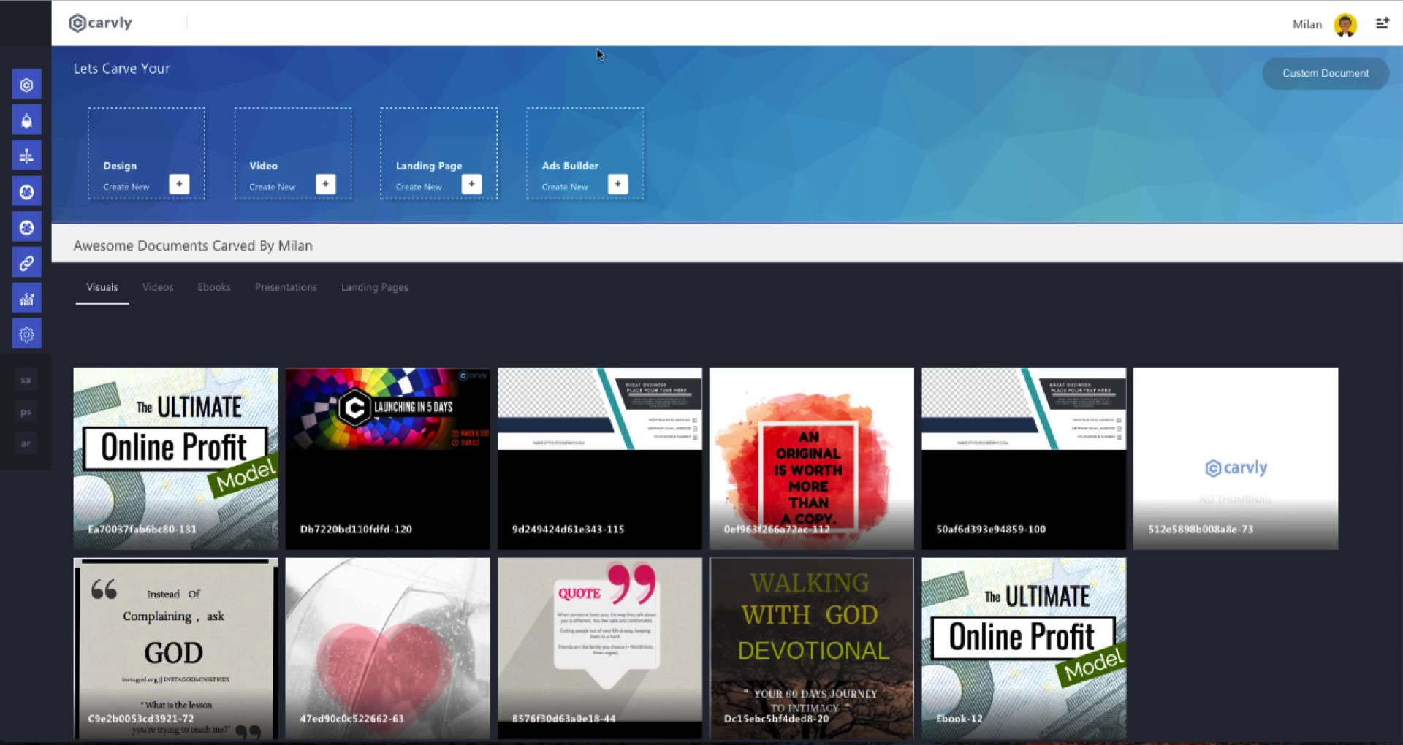
mouse_move(223, 203)
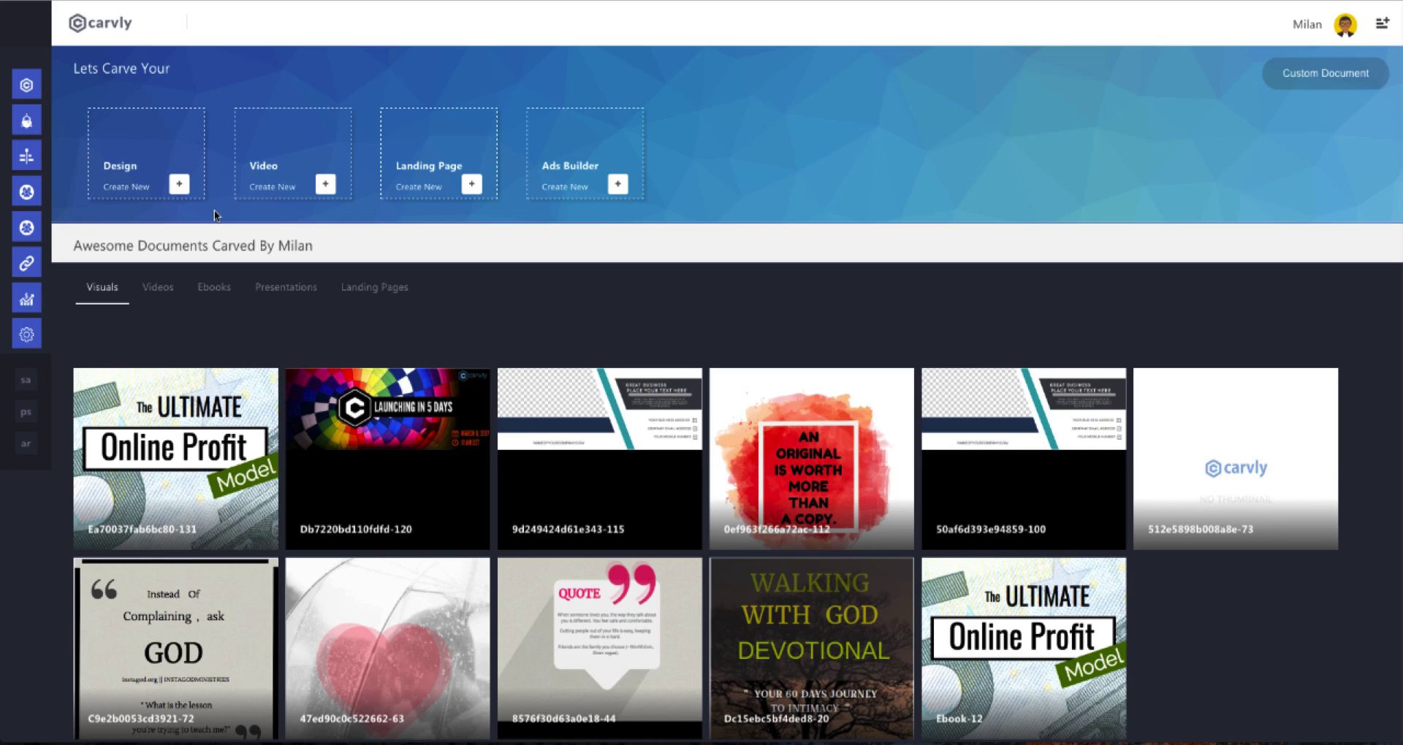
mouse_move(624, 427)
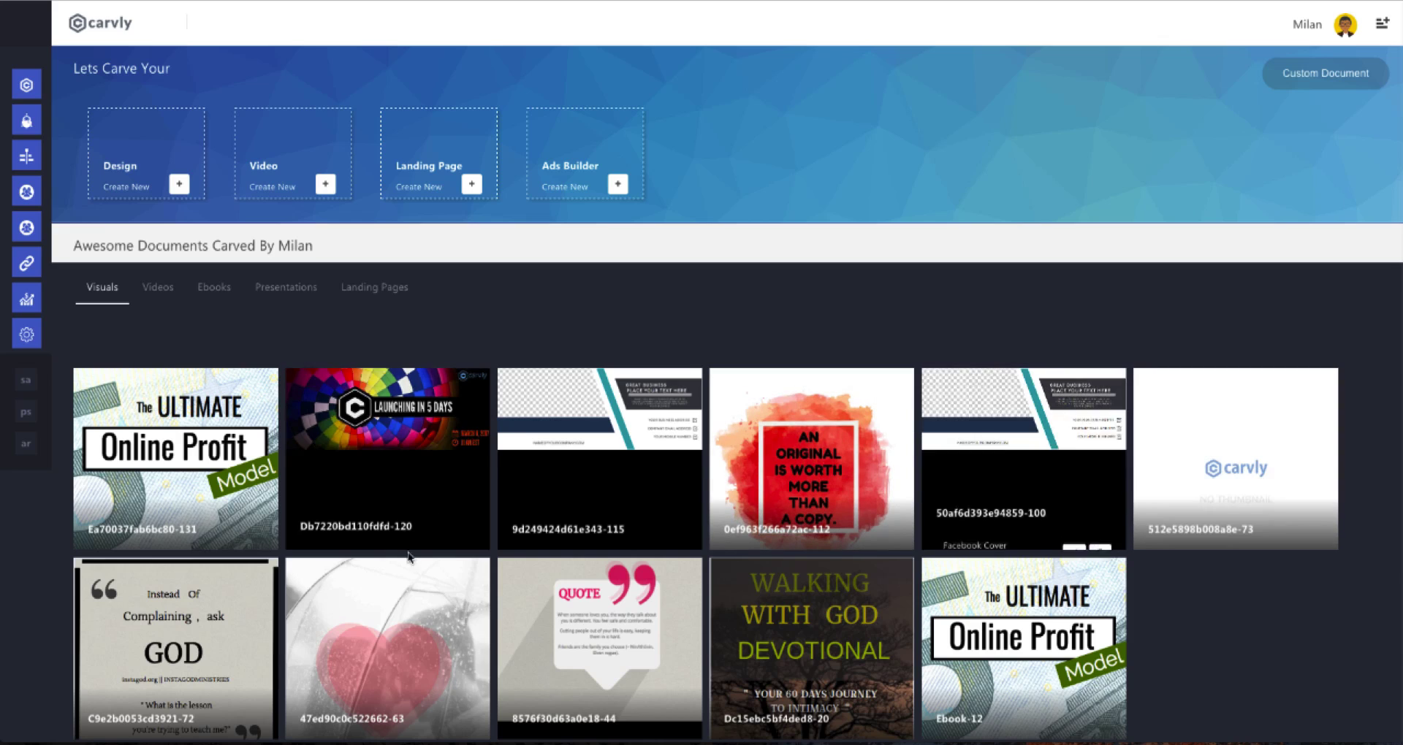
scroll(down, 3)
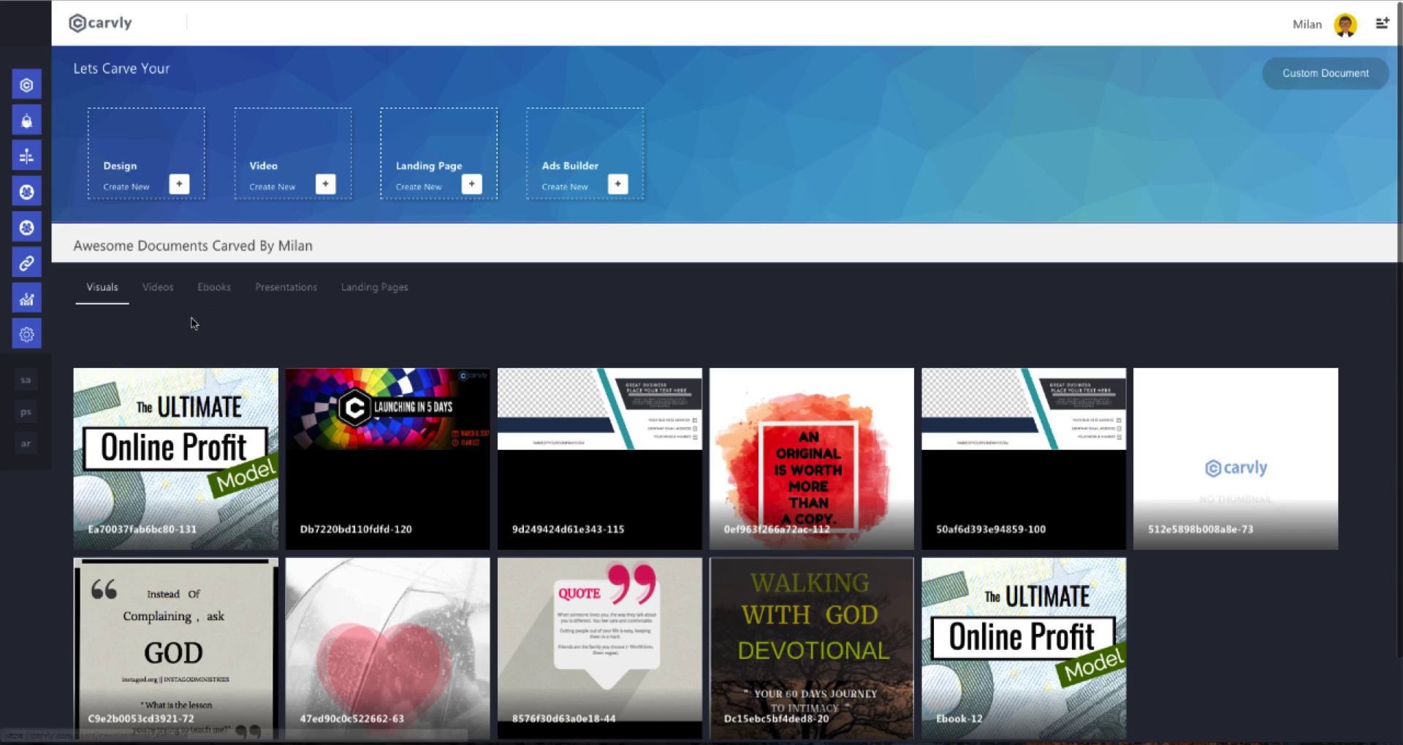
mouse_move(208, 337)
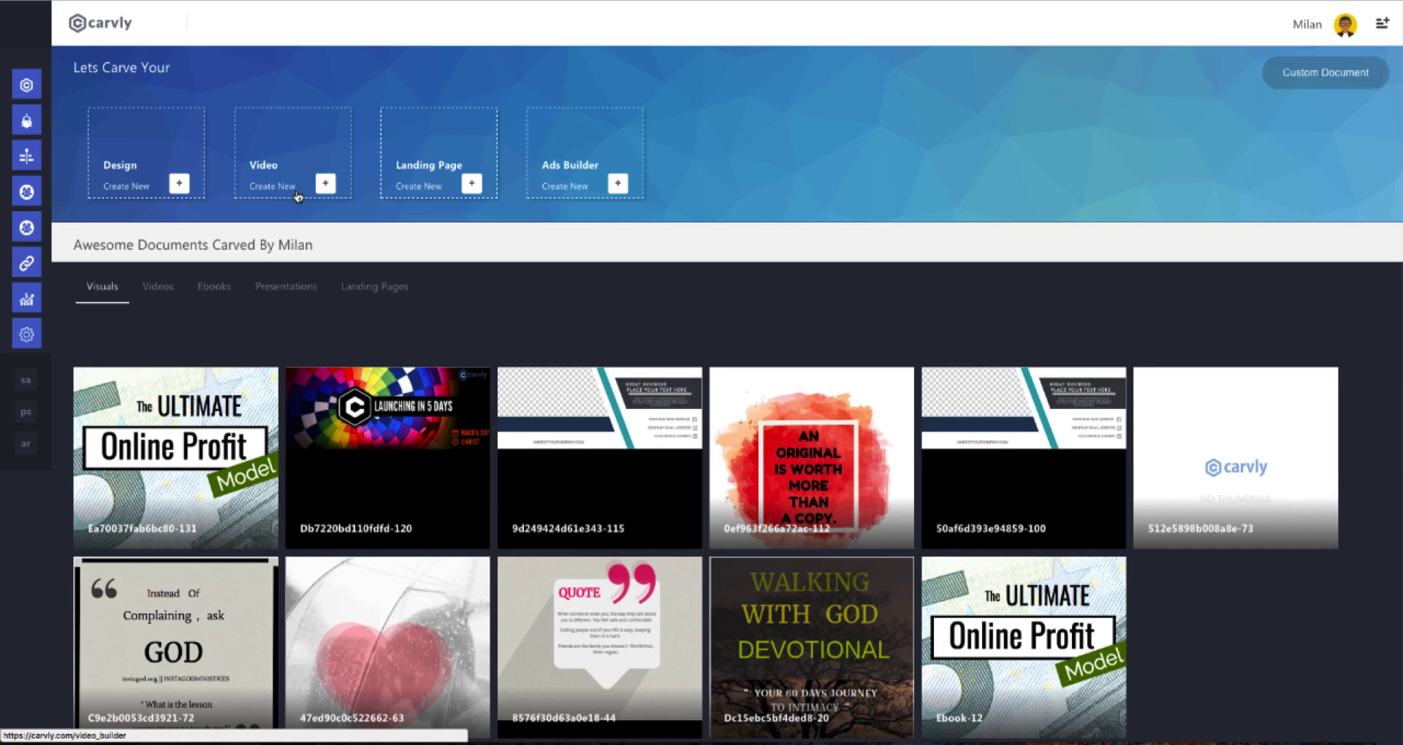
mouse_move(222, 200)
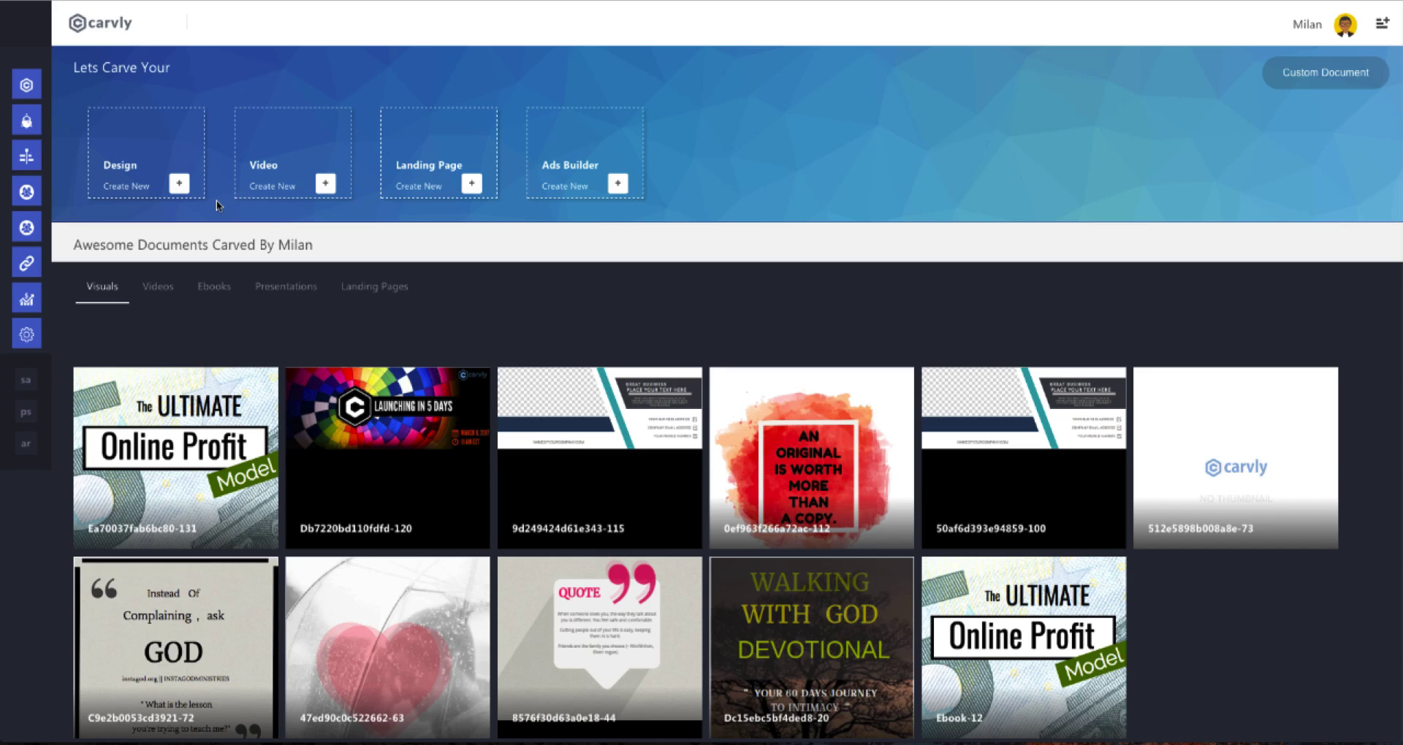
mouse_move(340, 172)
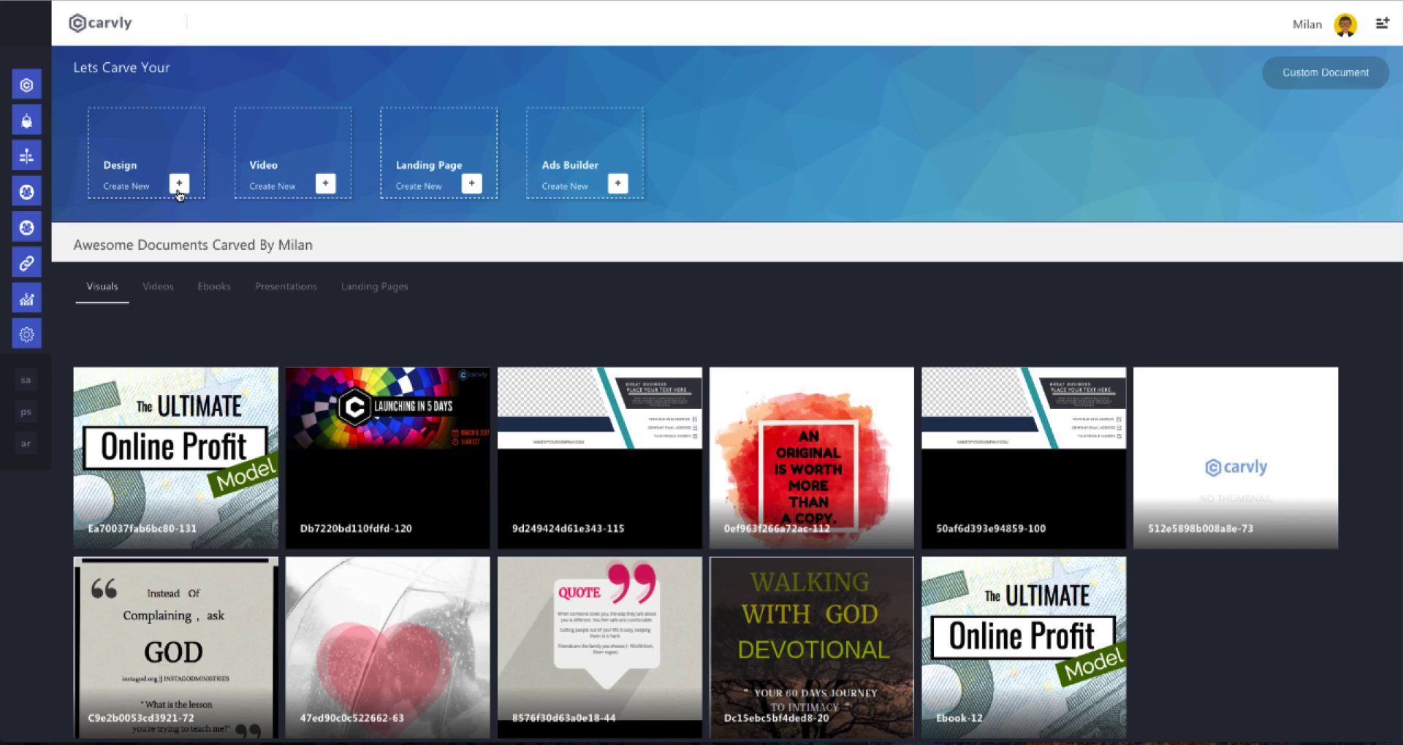
mouse_move(240, 195)
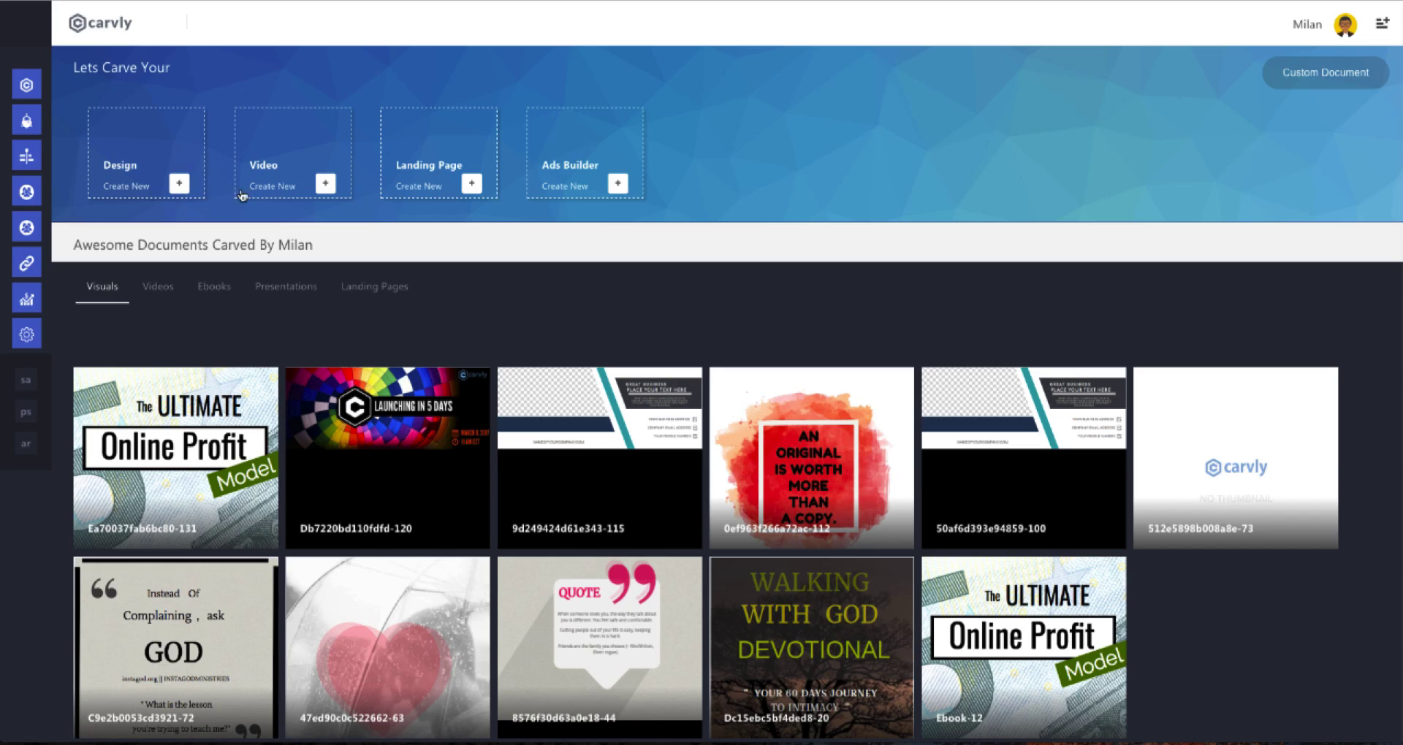
mouse_move(288, 170)
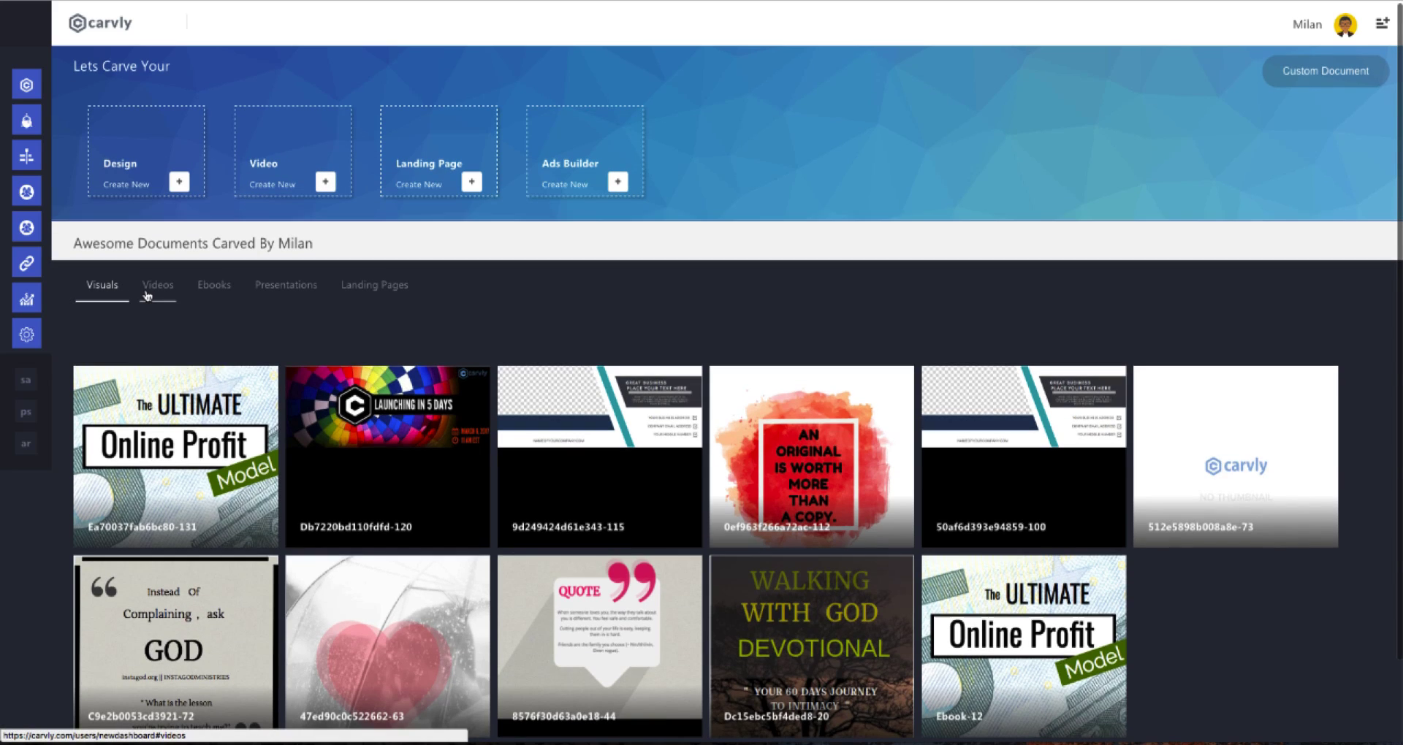
click(157, 284)
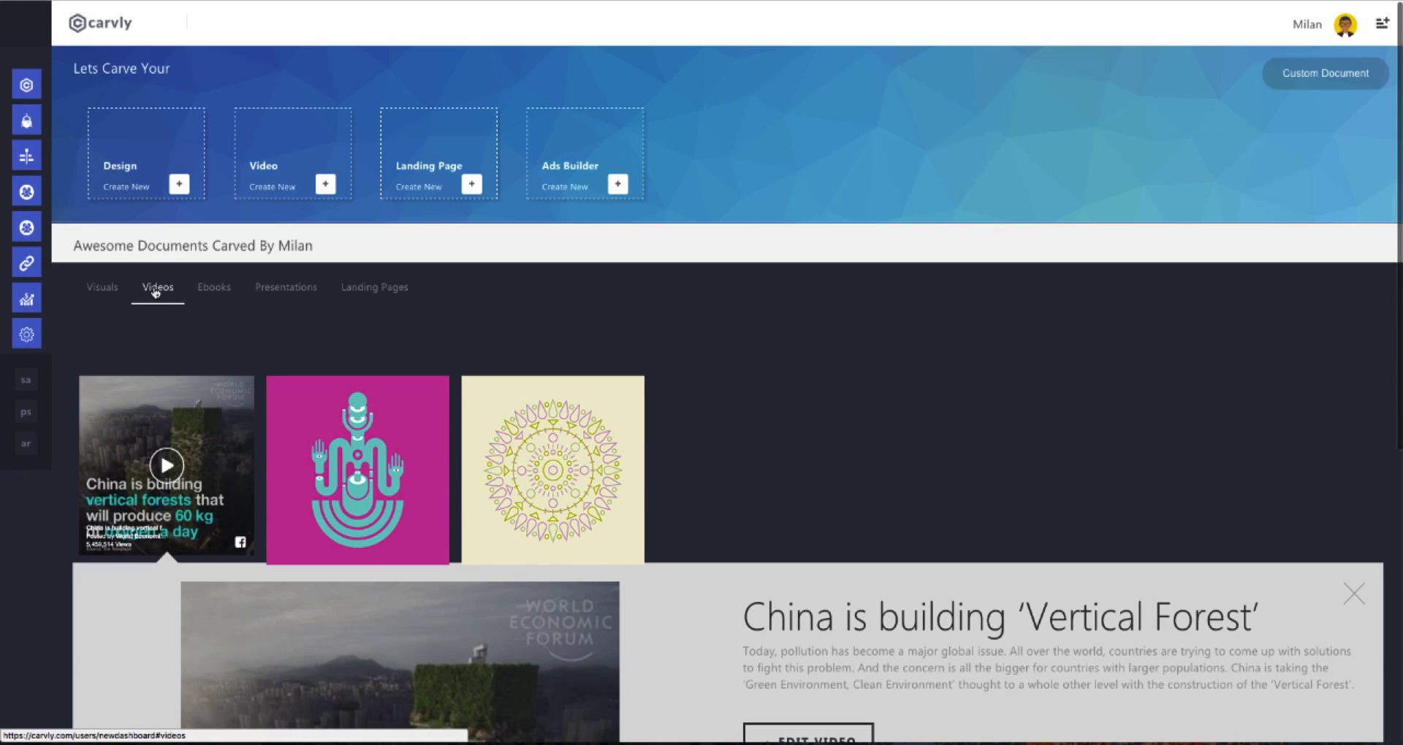
click(101, 287)
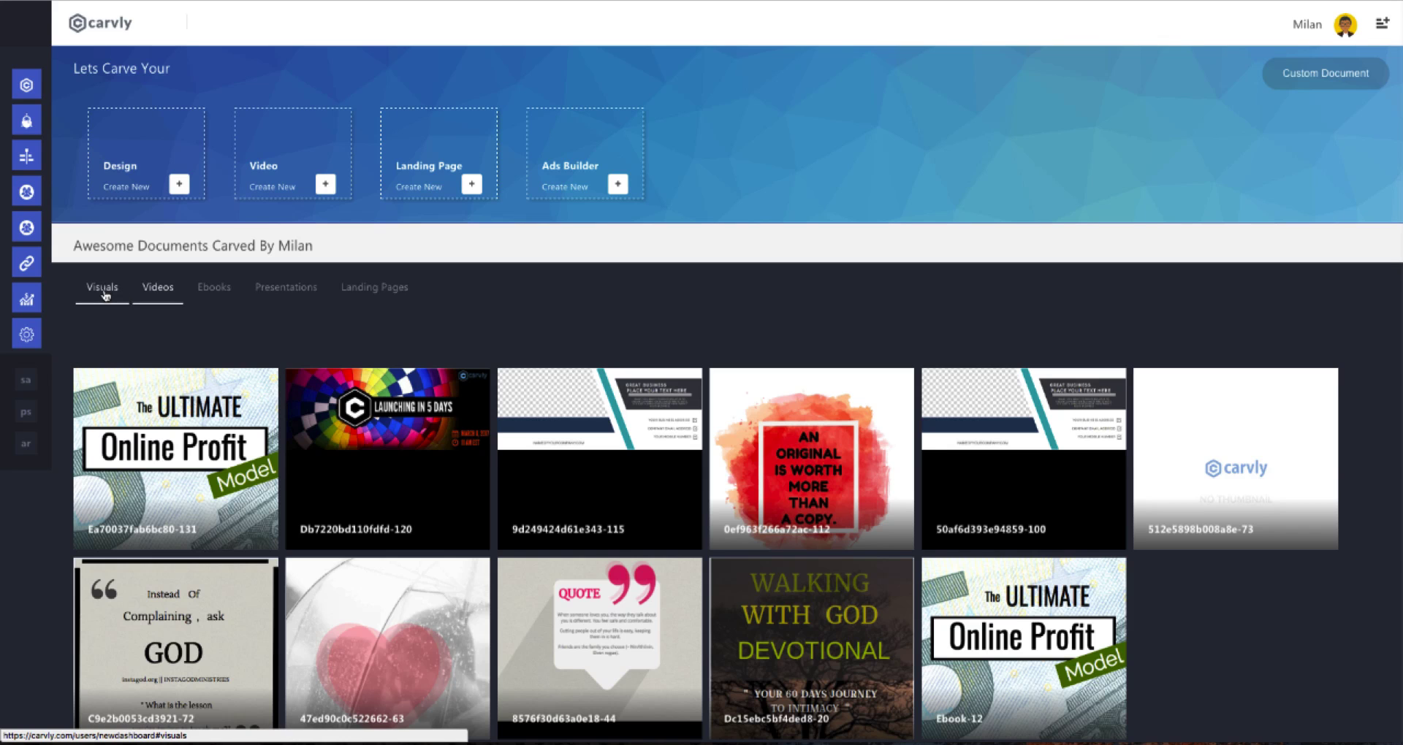
click(101, 287)
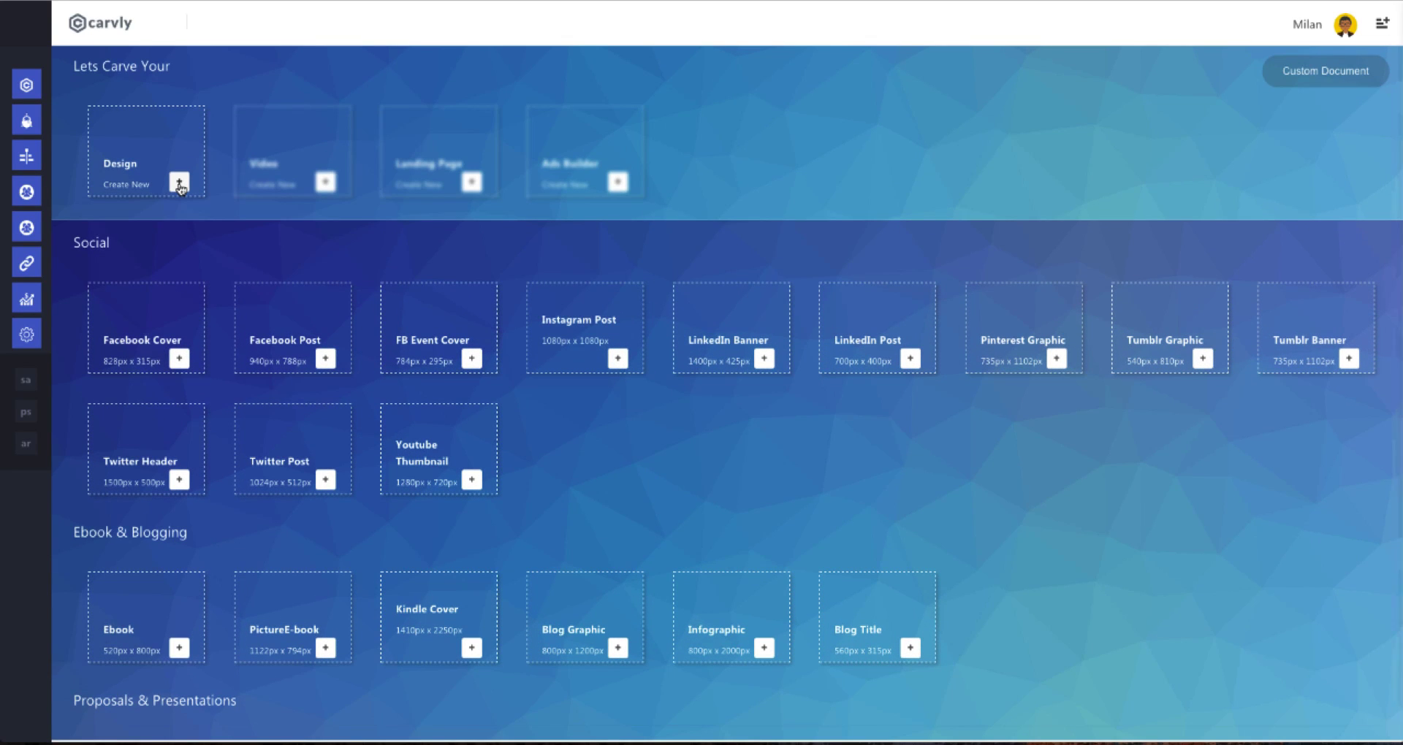
scroll(down, 3)
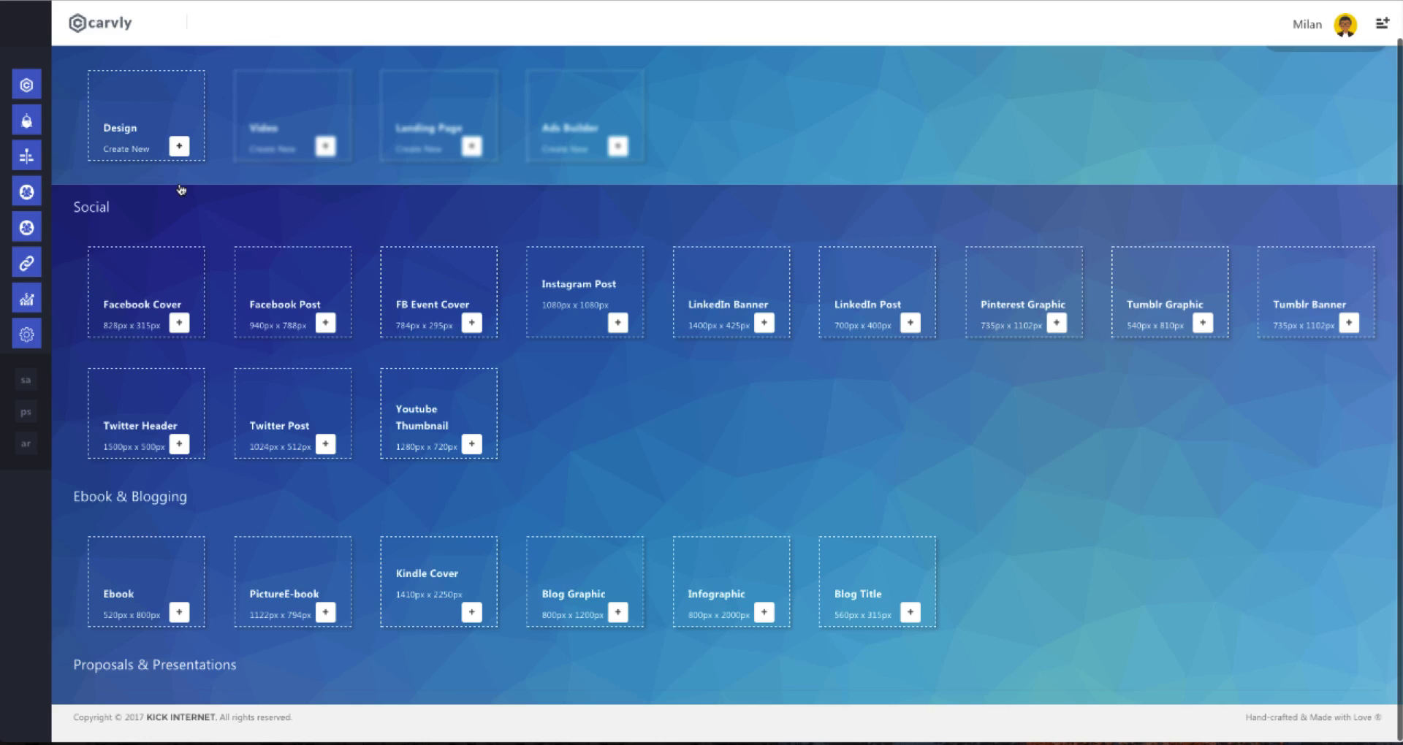
scroll(down, 3)
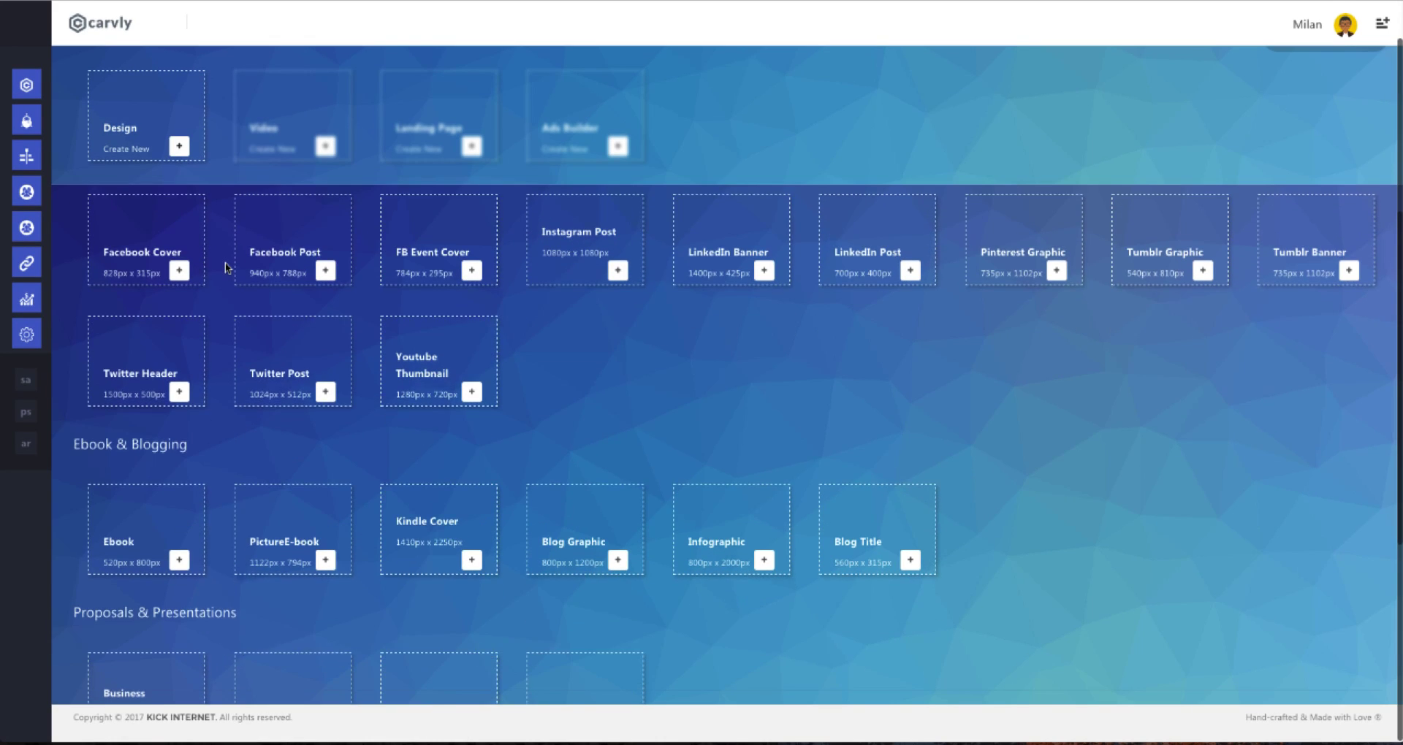
scroll(down, 3)
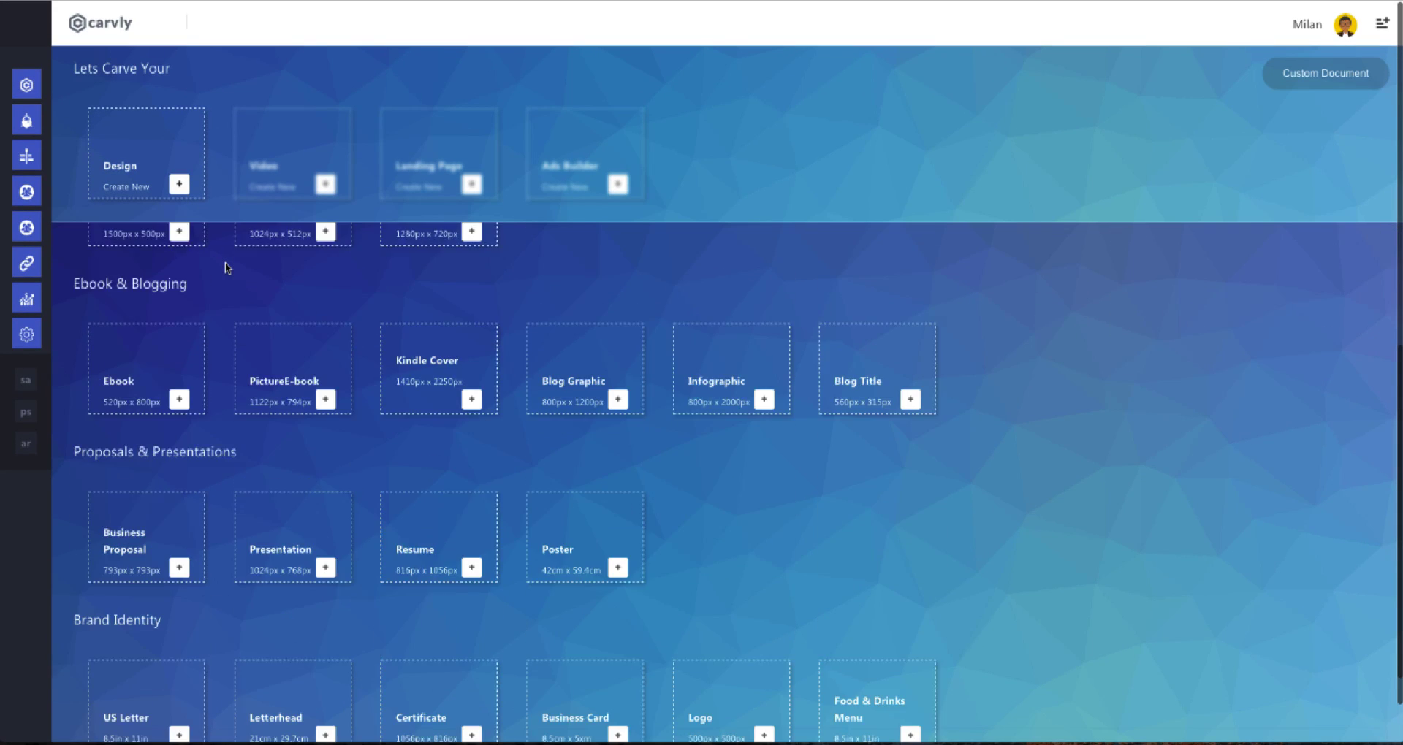
scroll(down, 3)
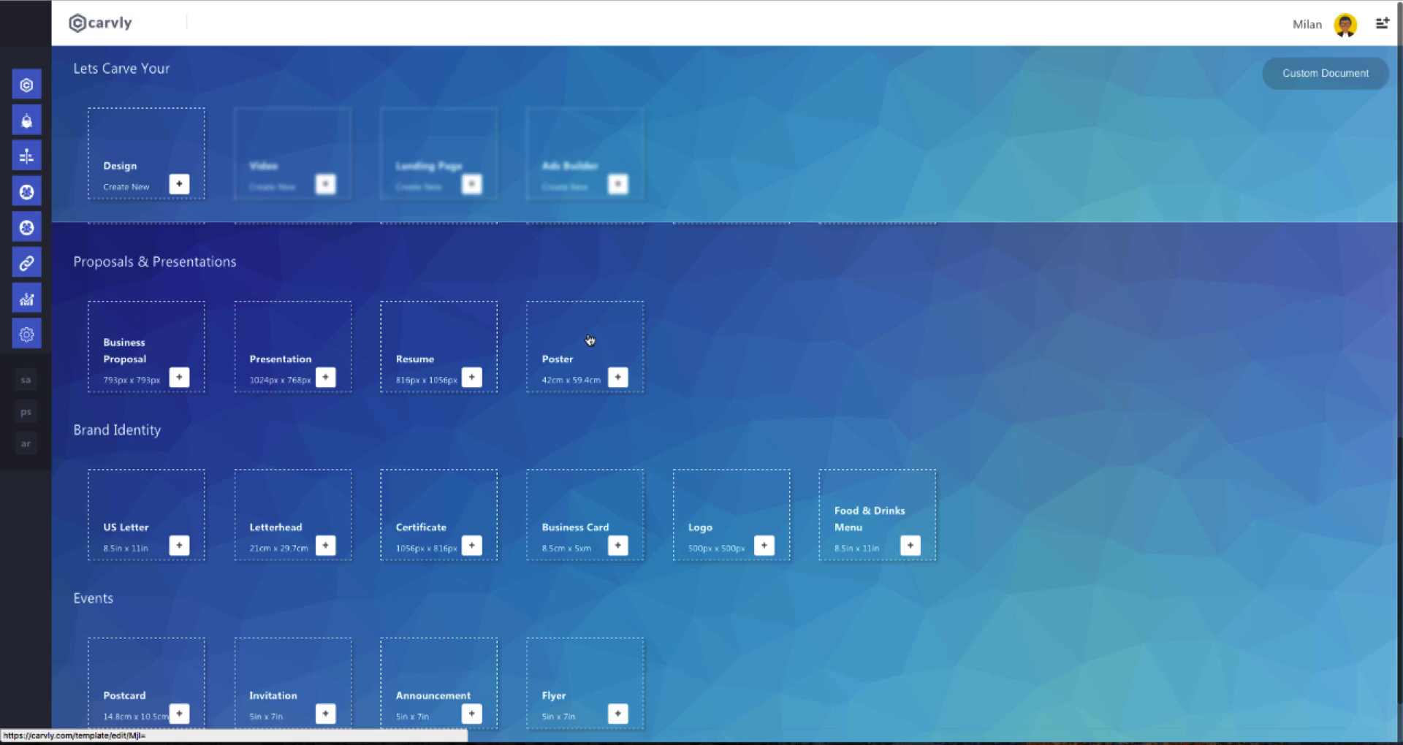
scroll(down, 3)
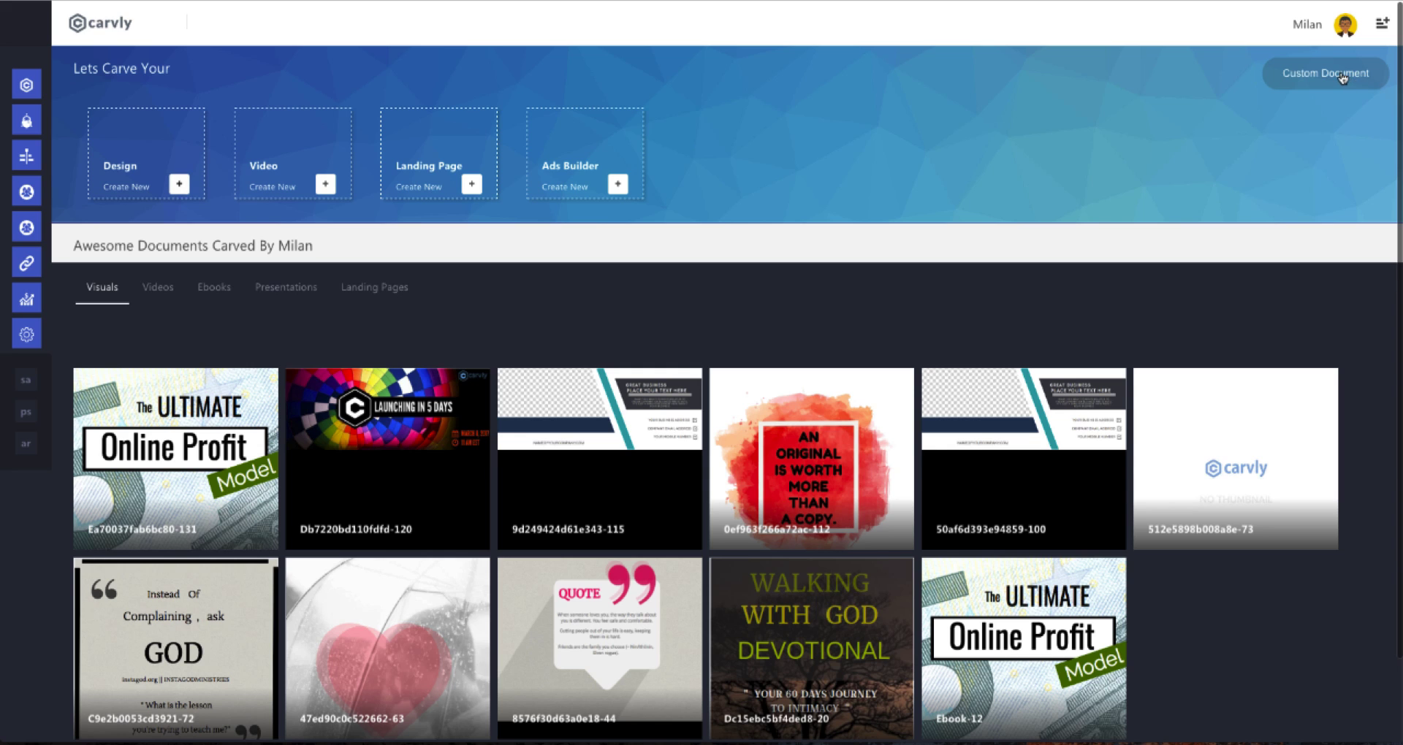
Create a custom document sized 520 by 800 pixels
click(1325, 73)
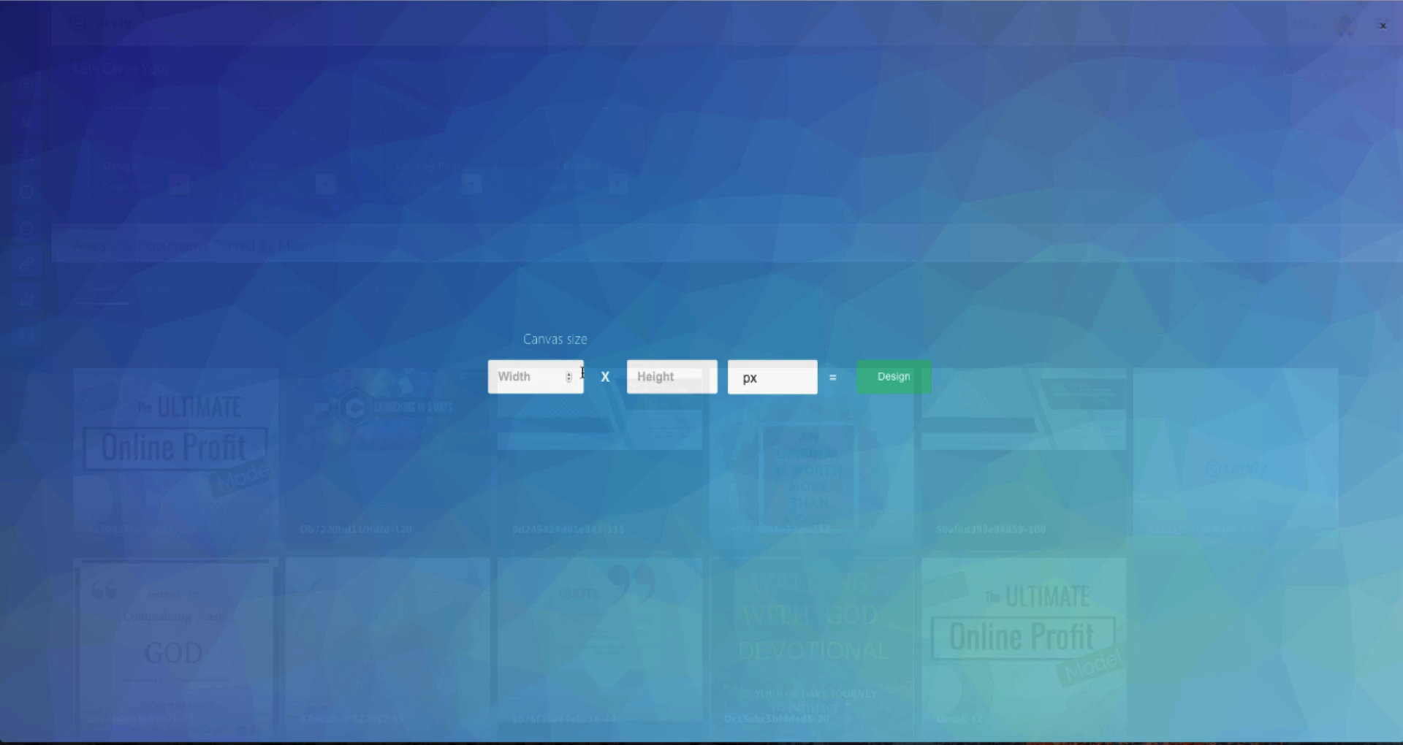
text(5)
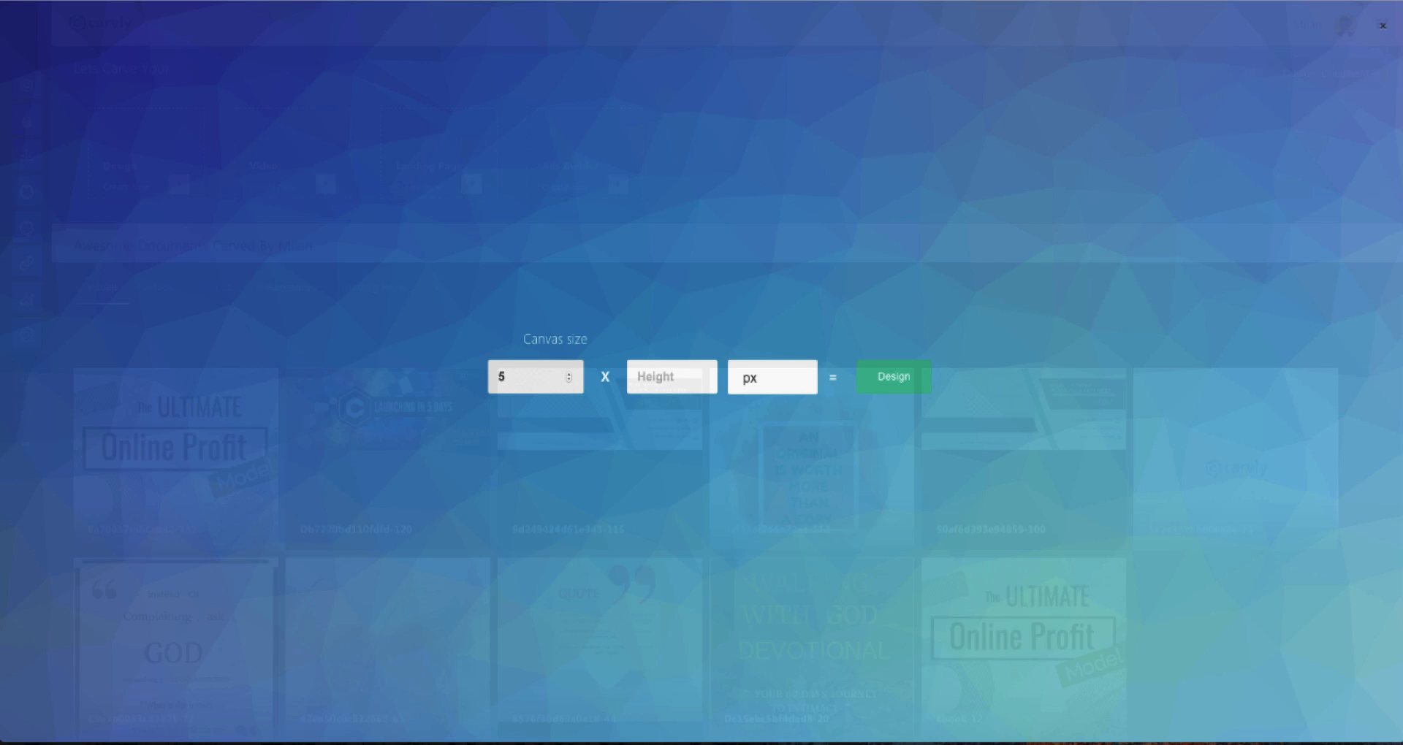
text(8)
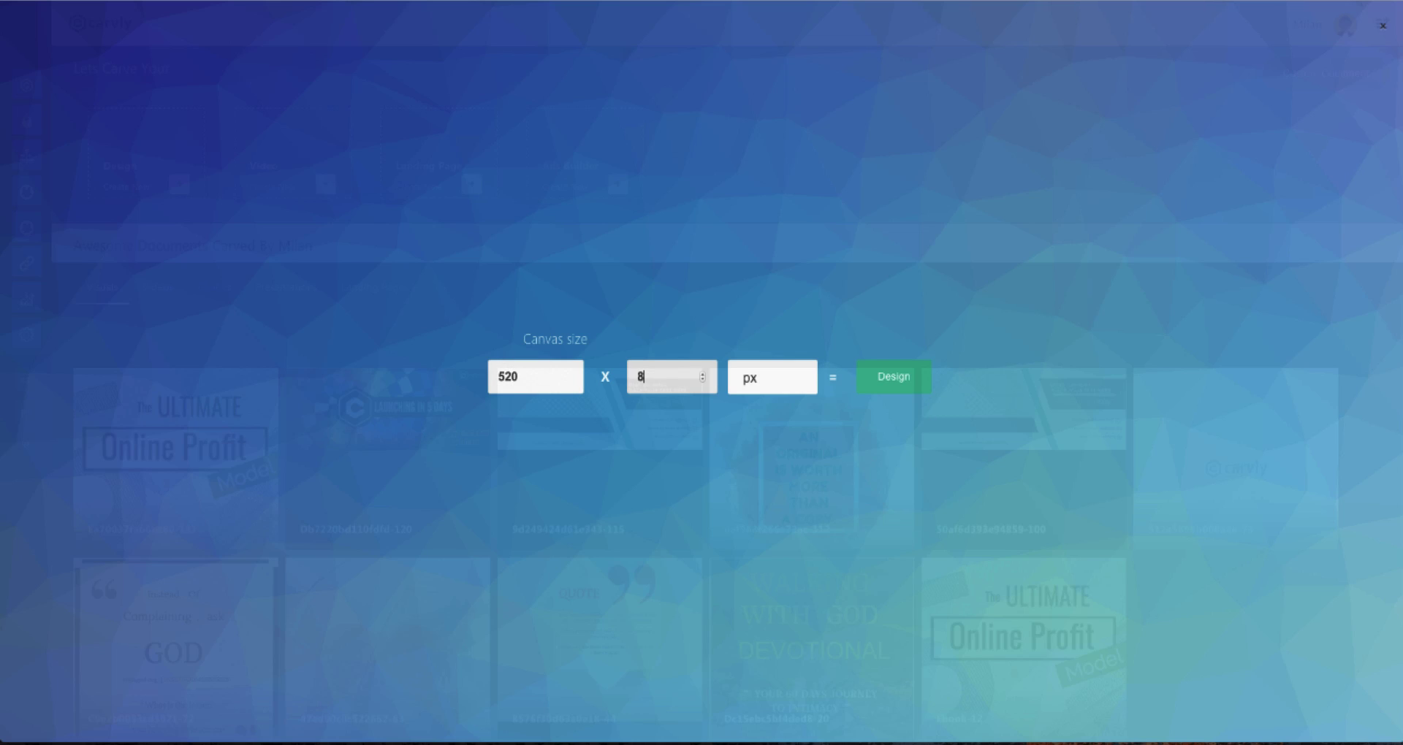
click(892, 377)
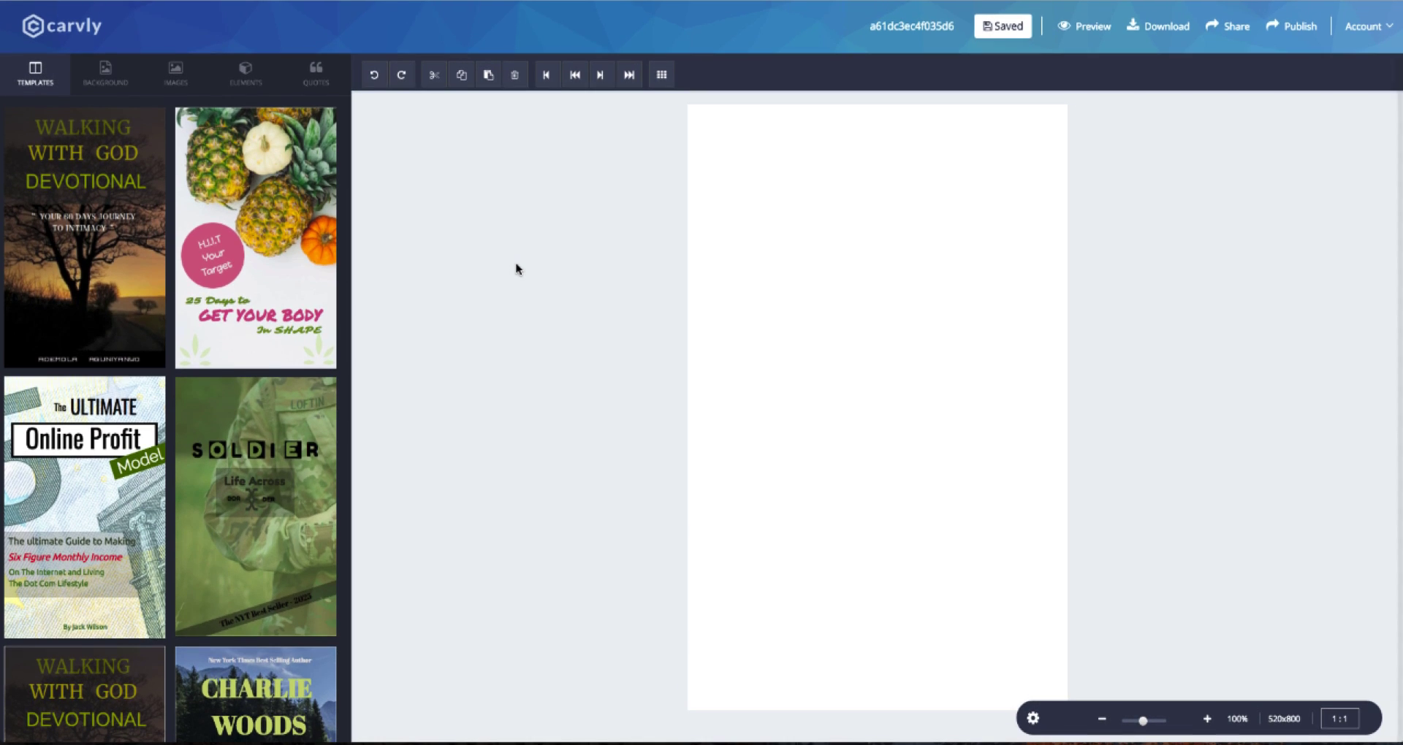
Scroll through the templates and browse the stock image library
scroll(down, 3)
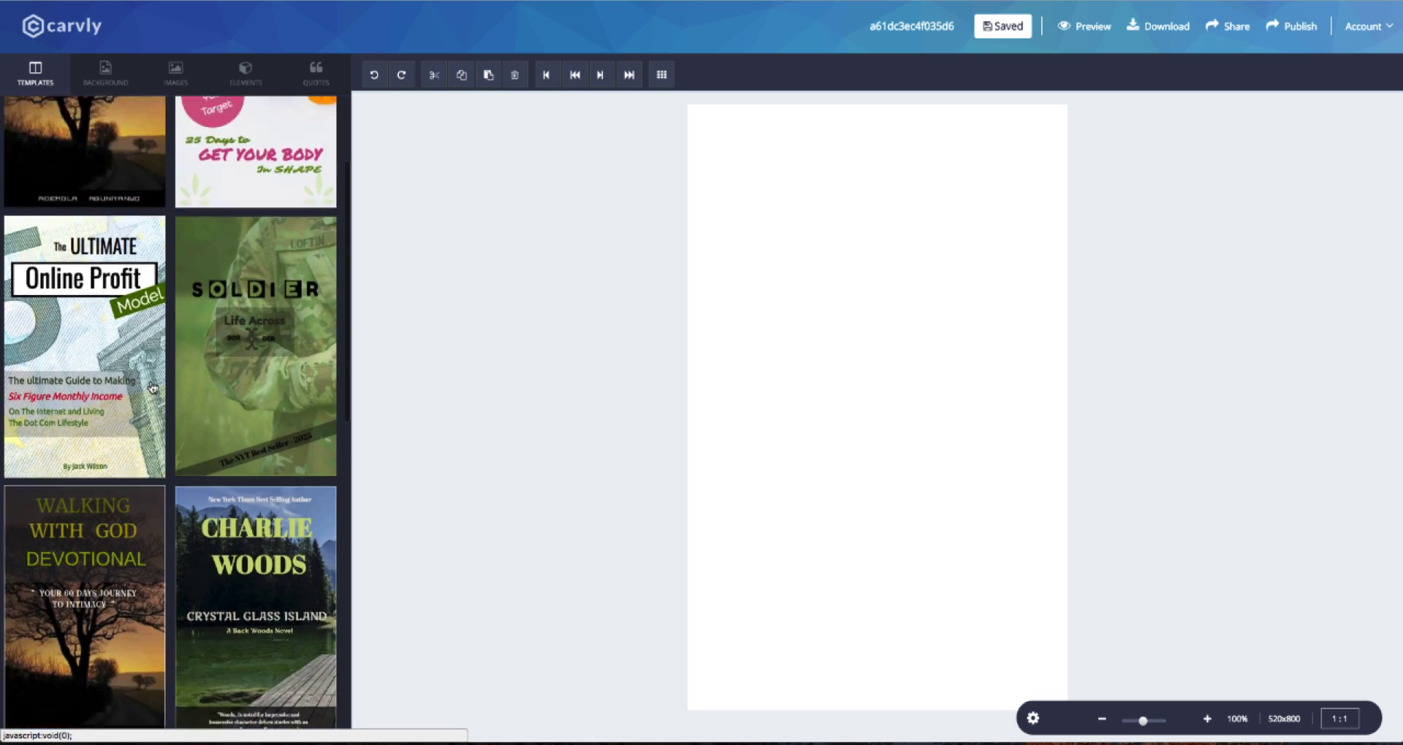
scroll(down, 3)
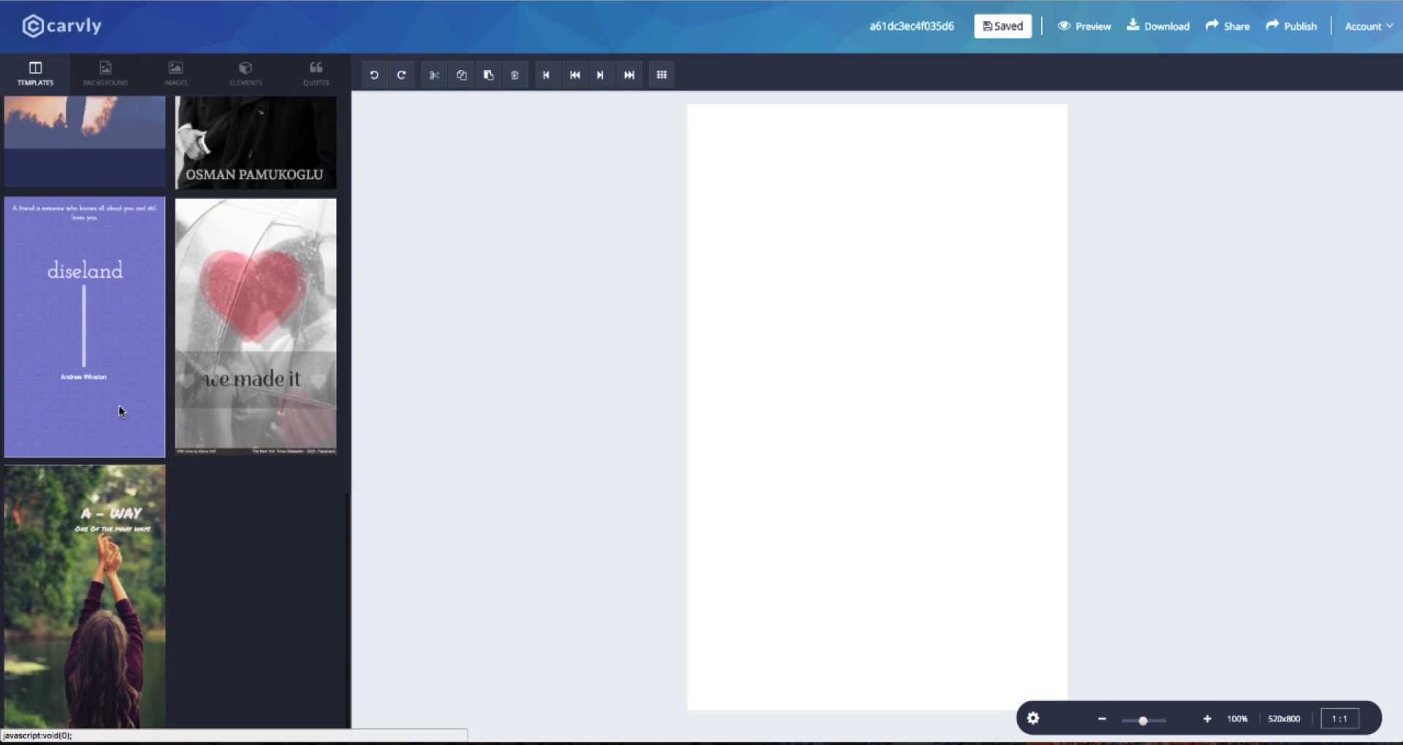
scroll(down, 3)
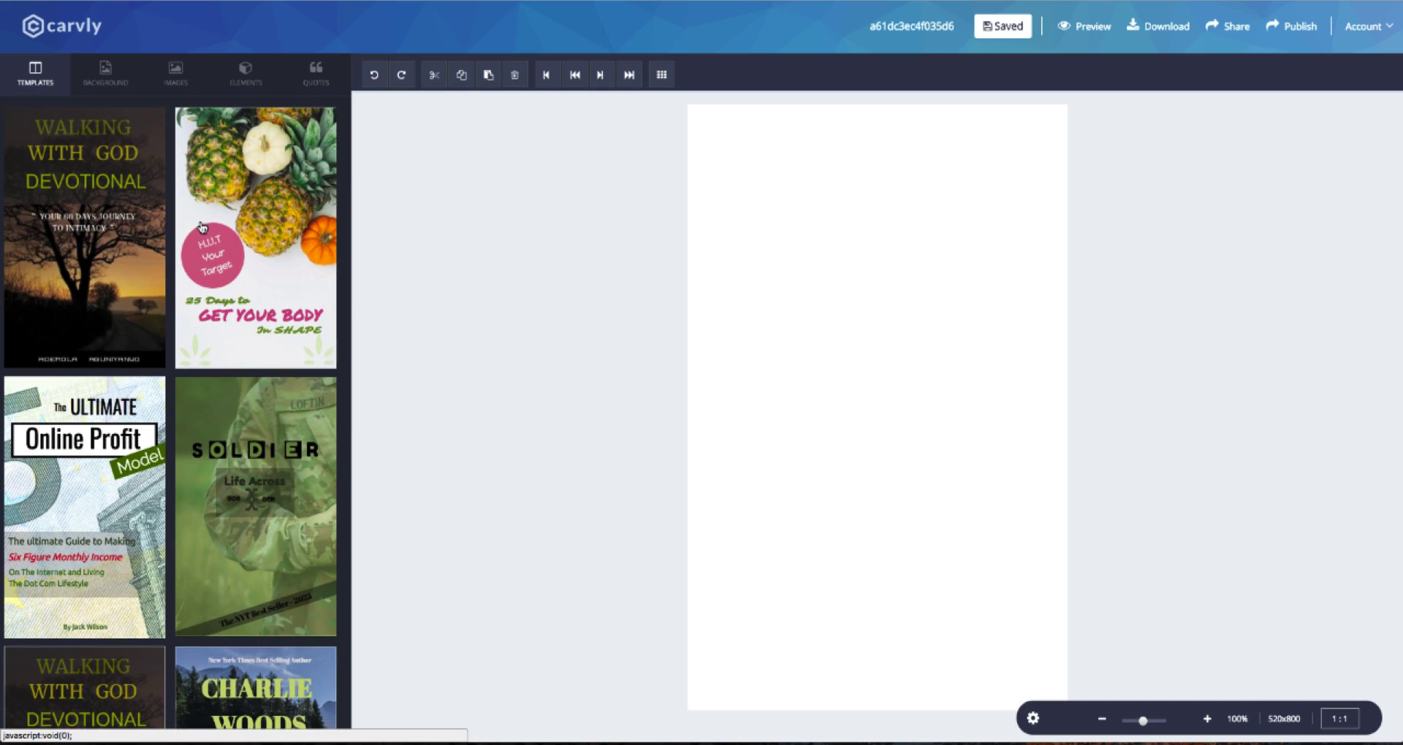
click(176, 75)
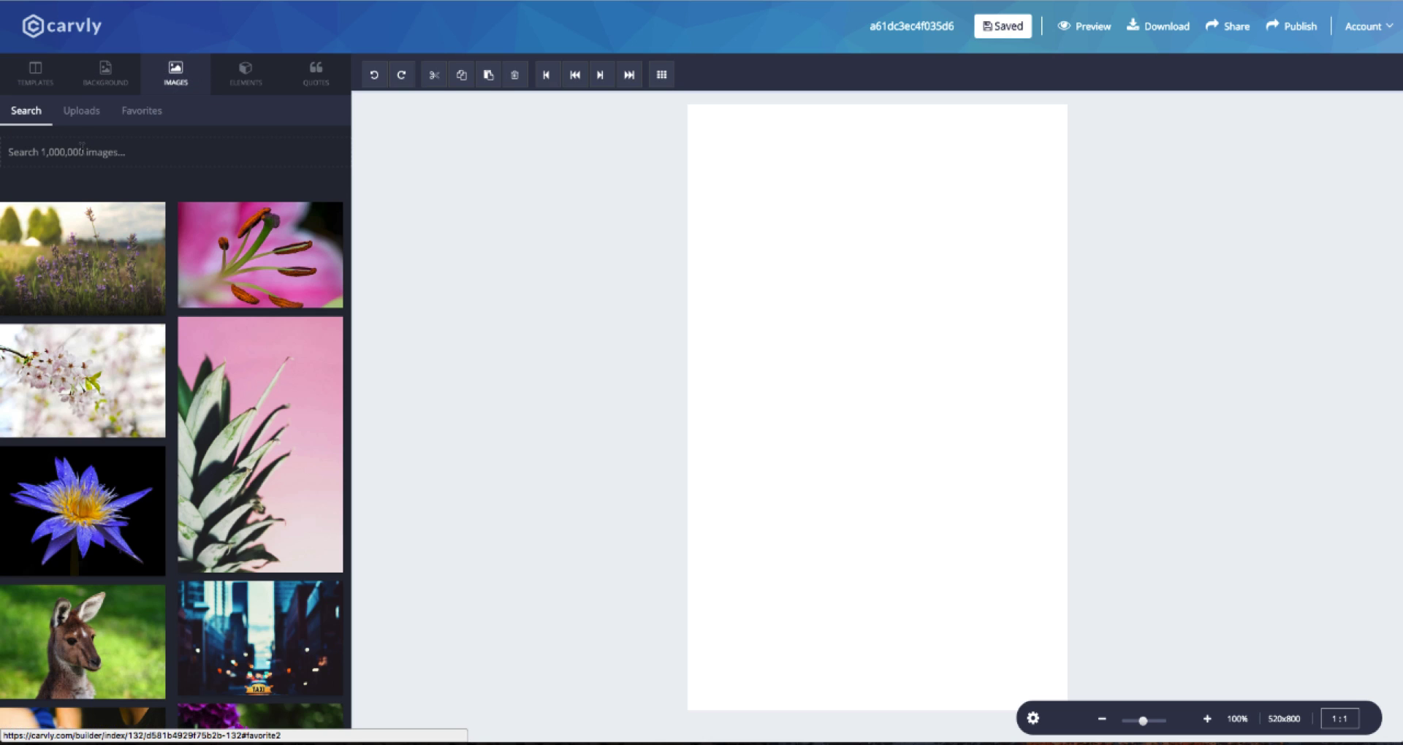
scroll(down, 3)
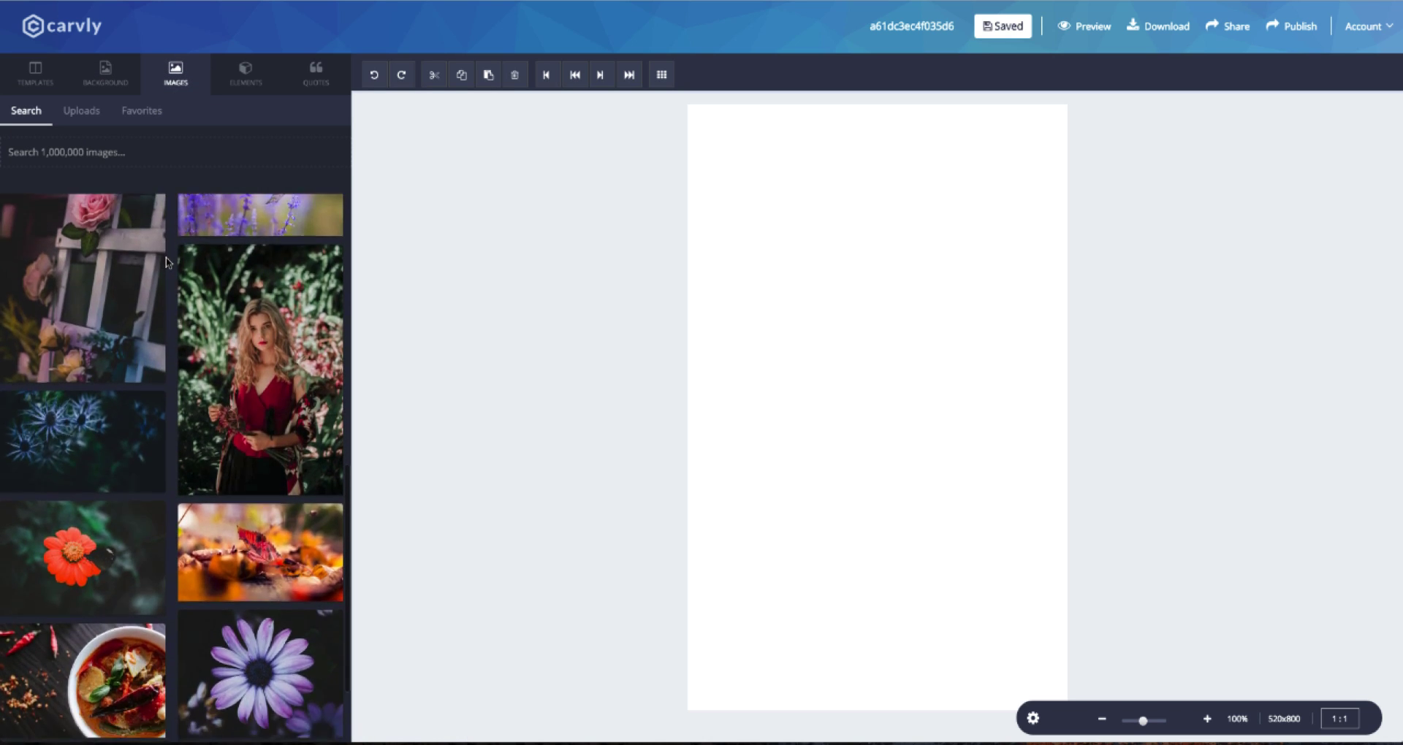
click(141, 110)
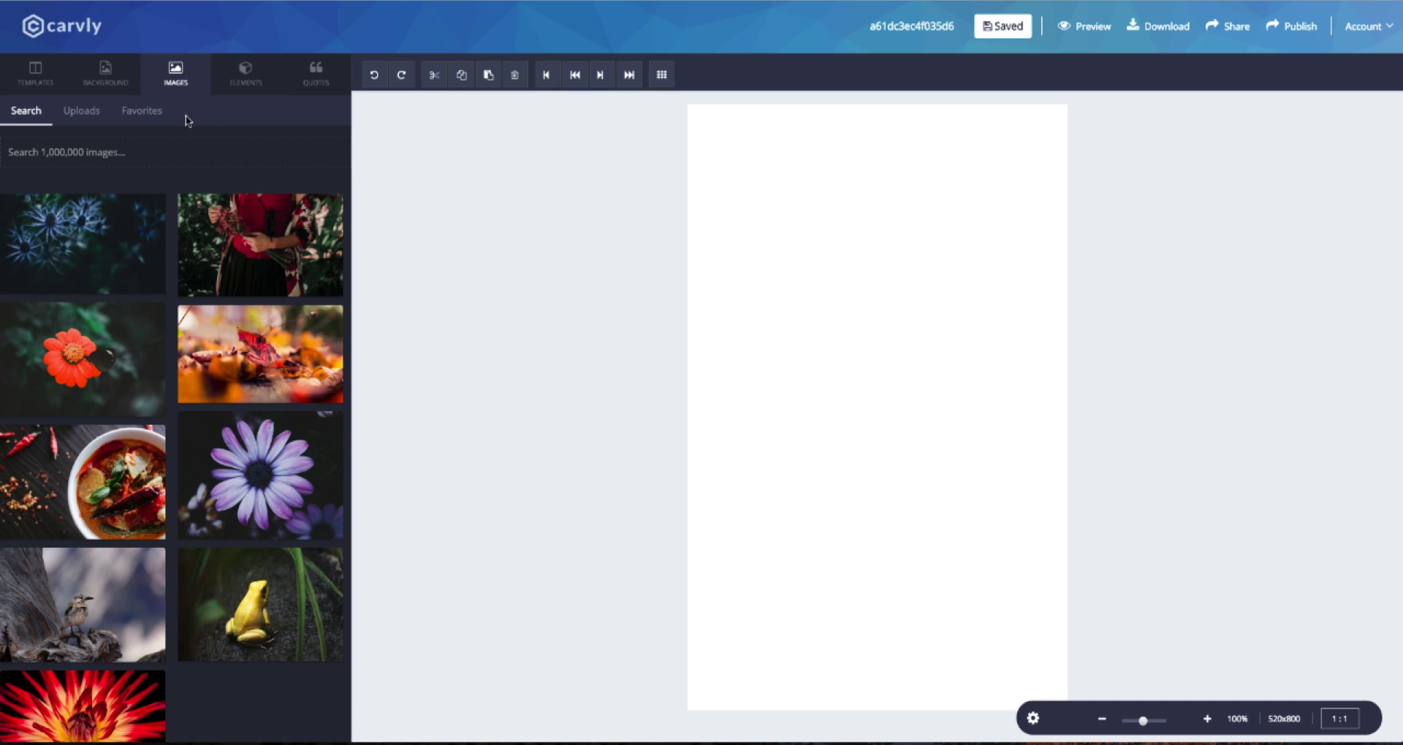
Browse the text elements panel and the quotes library
click(244, 73)
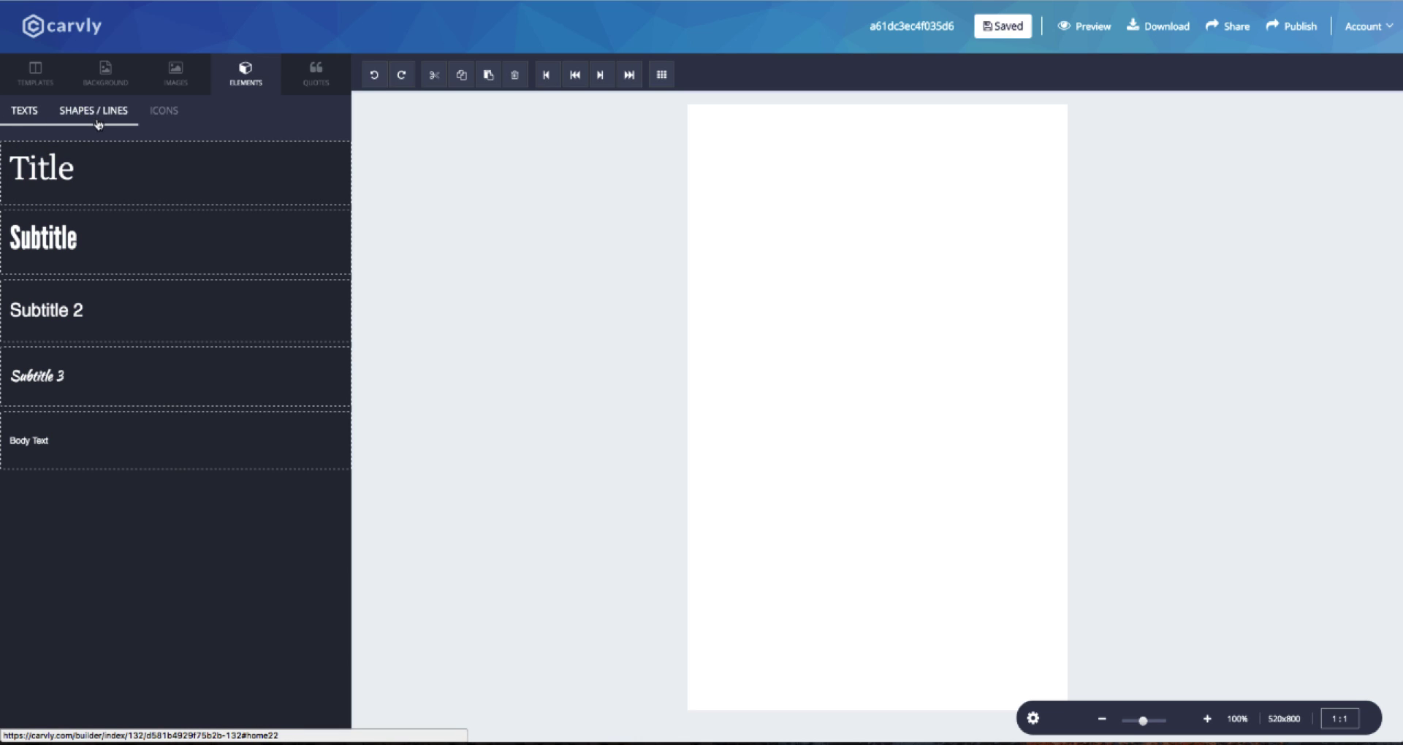
click(164, 110)
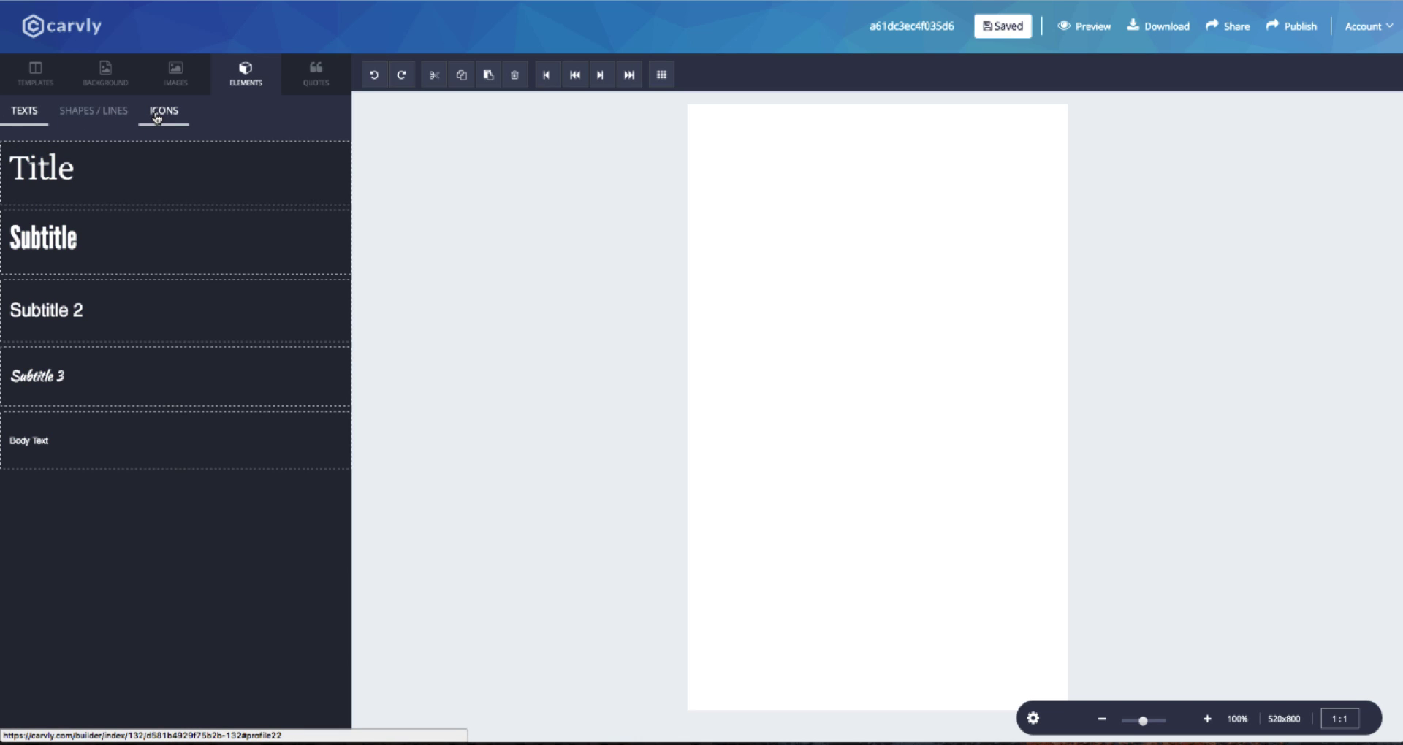
mouse_move(73, 135)
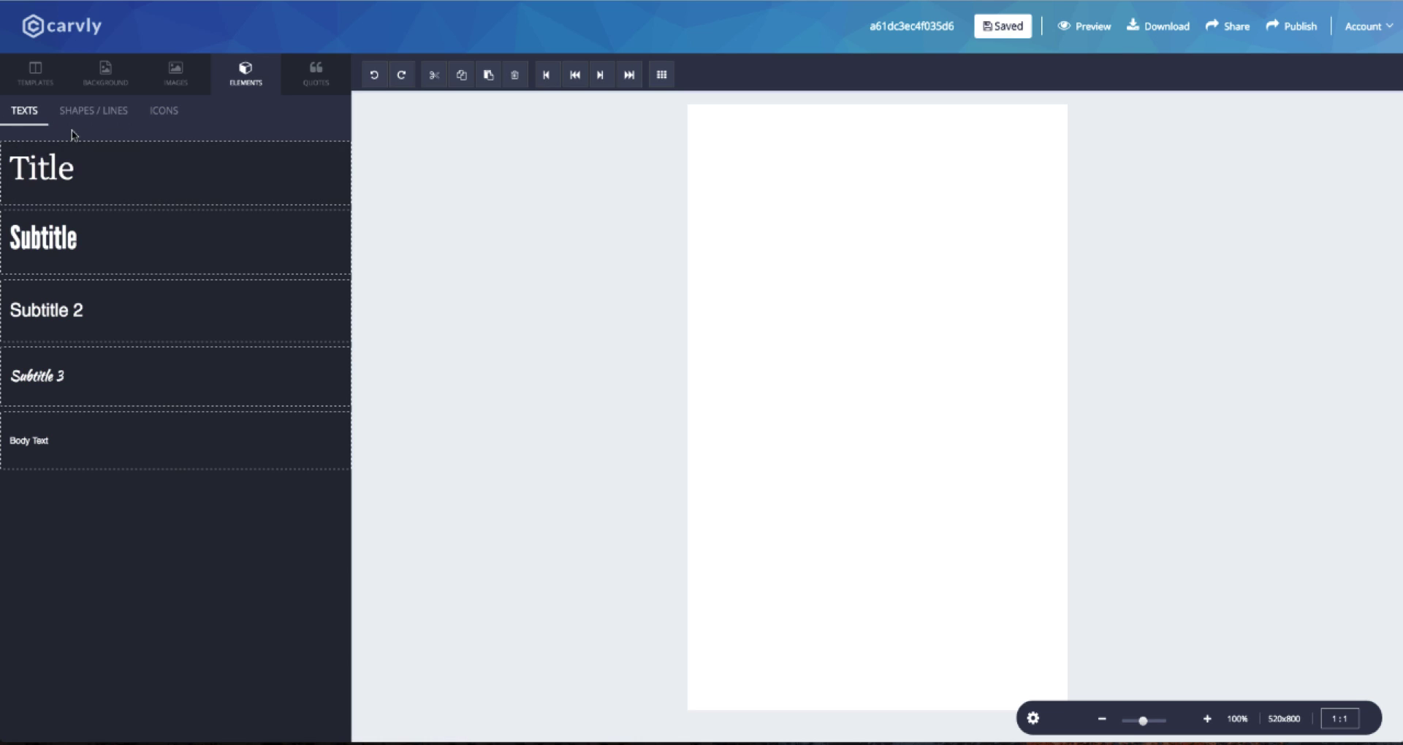
mouse_move(315, 76)
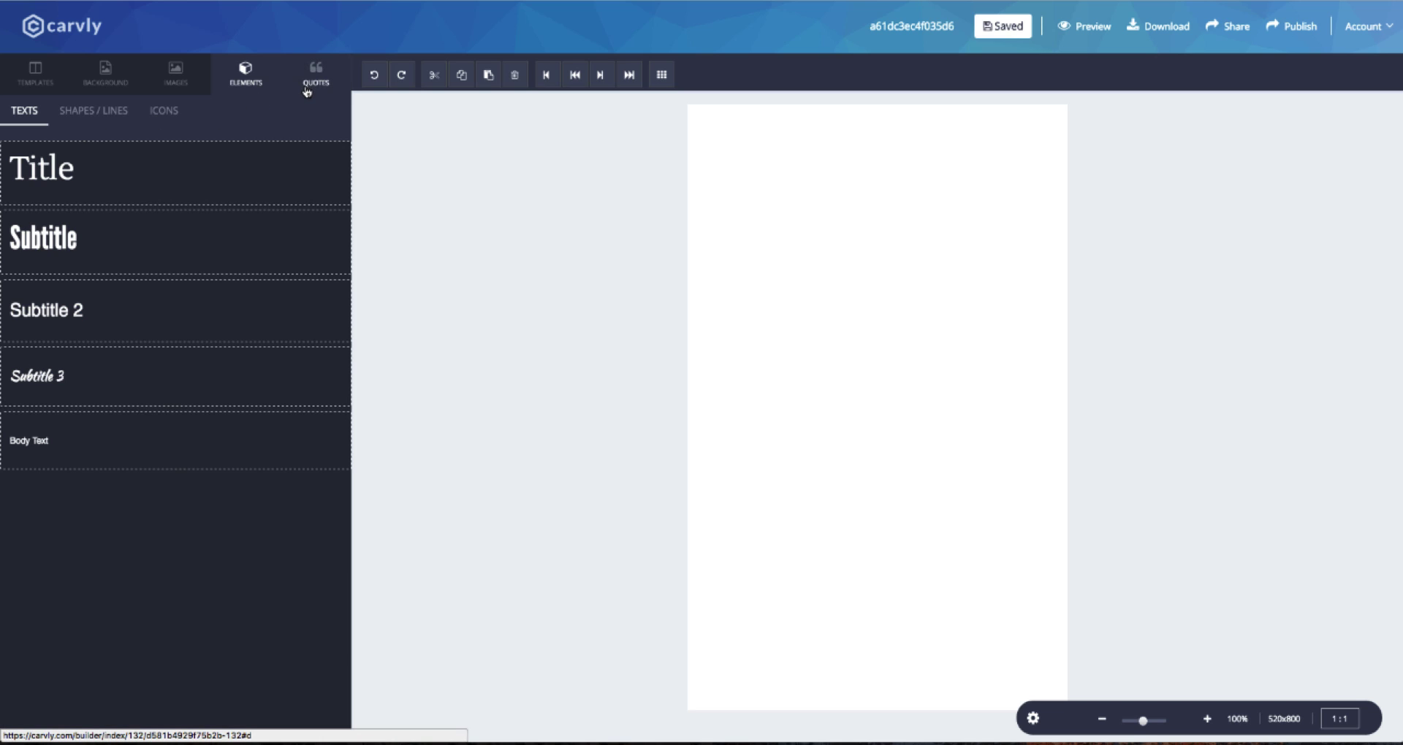
click(316, 75)
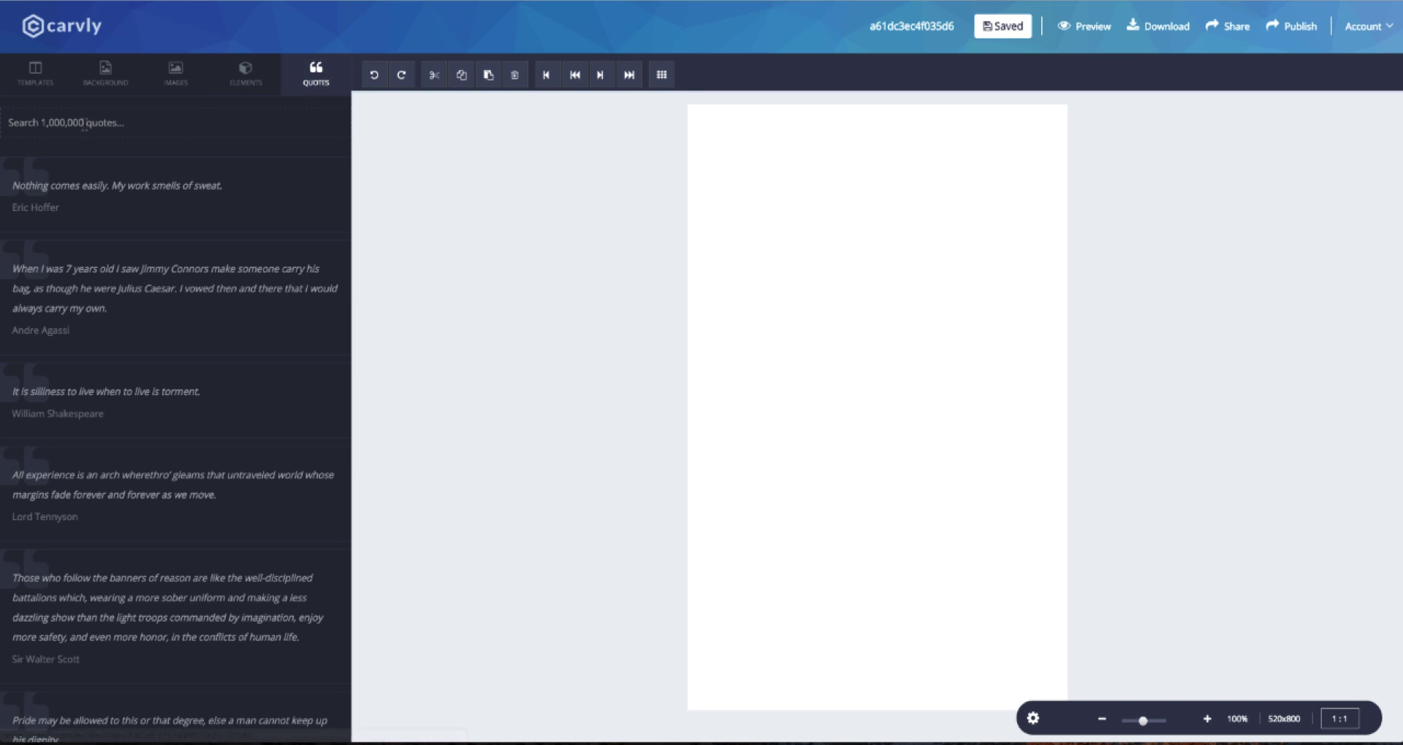
scroll(down, 3)
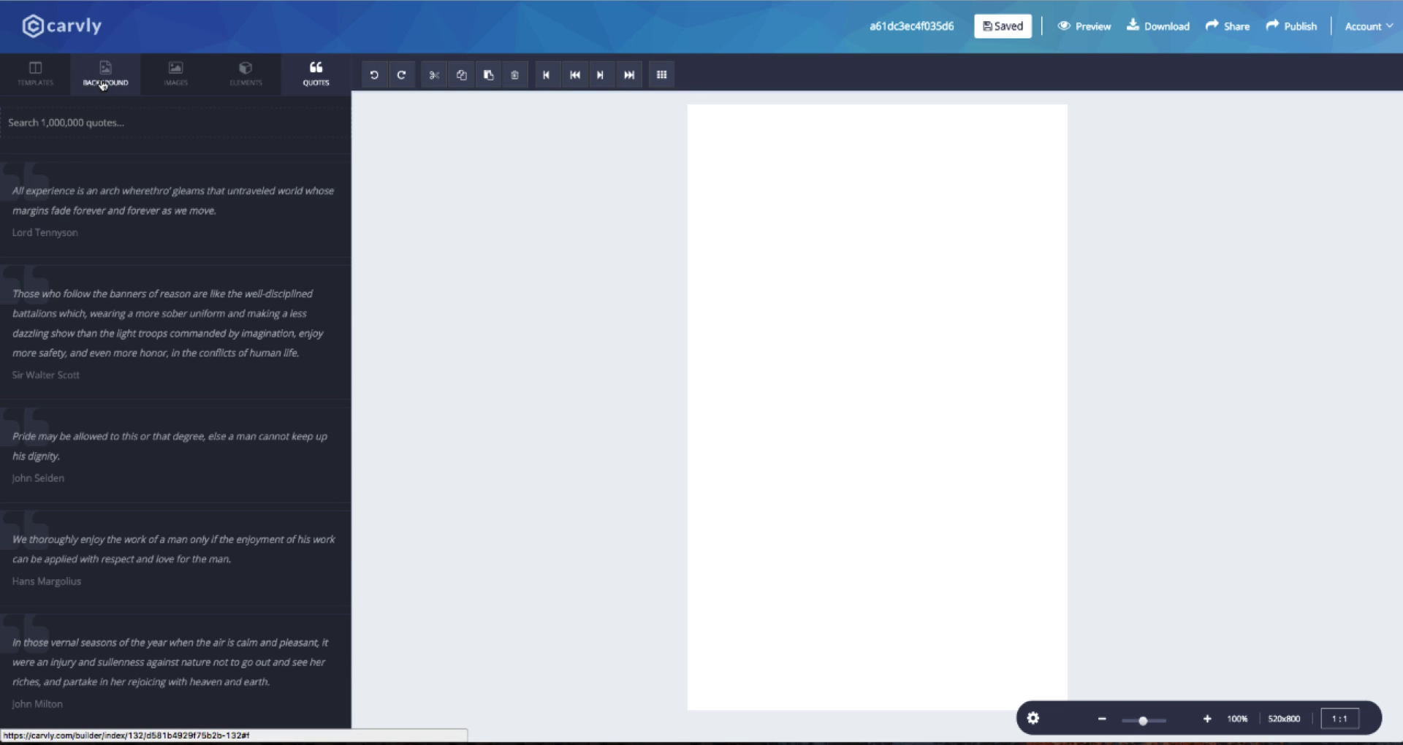
Search stock backgrounds for 'fitness' and apply the runner-on-path photo
click(104, 74)
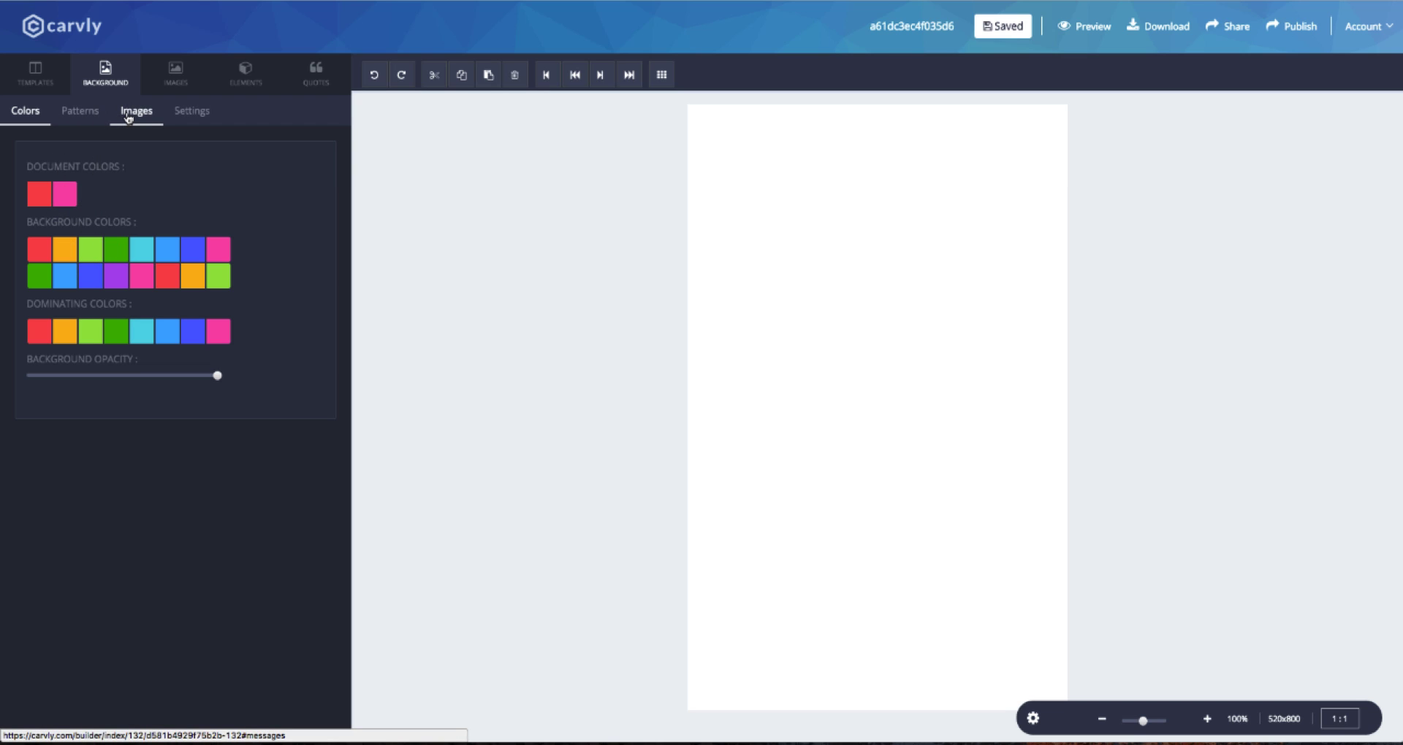
text(fitness)
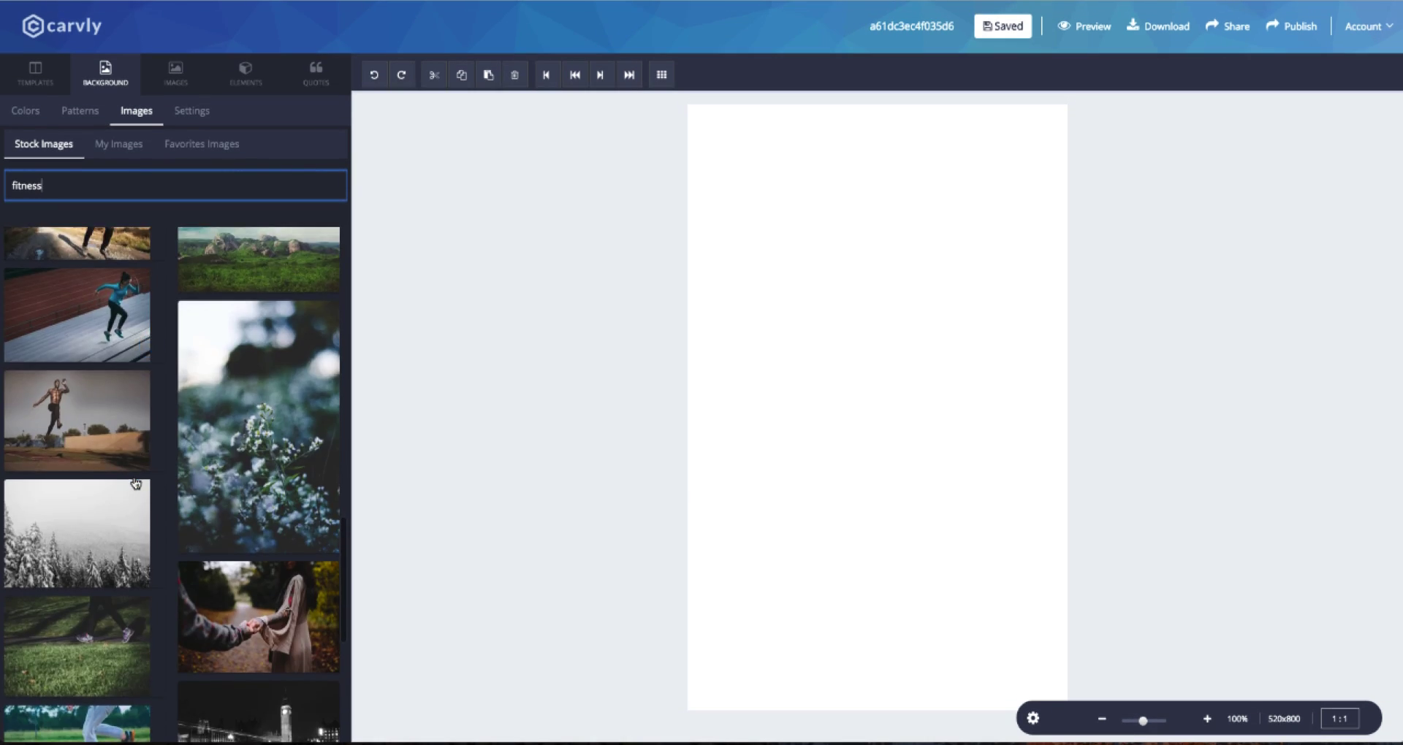
scroll(down, 3)
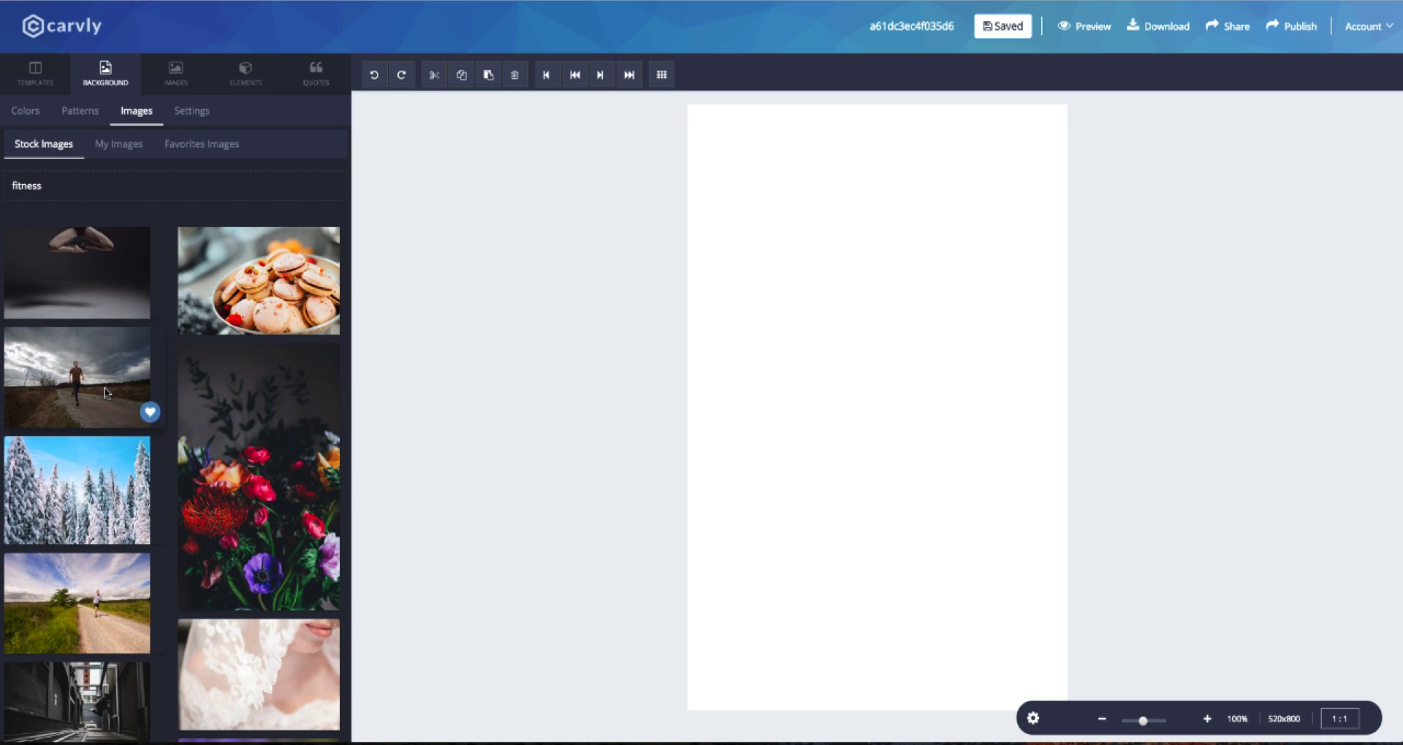
click(77, 377)
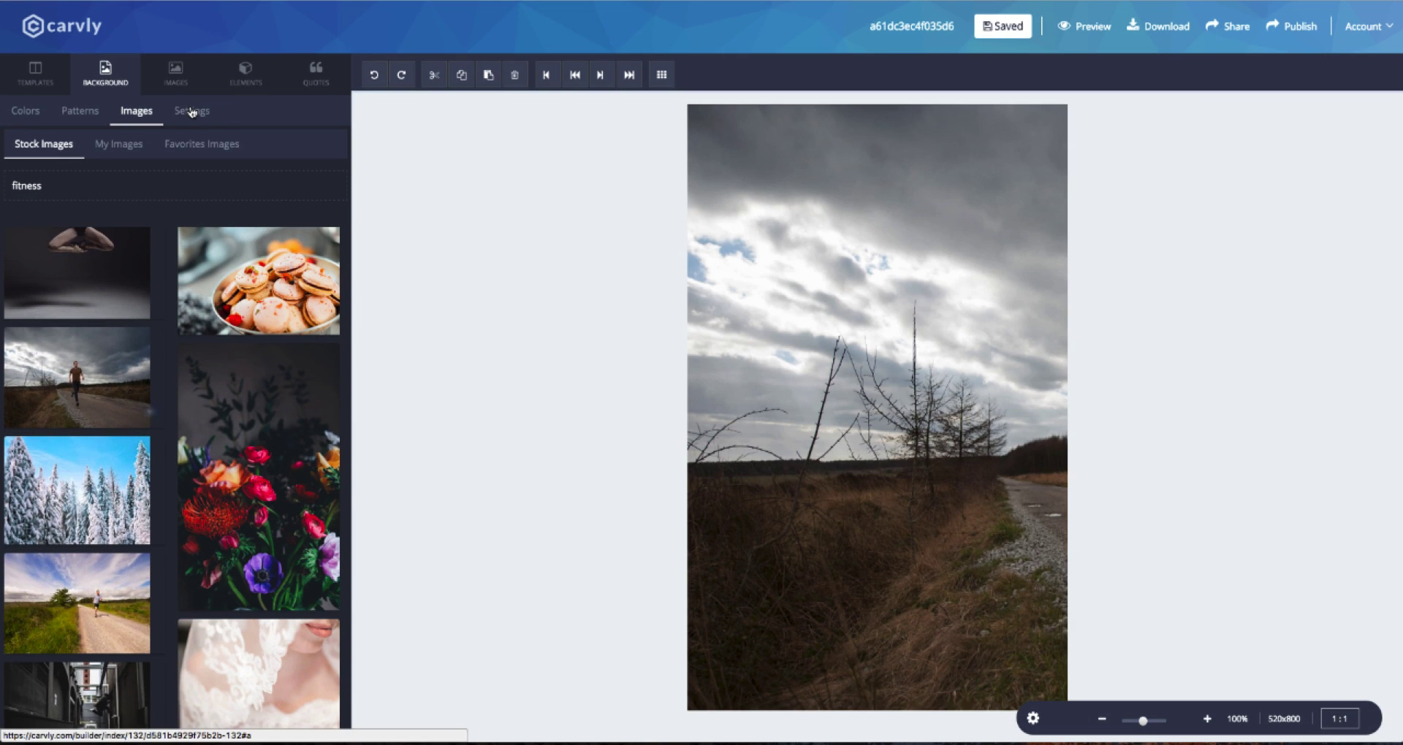
Enlarge the background photo and shift it so the runner sits lower, right of centre
click(192, 111)
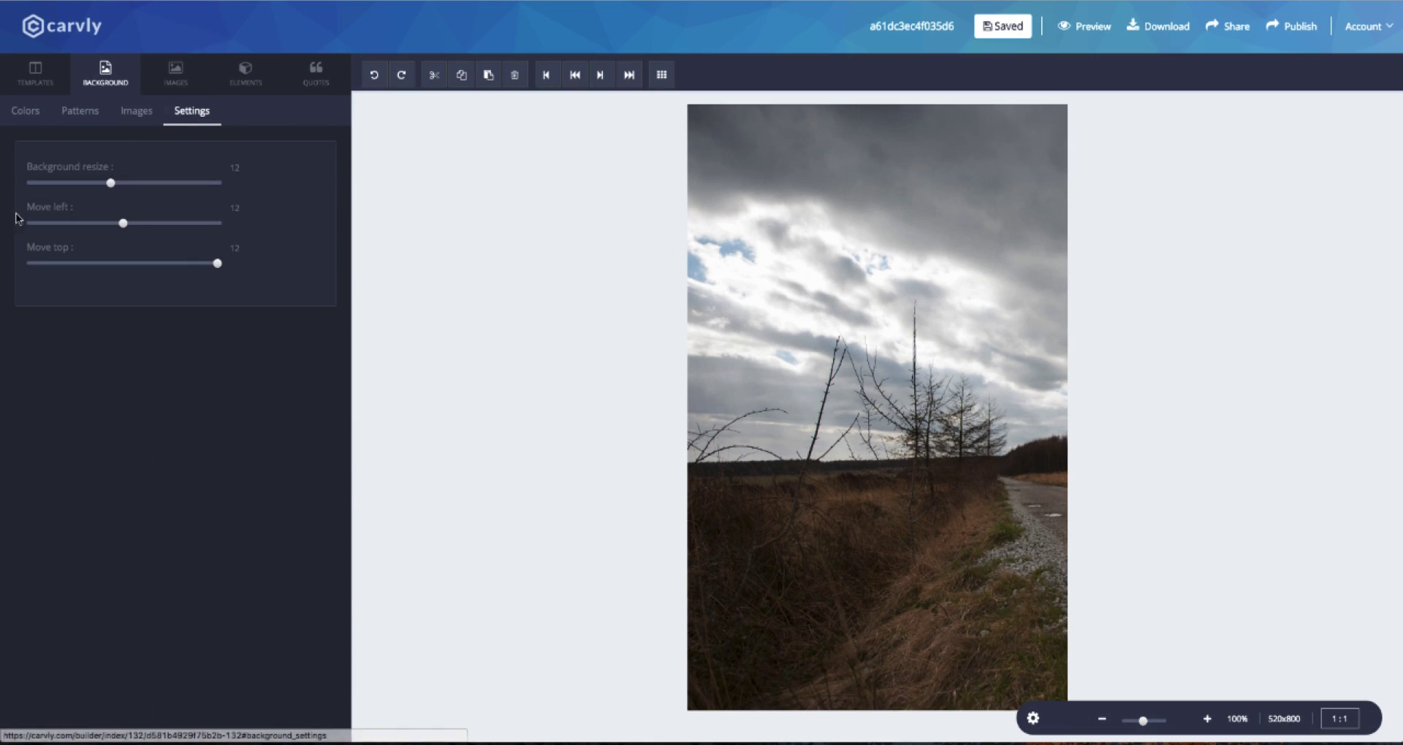
drag(109, 182, 128, 183)
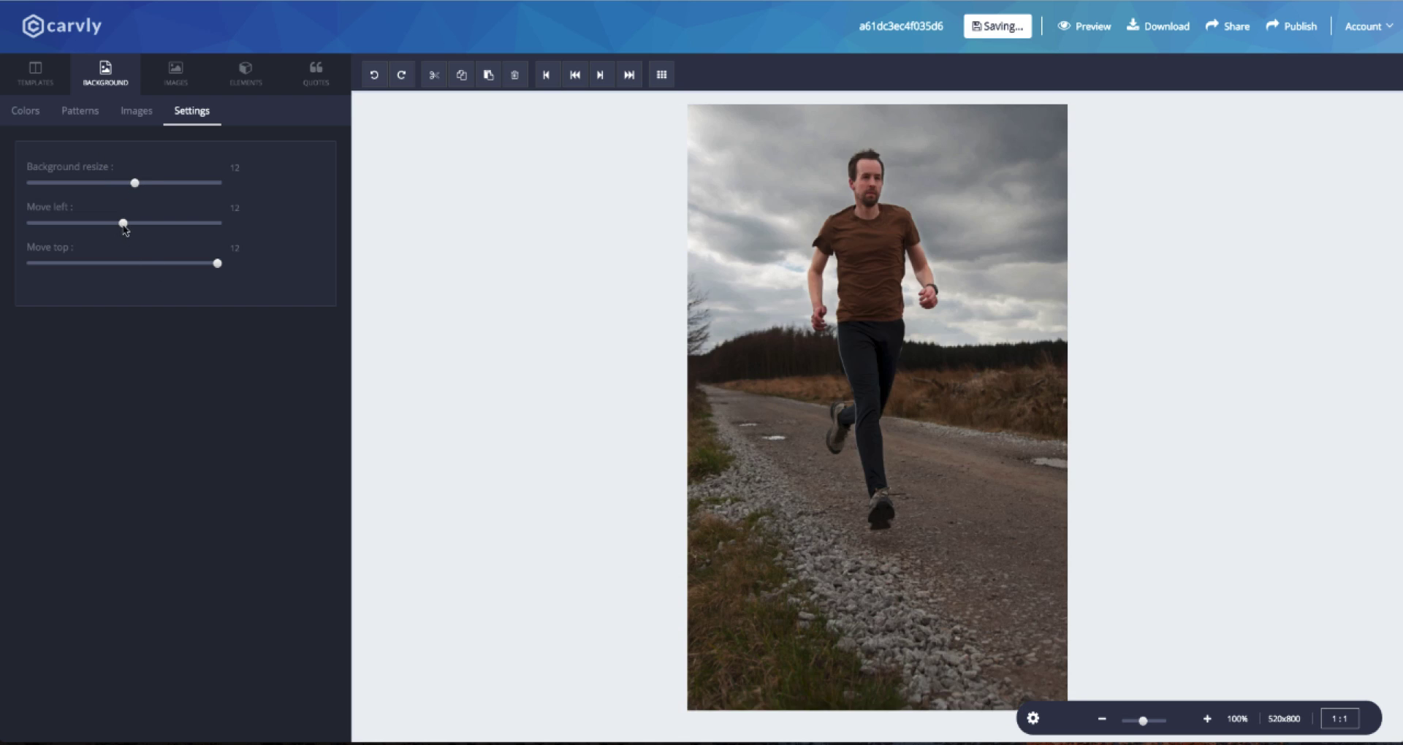
drag(123, 223, 89, 222)
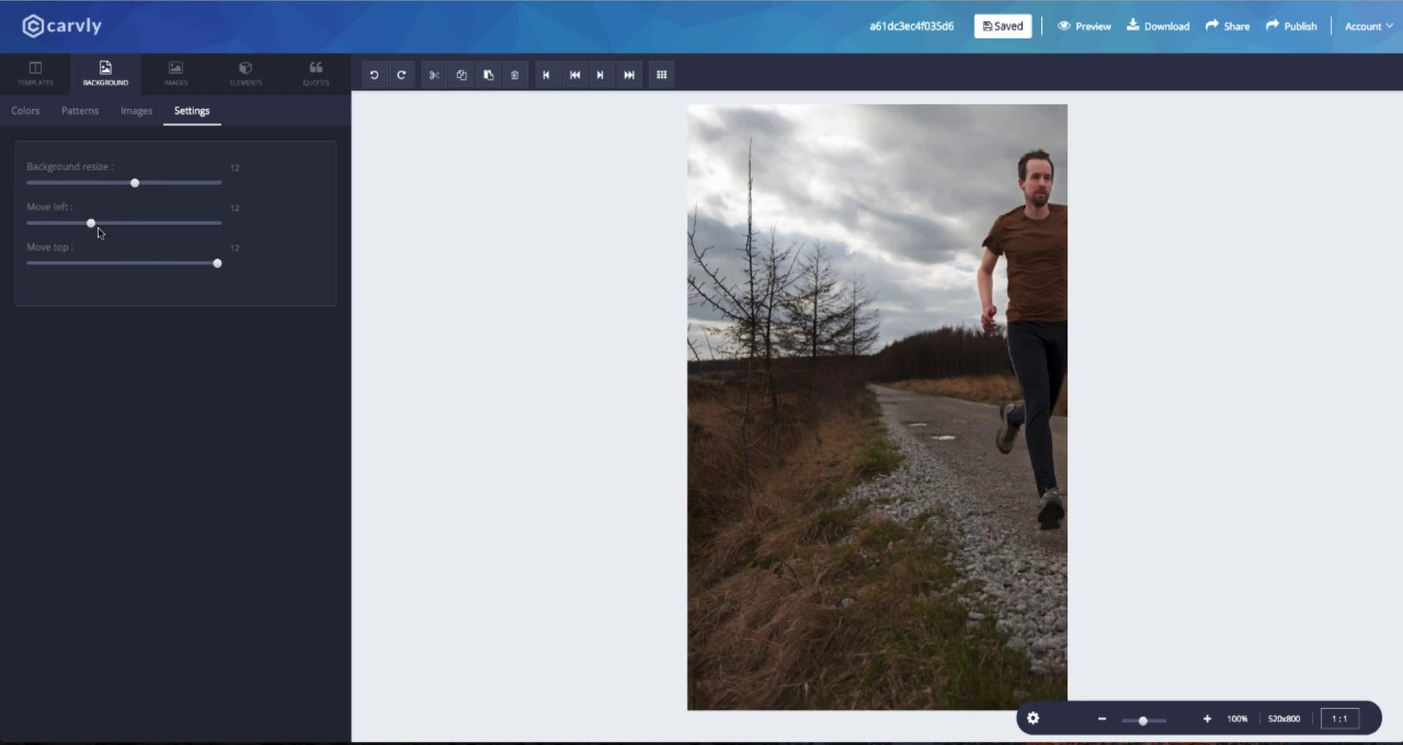
drag(90, 223, 206, 223)
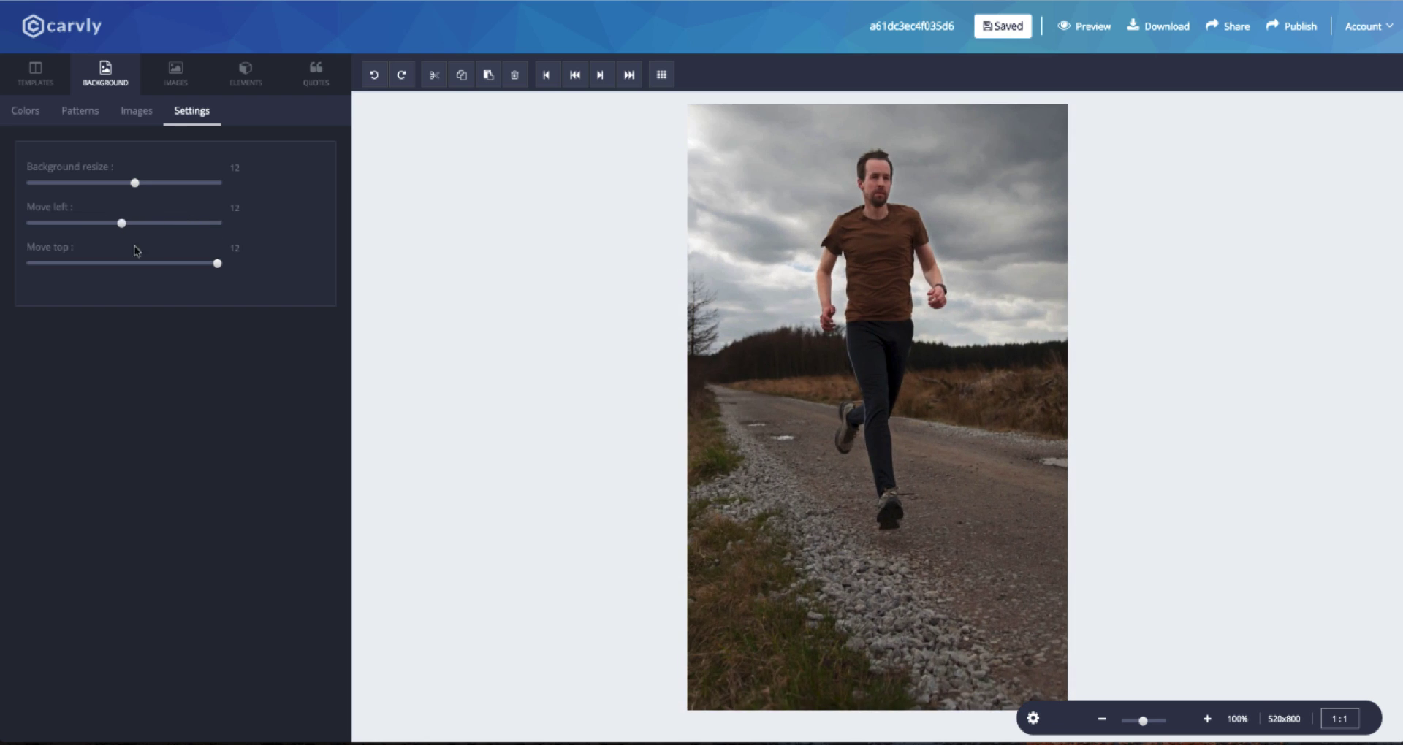
drag(216, 263, 138, 263)
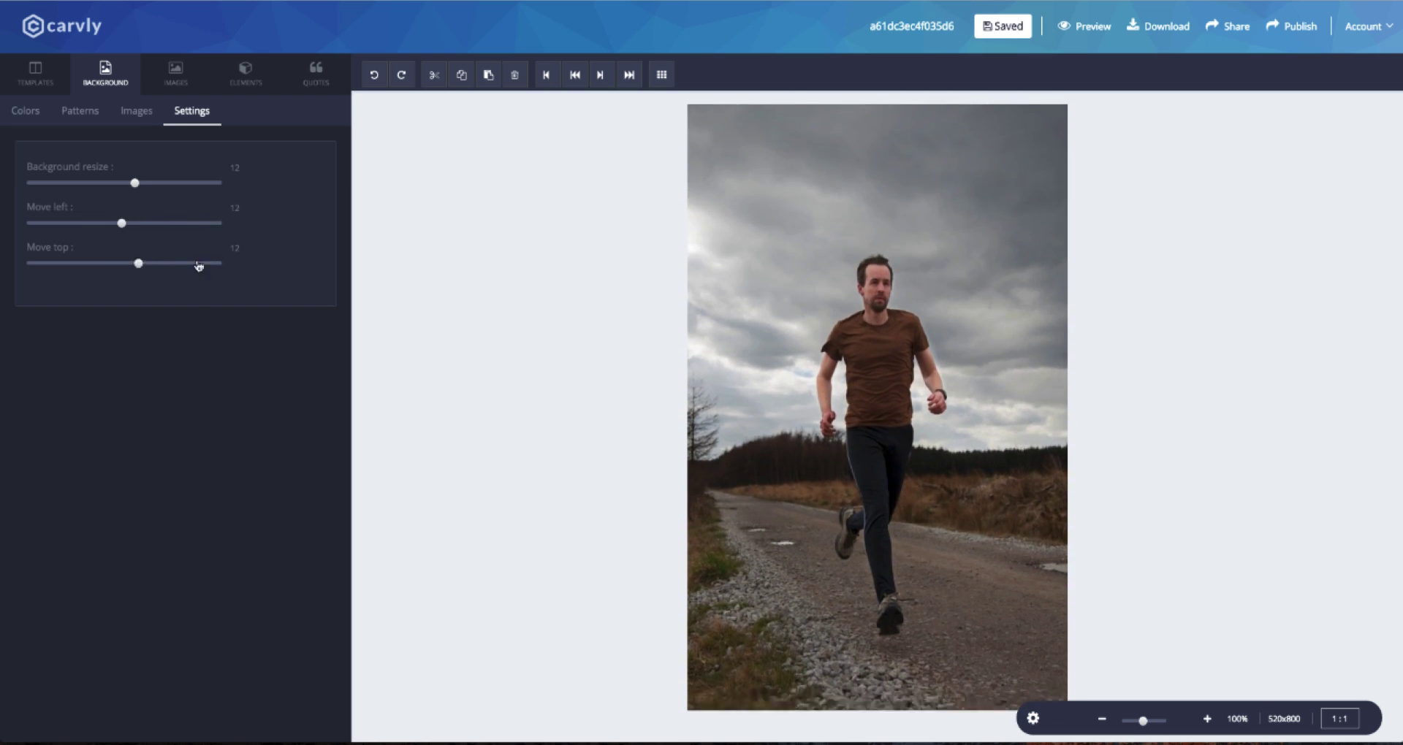
drag(139, 263, 128, 263)
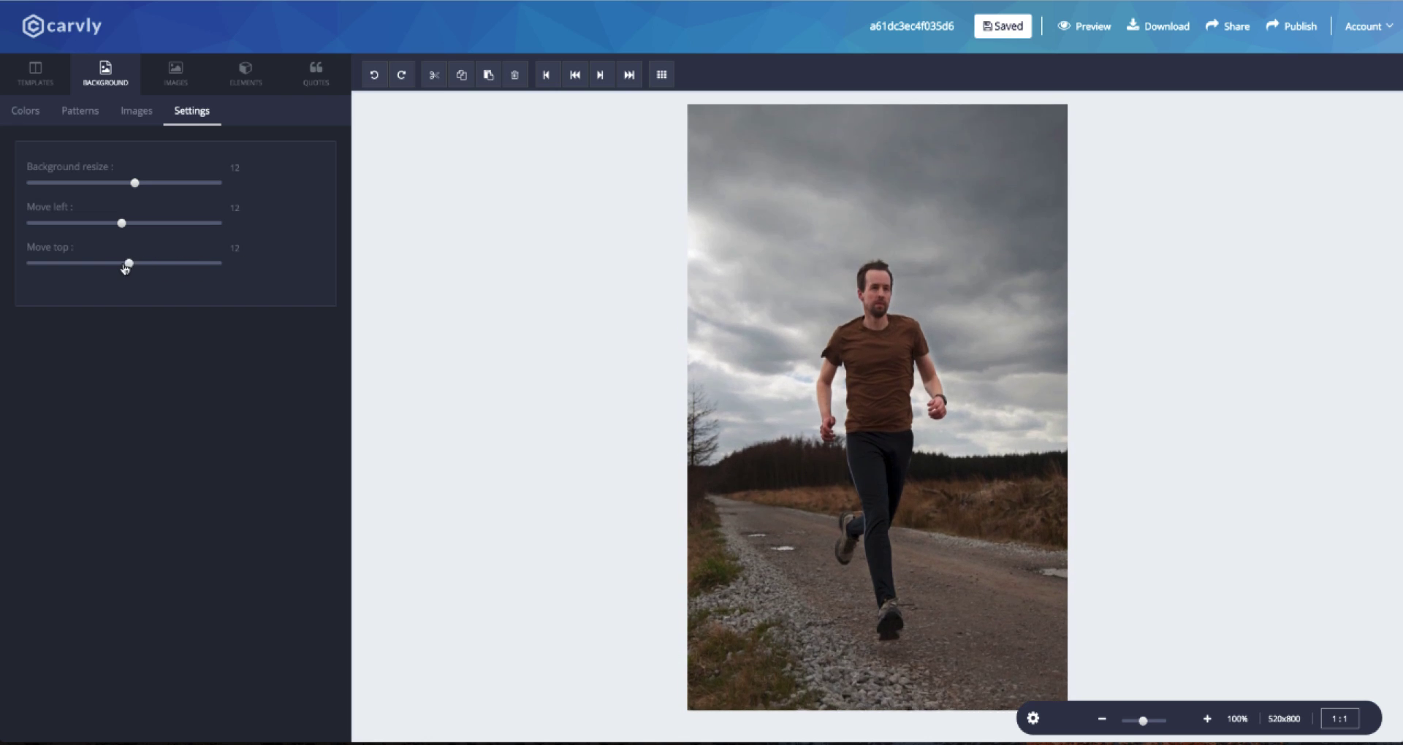
drag(127, 263, 108, 263)
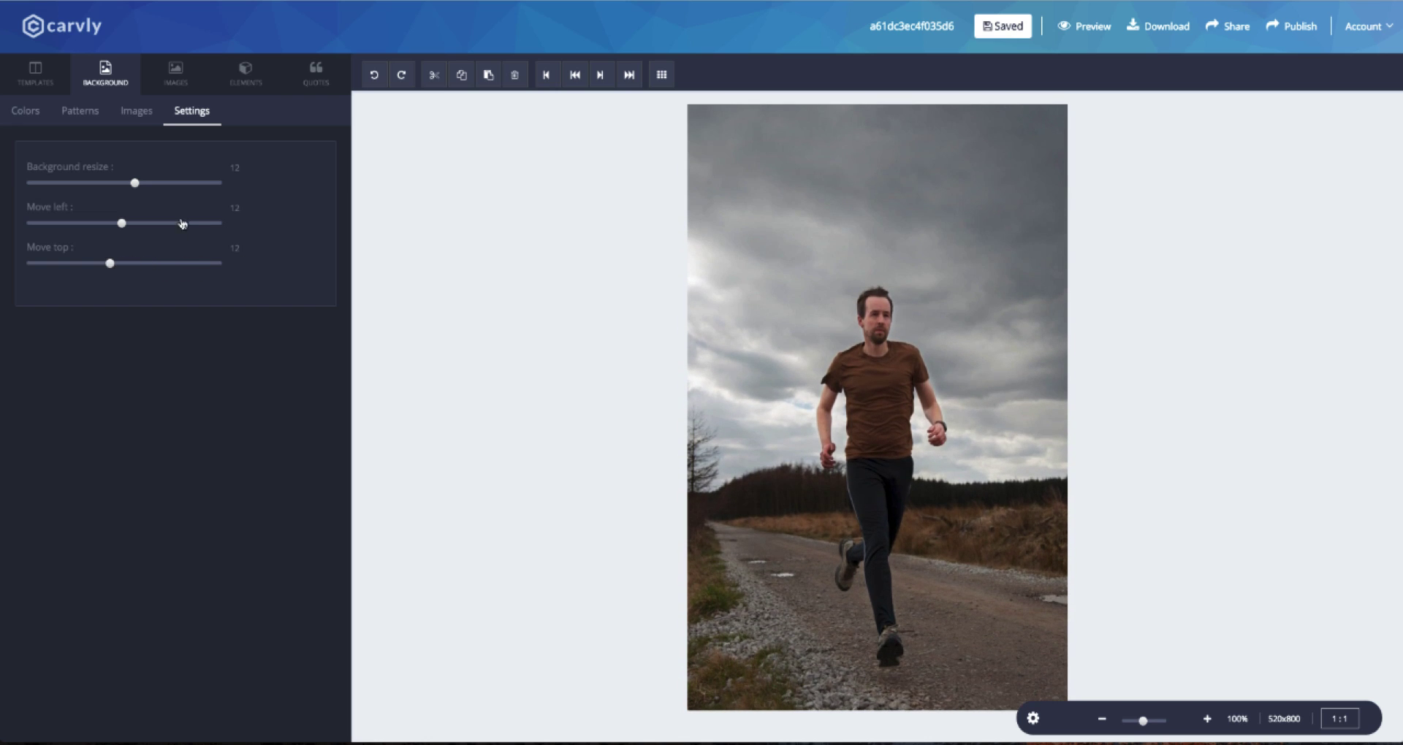
drag(121, 223, 98, 222)
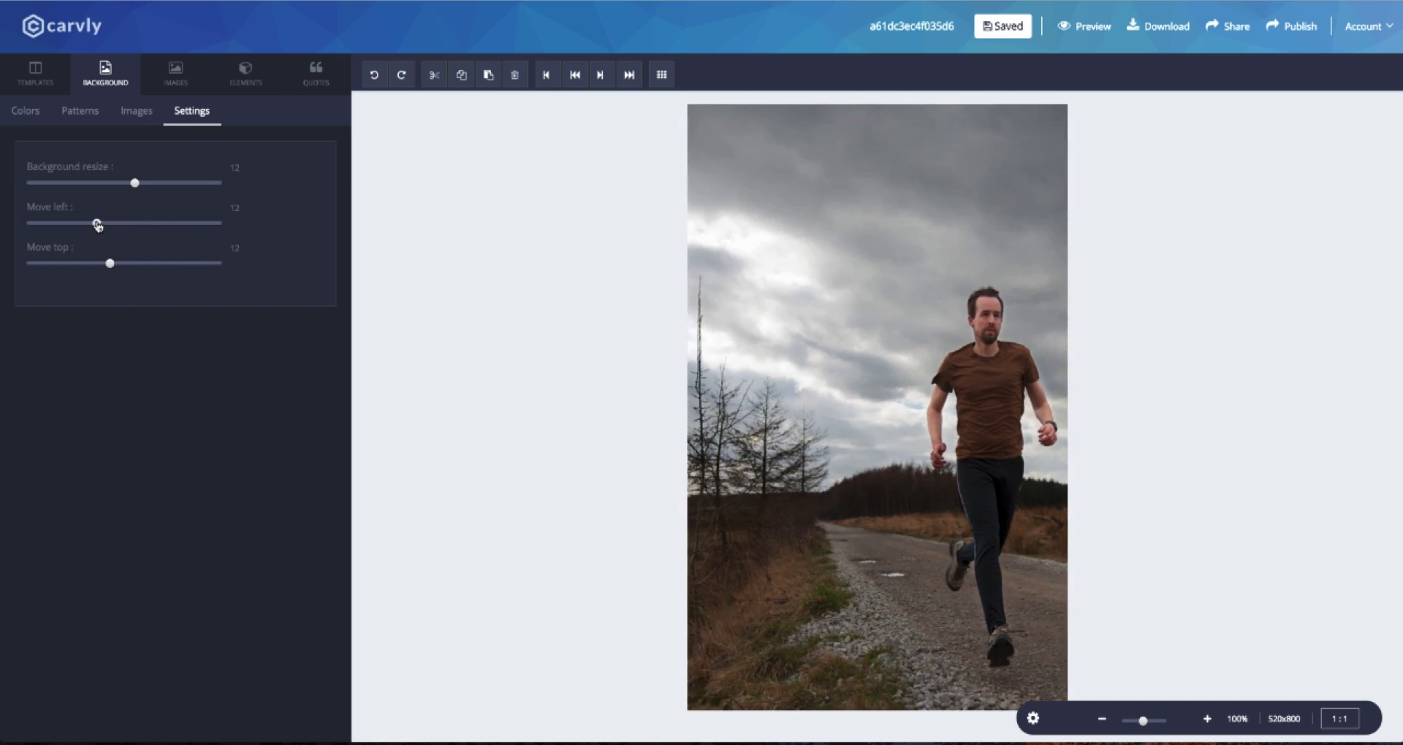
drag(96, 223, 100, 223)
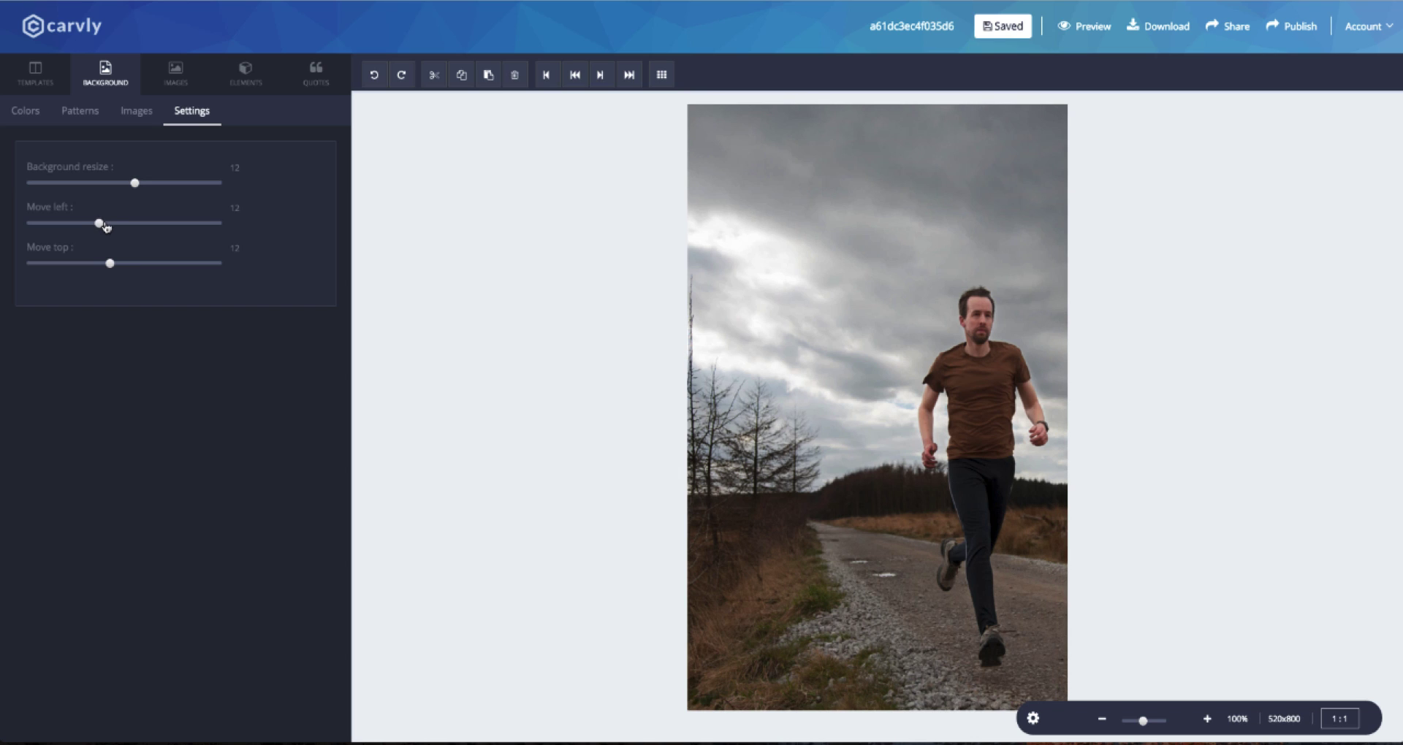
click(25, 111)
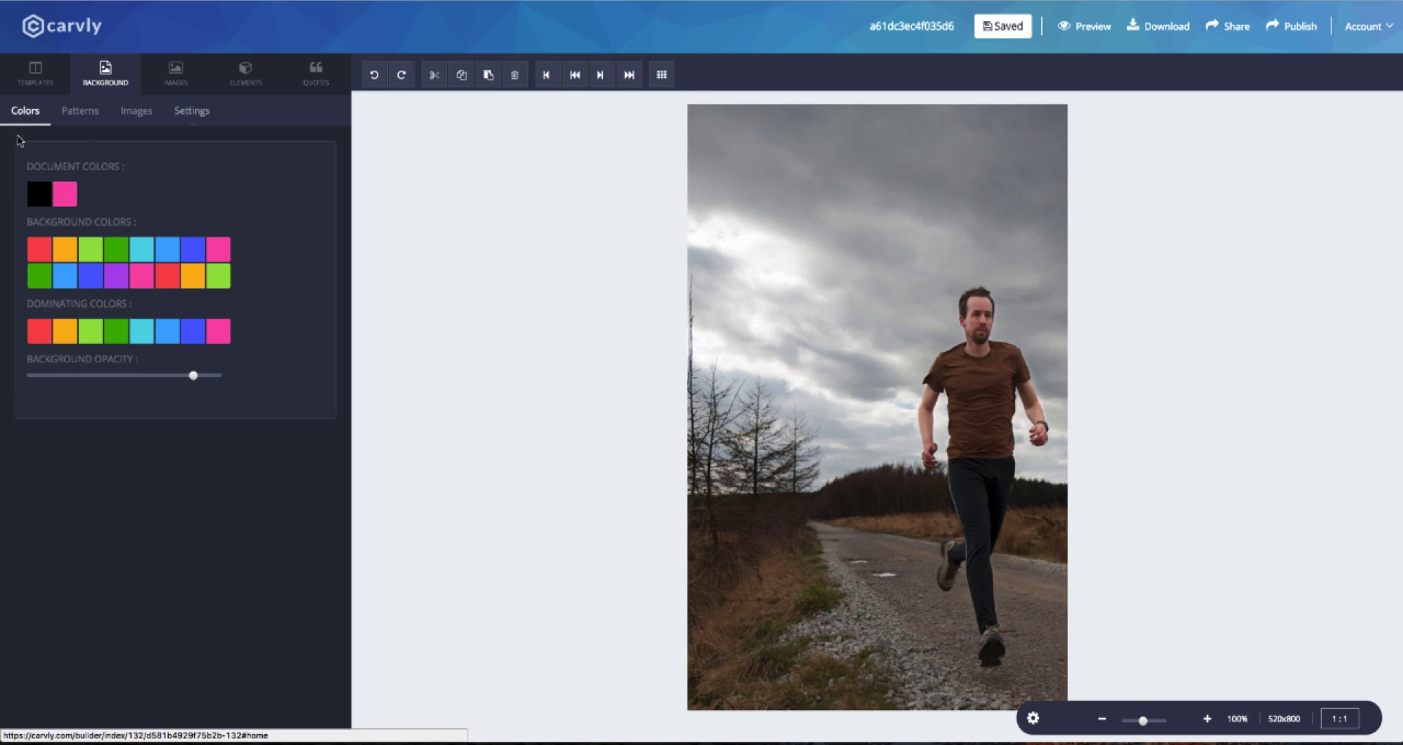
Tint the background with a blue-violet swatch and tune the overlay opacity
click(36, 193)
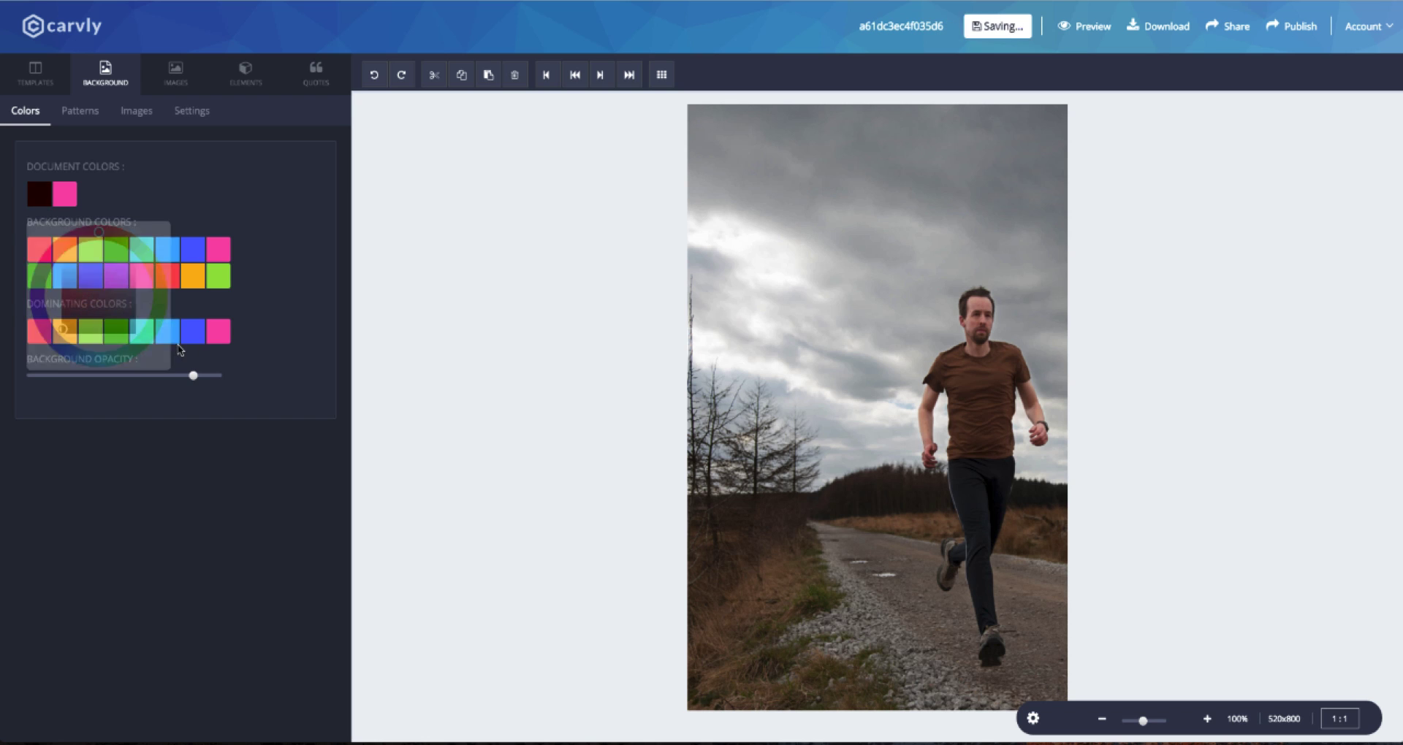
drag(192, 374, 143, 375)
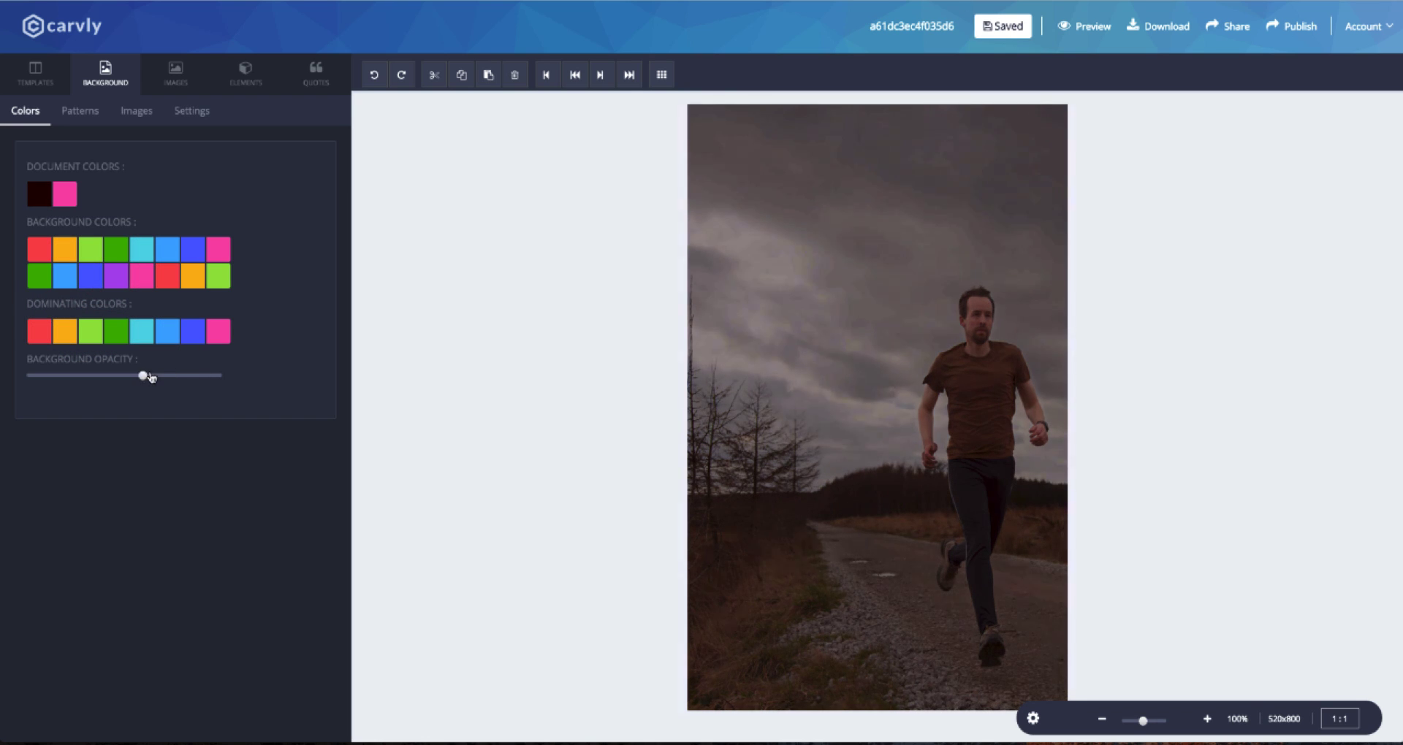
drag(141, 376, 168, 376)
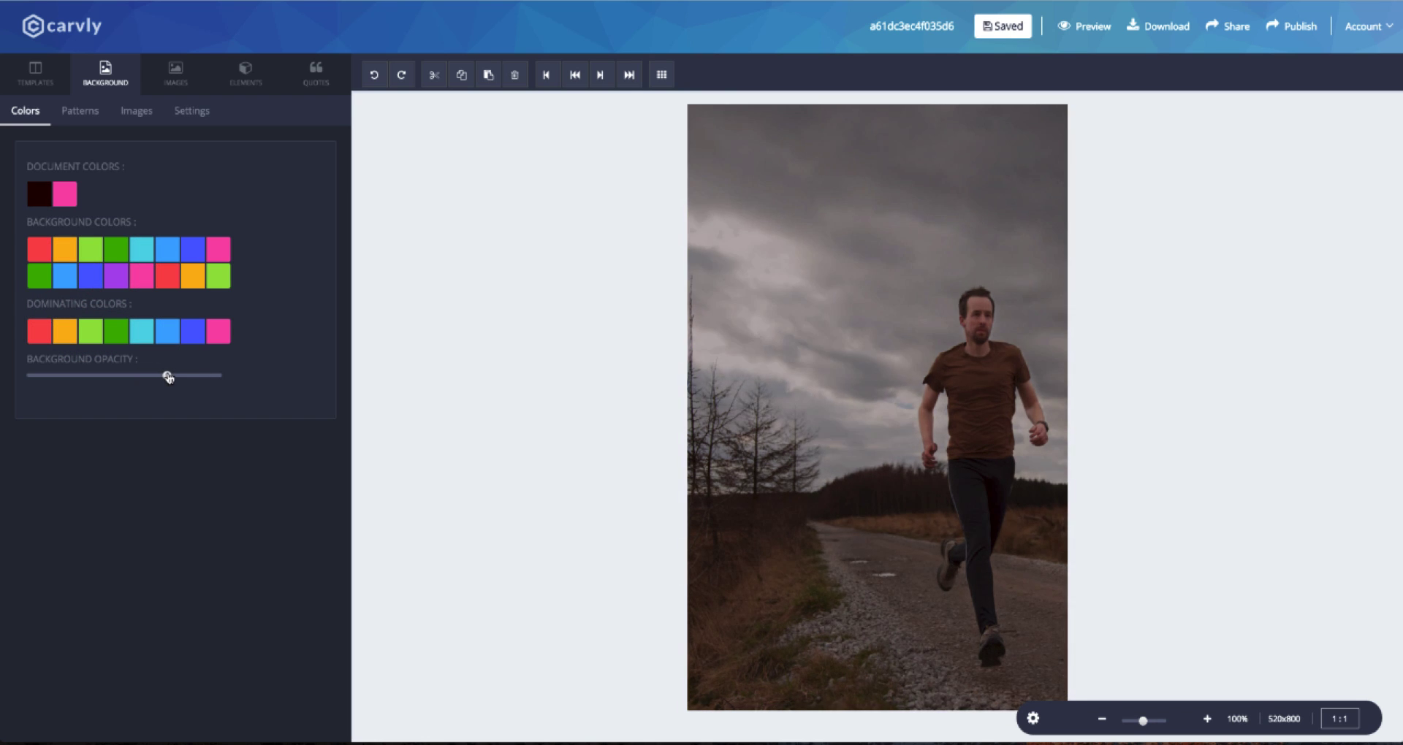
drag(166, 375, 166, 375)
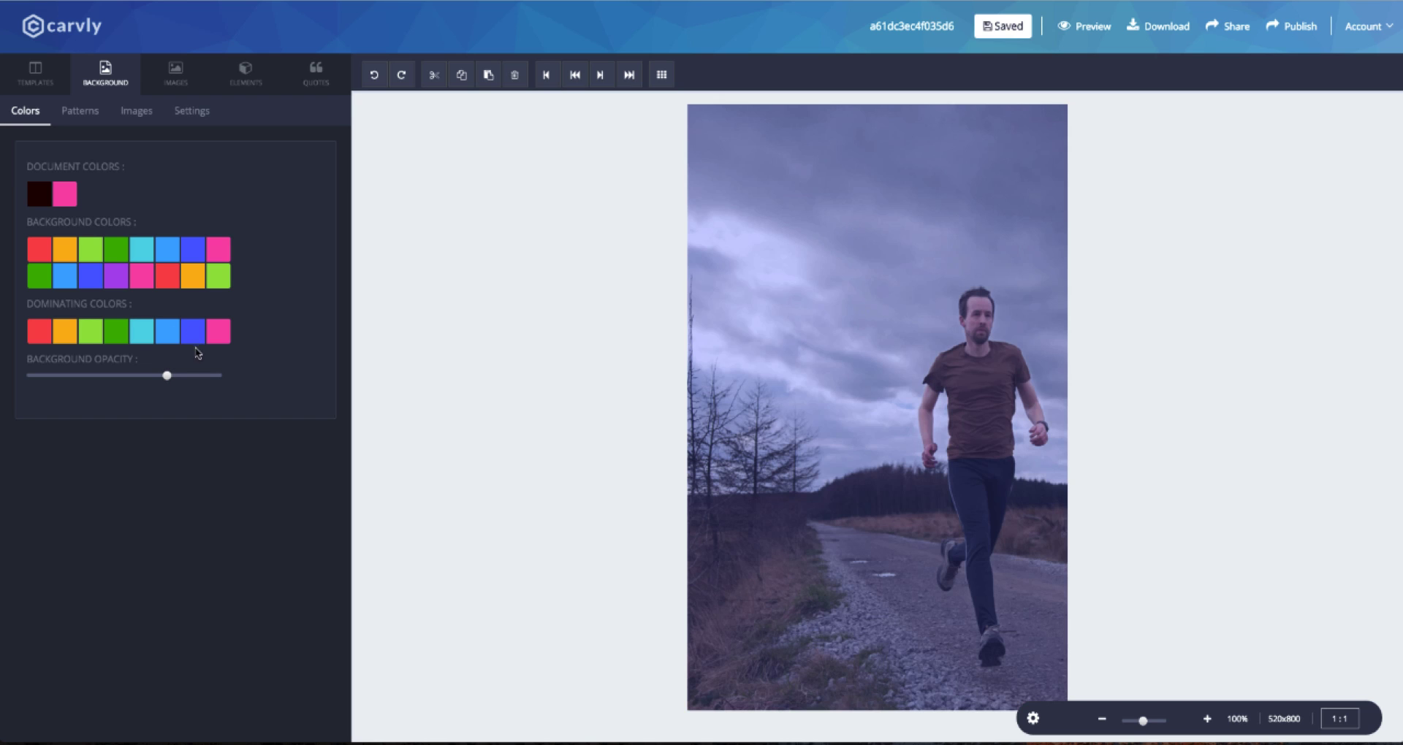
drag(166, 375, 183, 375)
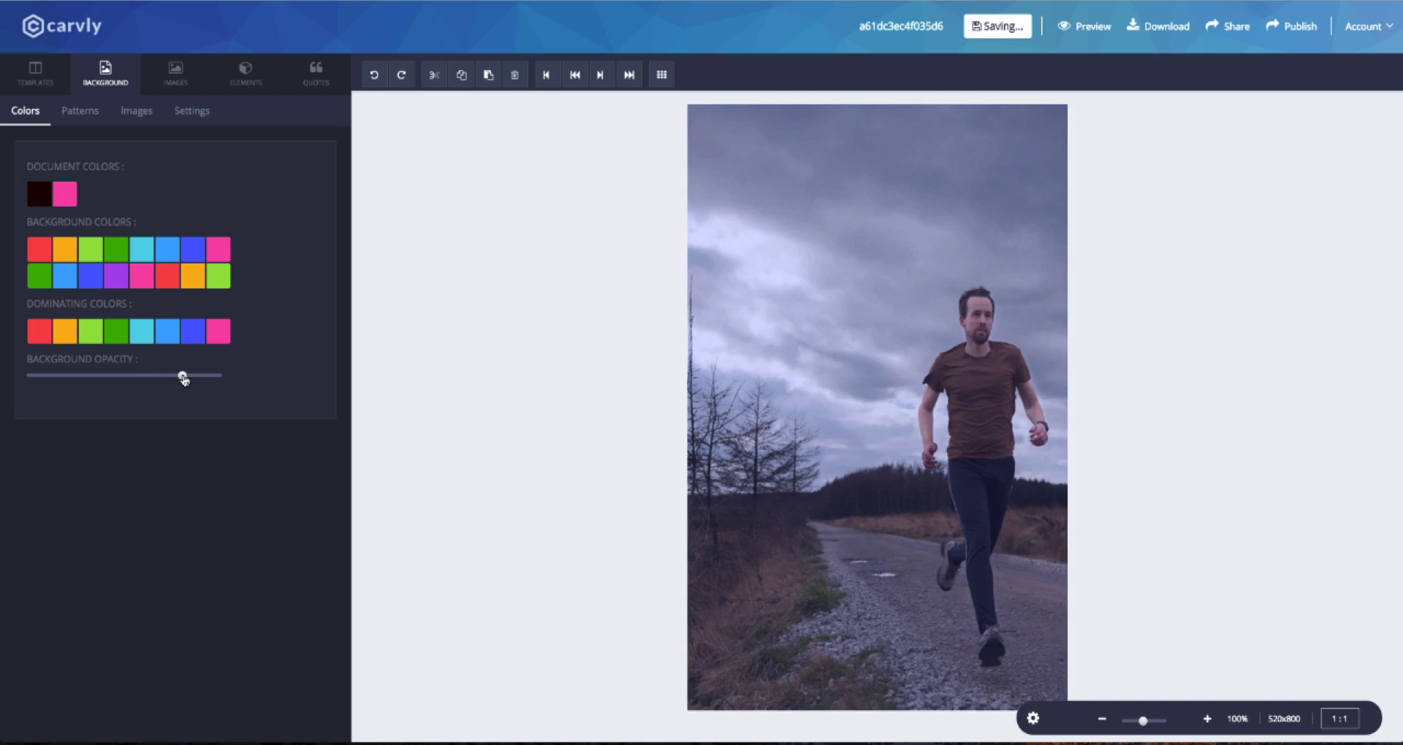
drag(183, 376, 167, 375)
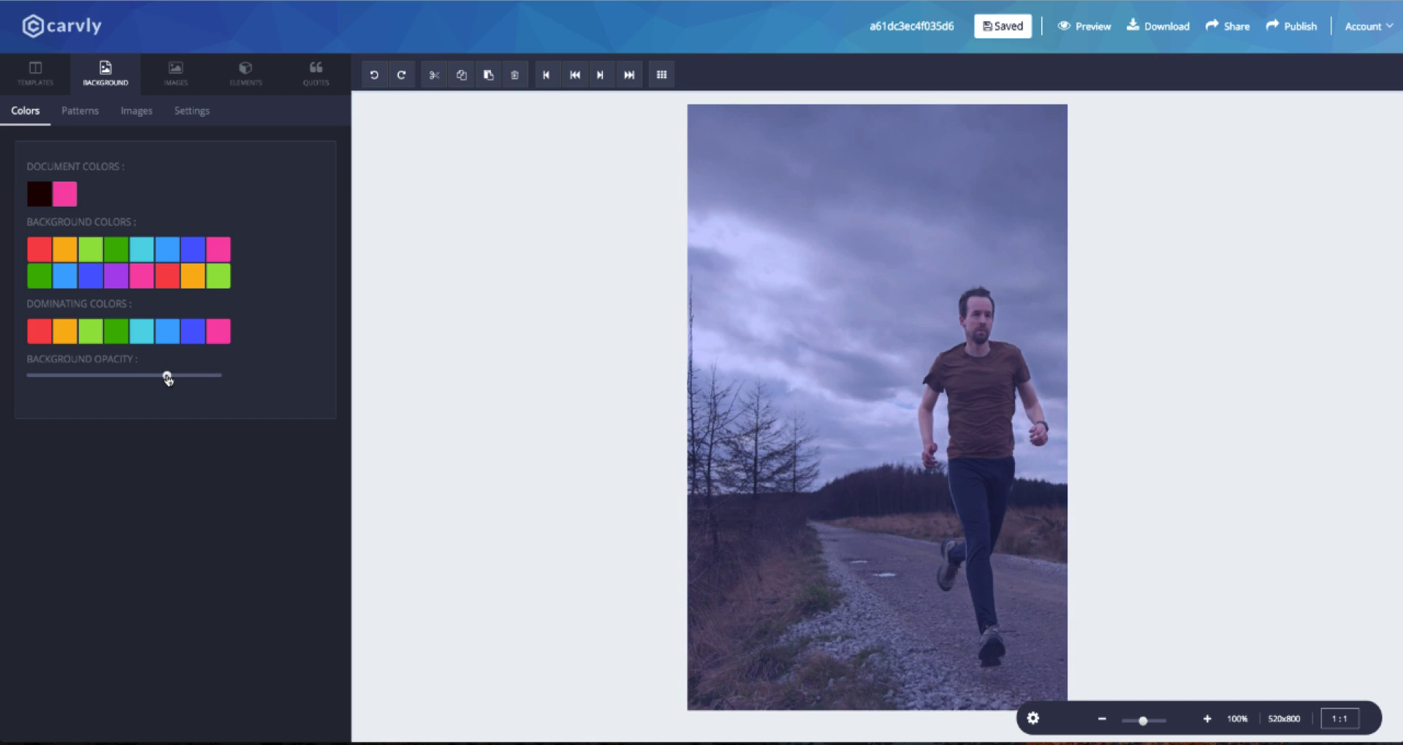
drag(167, 375, 167, 375)
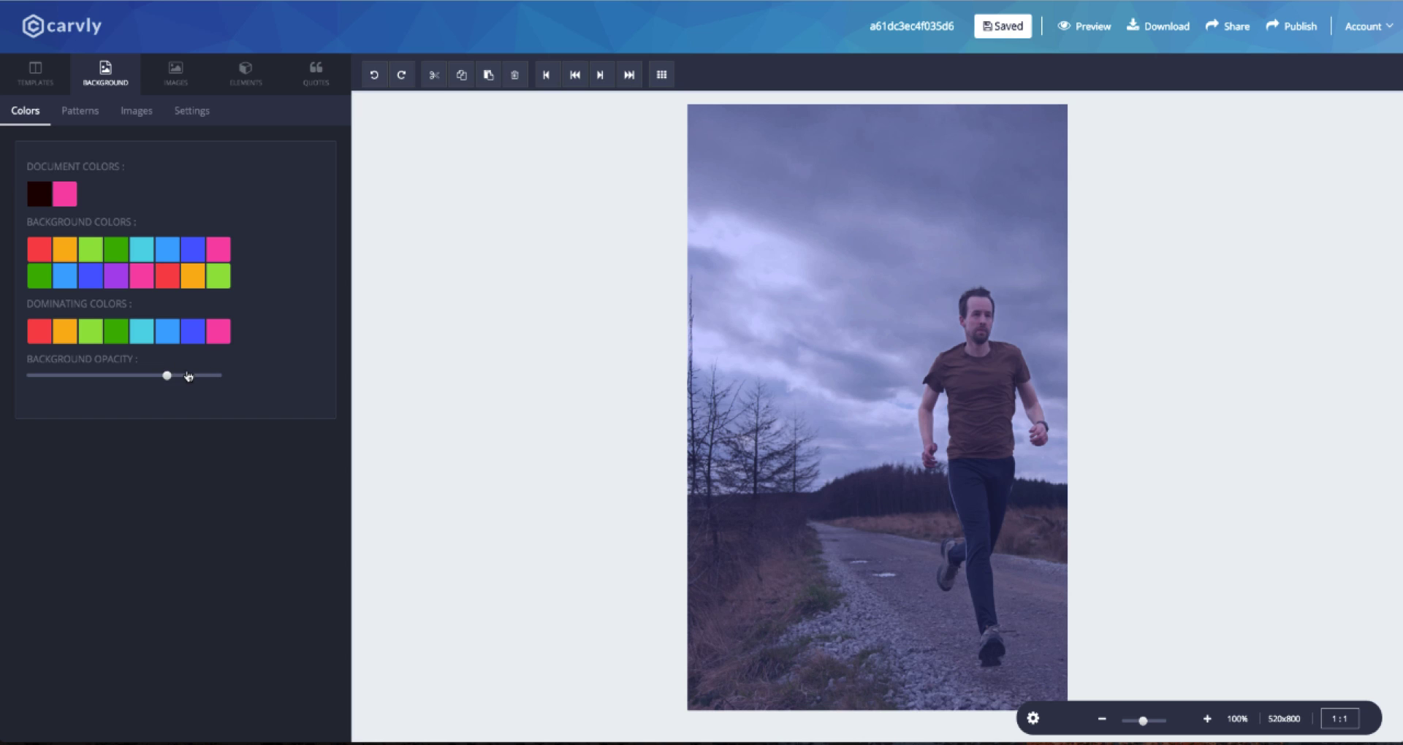
Lighten the tint slightly and add the Cher fitness quote from the Quotes library
drag(167, 375, 176, 375)
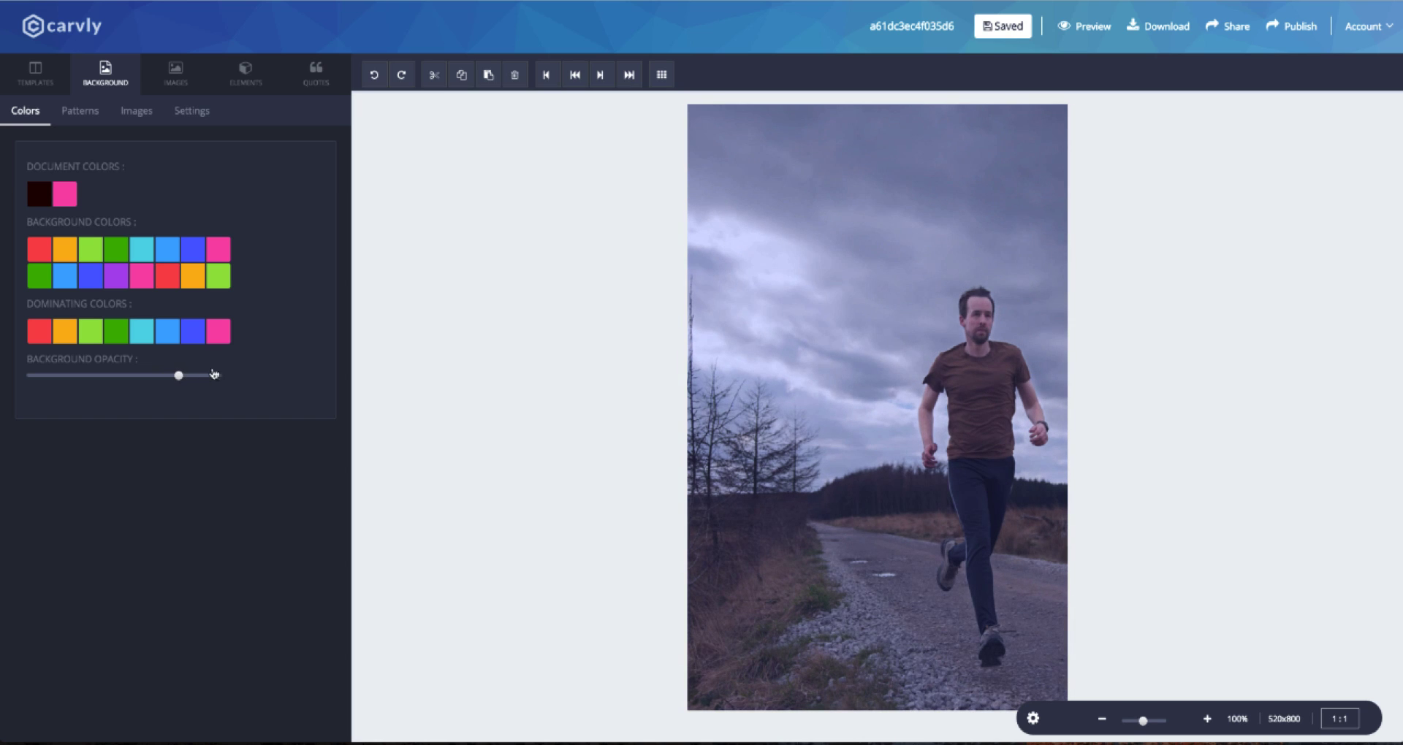
click(315, 73)
text(health)
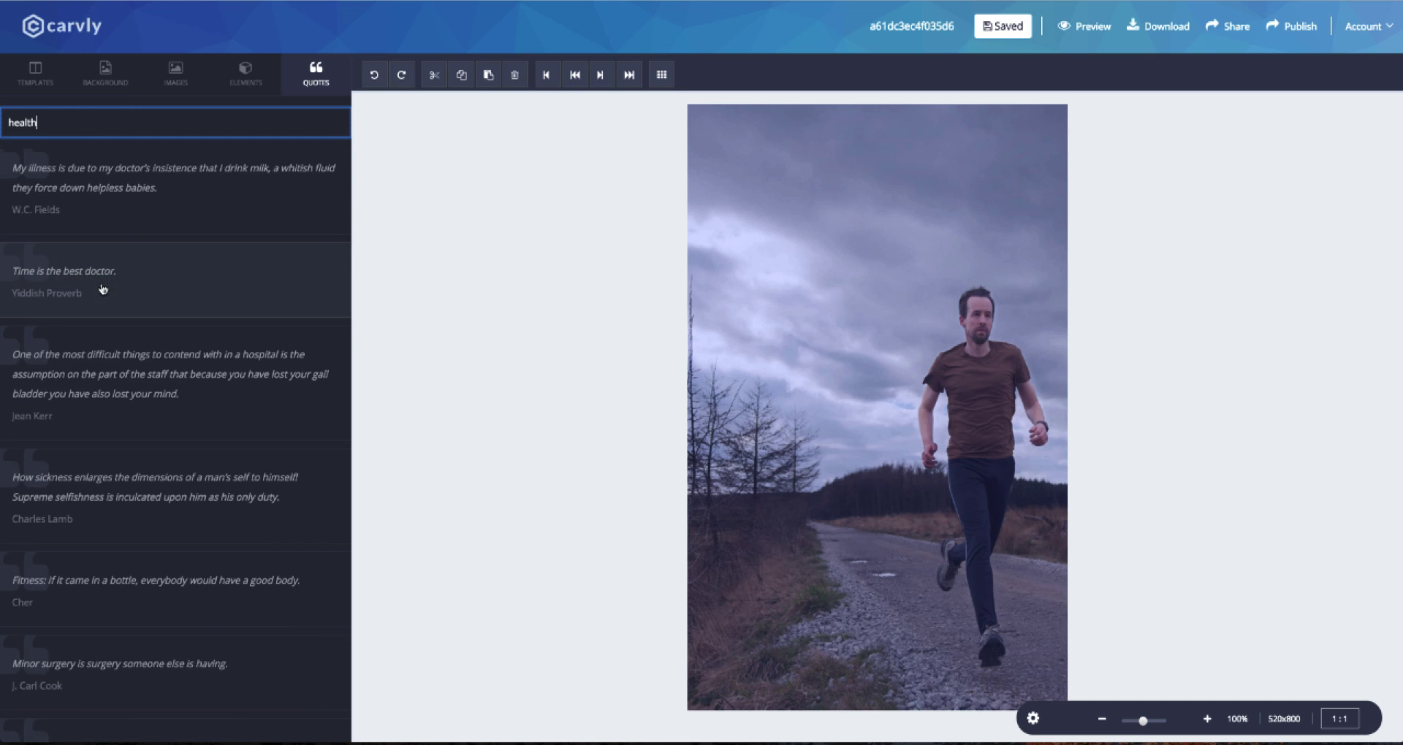
scroll(down, 3)
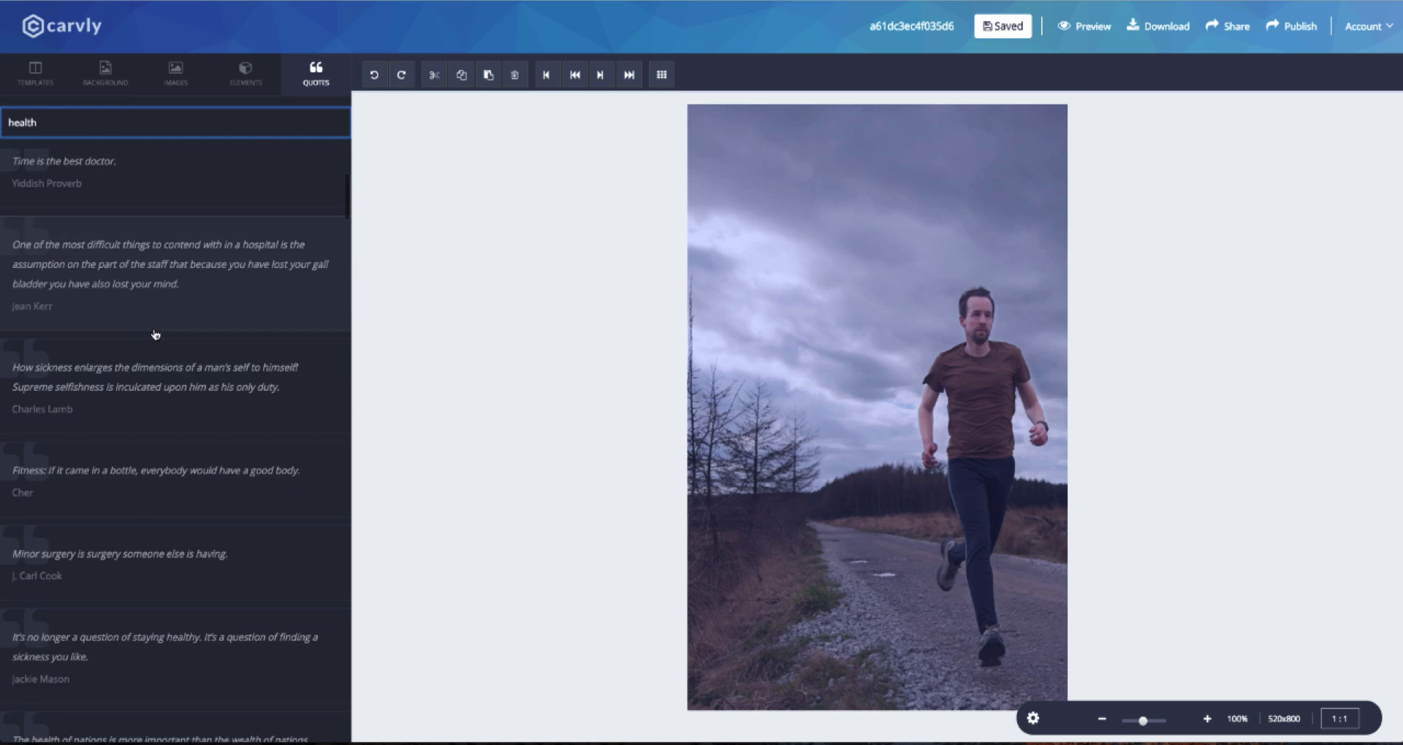
click(154, 470)
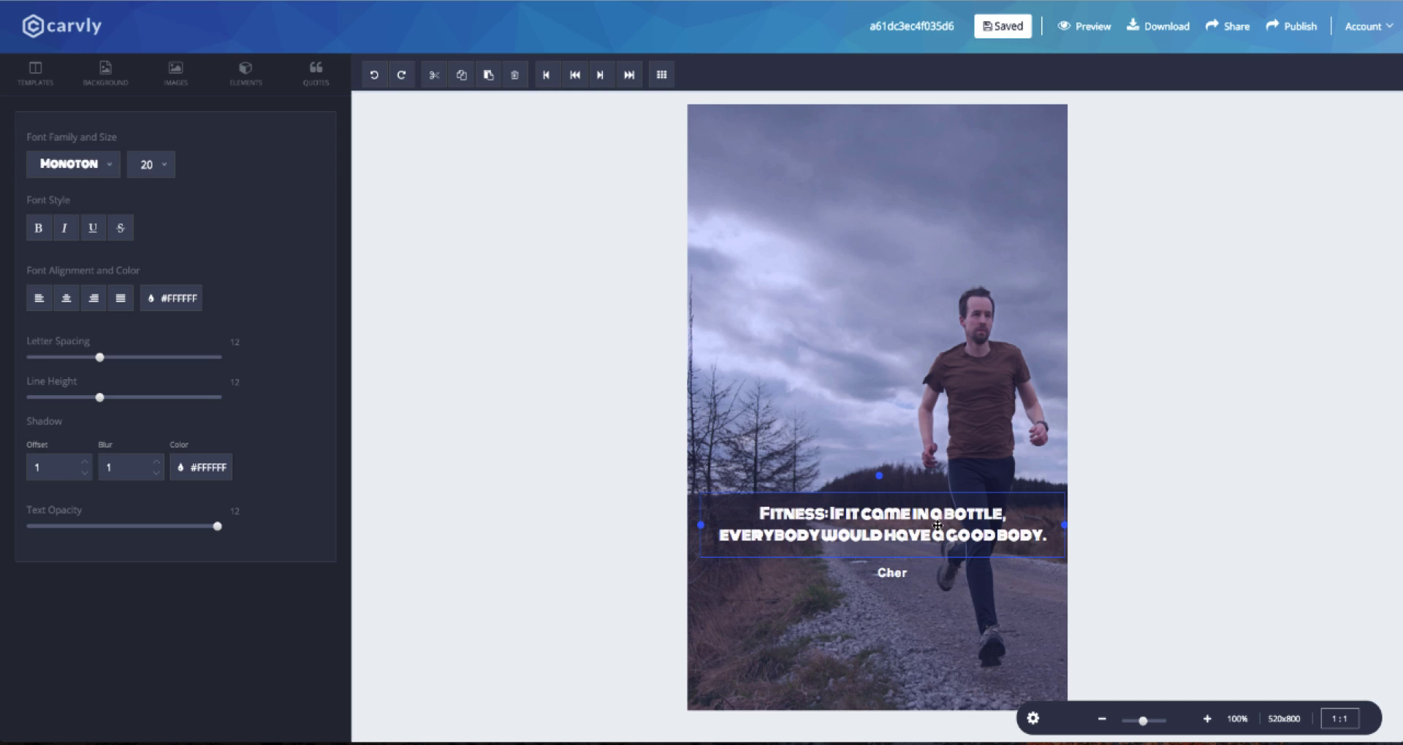
Set the quote to Open Sans, size 25, with adjusted letter spacing
click(73, 165)
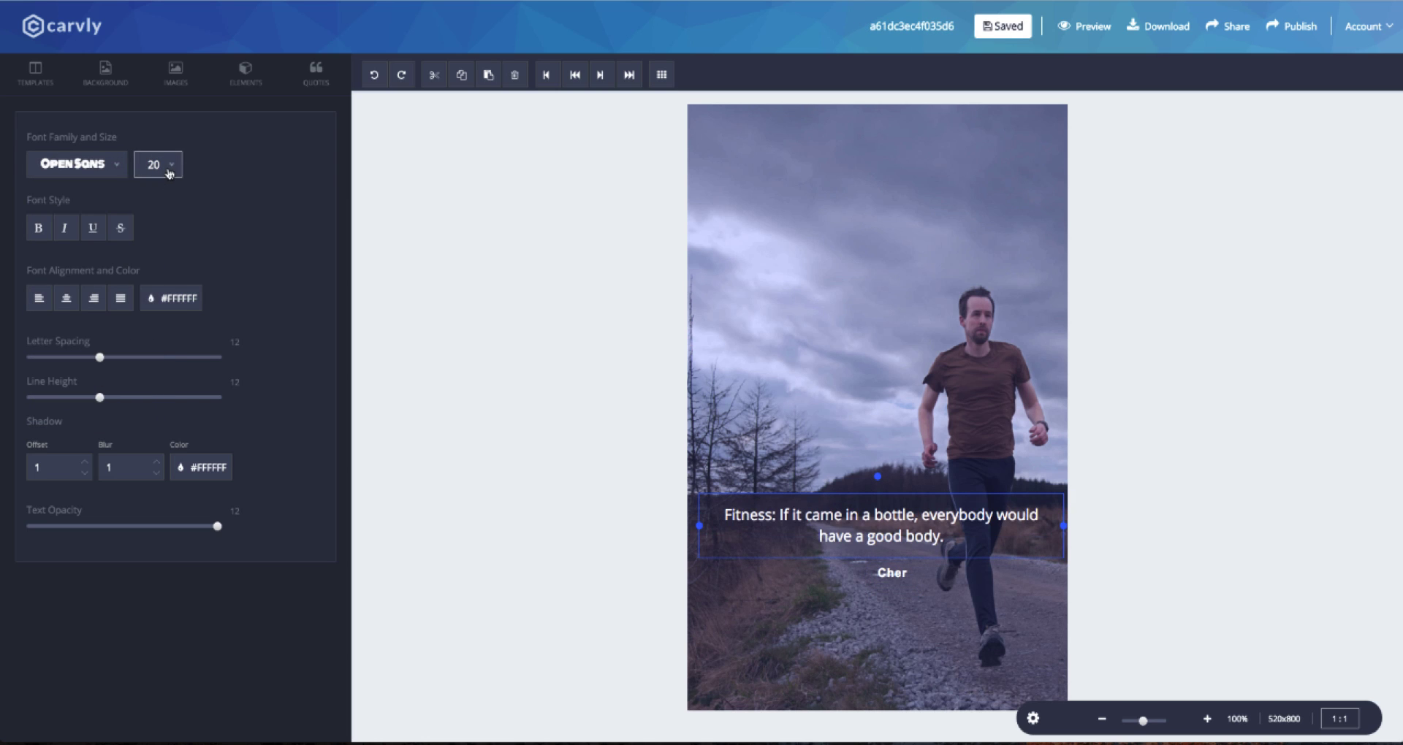
click(171, 164)
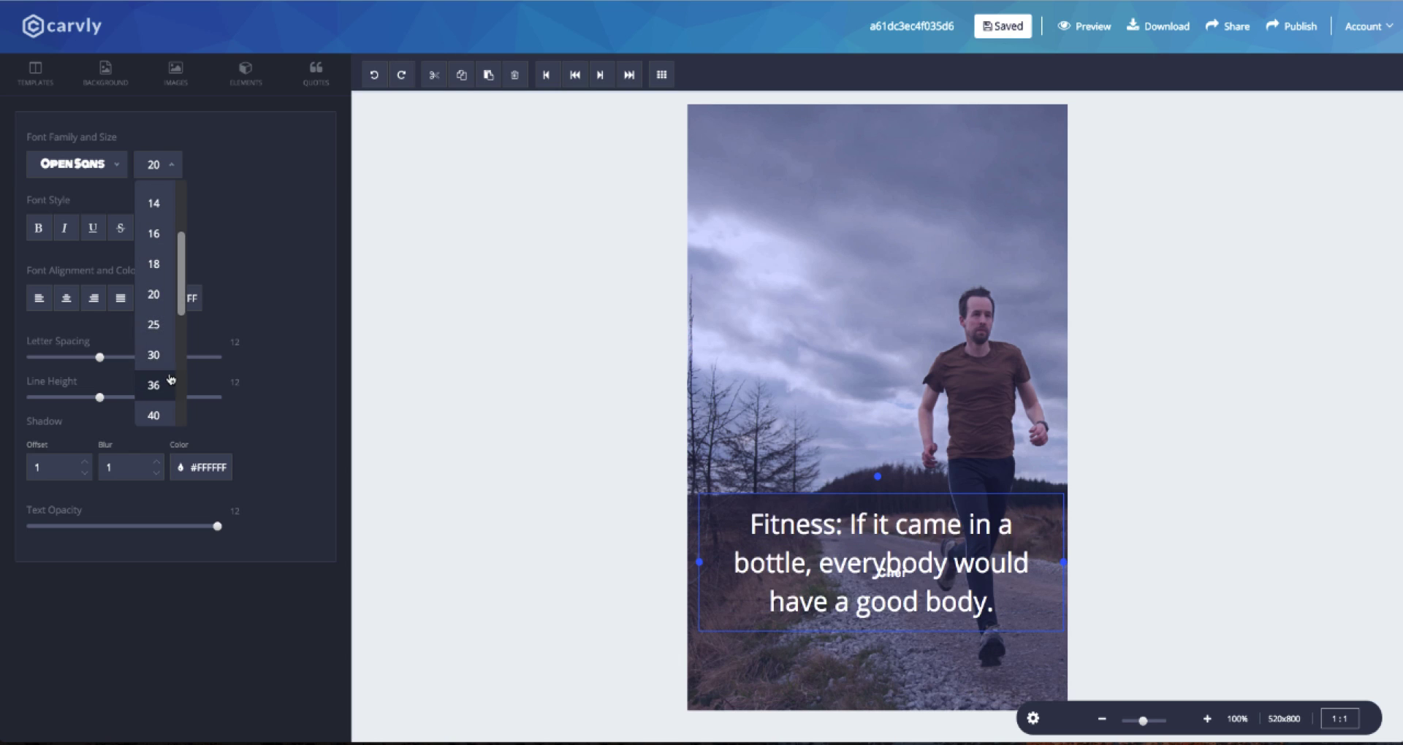
click(152, 324)
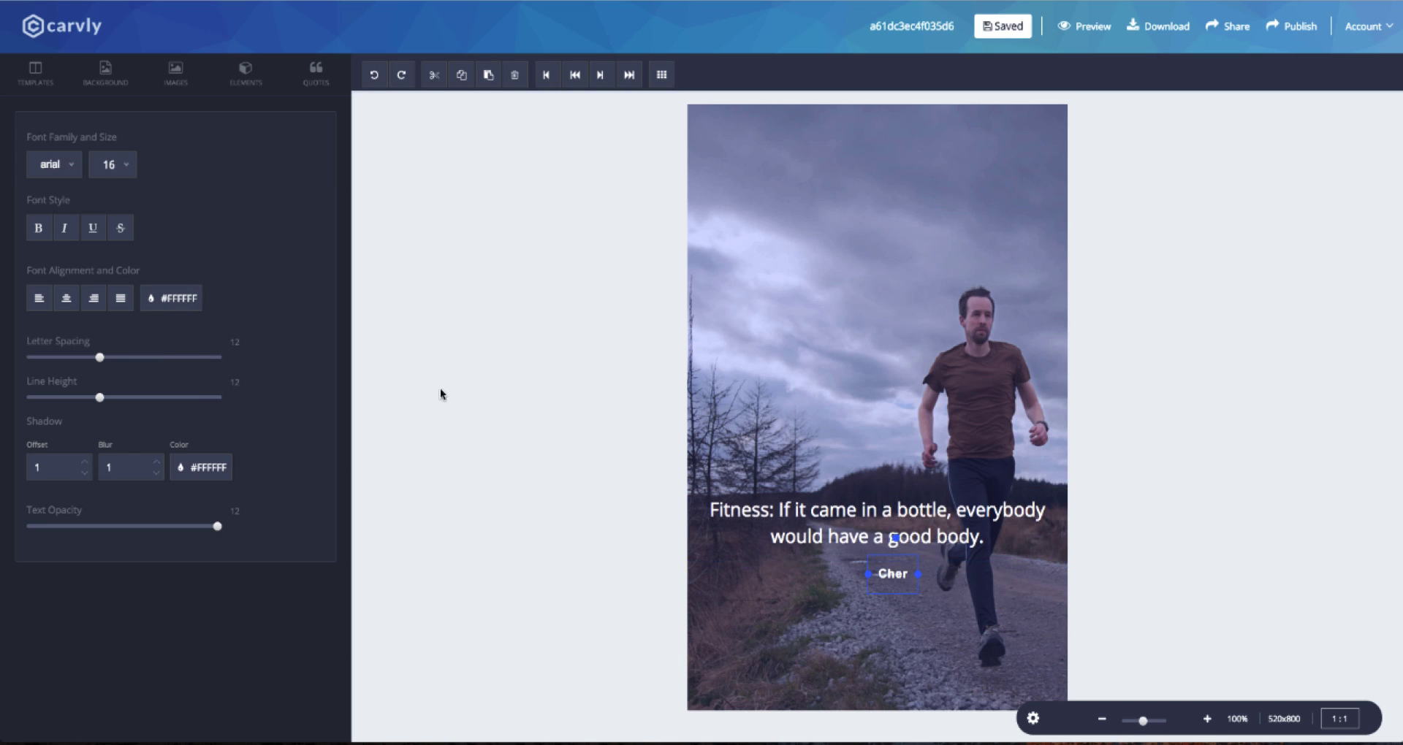
click(49, 165)
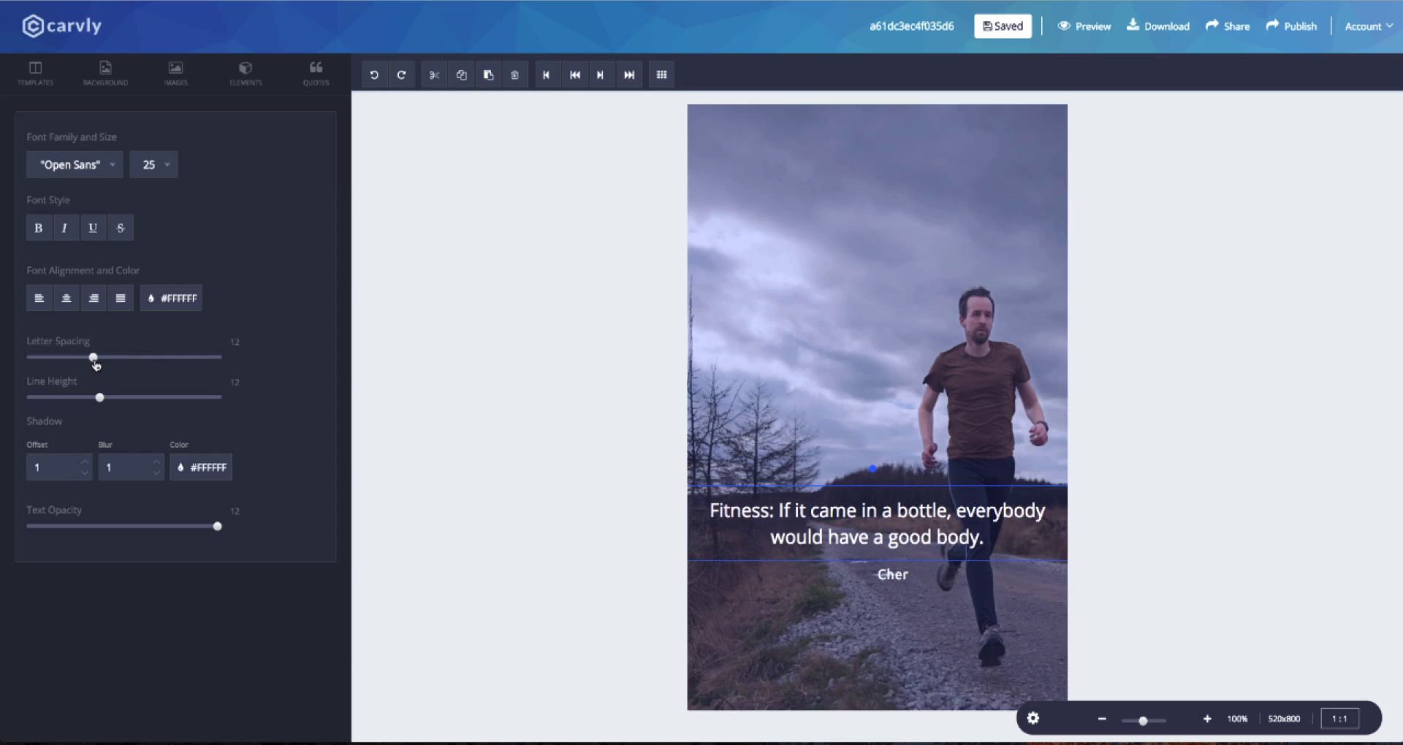
mouse_move(82, 475)
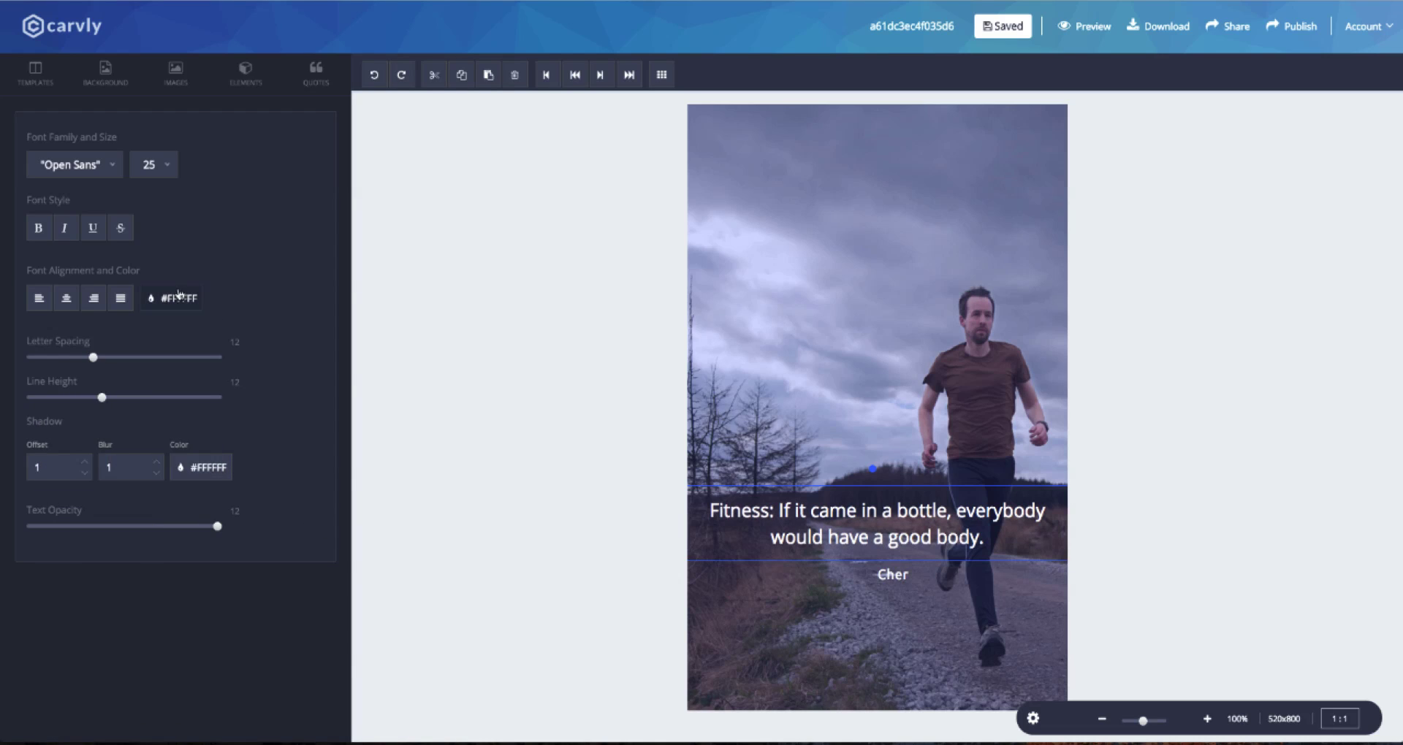
click(172, 298)
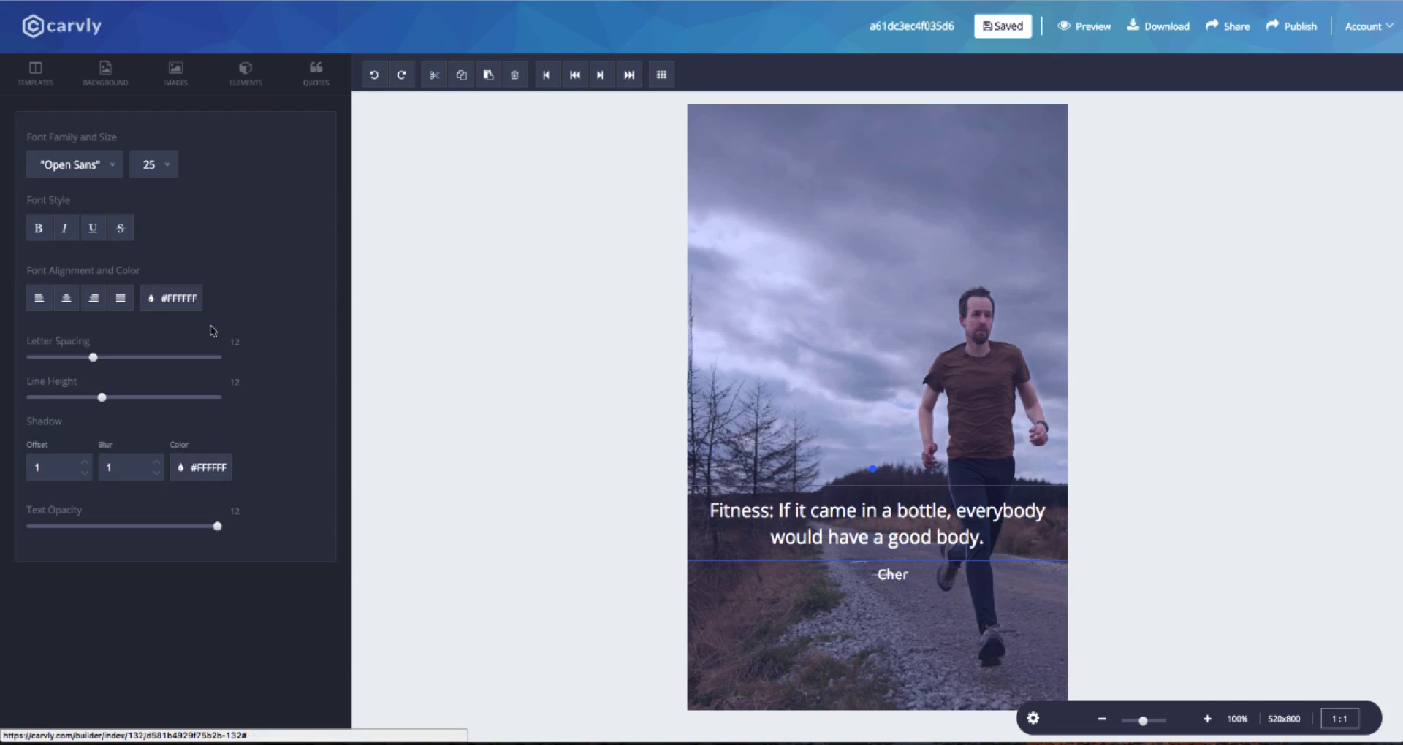
click(105, 73)
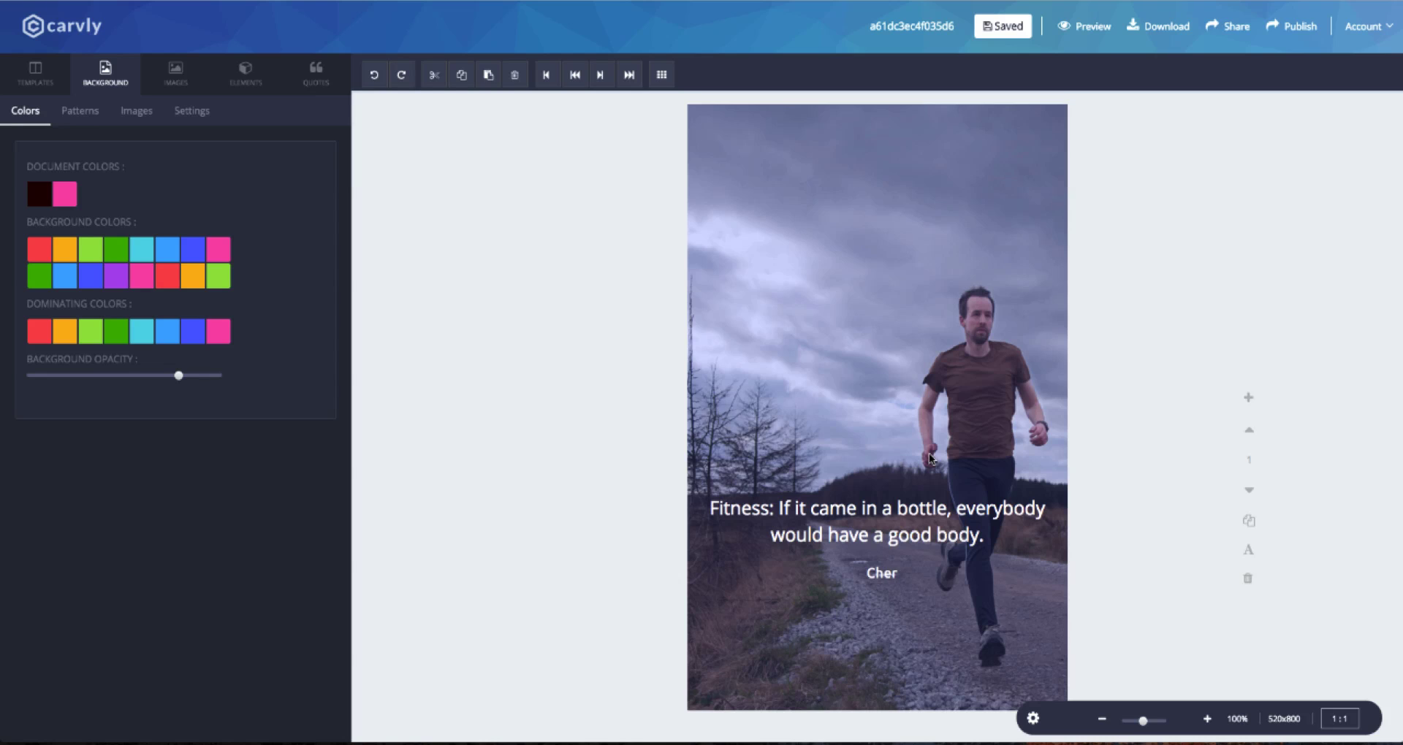
Stretch a black rectangle behind the Cher quote and lower its opacity so the photo shows through
click(246, 73)
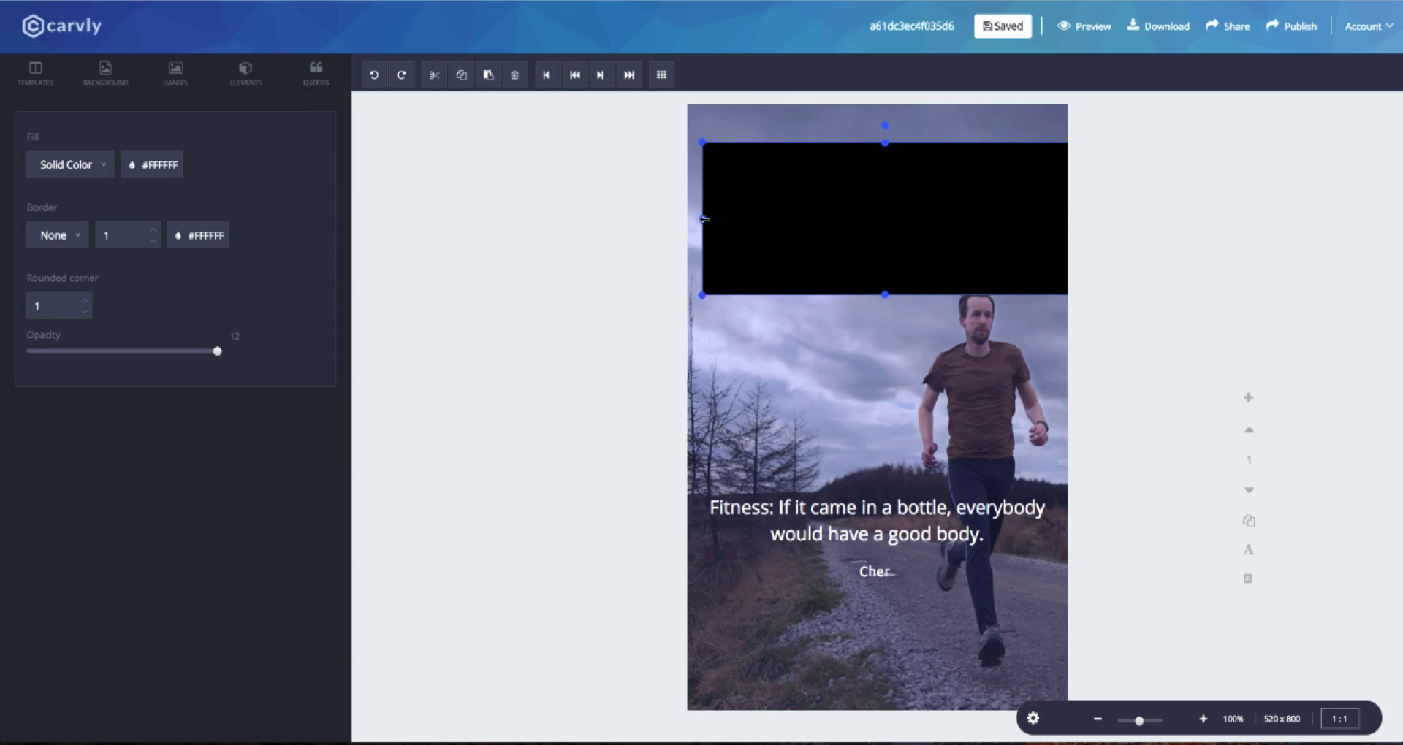
drag(885, 220, 884, 541)
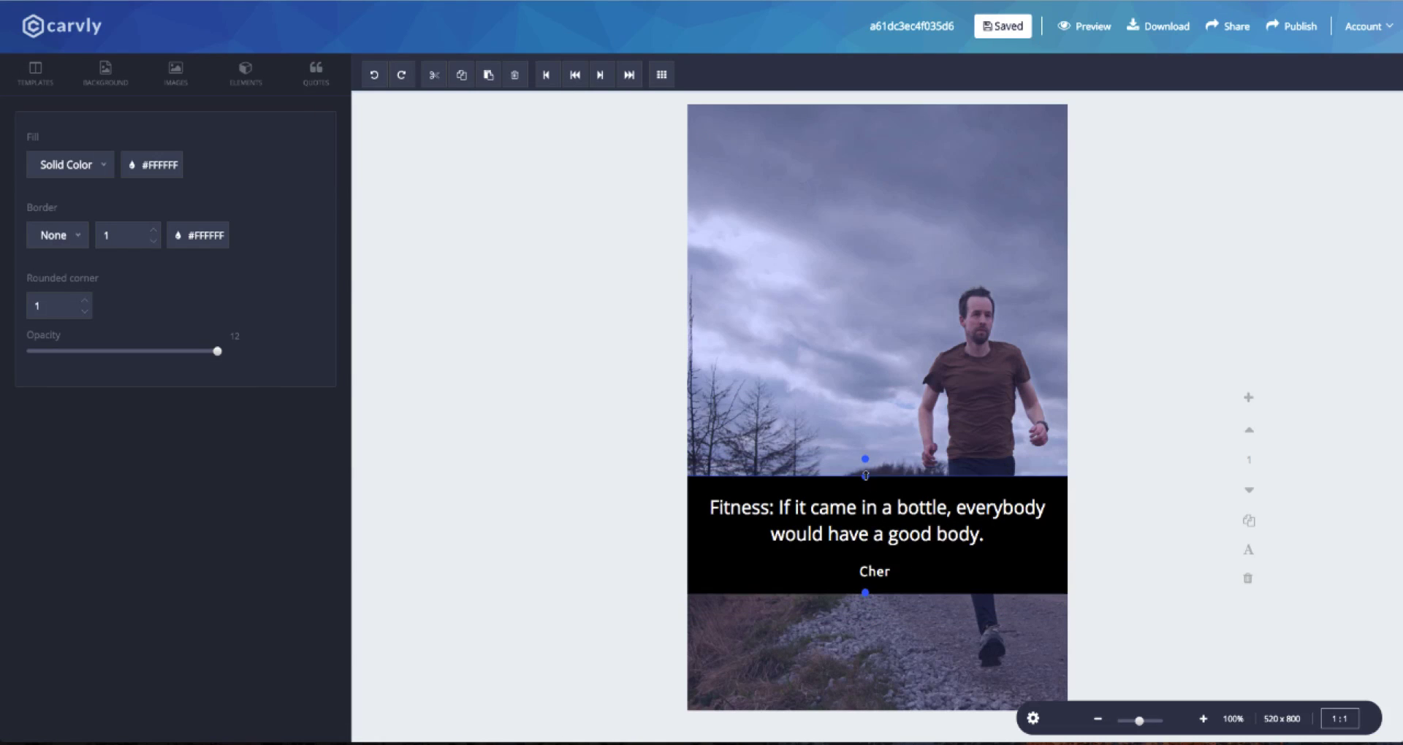
click(104, 73)
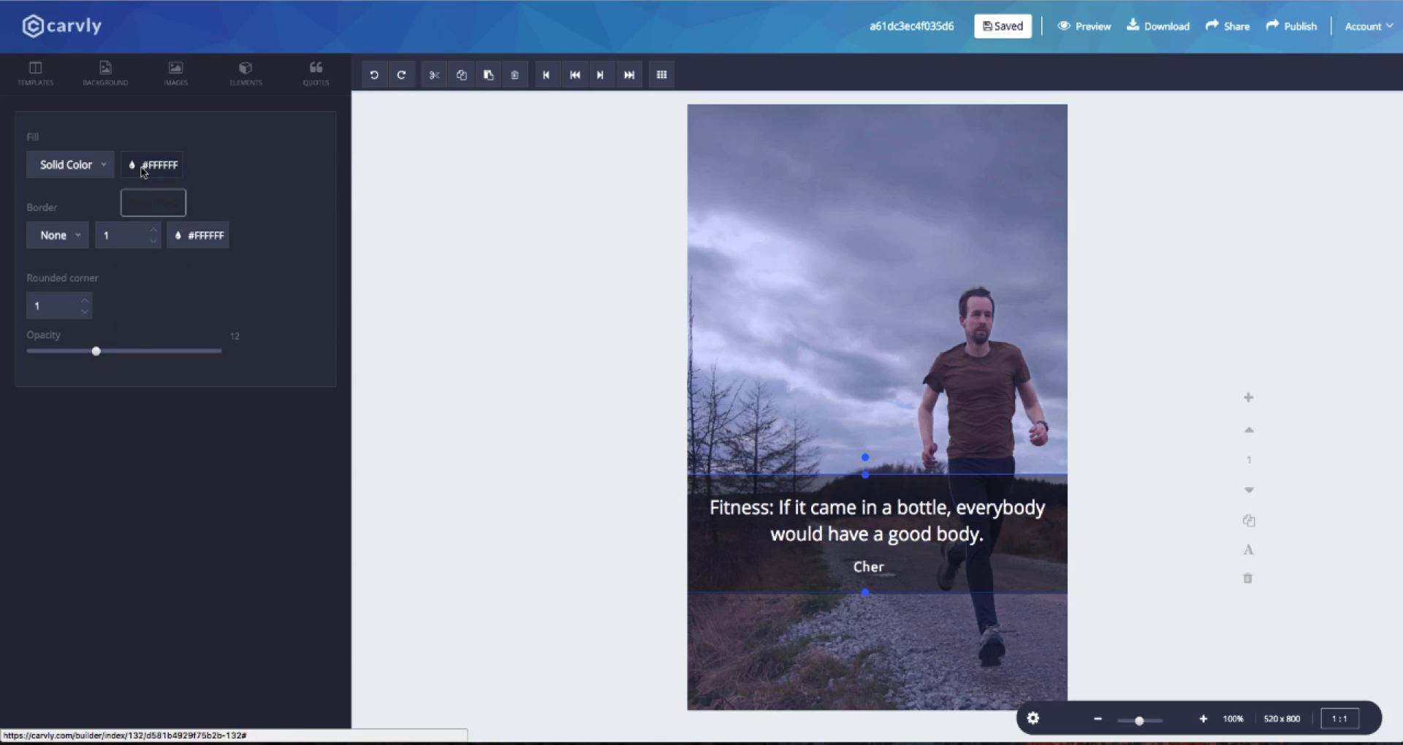
click(151, 164)
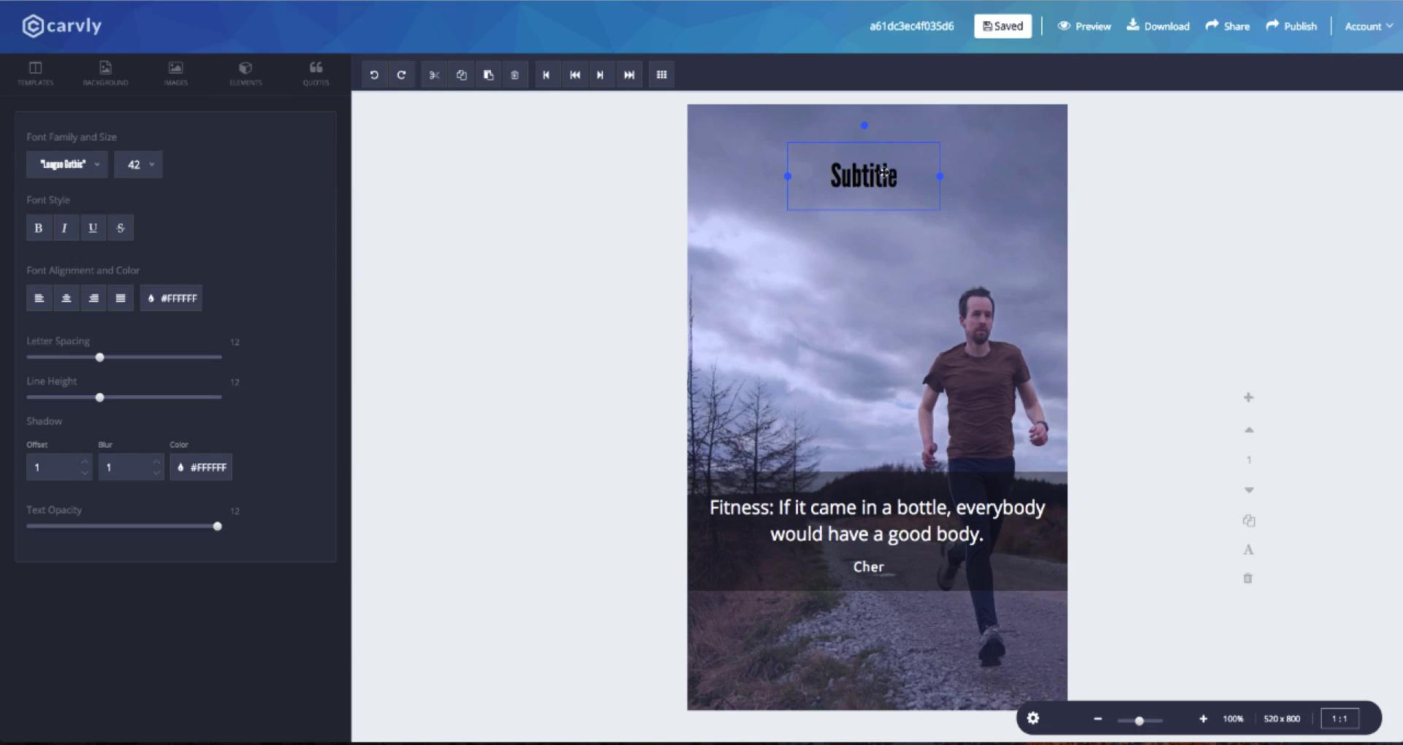
Retitle the subtitle heading 'Health is wealth' in Codystar font at size 50
double_click(864, 176)
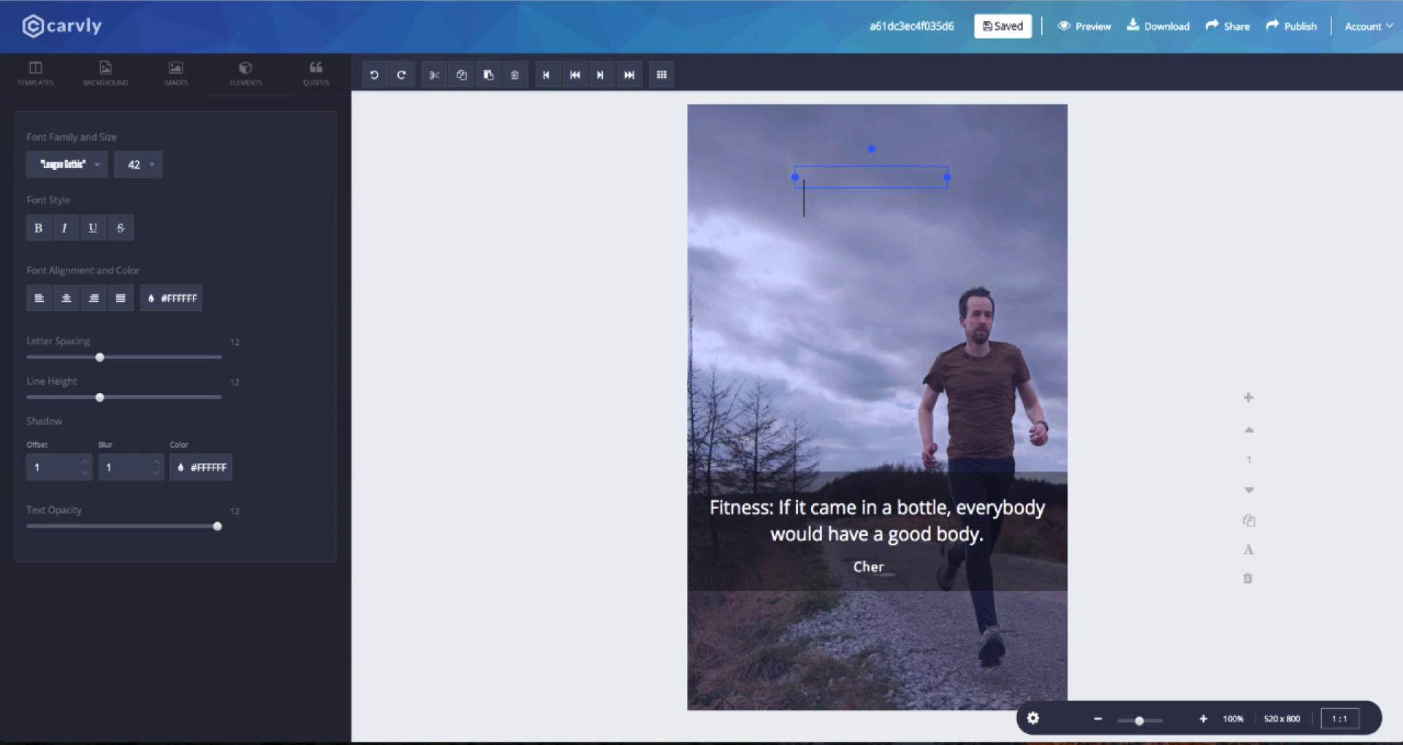
text(Health is wealth)
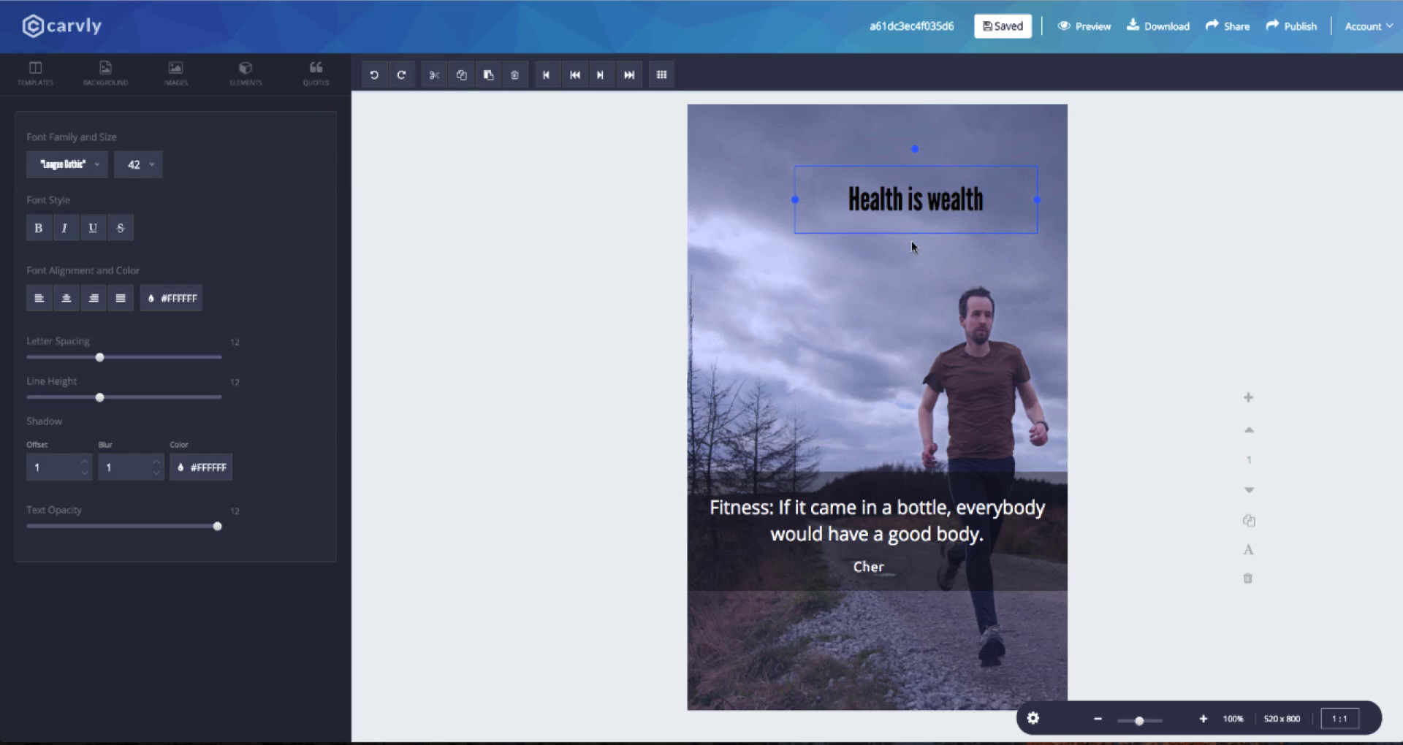
click(63, 164)
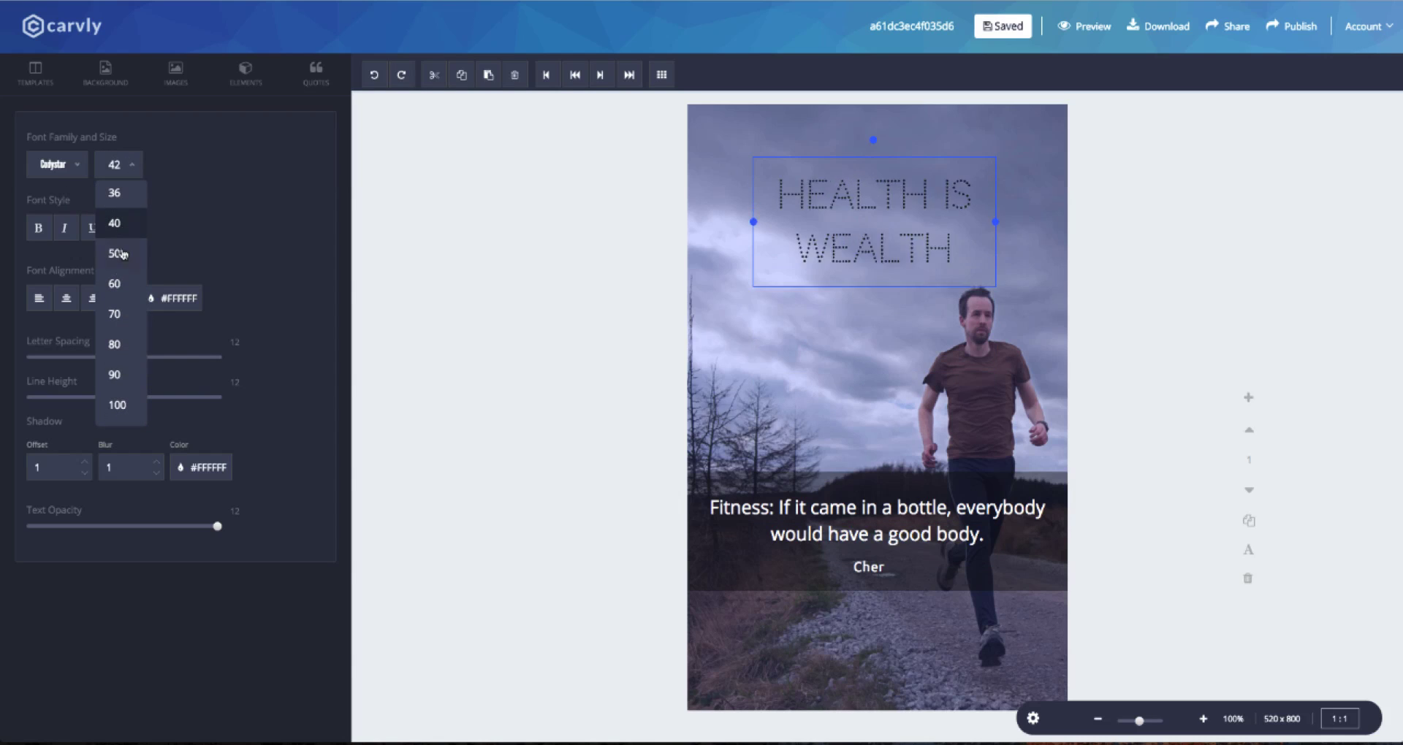
click(115, 253)
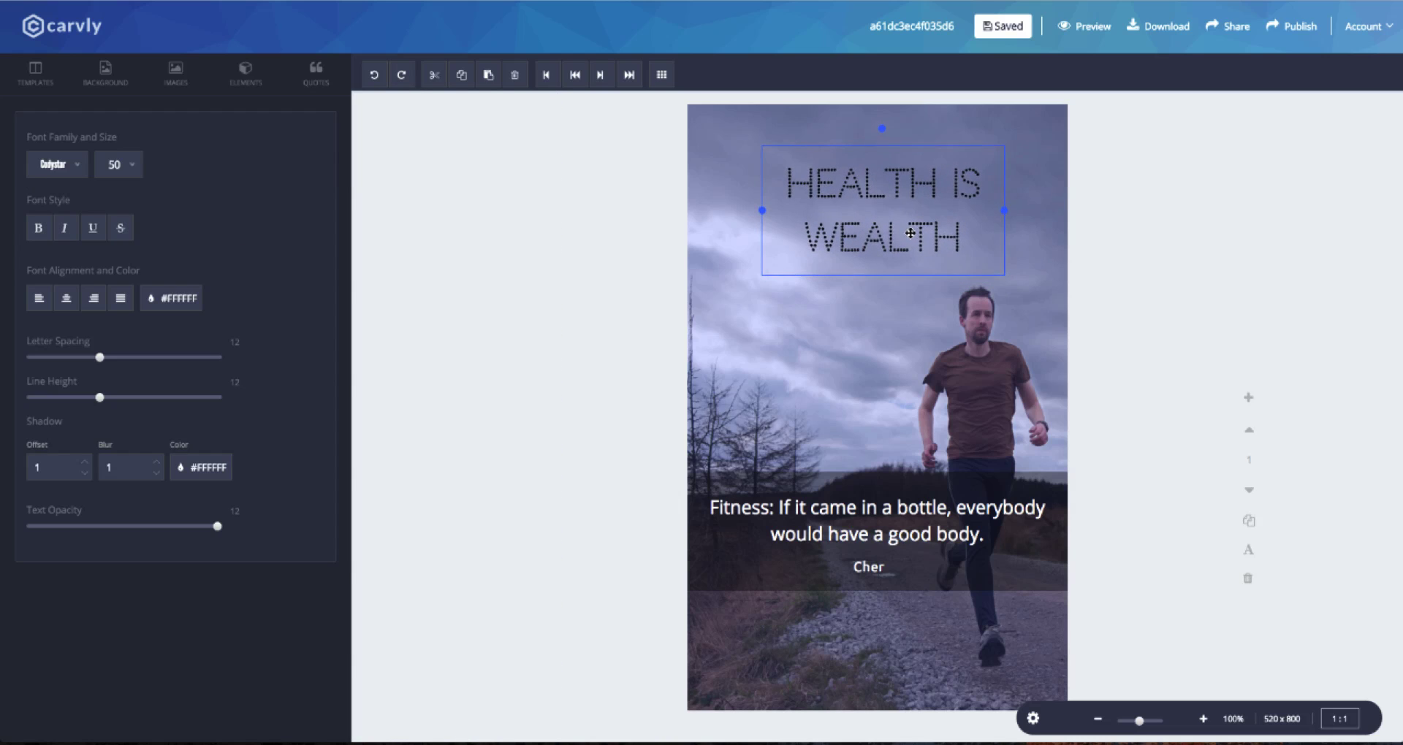
Restyle the quote in Josefin Slab at size 25 and adjust the Cher attribution
click(70, 163)
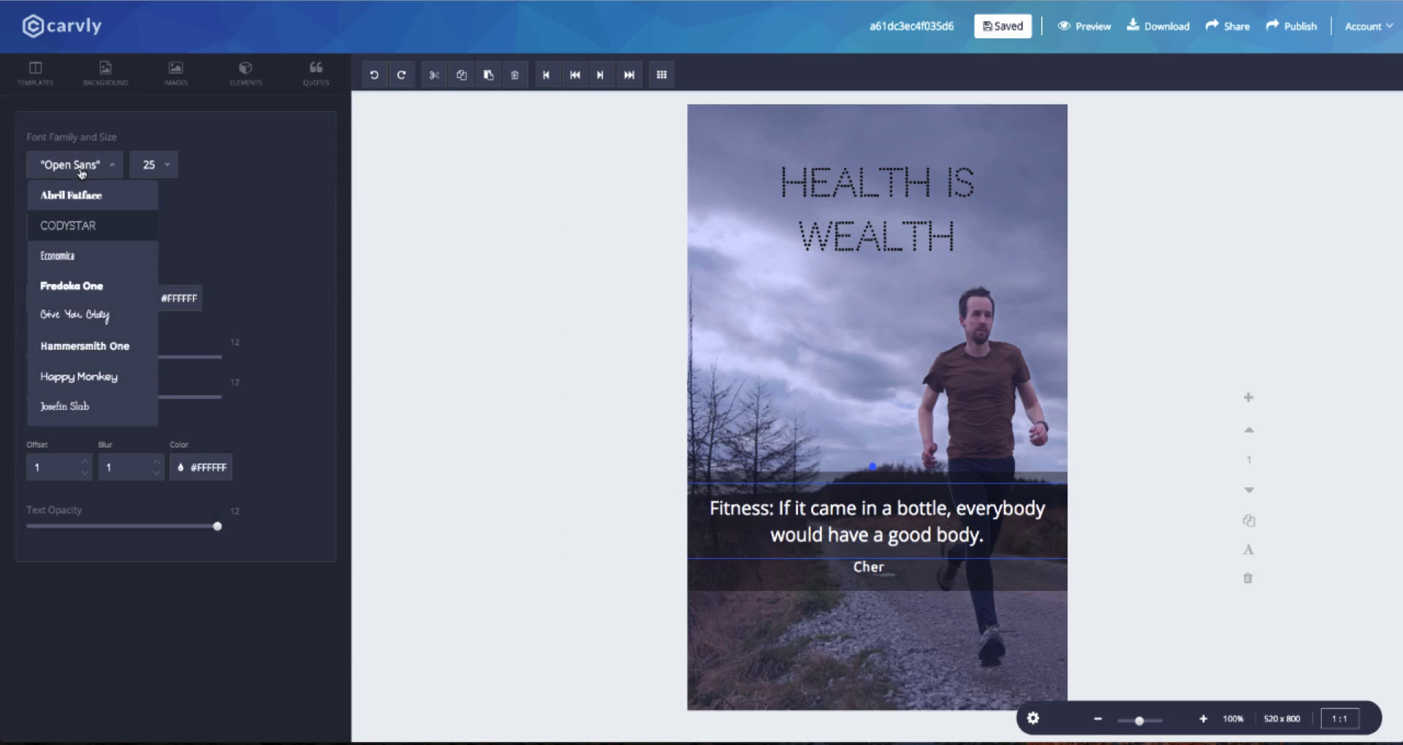
scroll(down, 3)
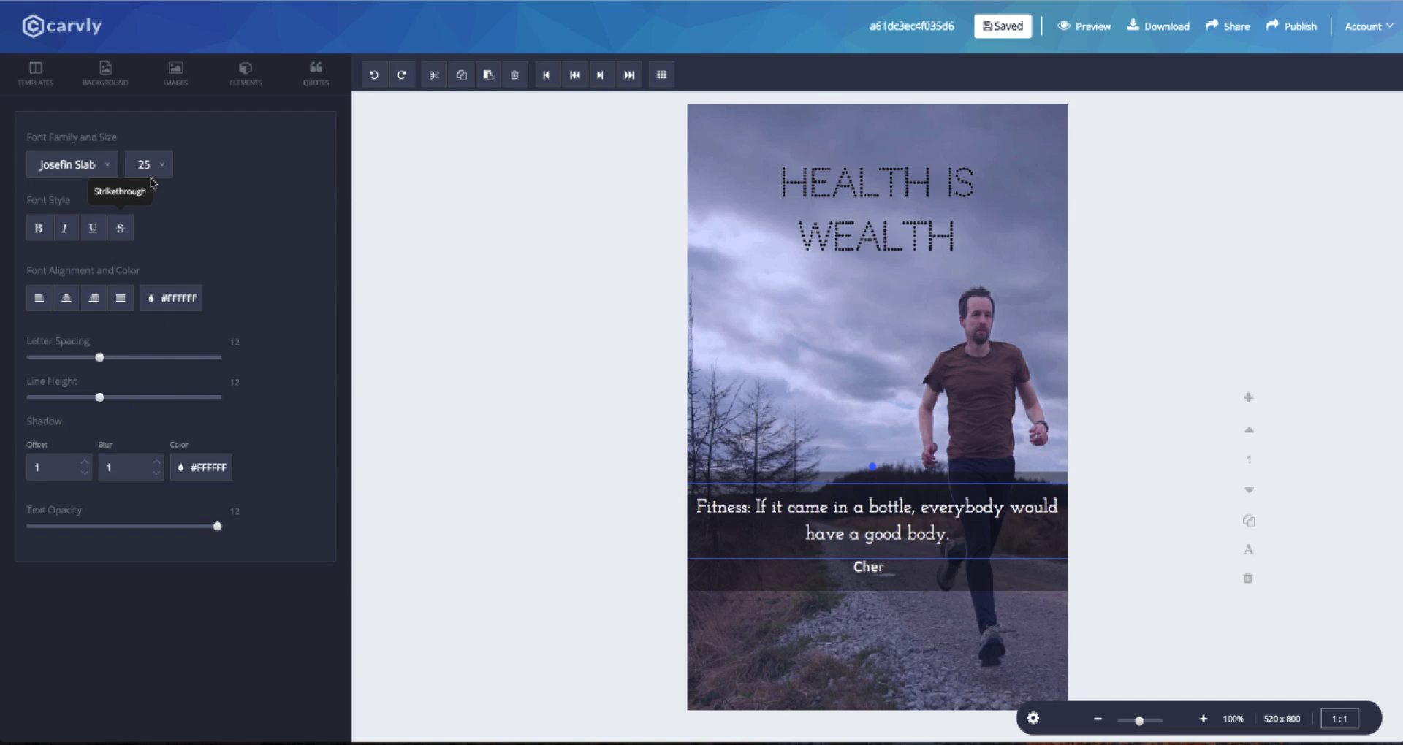
click(148, 163)
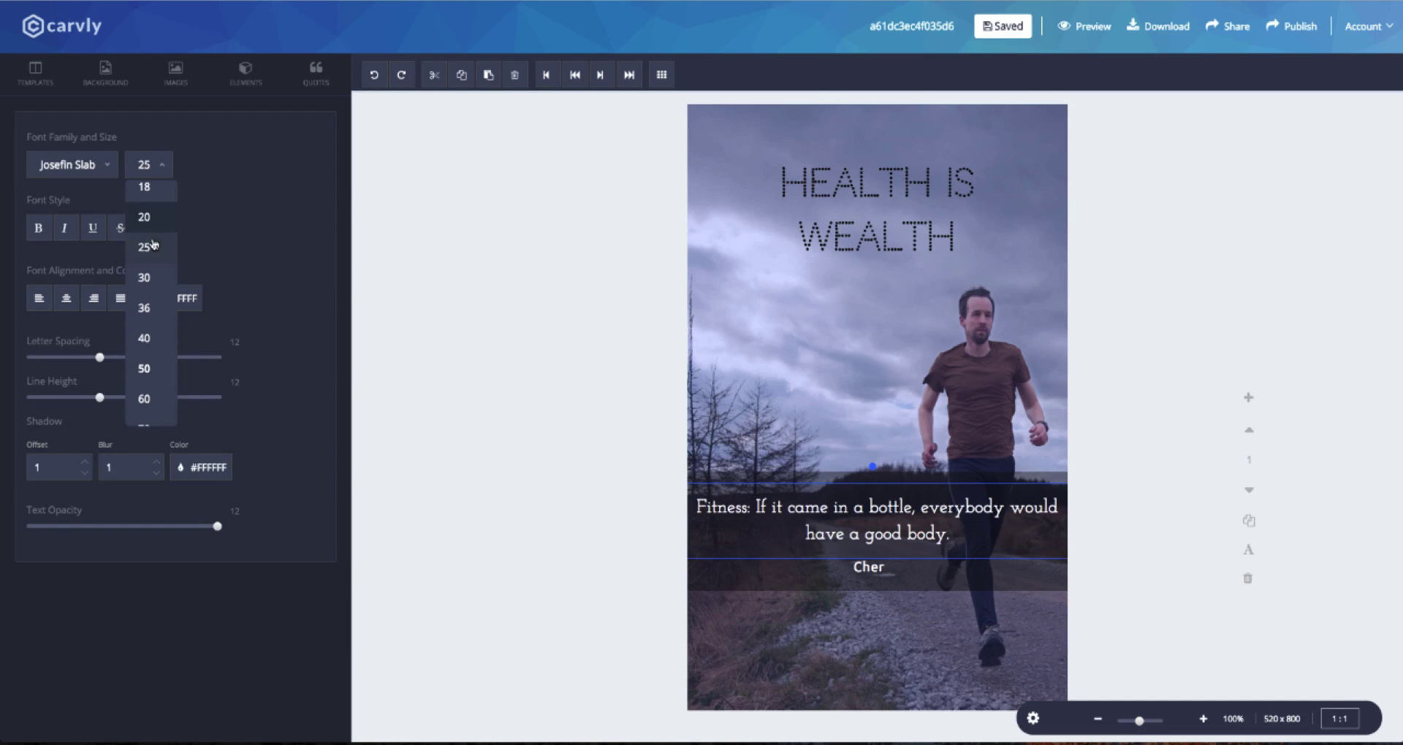
click(144, 246)
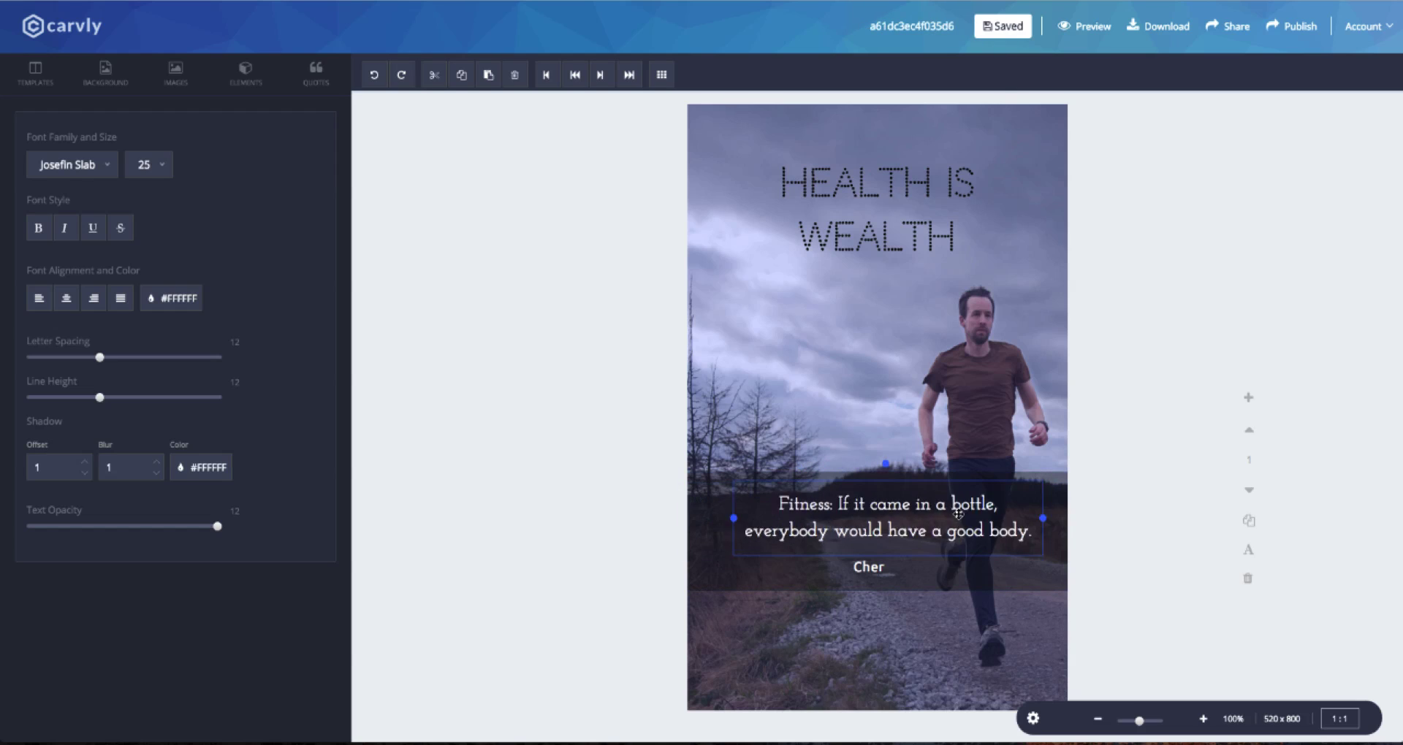
click(71, 165)
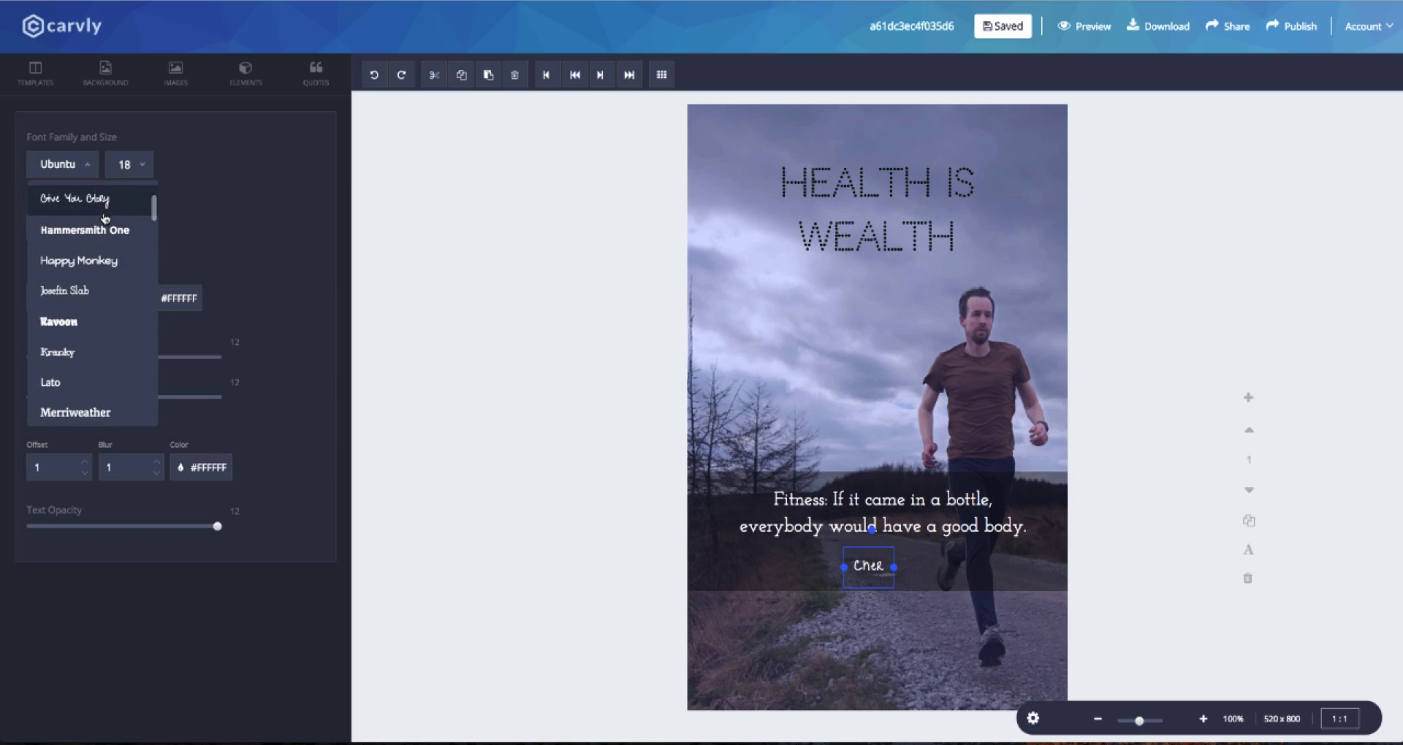
click(84, 231)
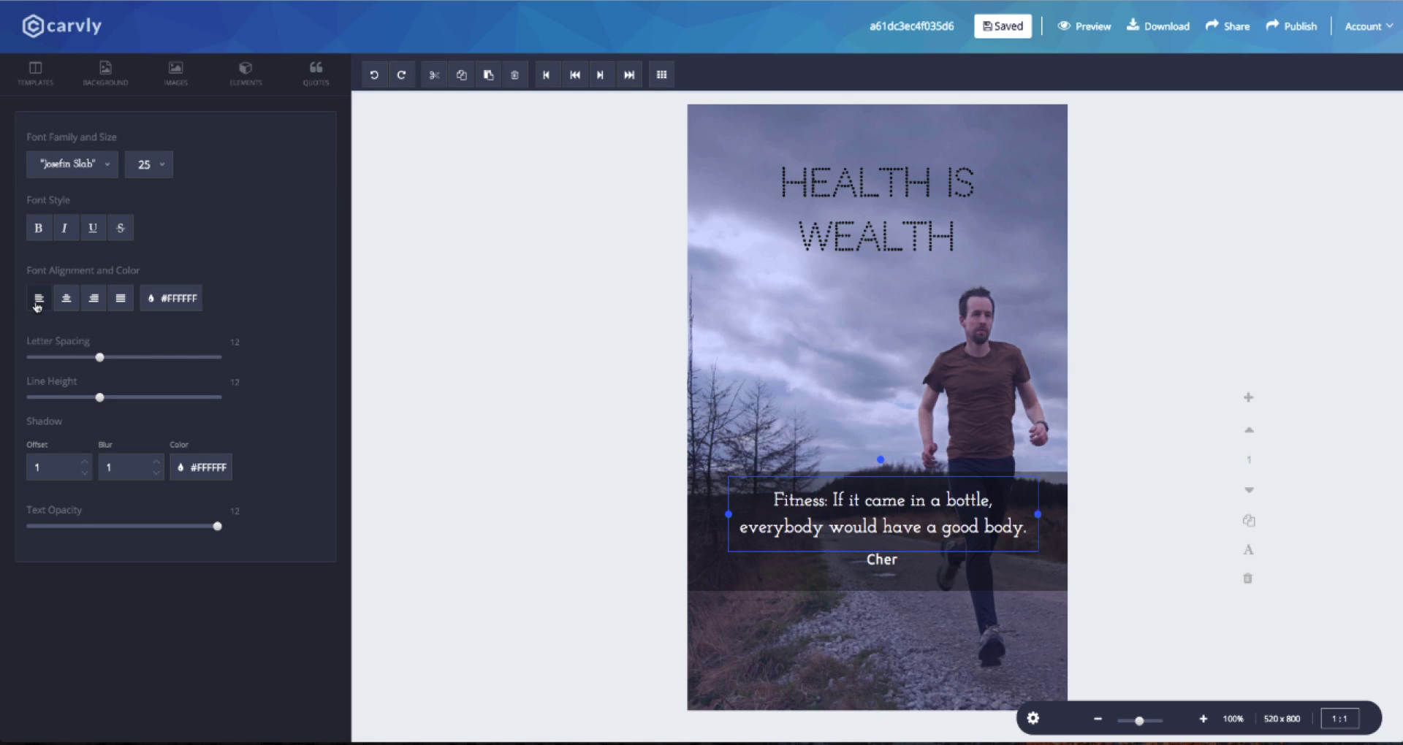
click(39, 298)
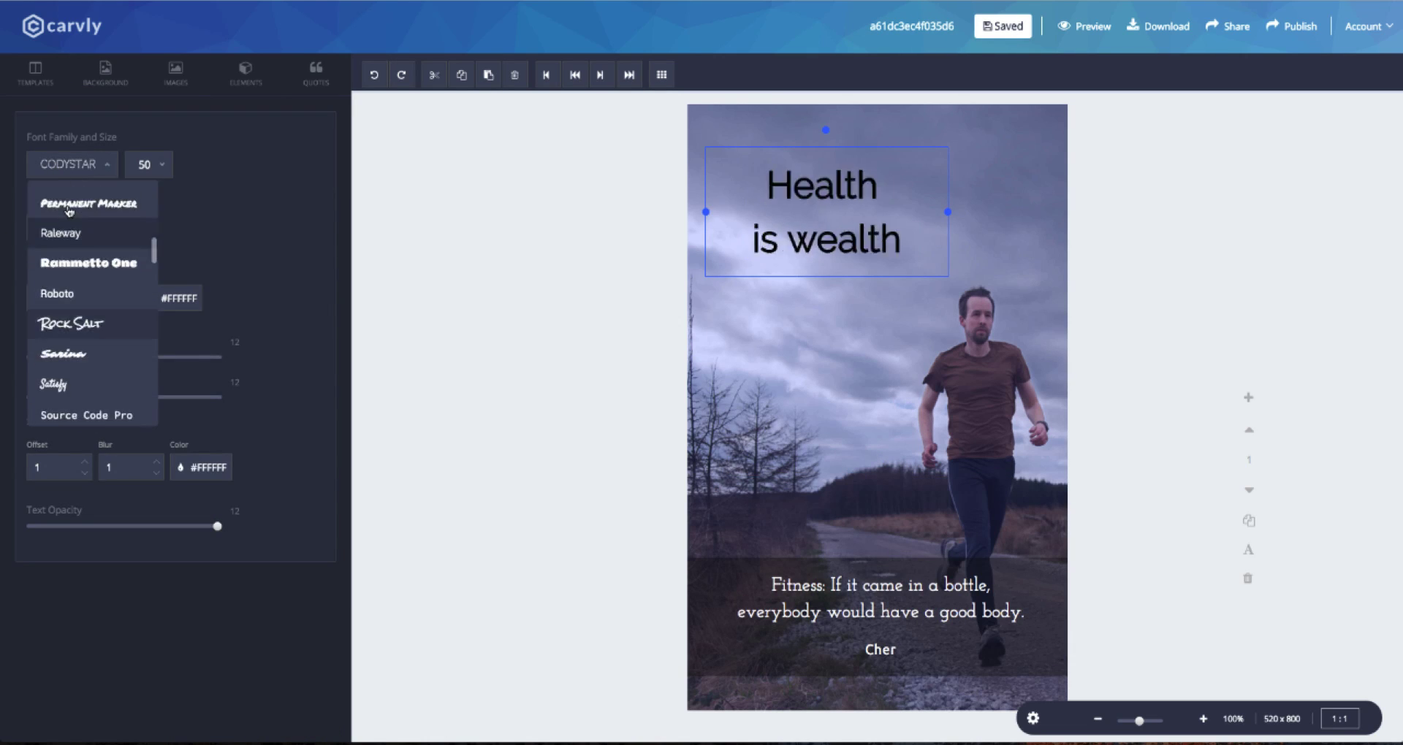
scroll(down, 3)
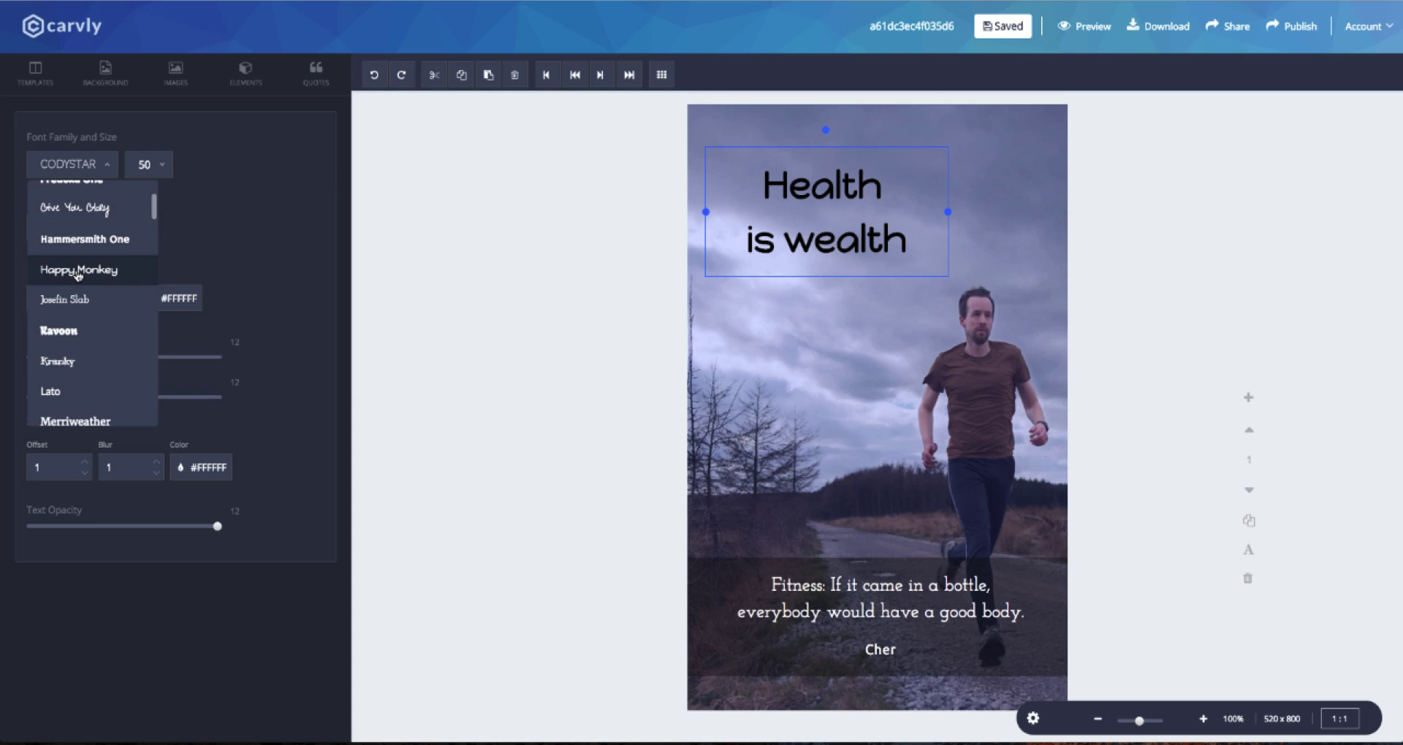
Set the heading in Happy Monkey lettering coloured dark blue
click(79, 269)
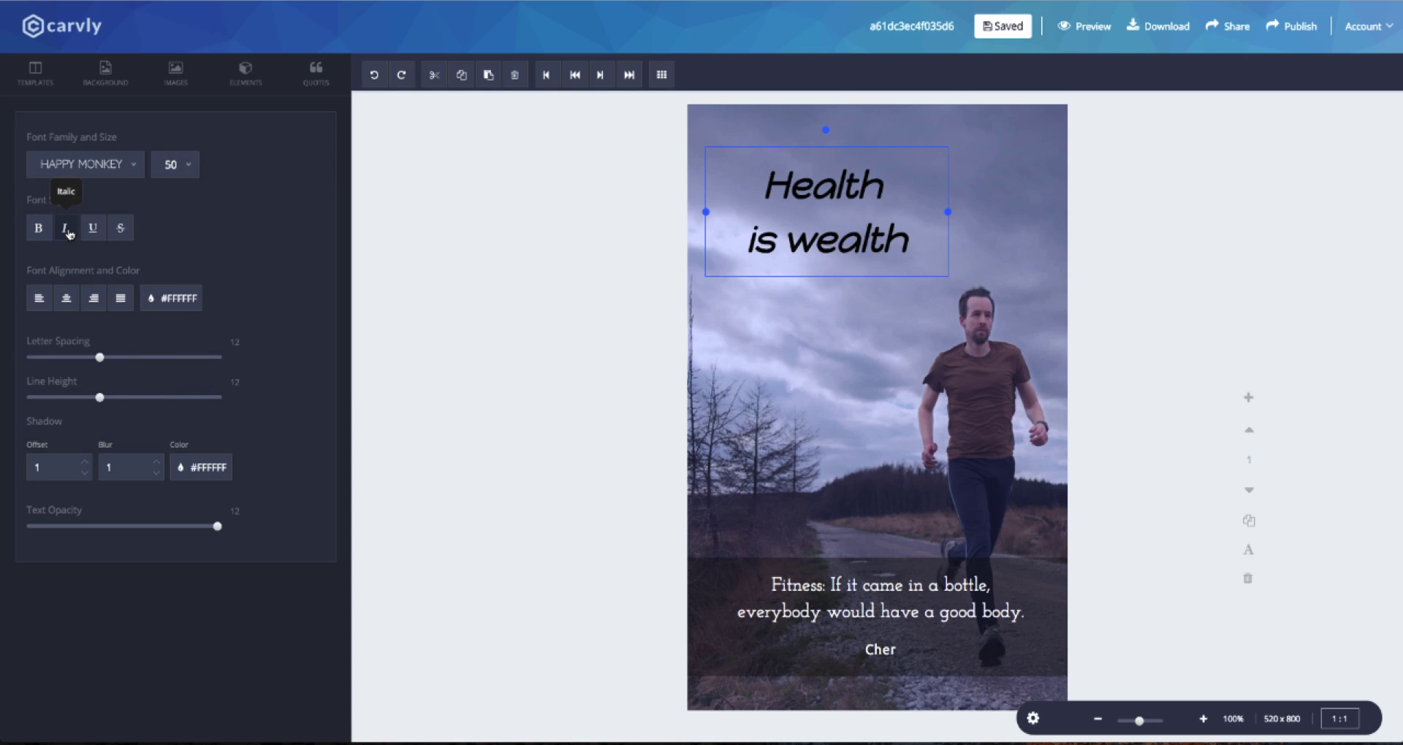
click(171, 298)
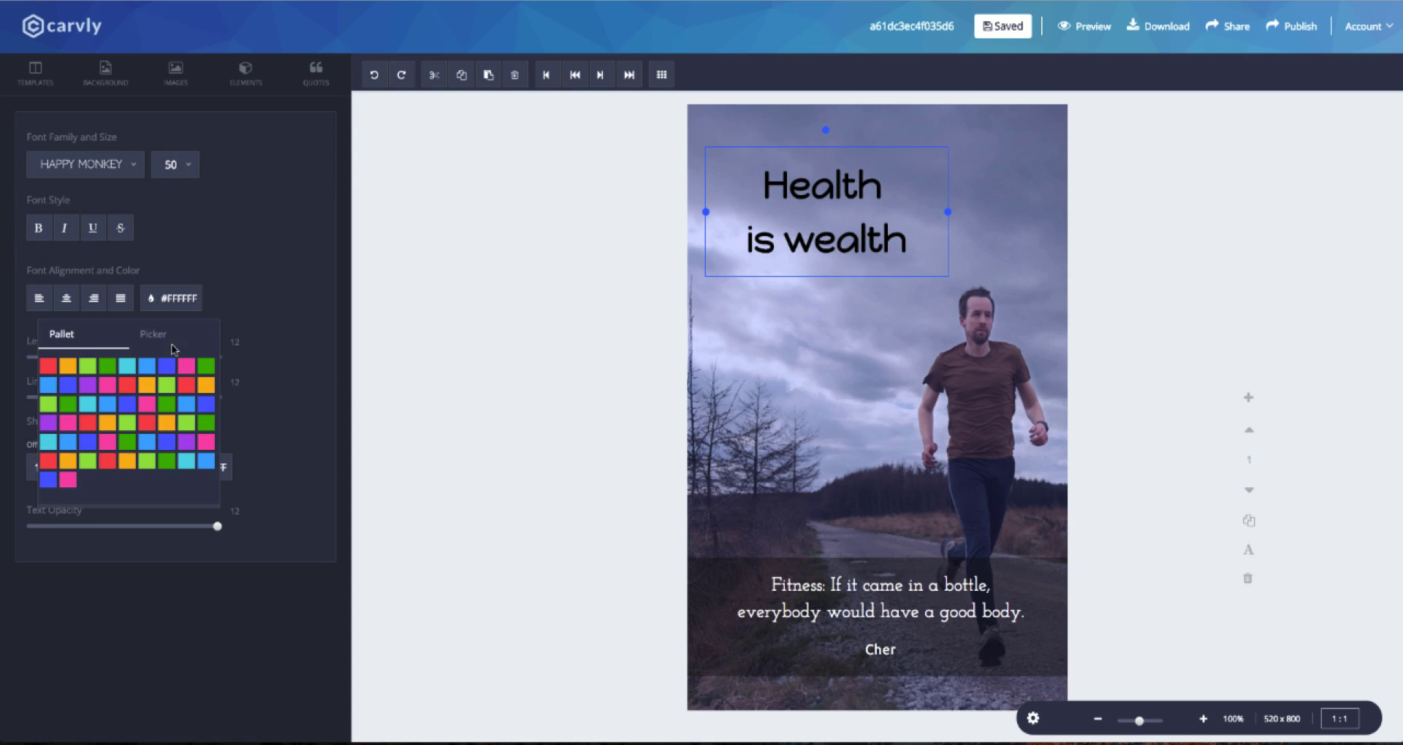
click(152, 334)
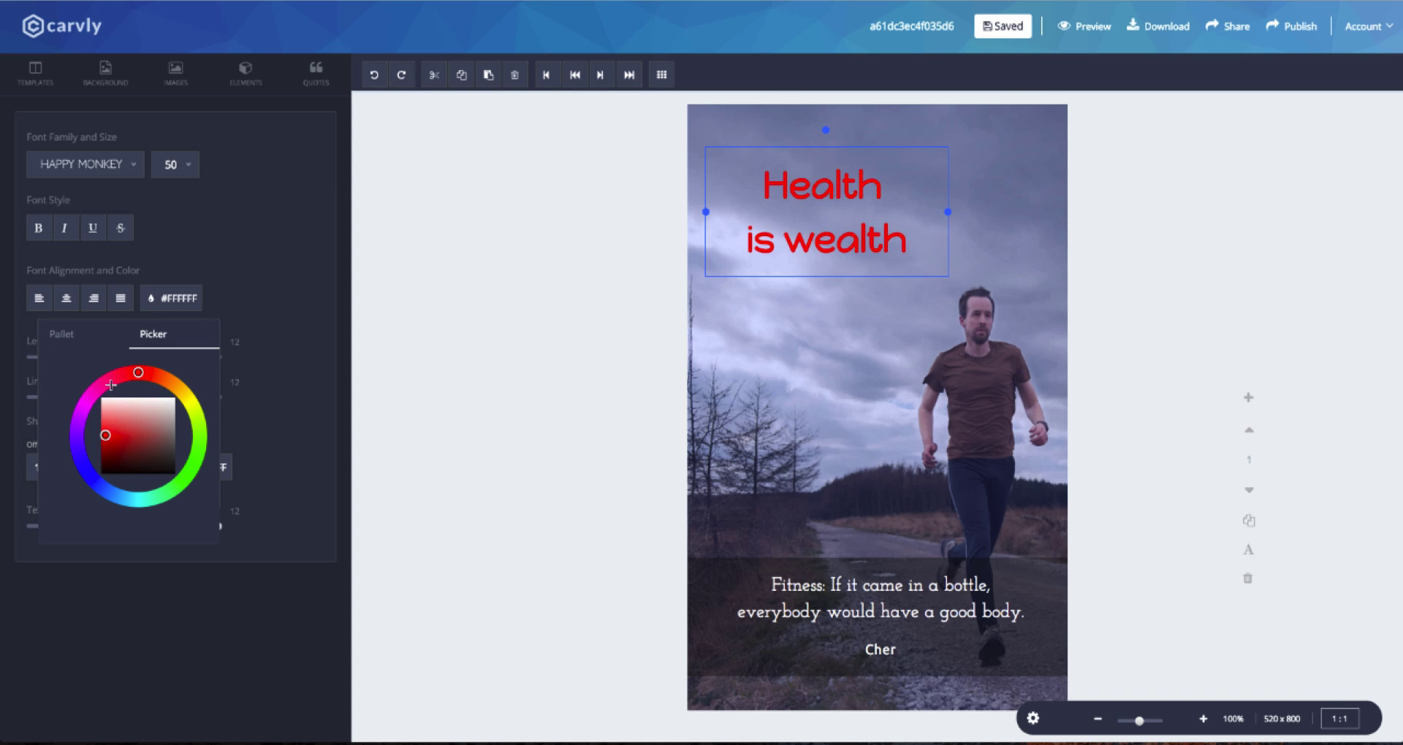
click(110, 451)
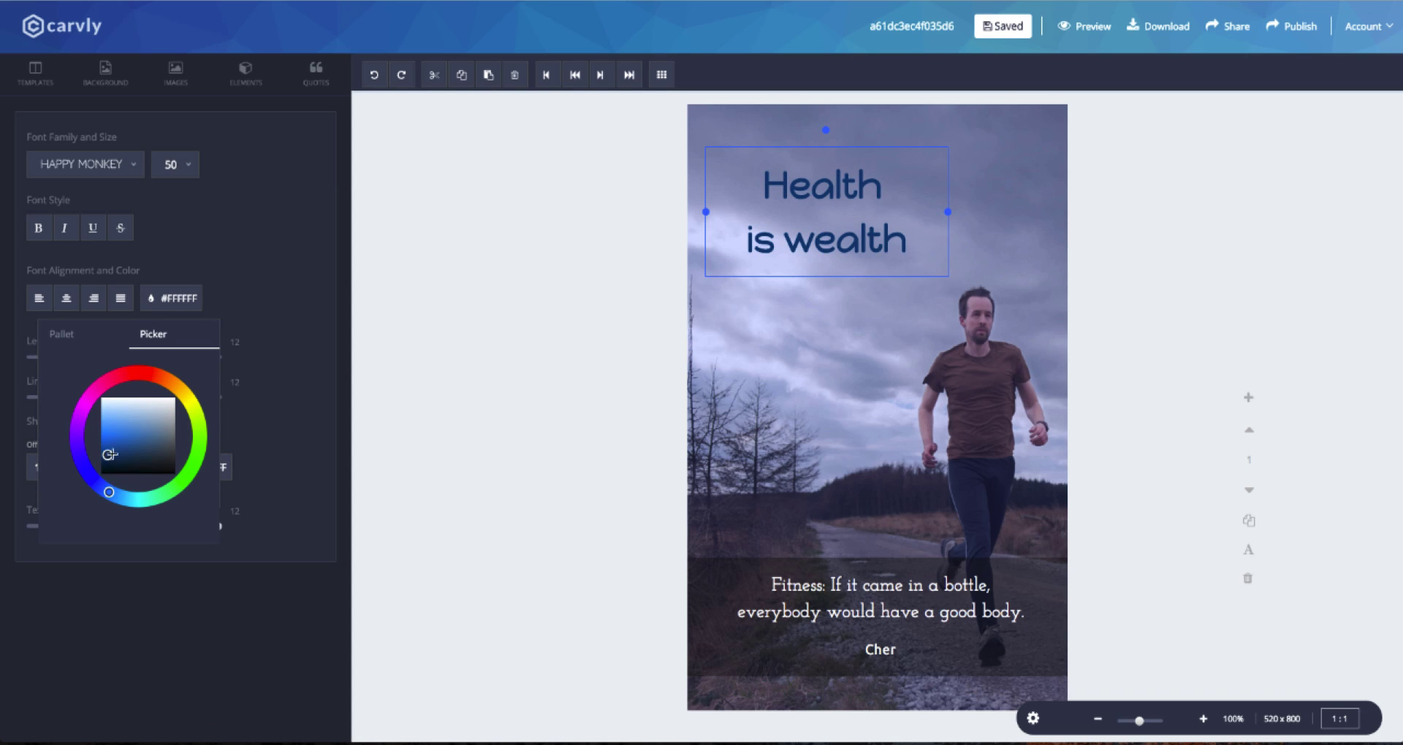
click(245, 74)
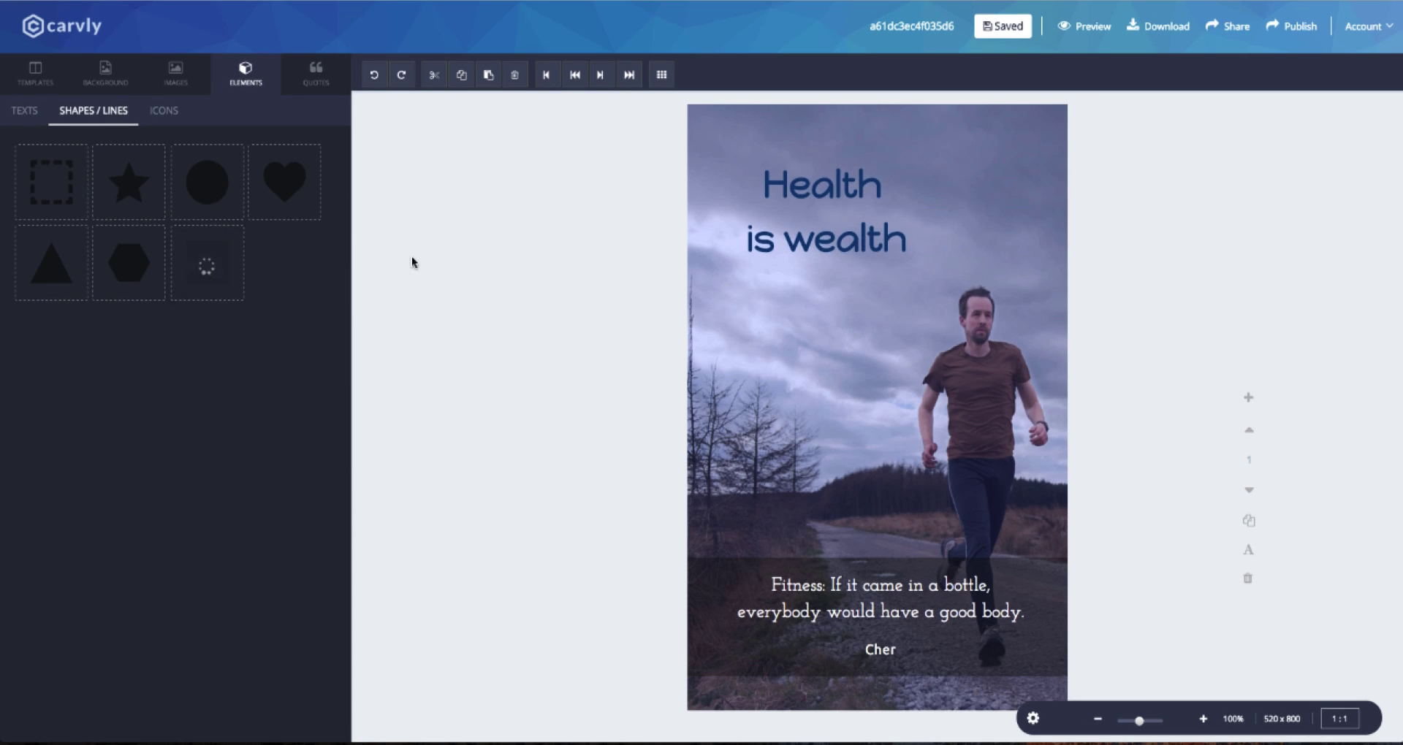
Place a solid white rectangle behind the heading, mostly transparent with rounded corners
click(51, 182)
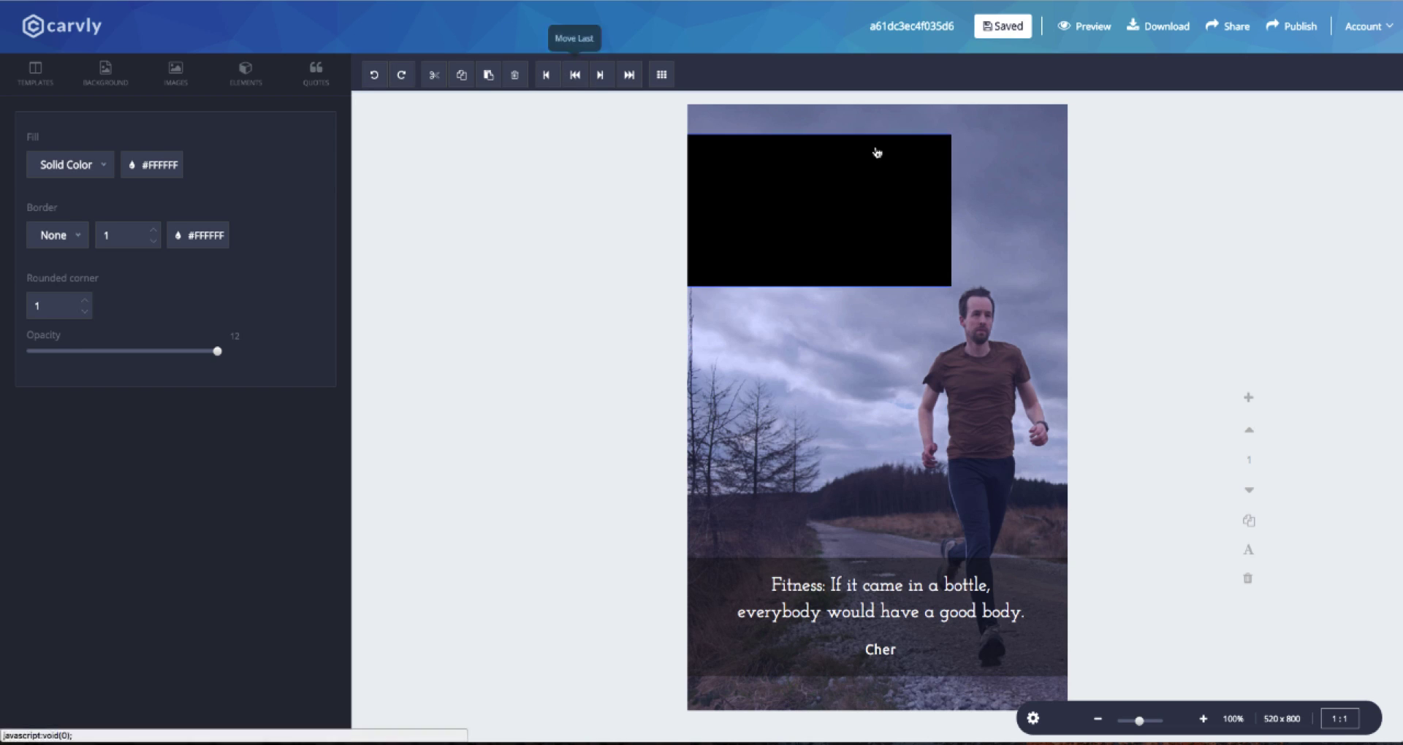
click(67, 165)
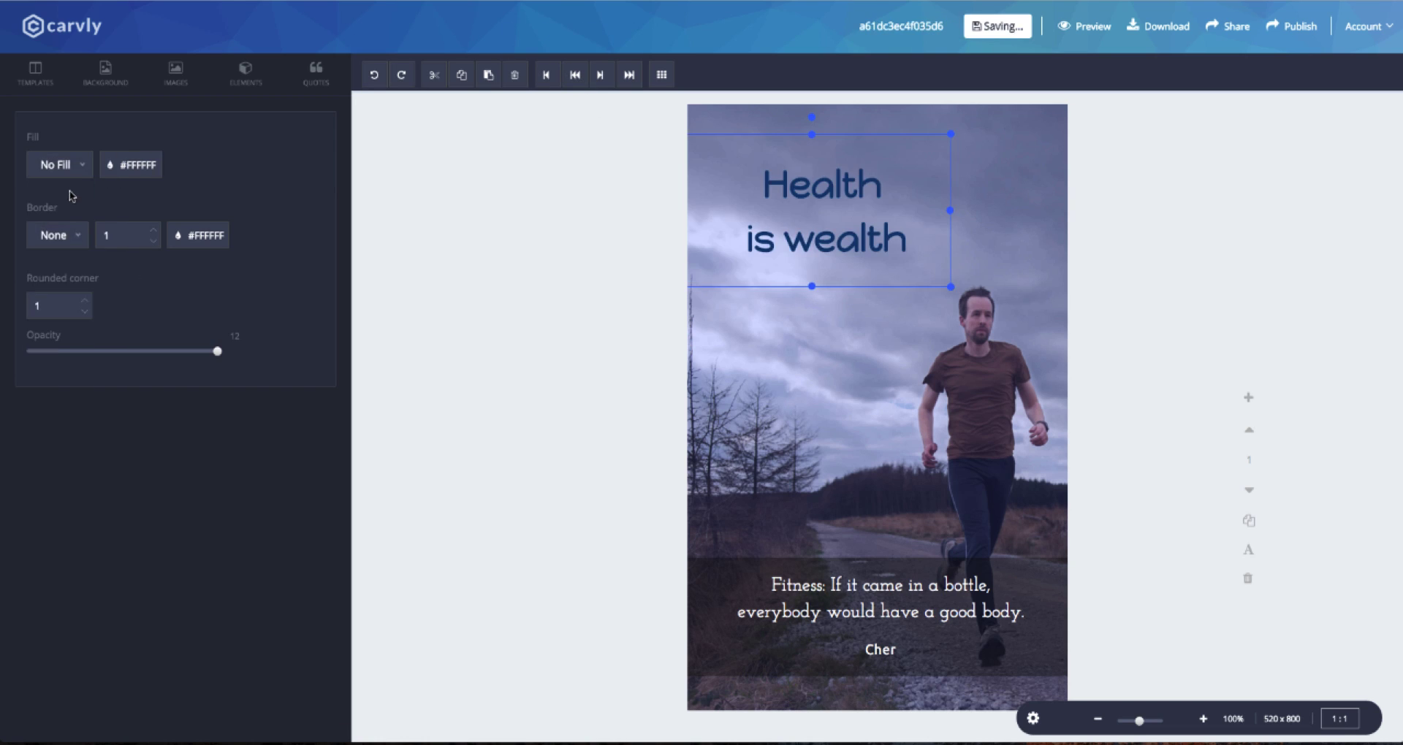
click(59, 164)
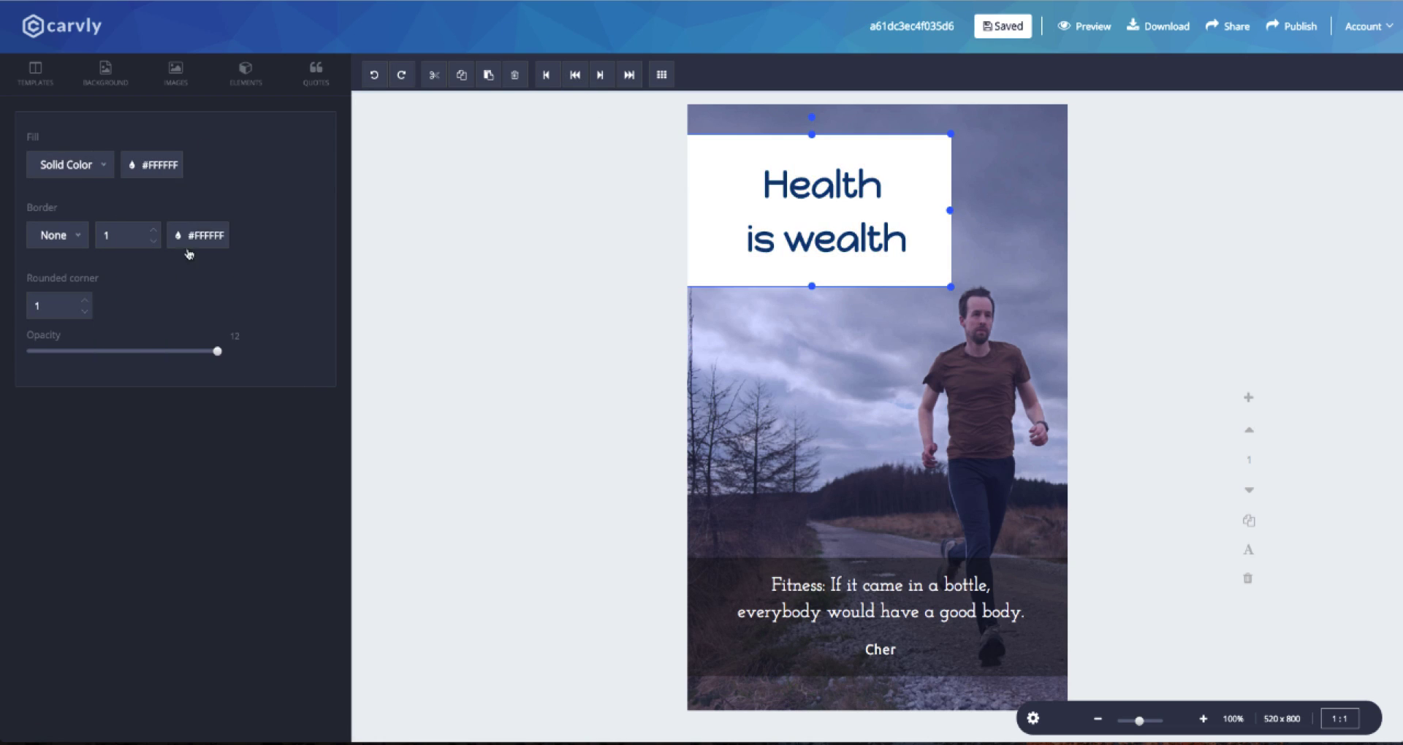
click(83, 301)
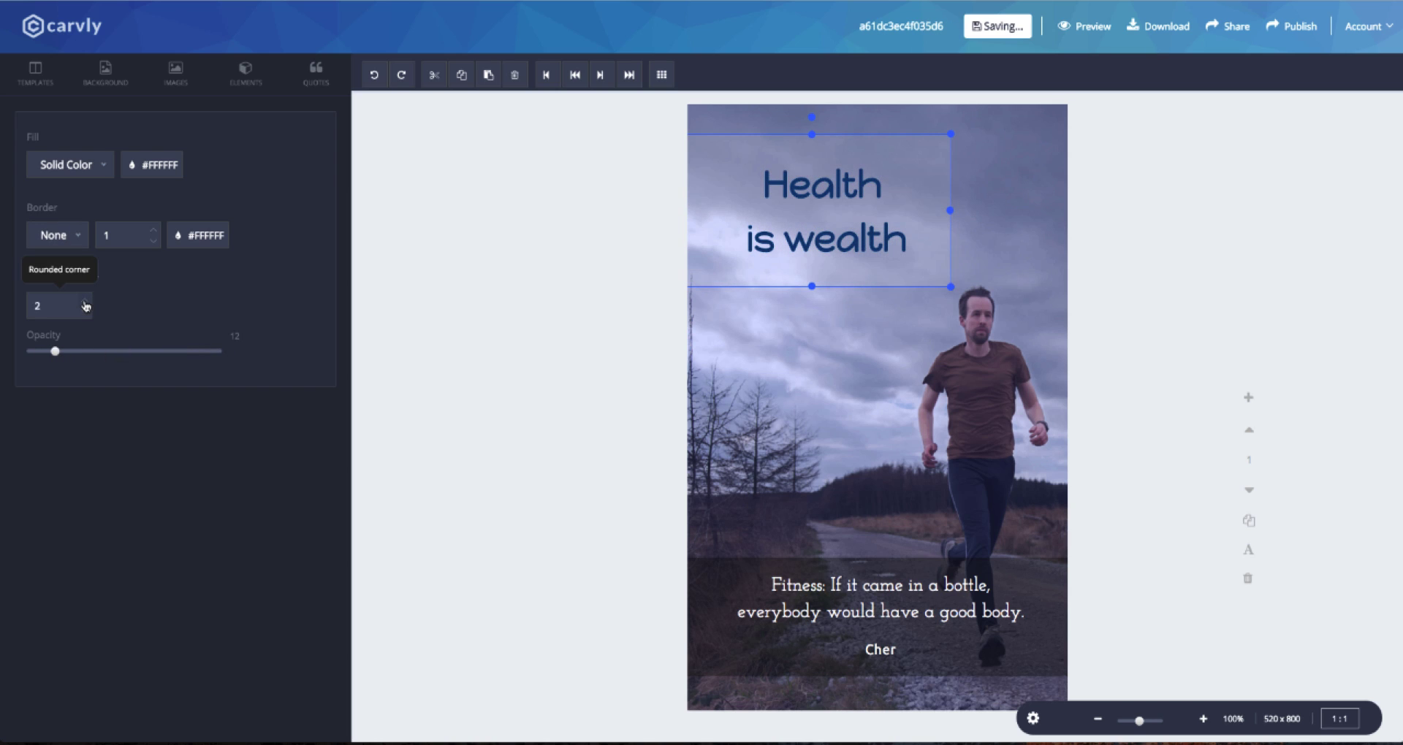
click(105, 73)
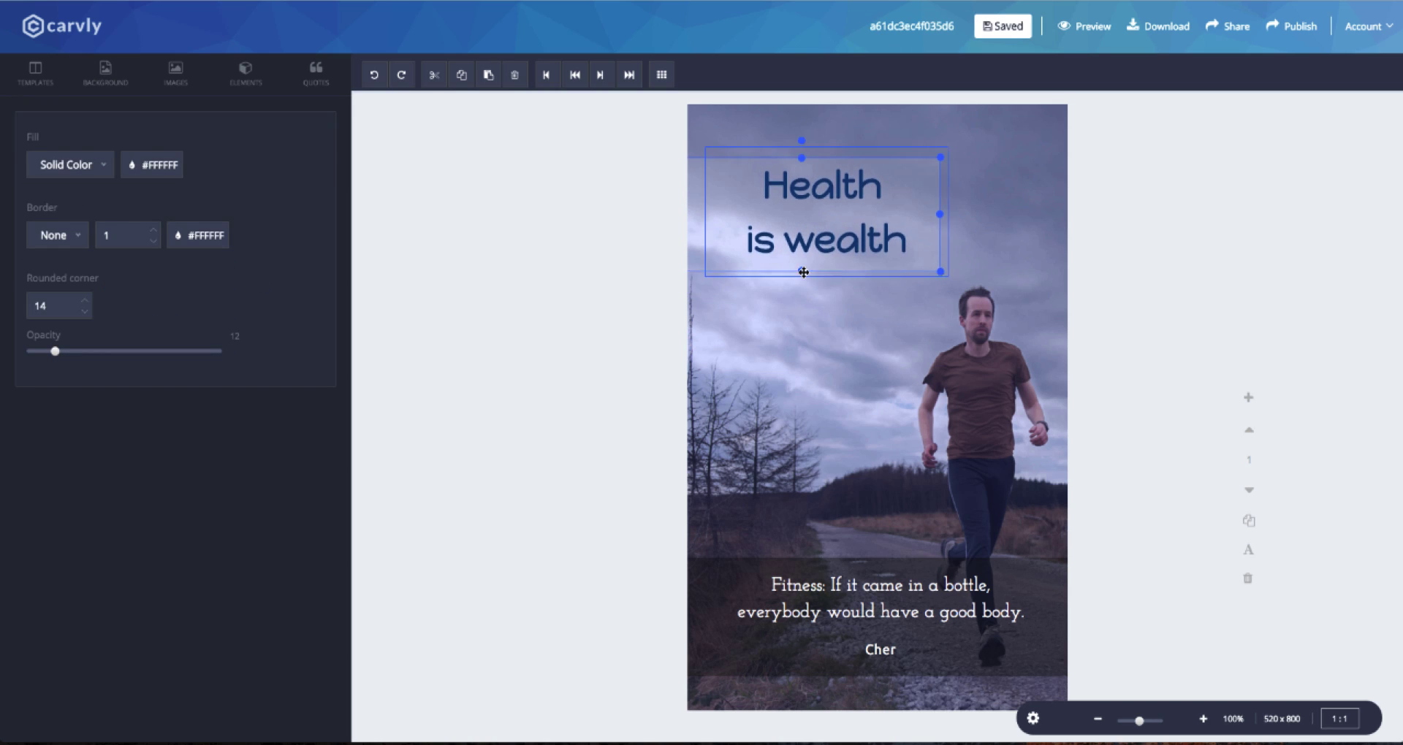
click(104, 73)
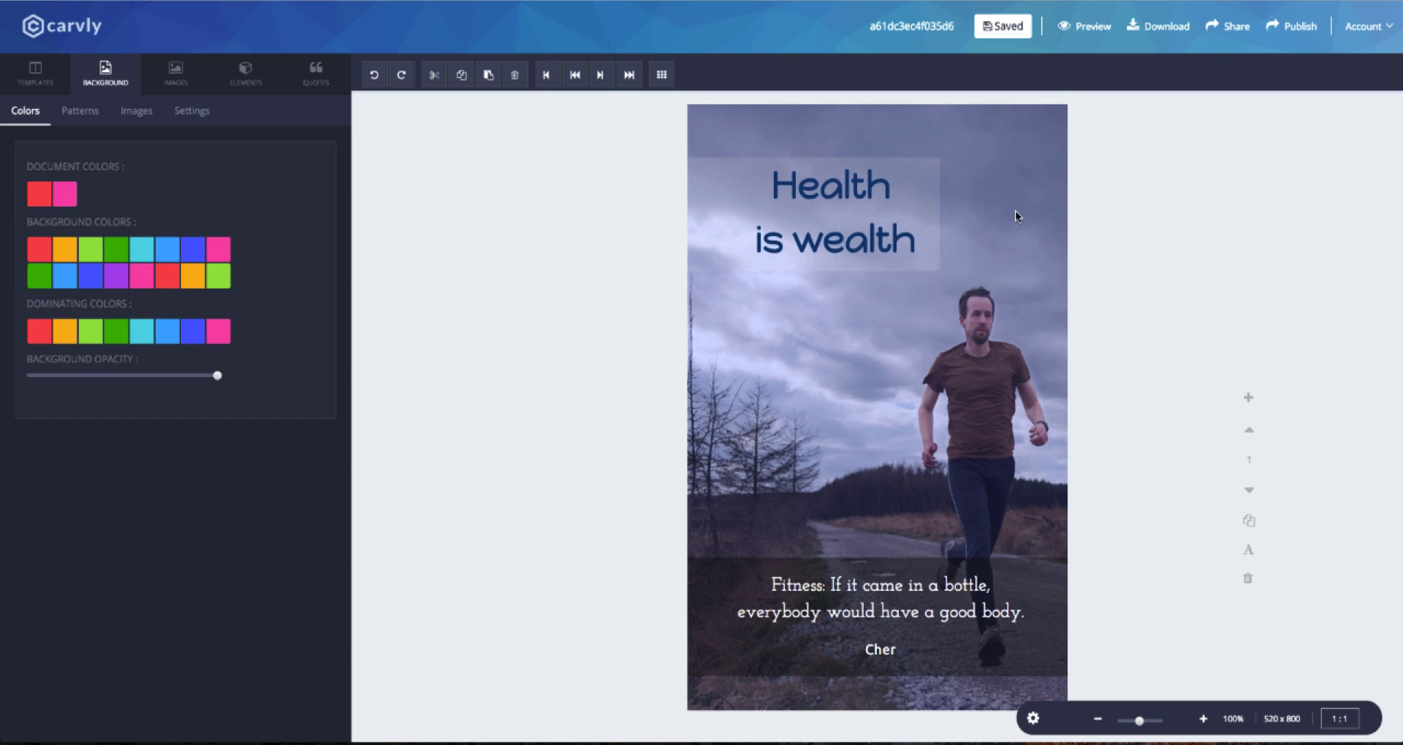
Place a 'Writer: John Doe' credit in the bottom-left corner and add a QR code
click(246, 73)
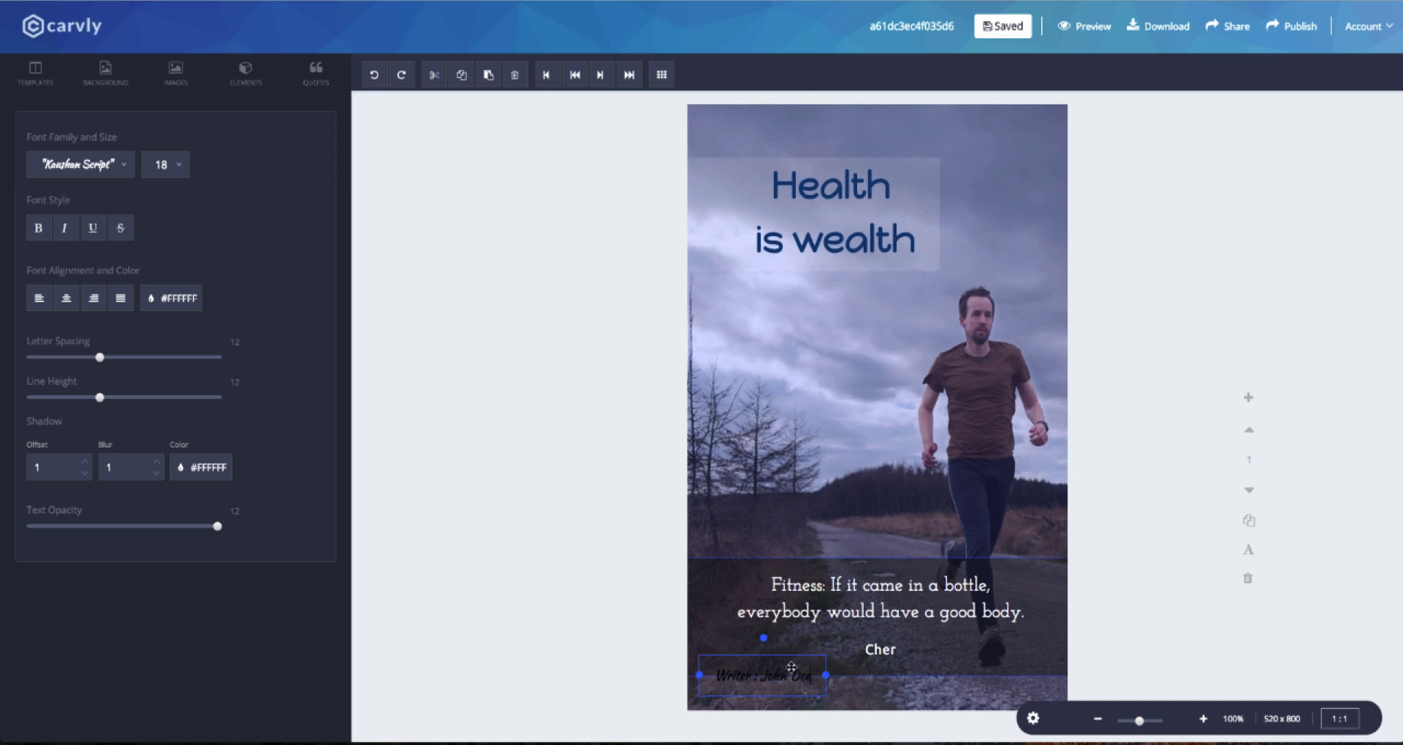
drag(763, 675, 838, 436)
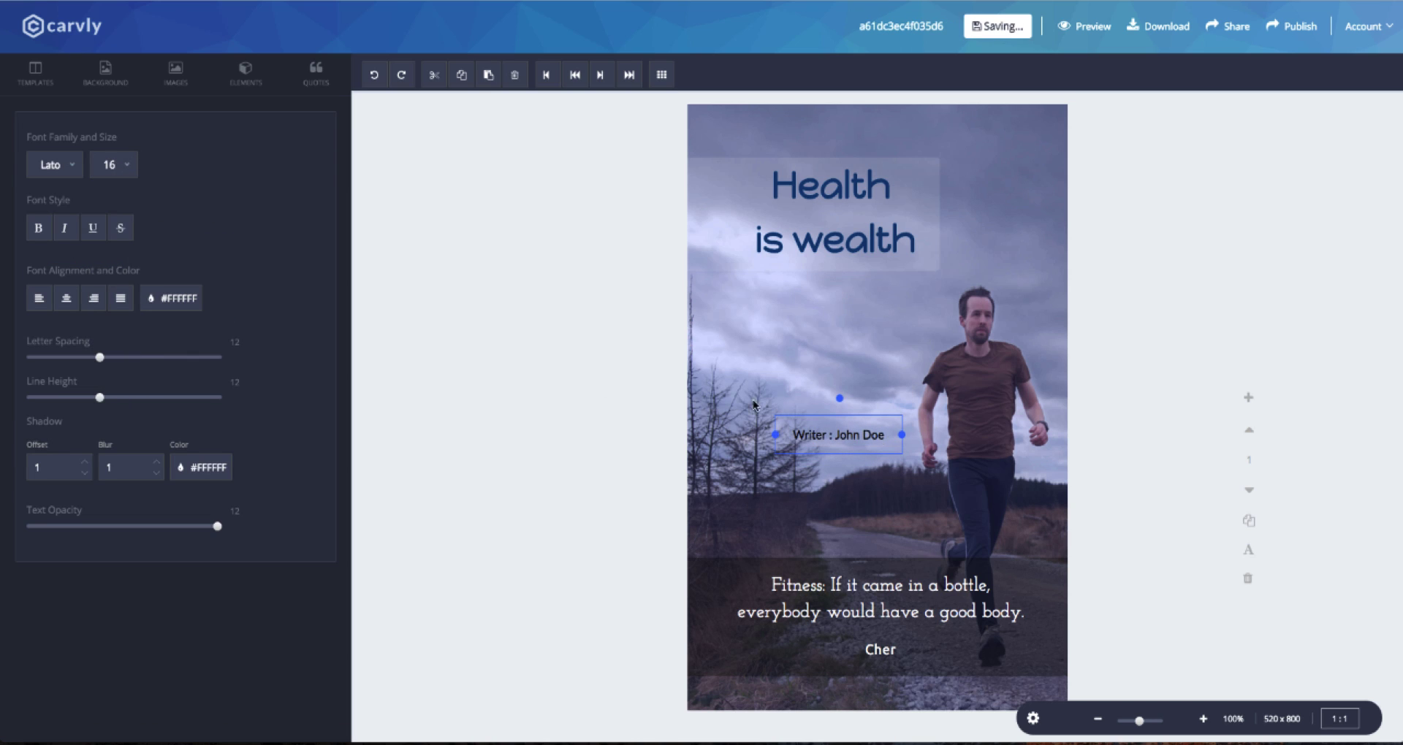
drag(837, 434, 777, 667)
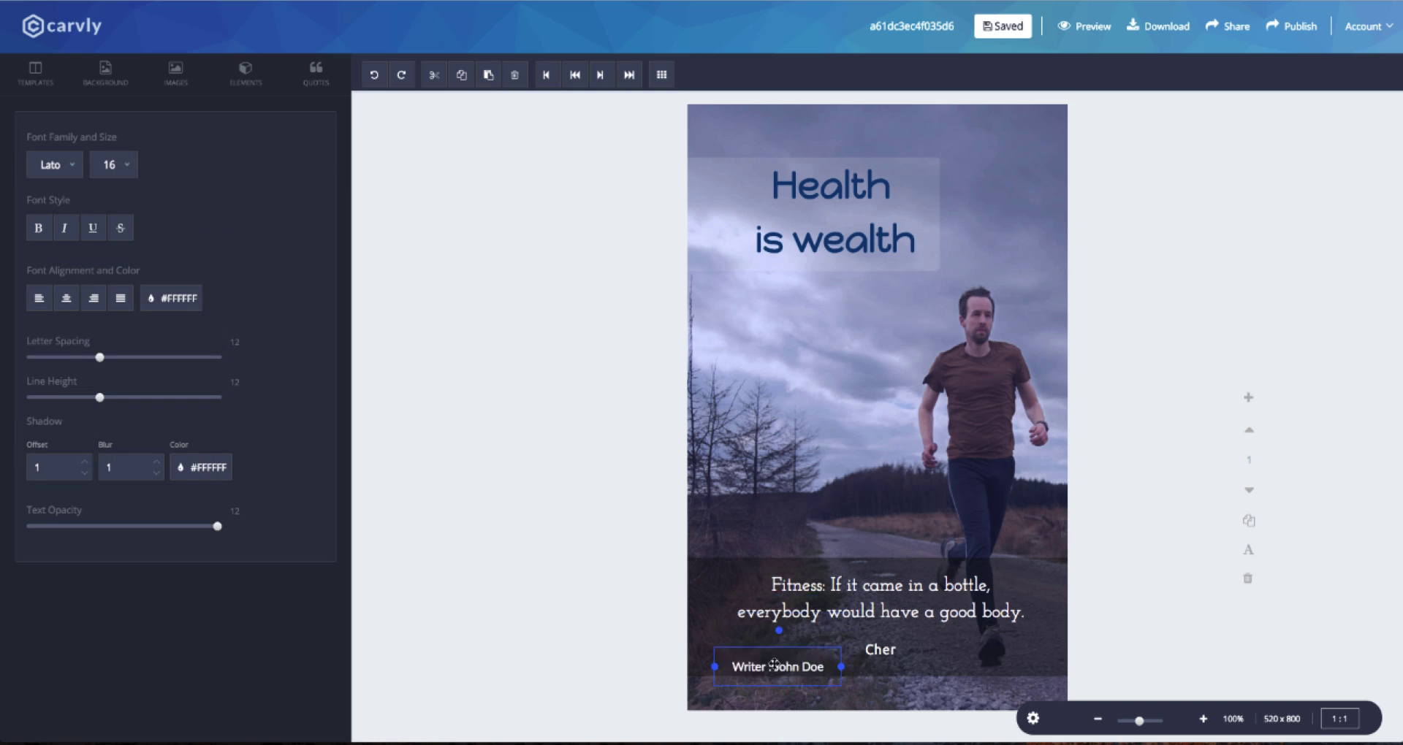
drag(777, 667, 744, 696)
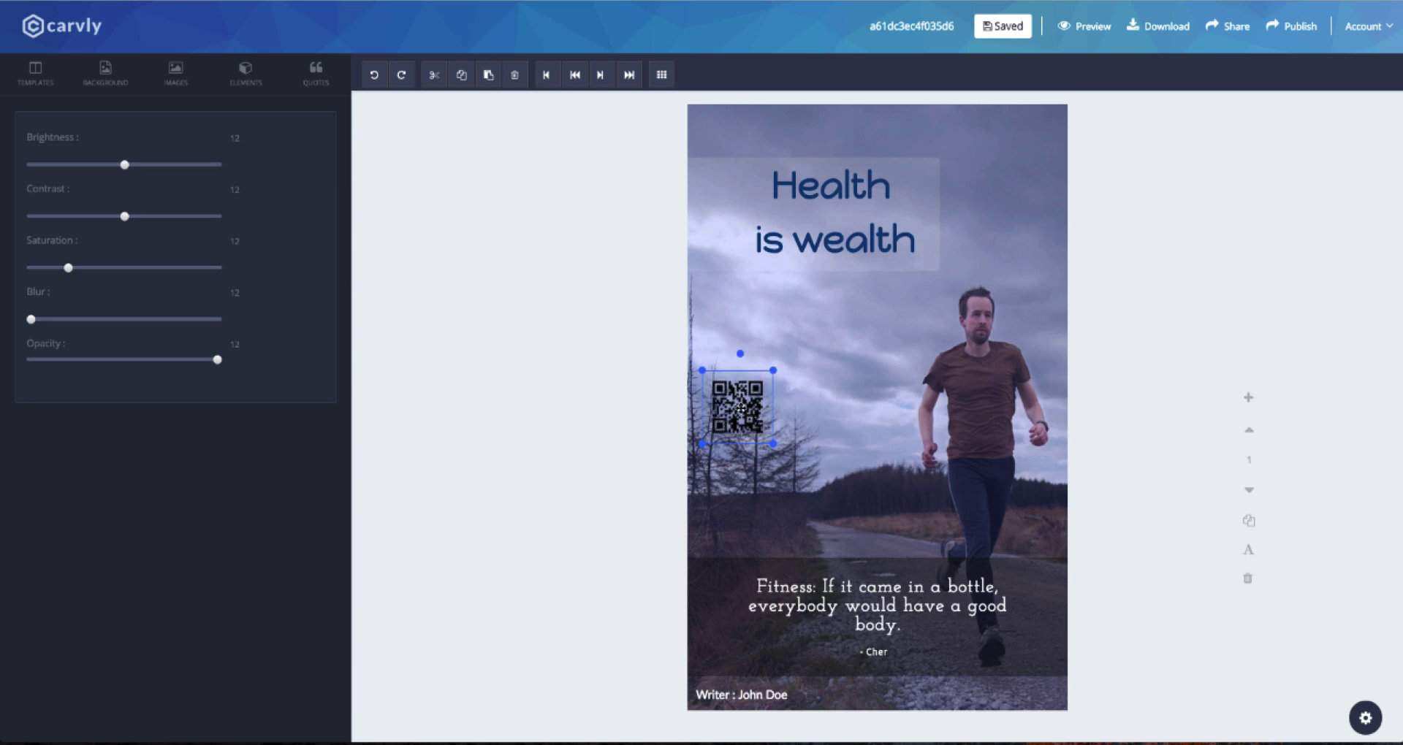
drag(739, 407, 1034, 134)
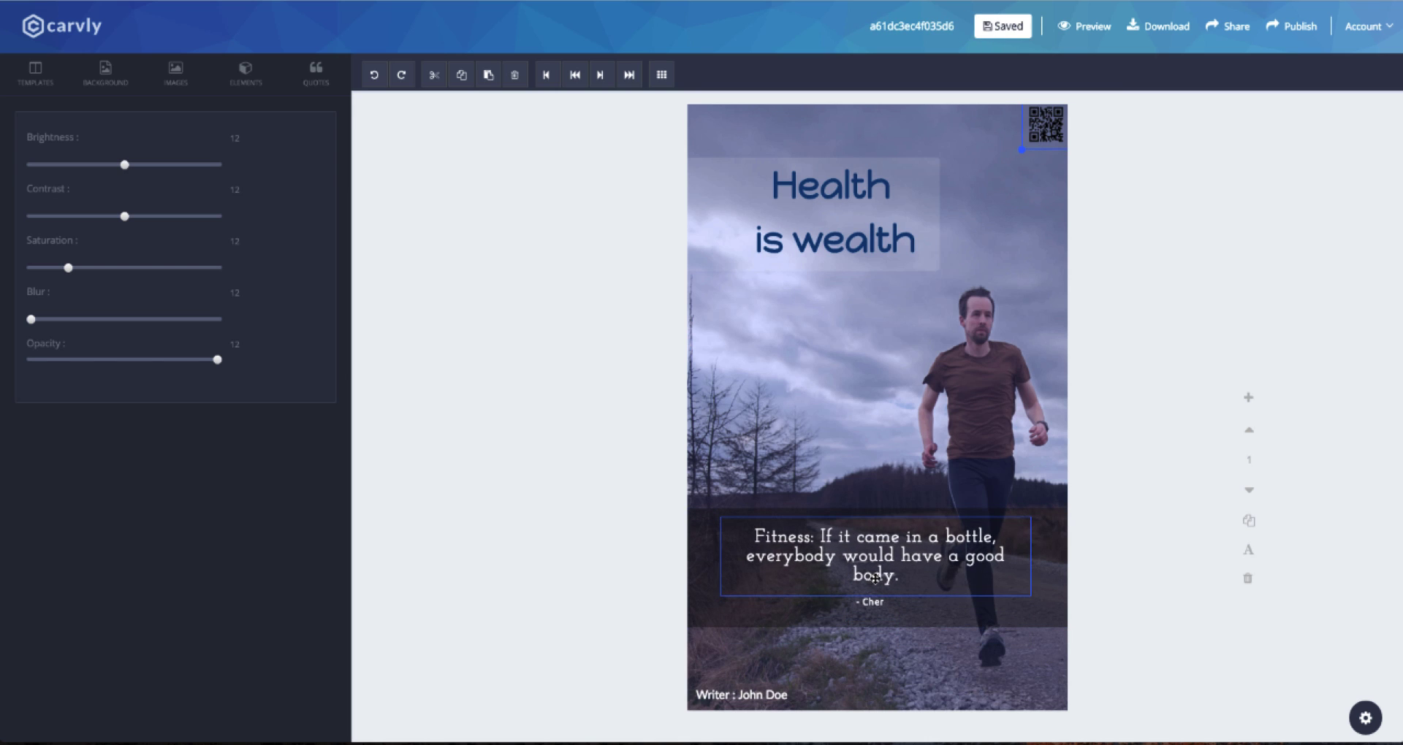
Move the QR code to the bottom-right and add a second page with the runner photo
click(105, 74)
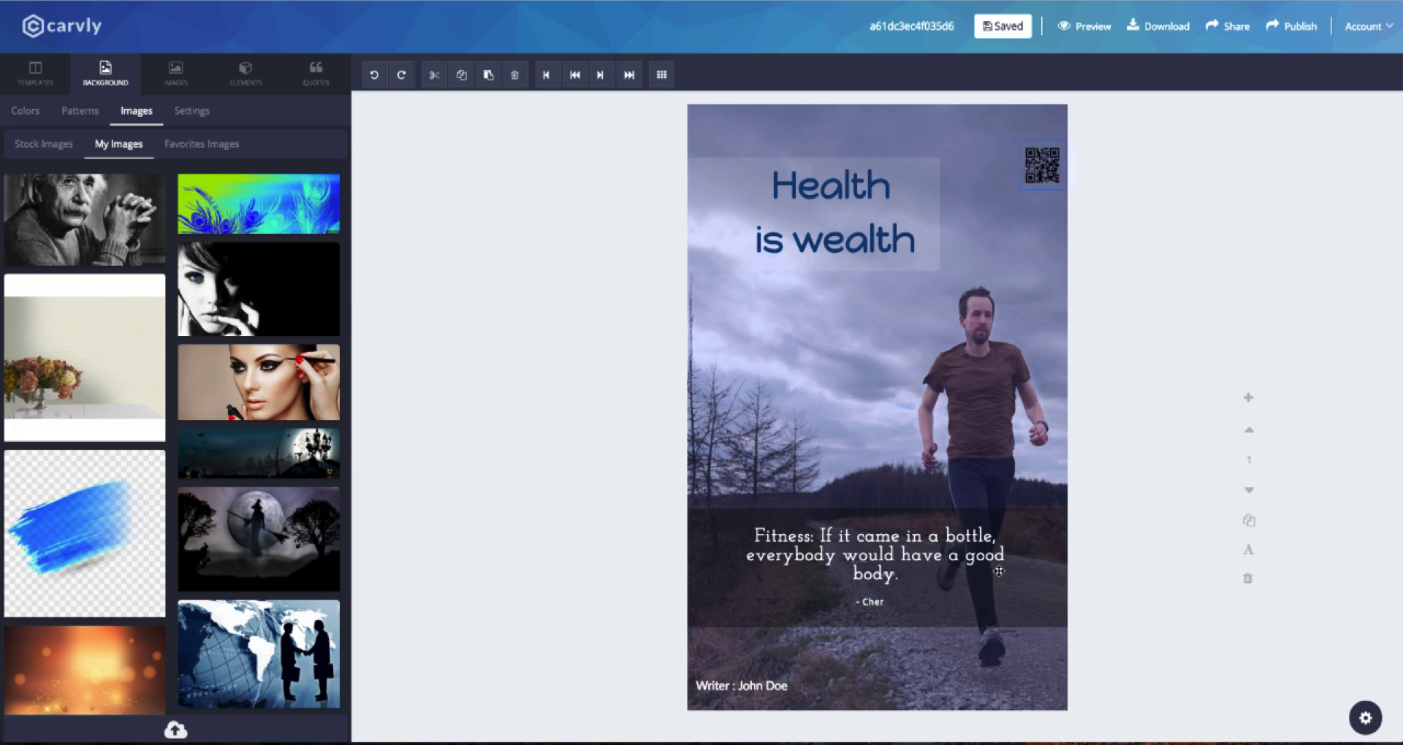
drag(1041, 164, 1040, 685)
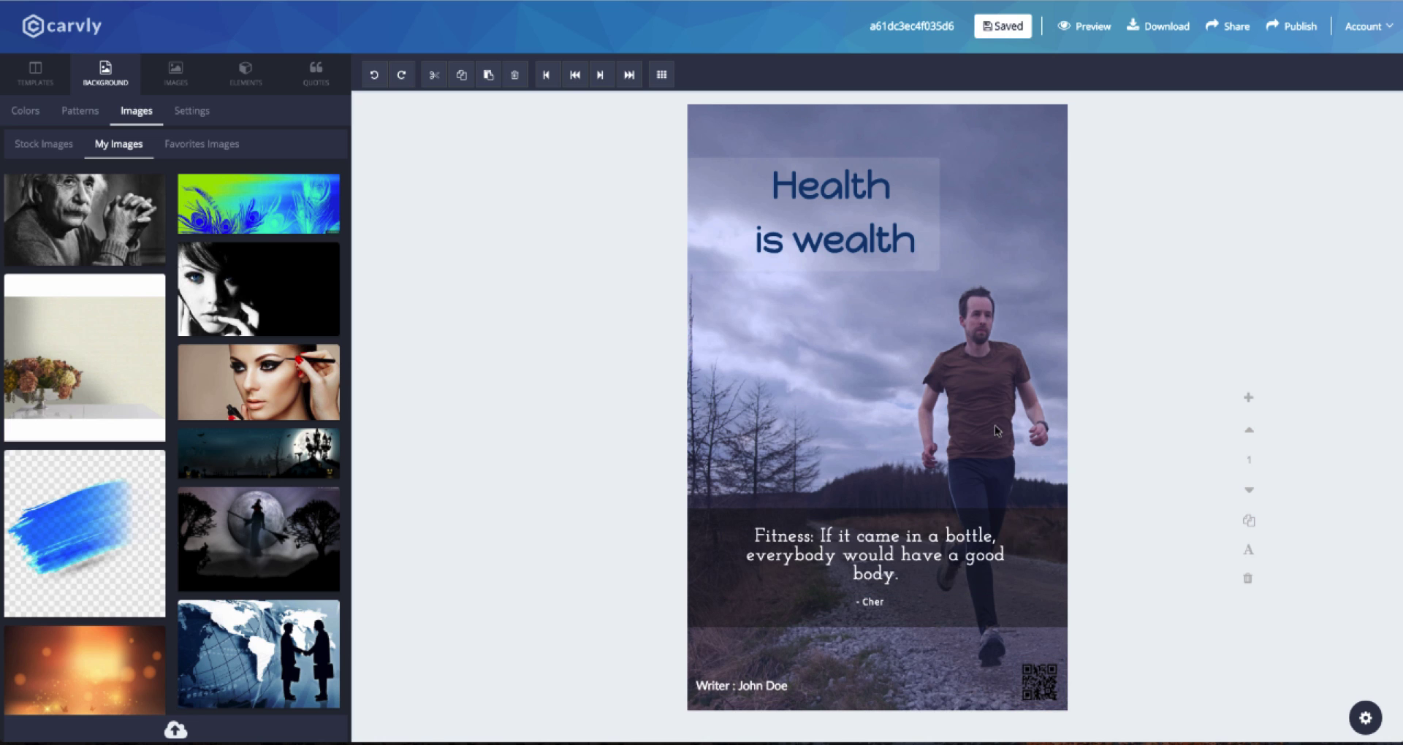
click(25, 110)
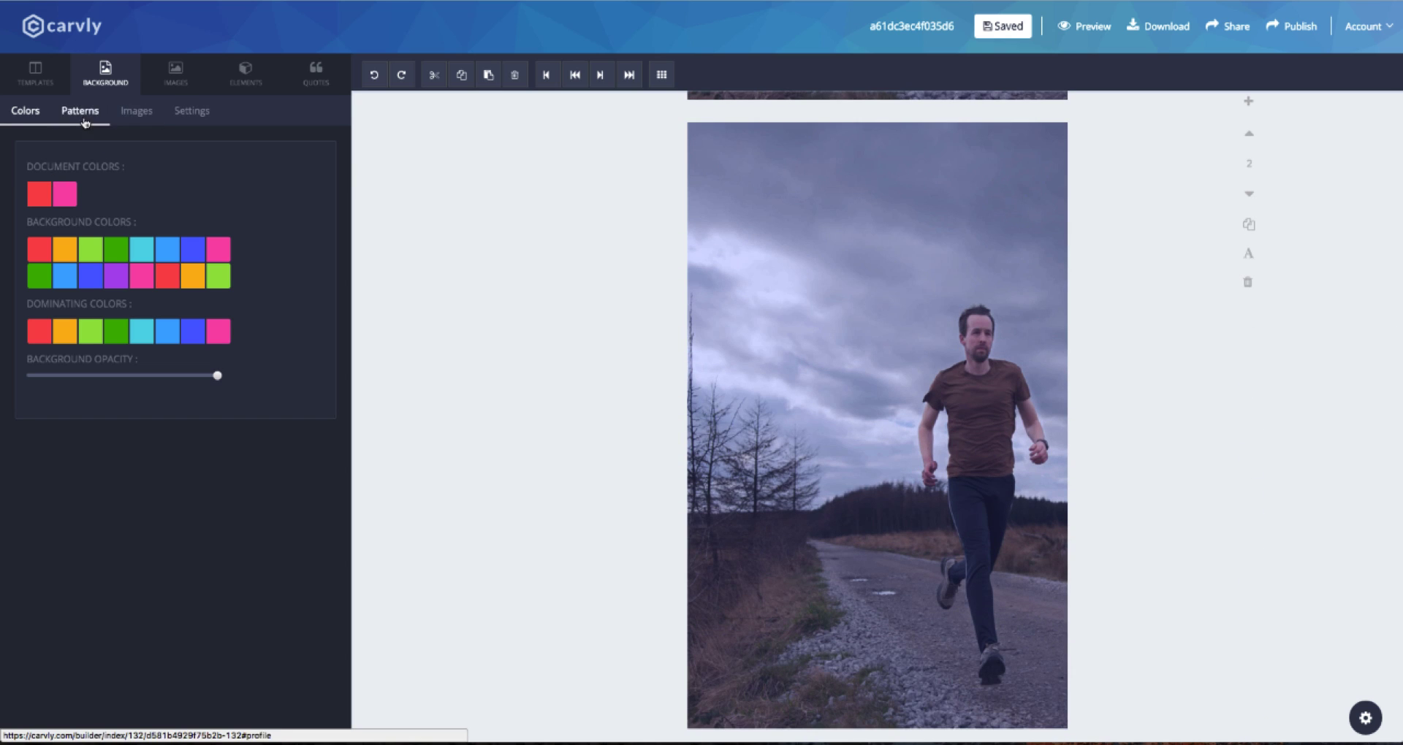
Set page two's background to the 'fitness' stock photo of runners on a bridge, lightly faded
click(136, 110)
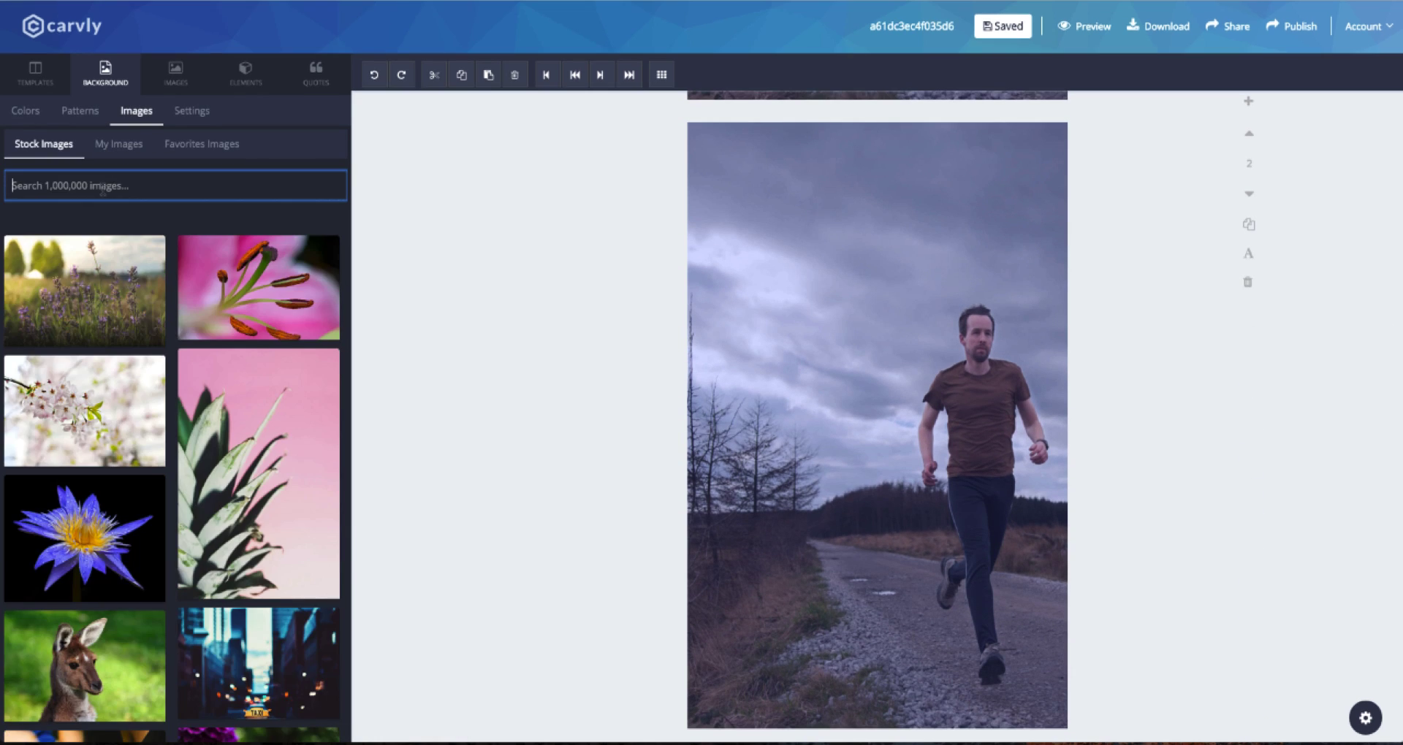
text(fitness)
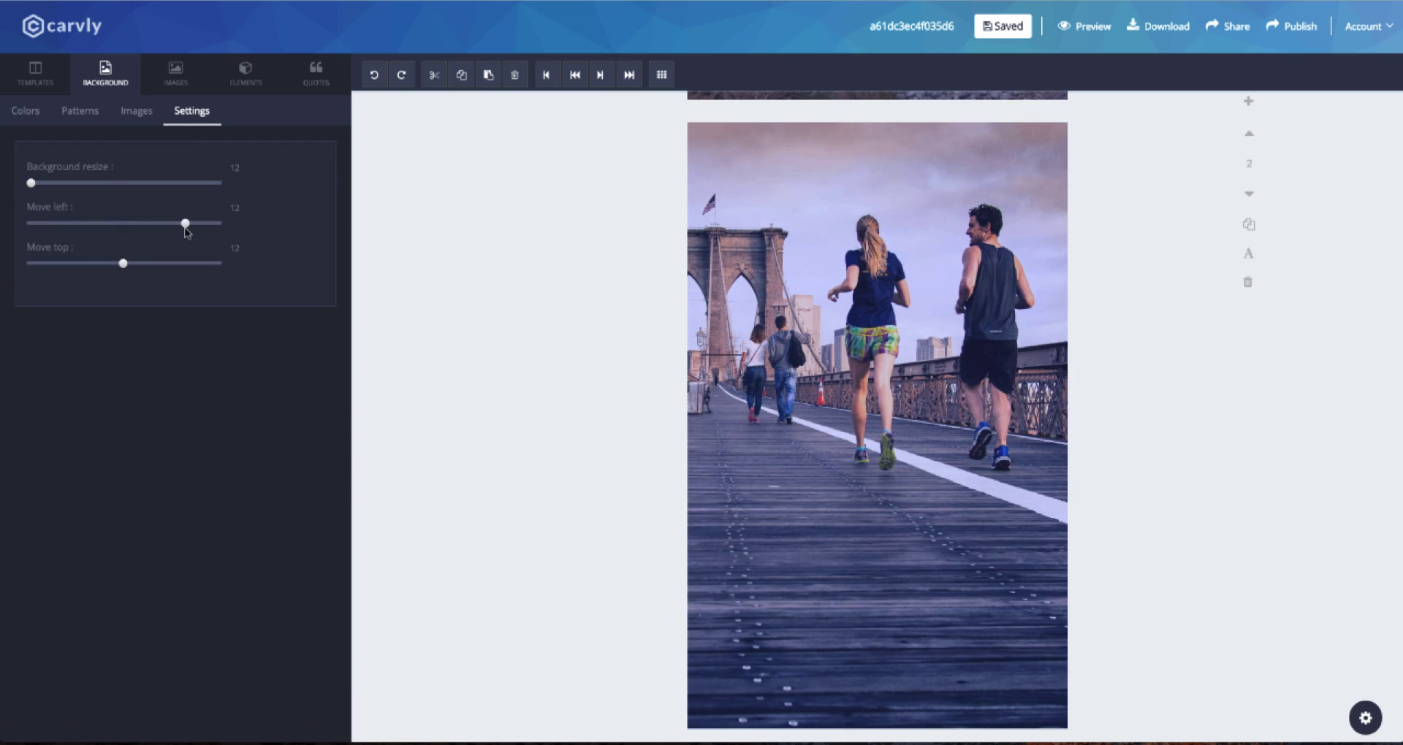
click(25, 111)
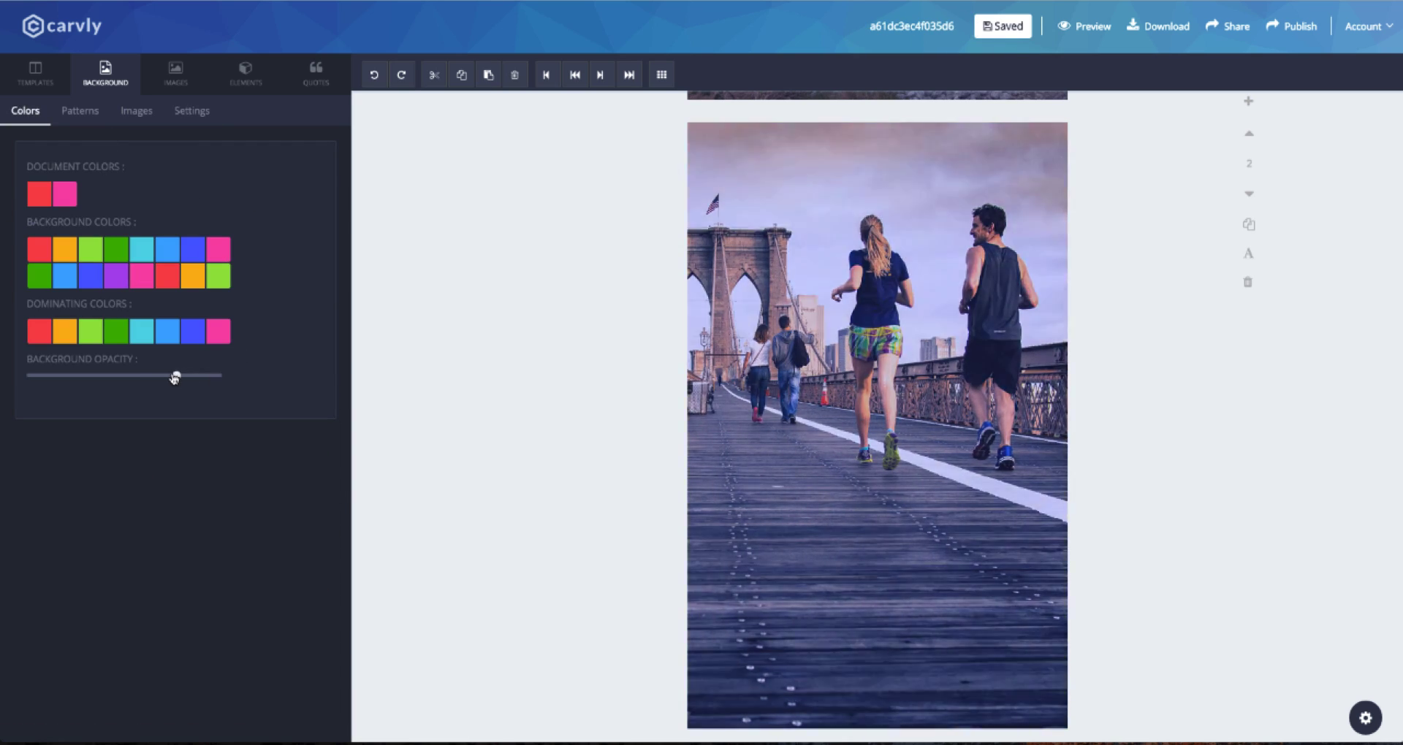
Add the 'Health is better than wealth.' proverb at size 40 with its attribution in Happy Monkey
click(315, 73)
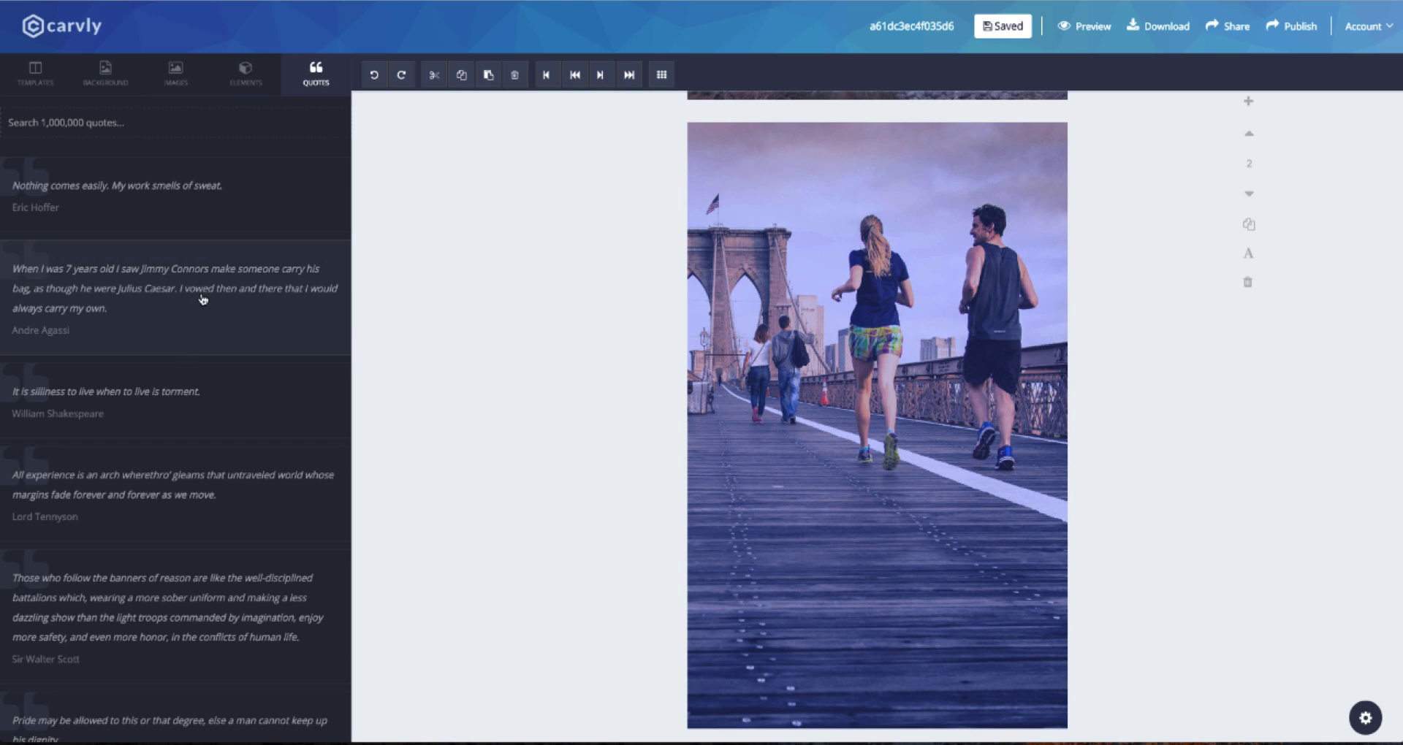
text(health)
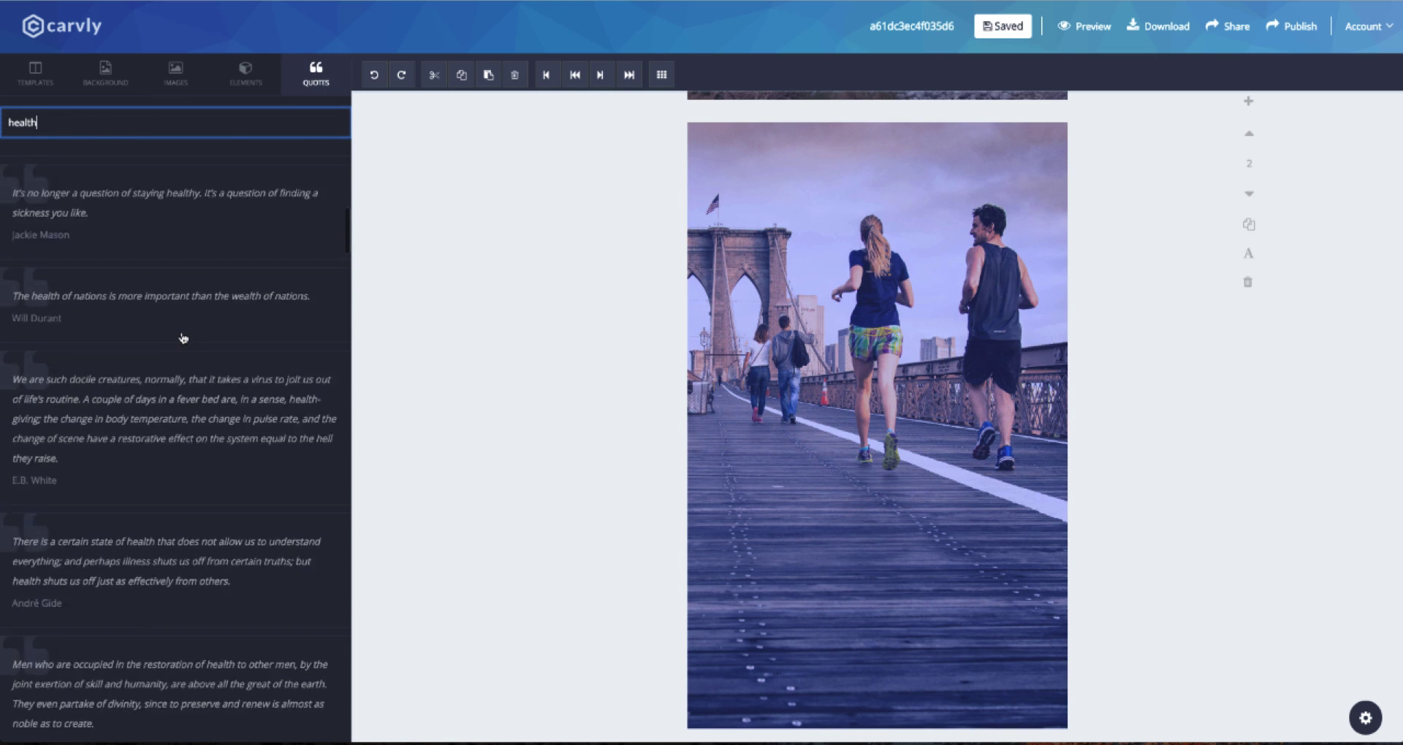
scroll(down, 3)
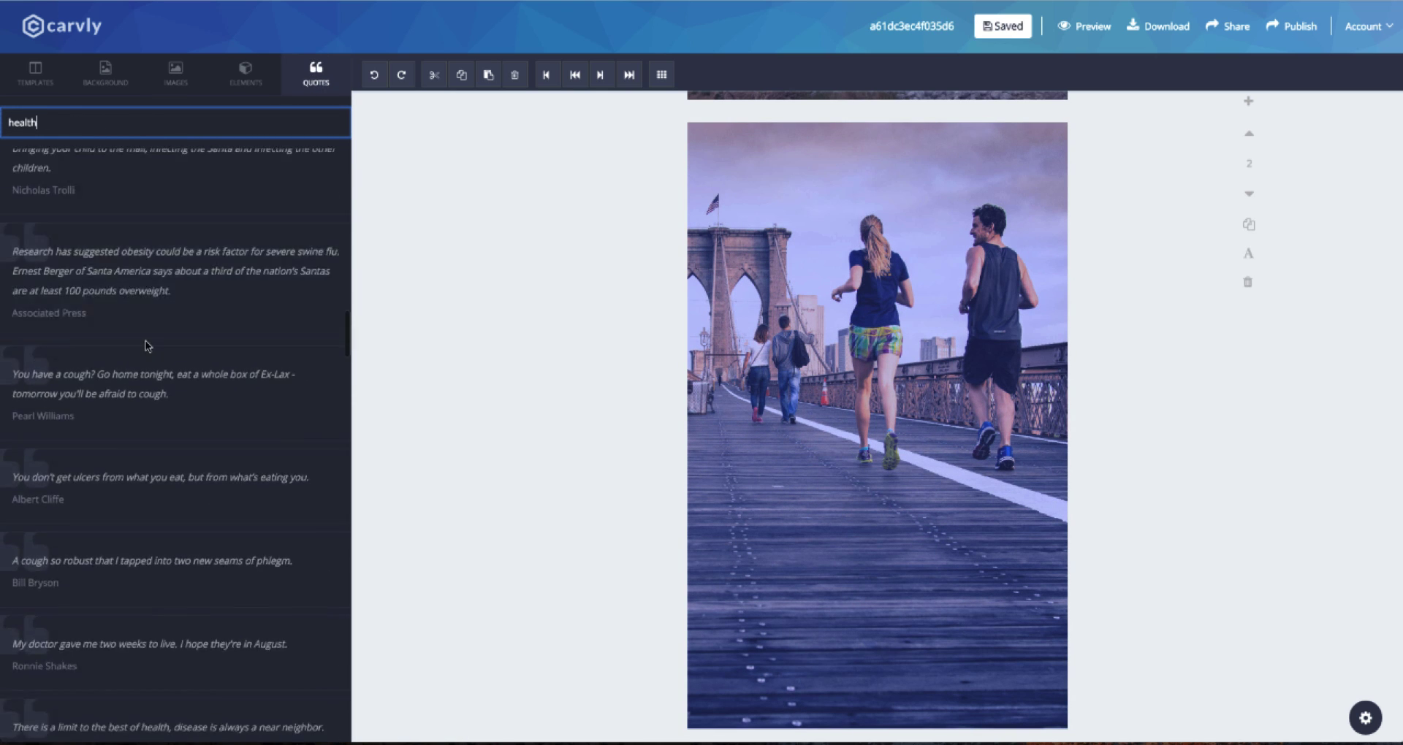
scroll(down, 3)
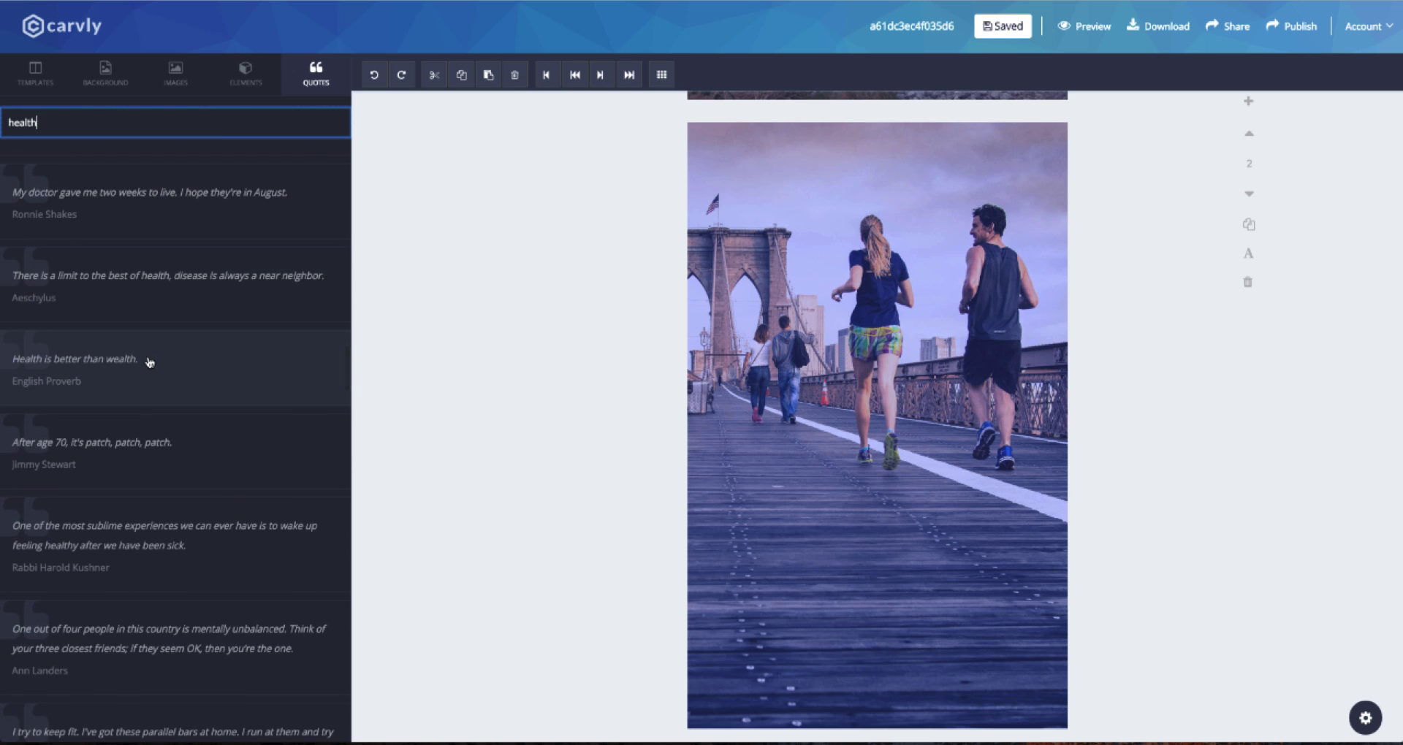
click(75, 358)
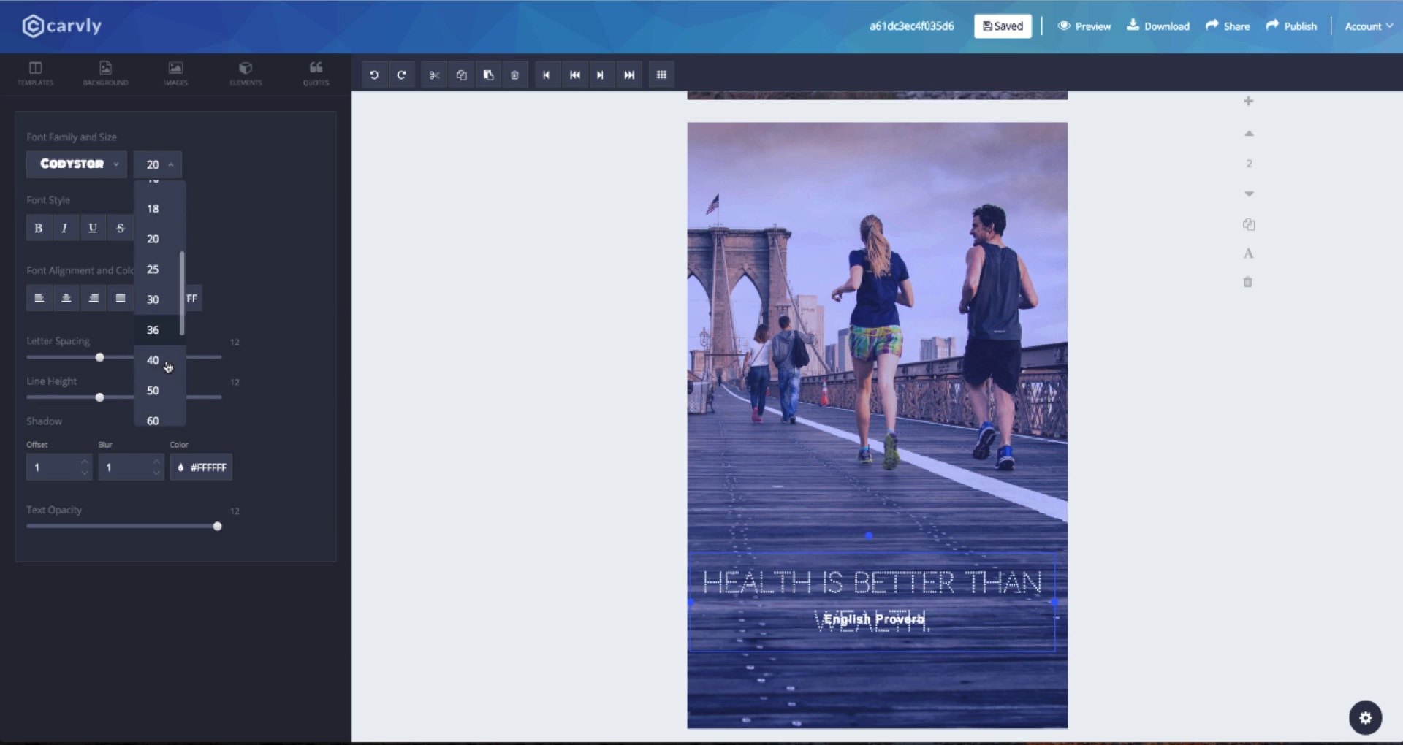
click(152, 359)
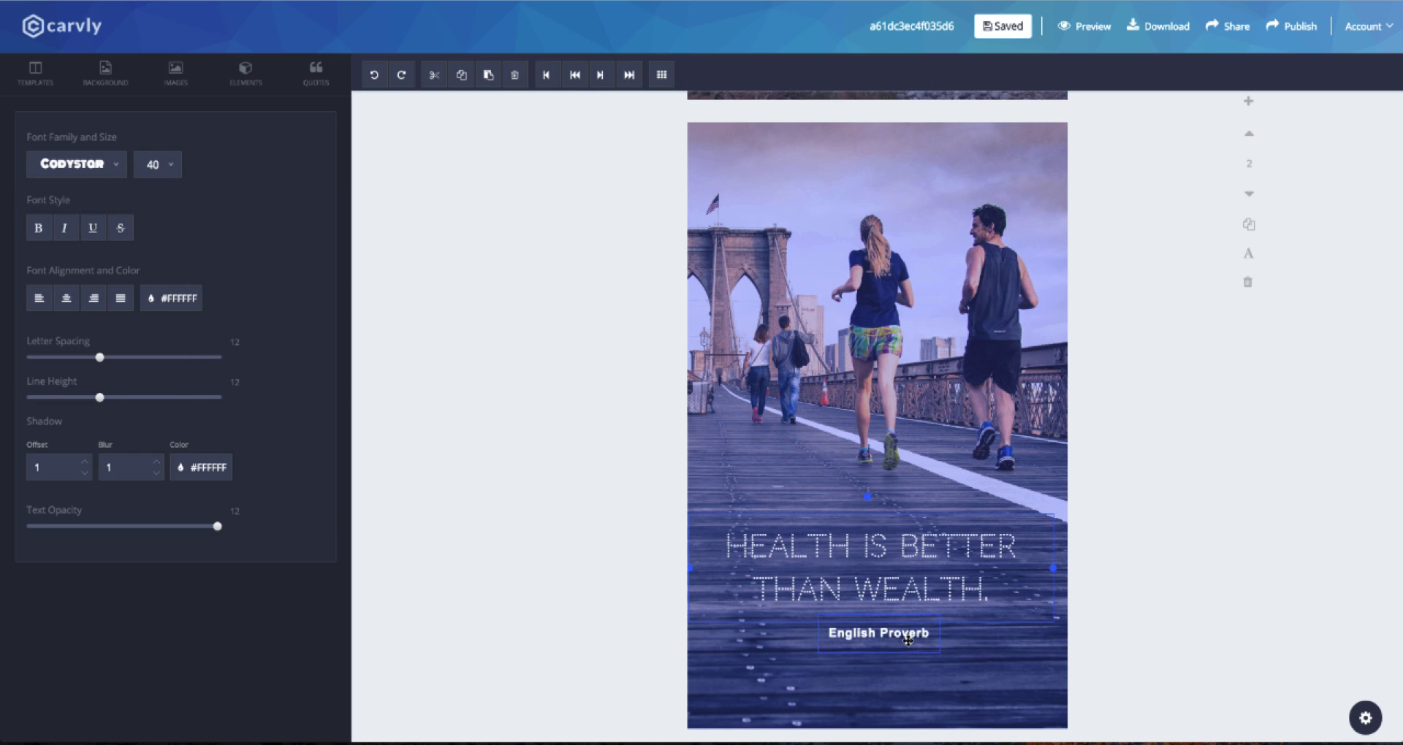
click(76, 163)
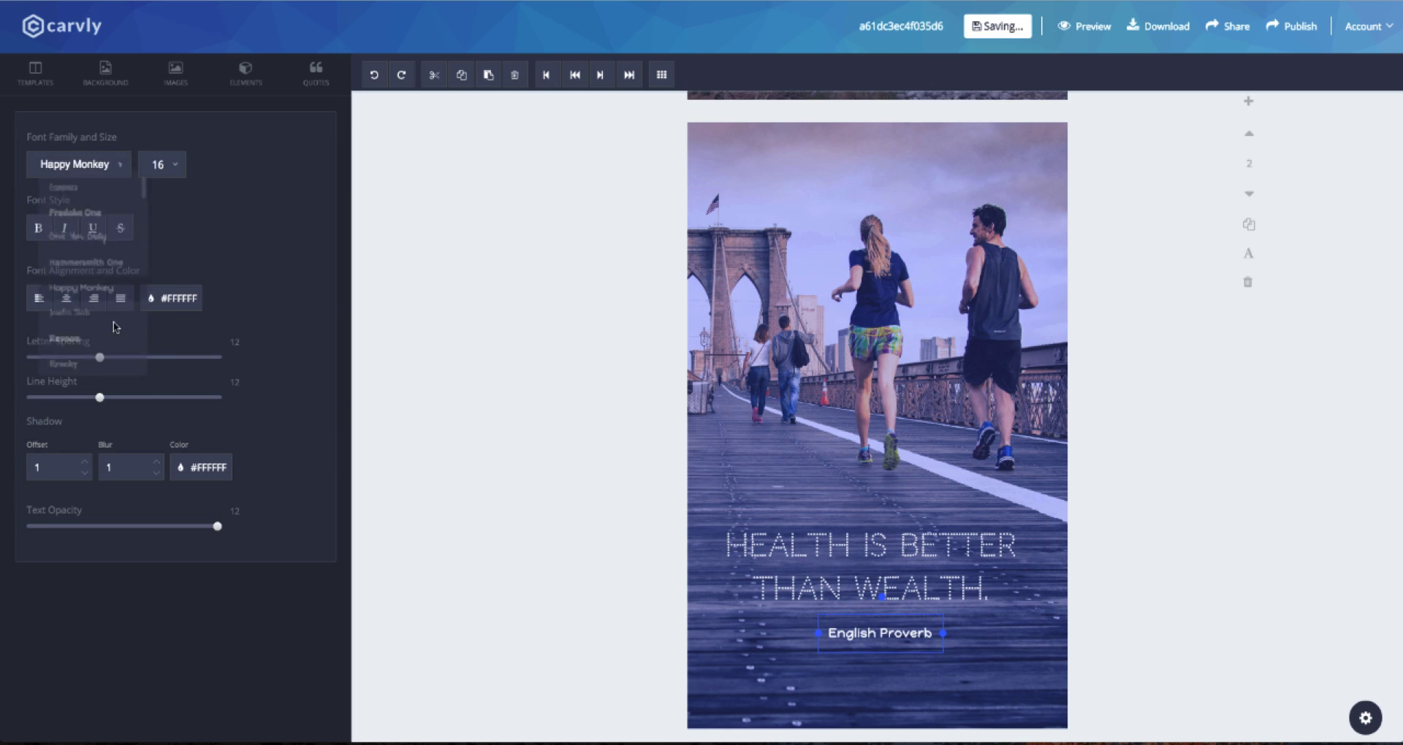
click(244, 74)
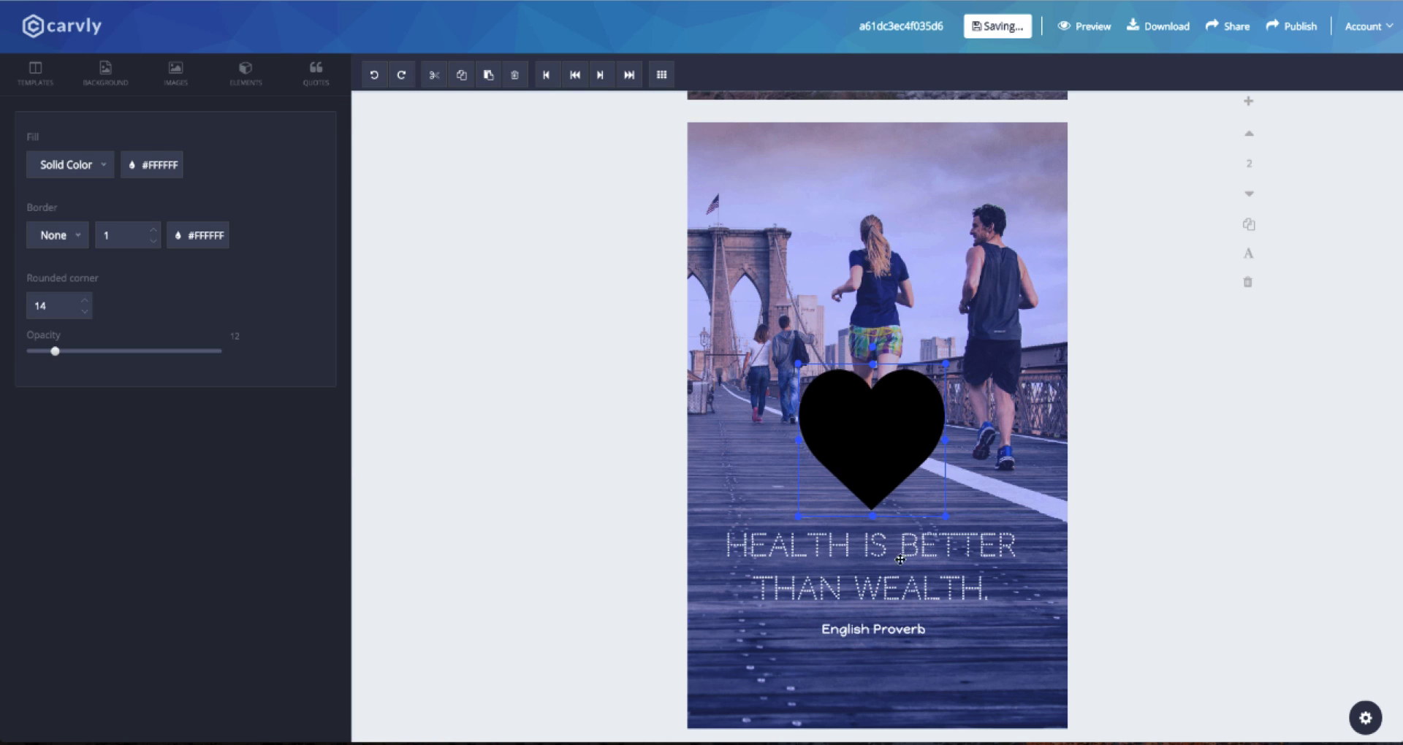
Shrink the heart below the quote and make it mostly transparent
drag(872, 434, 872, 653)
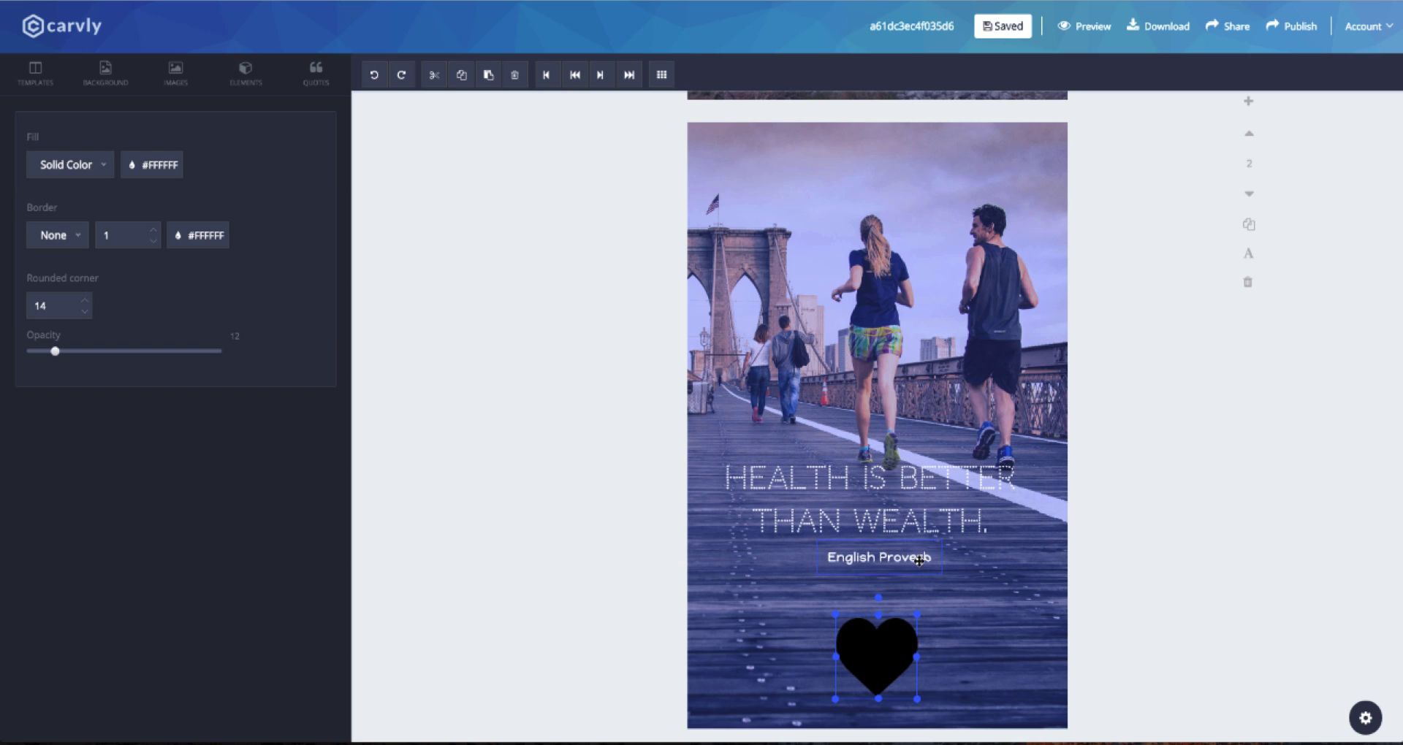
click(133, 164)
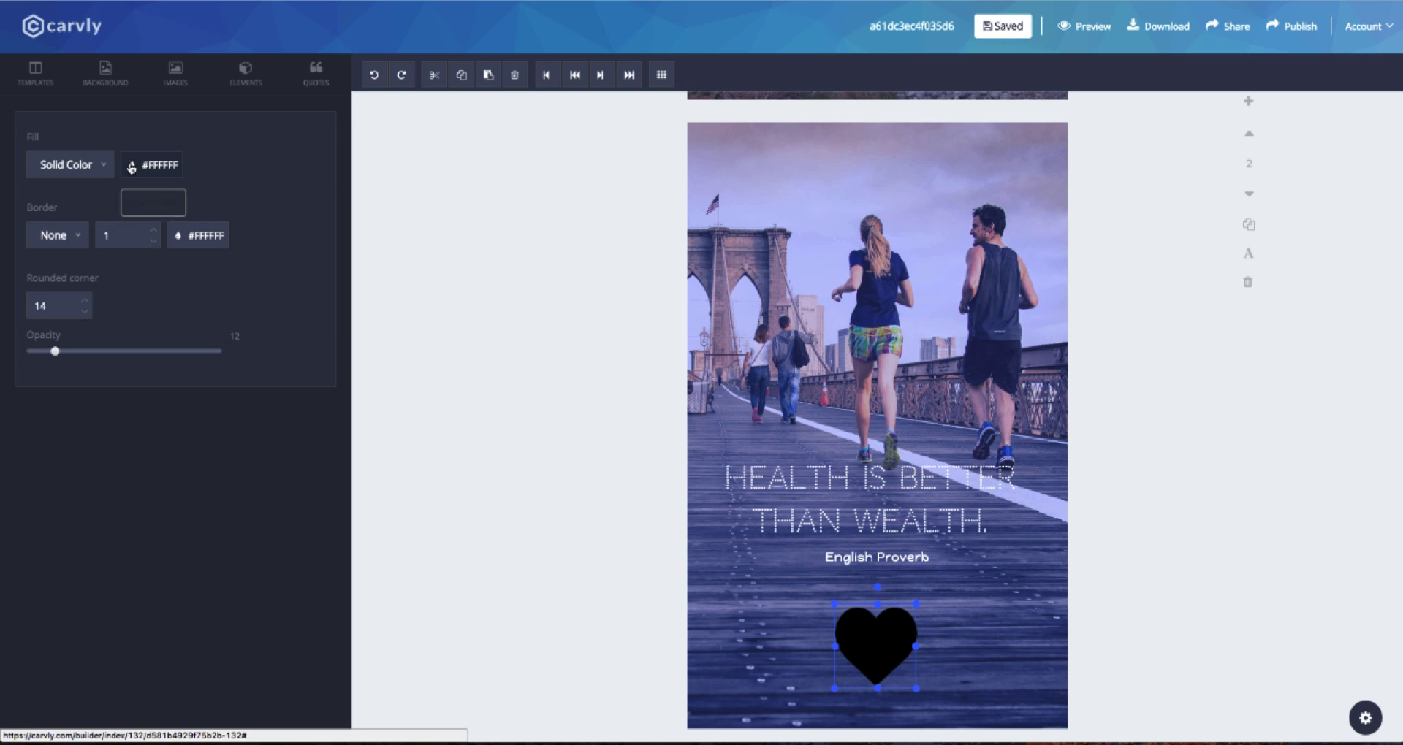
drag(56, 352, 104, 352)
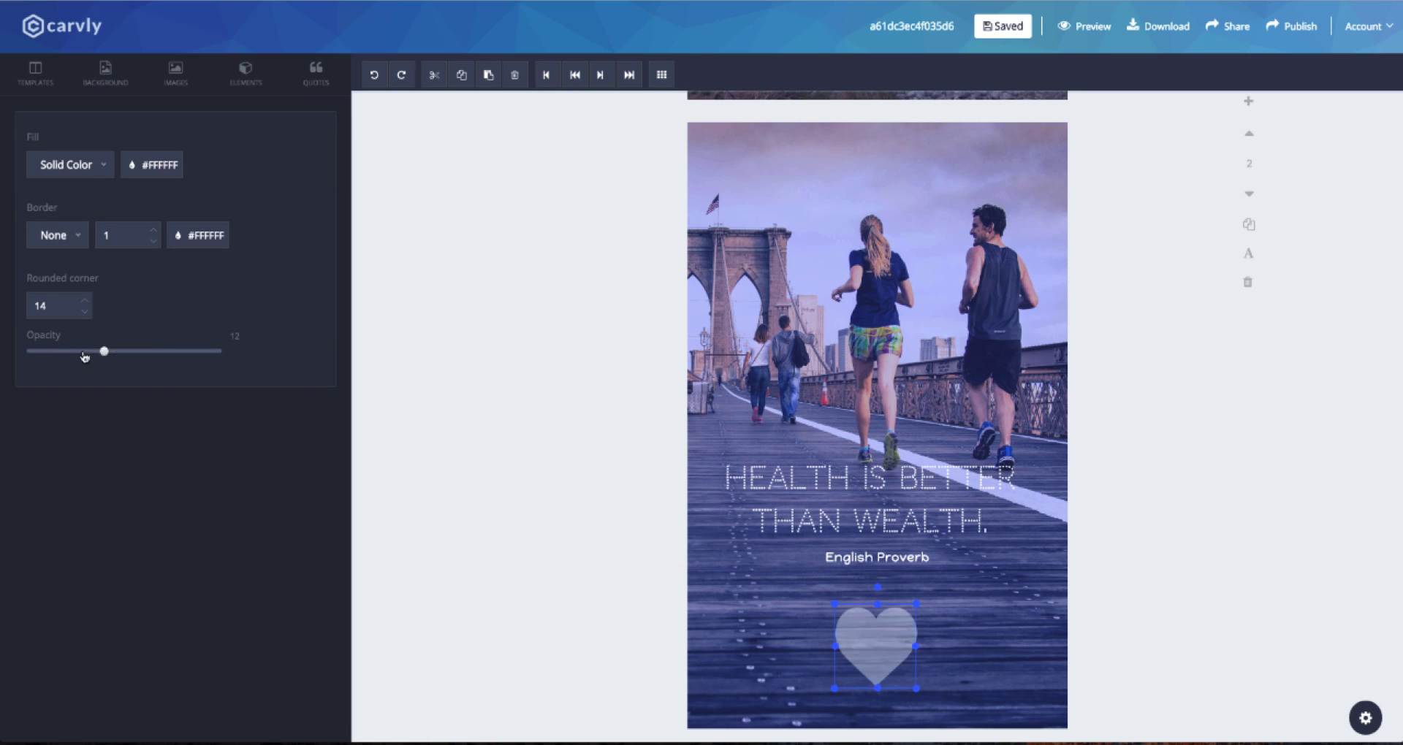
click(246, 75)
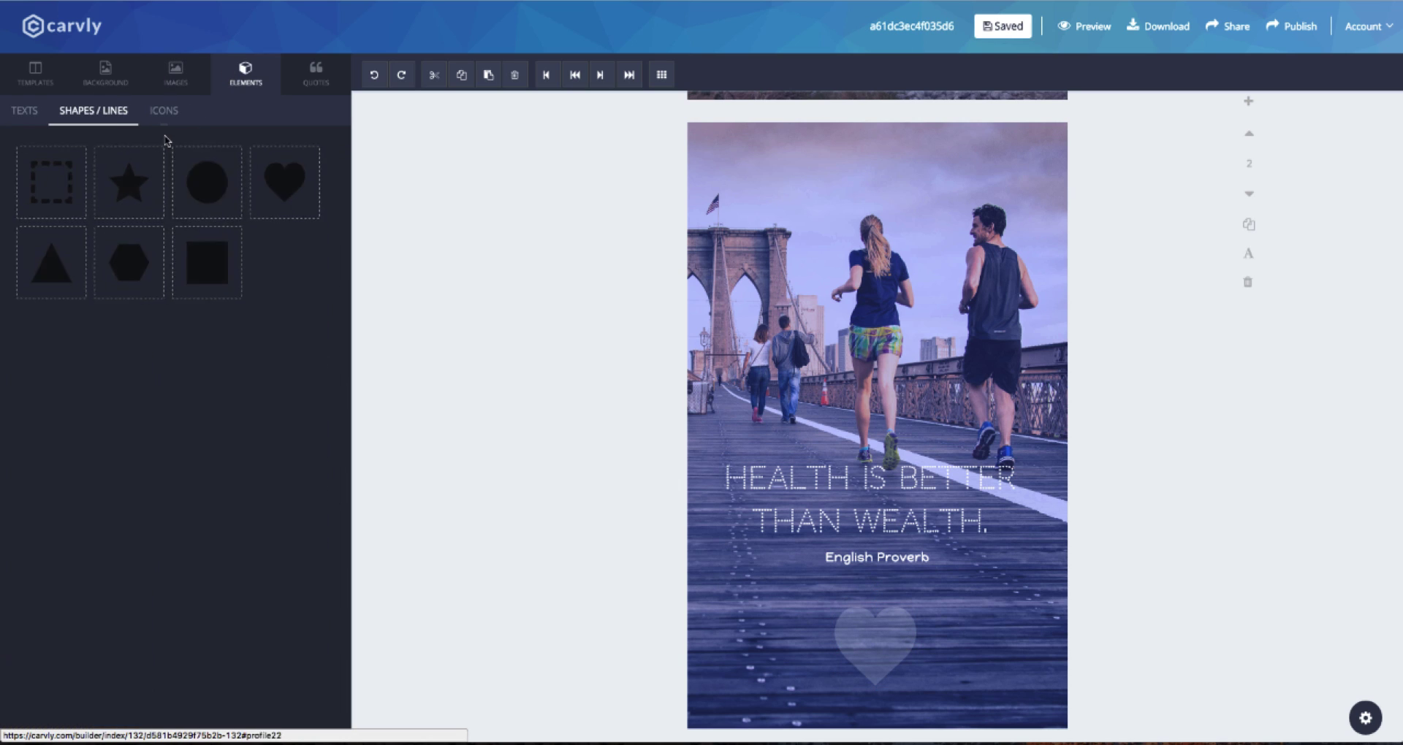
click(206, 263)
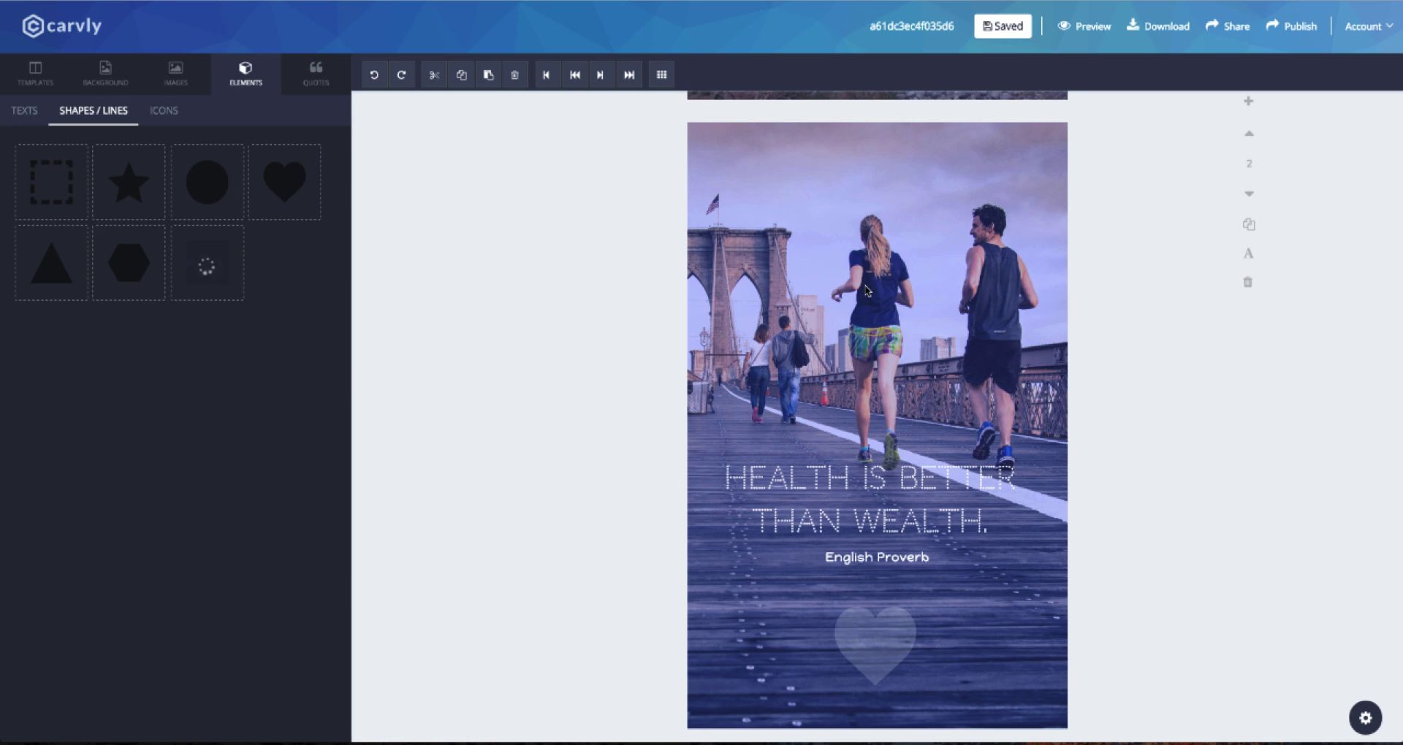
mouse_move(882, 262)
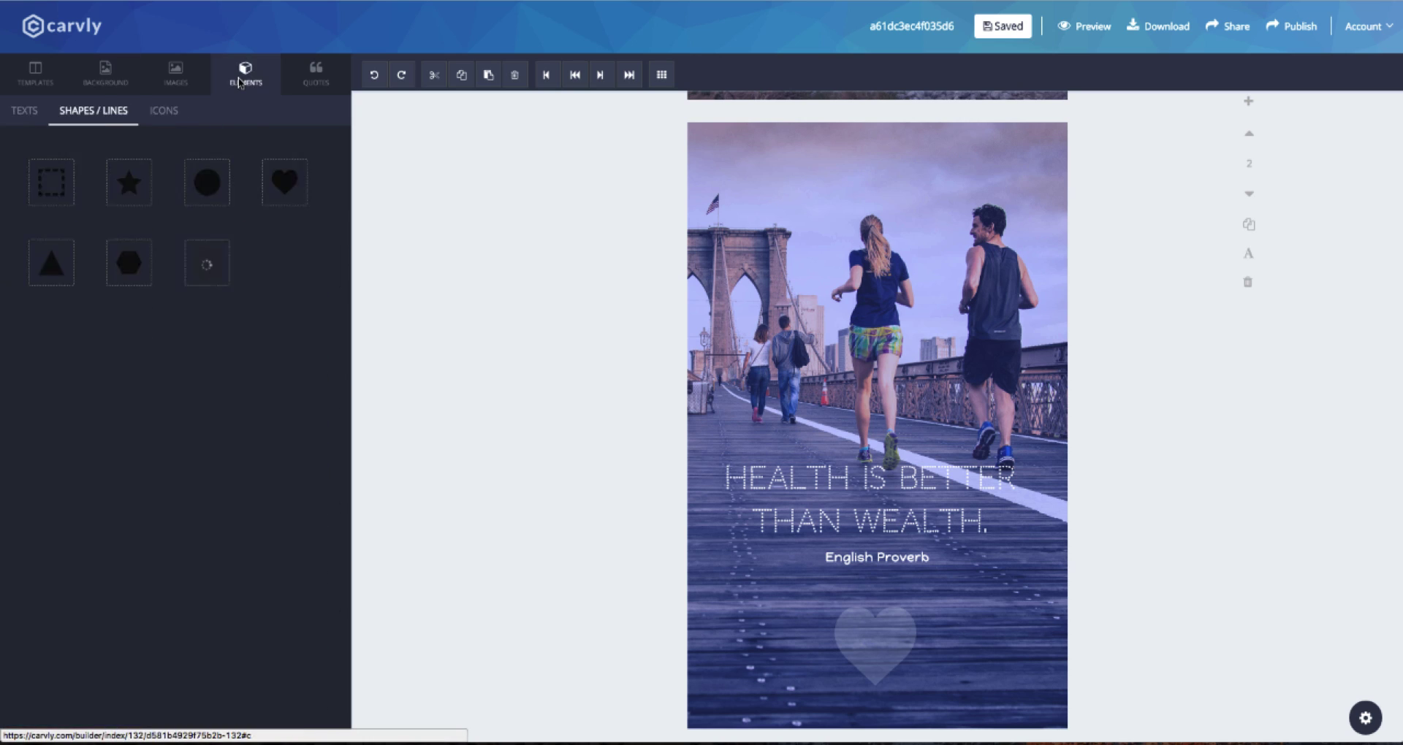
Send a black rectangle behind the quote and fade it to near transparency
click(51, 182)
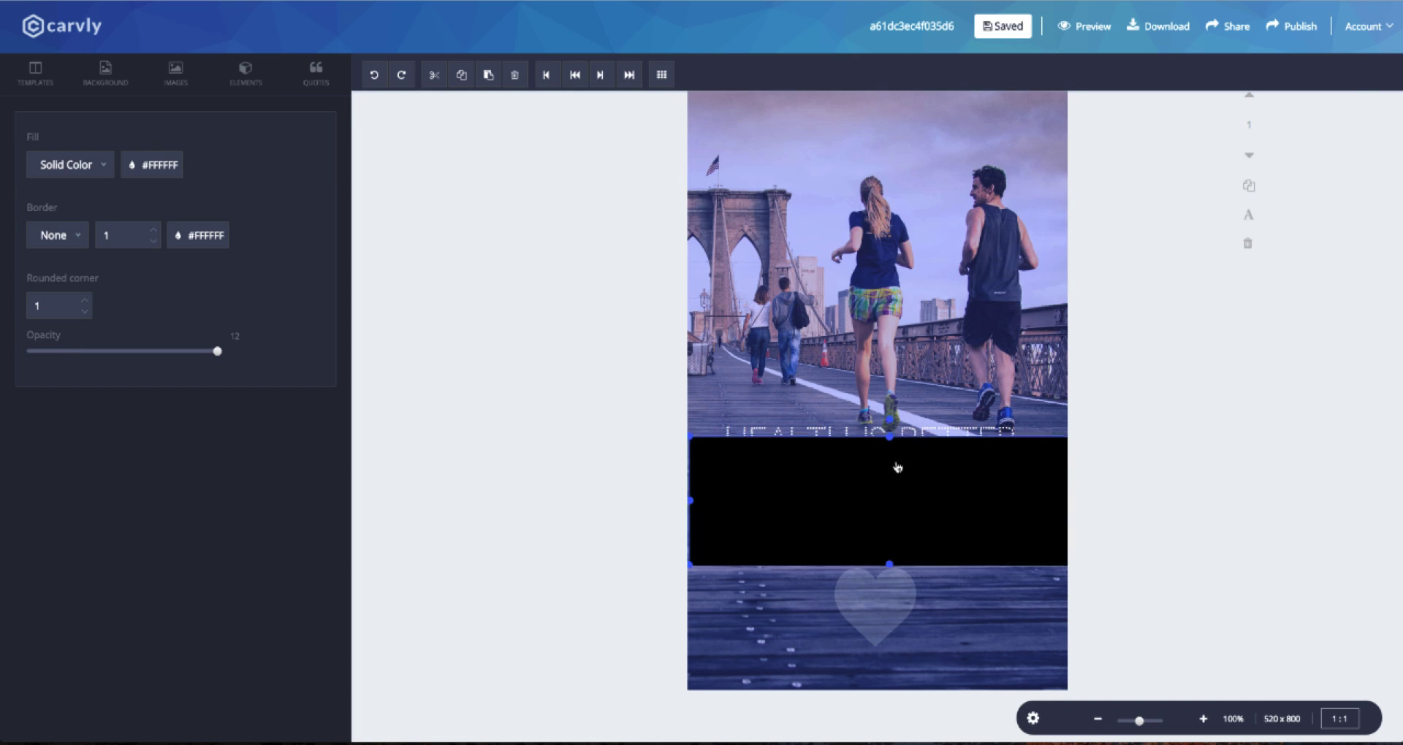
click(574, 74)
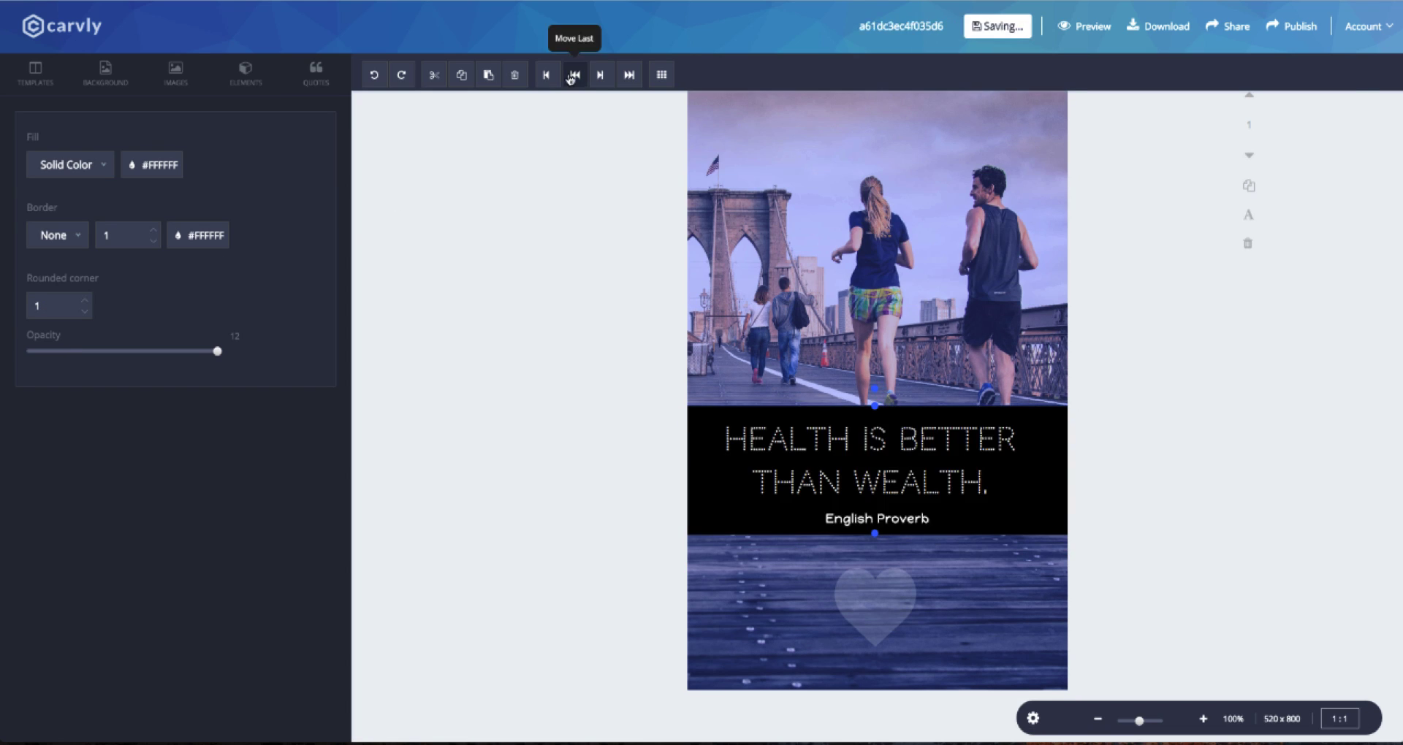
drag(216, 351, 108, 350)
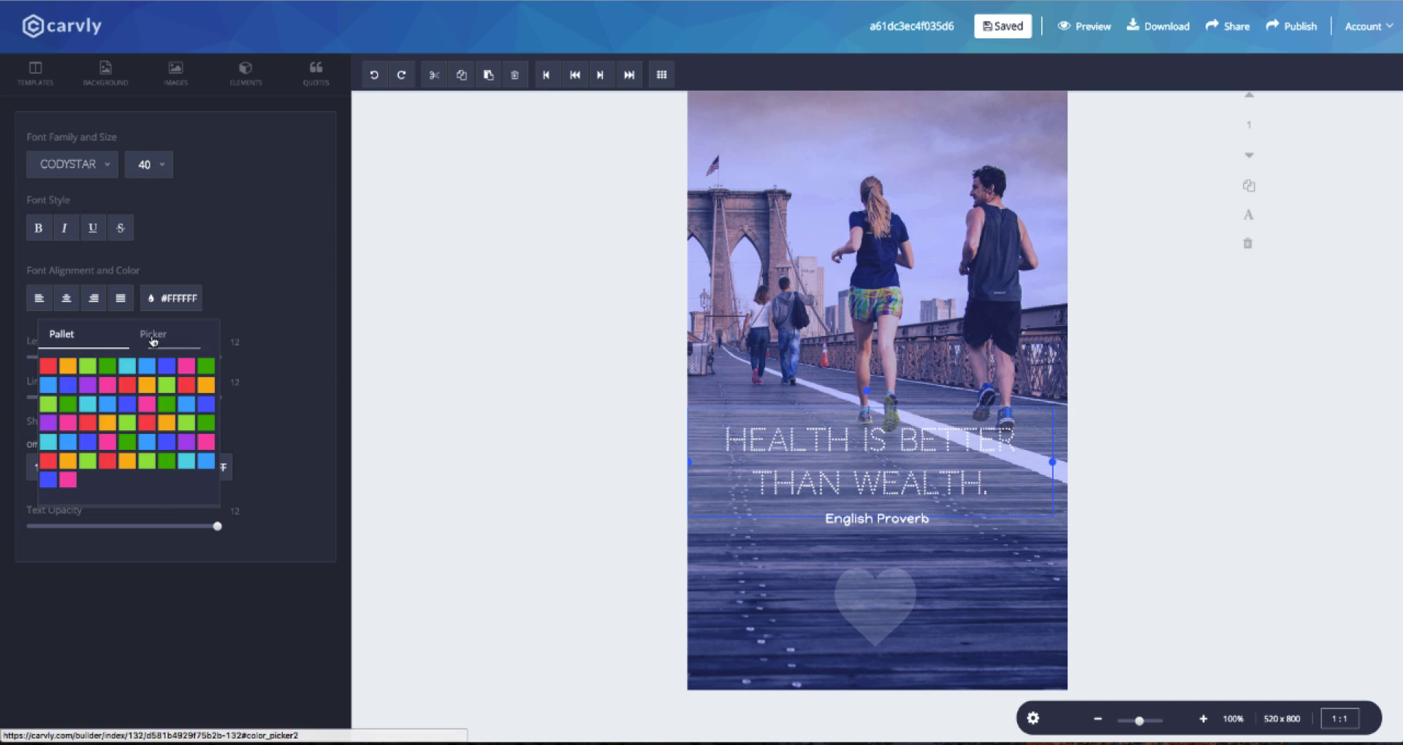
Recolour the quote text to plain white using the colour picker
click(166, 364)
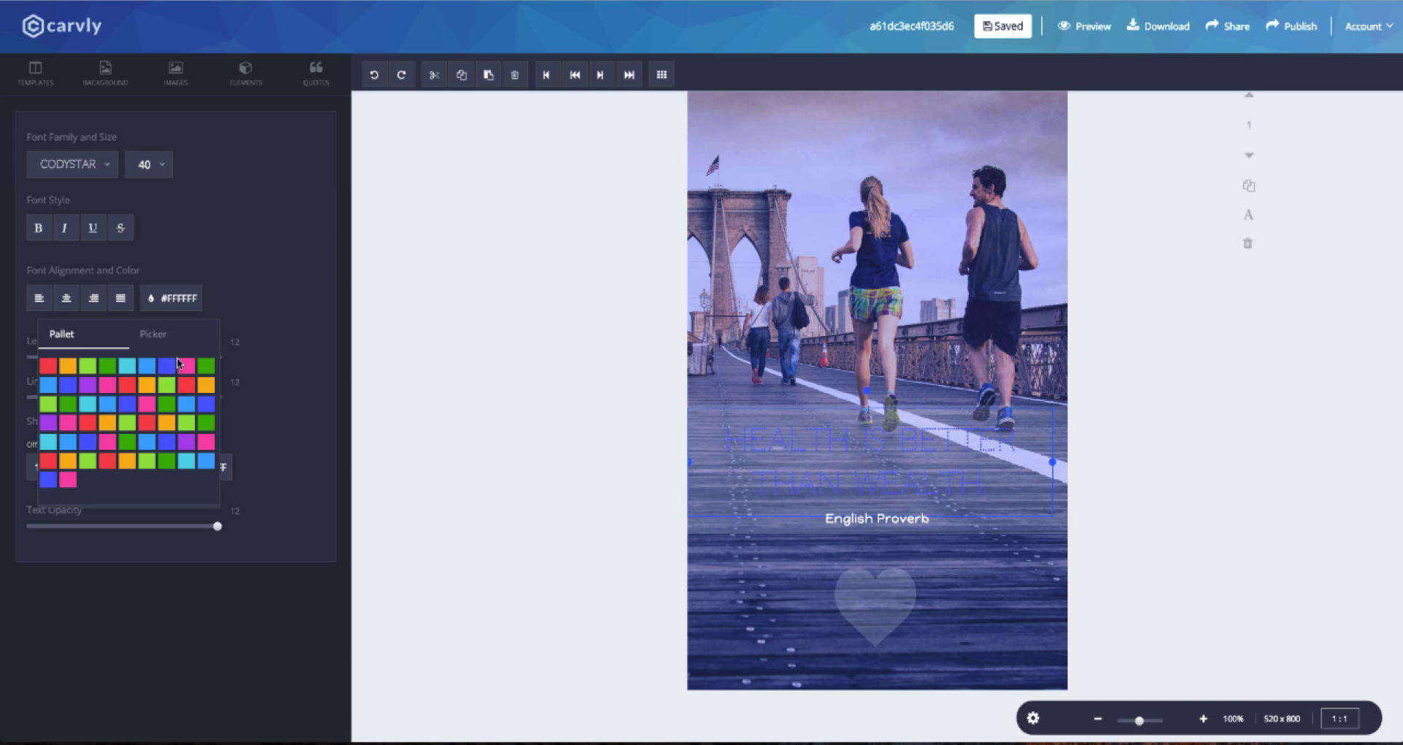
click(152, 334)
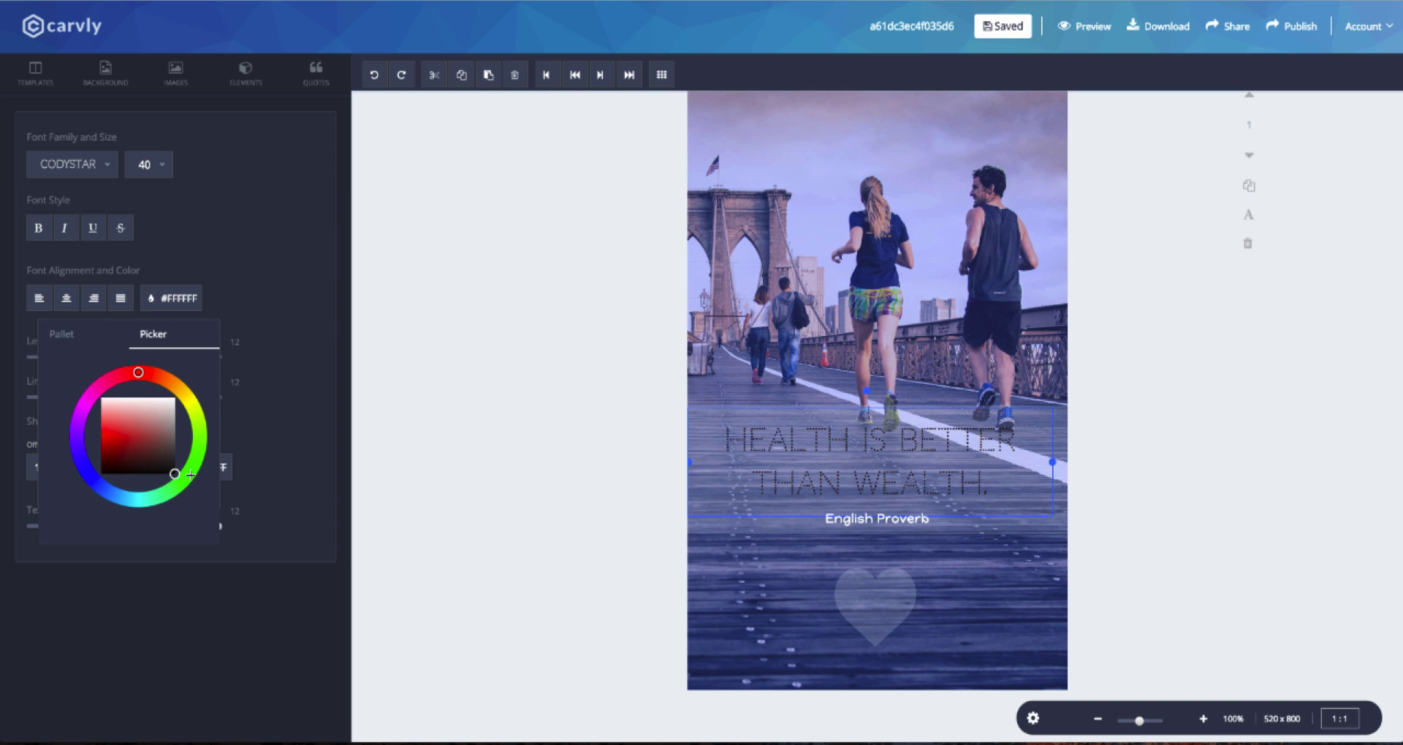
click(70, 164)
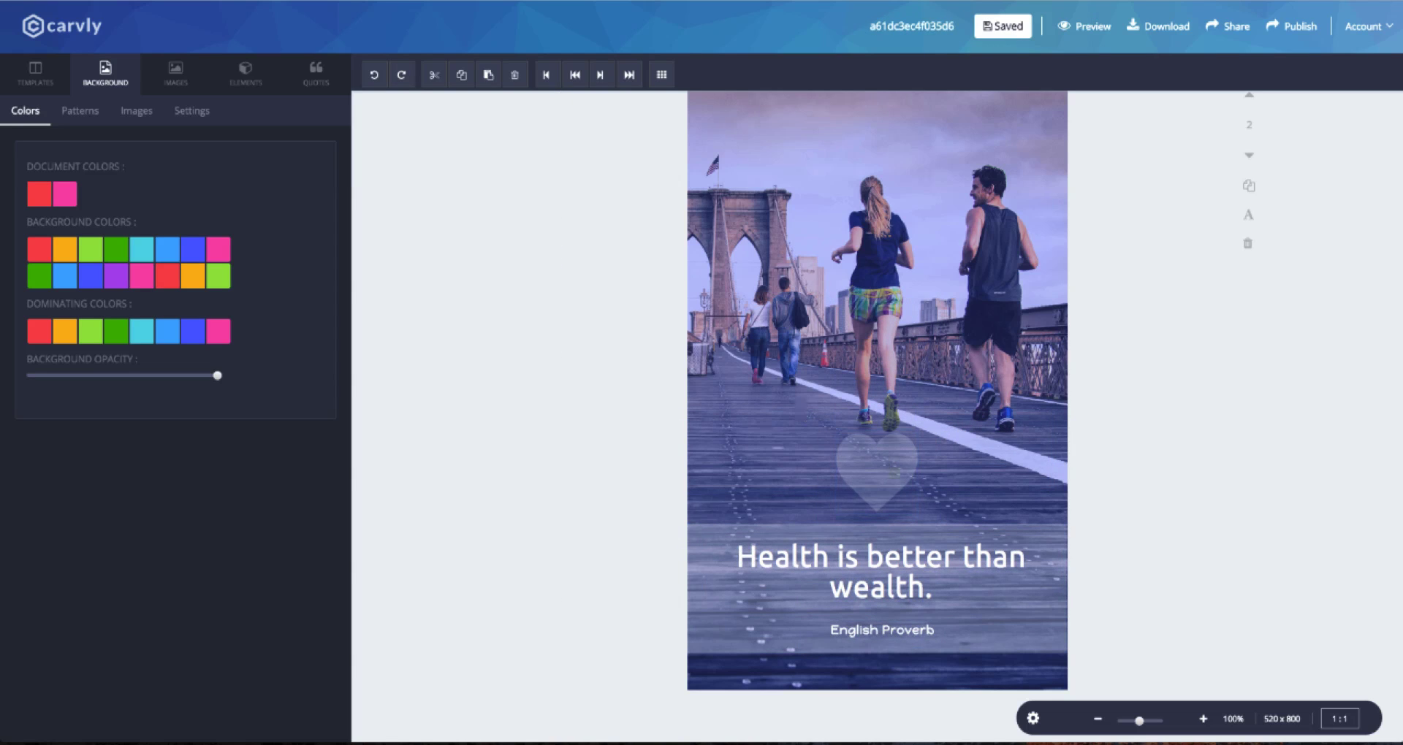
Enlarge the faint heart on page two slightly and position it just above the quote
click(876, 476)
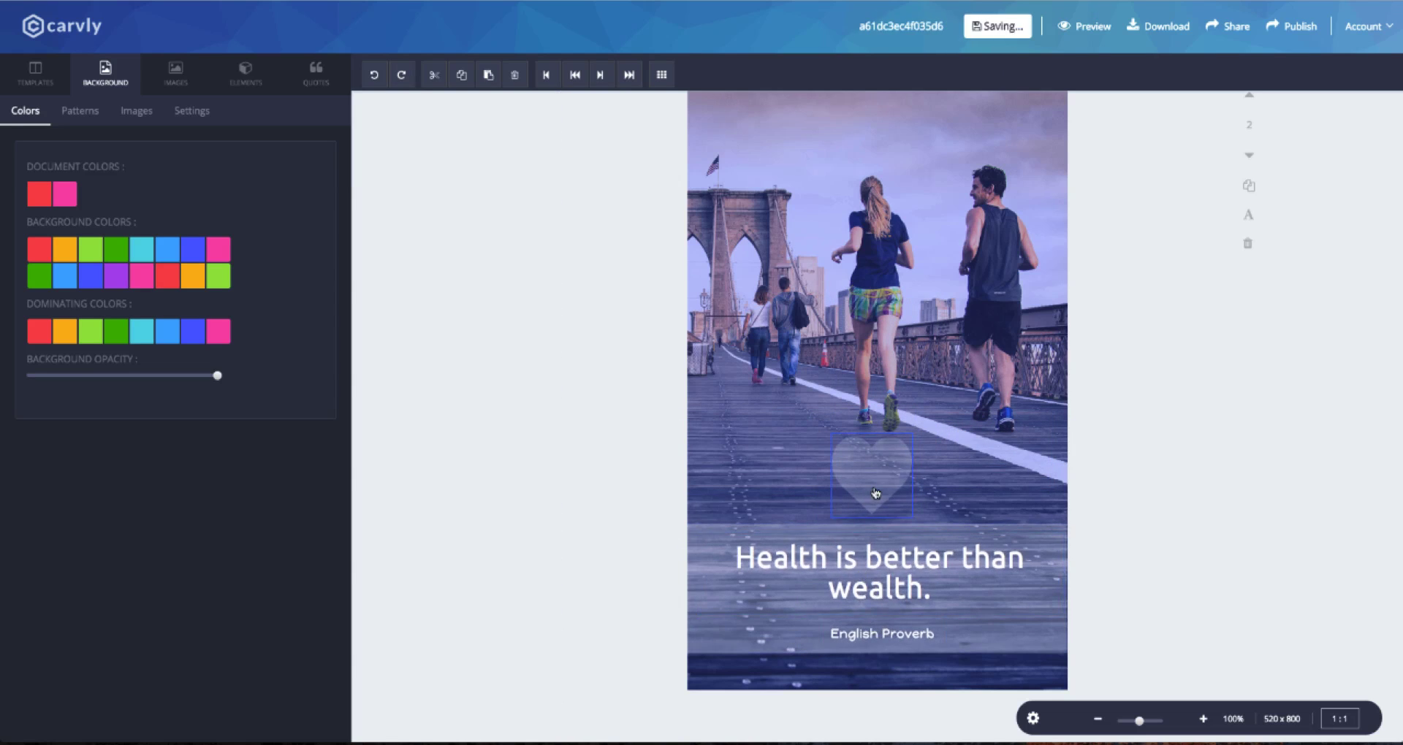
click(246, 73)
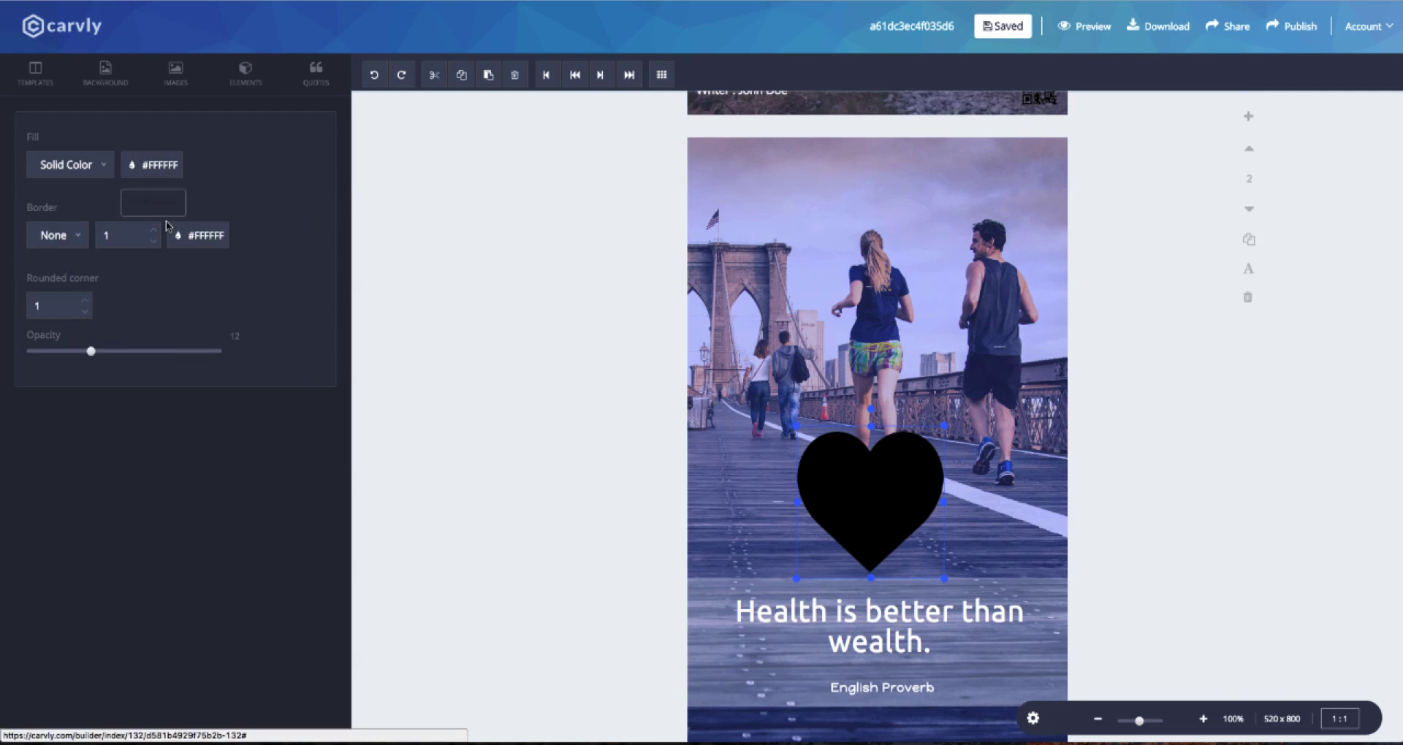
click(573, 75)
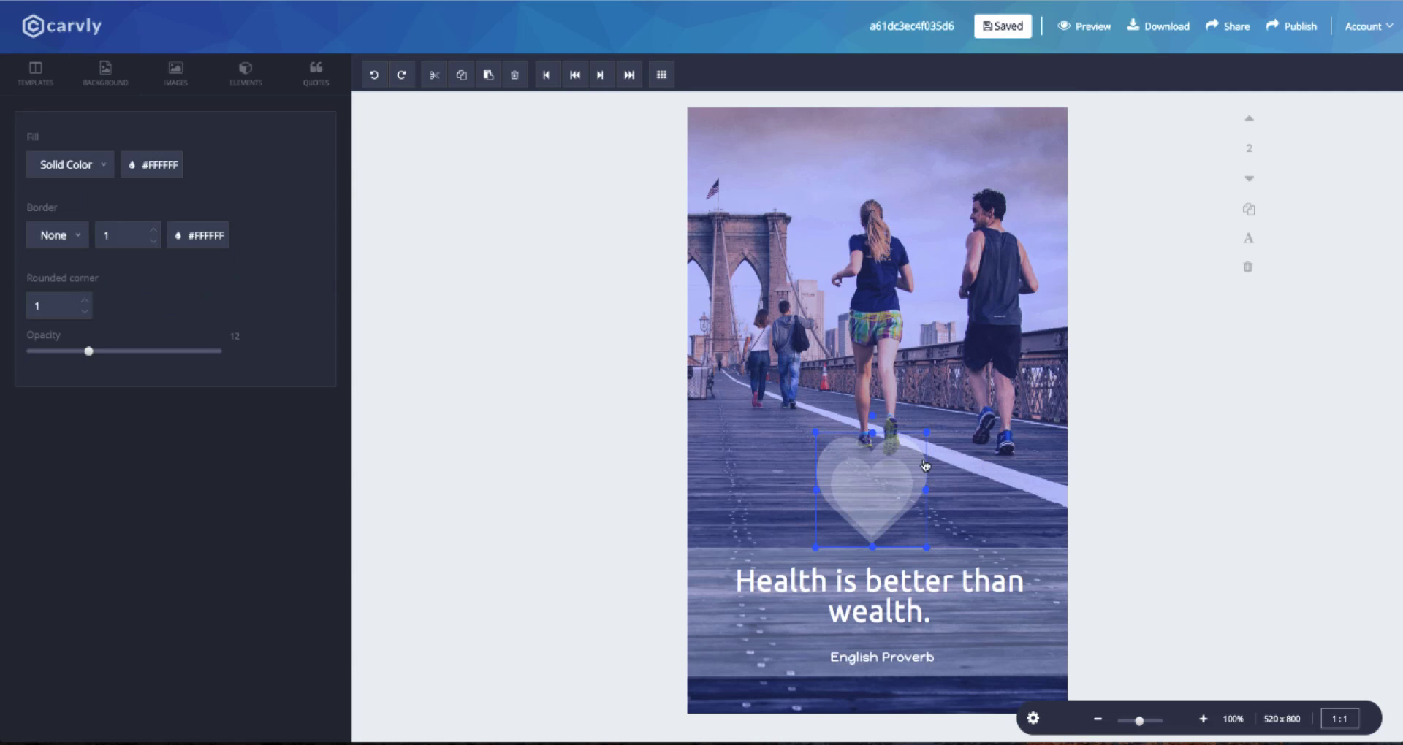
click(104, 75)
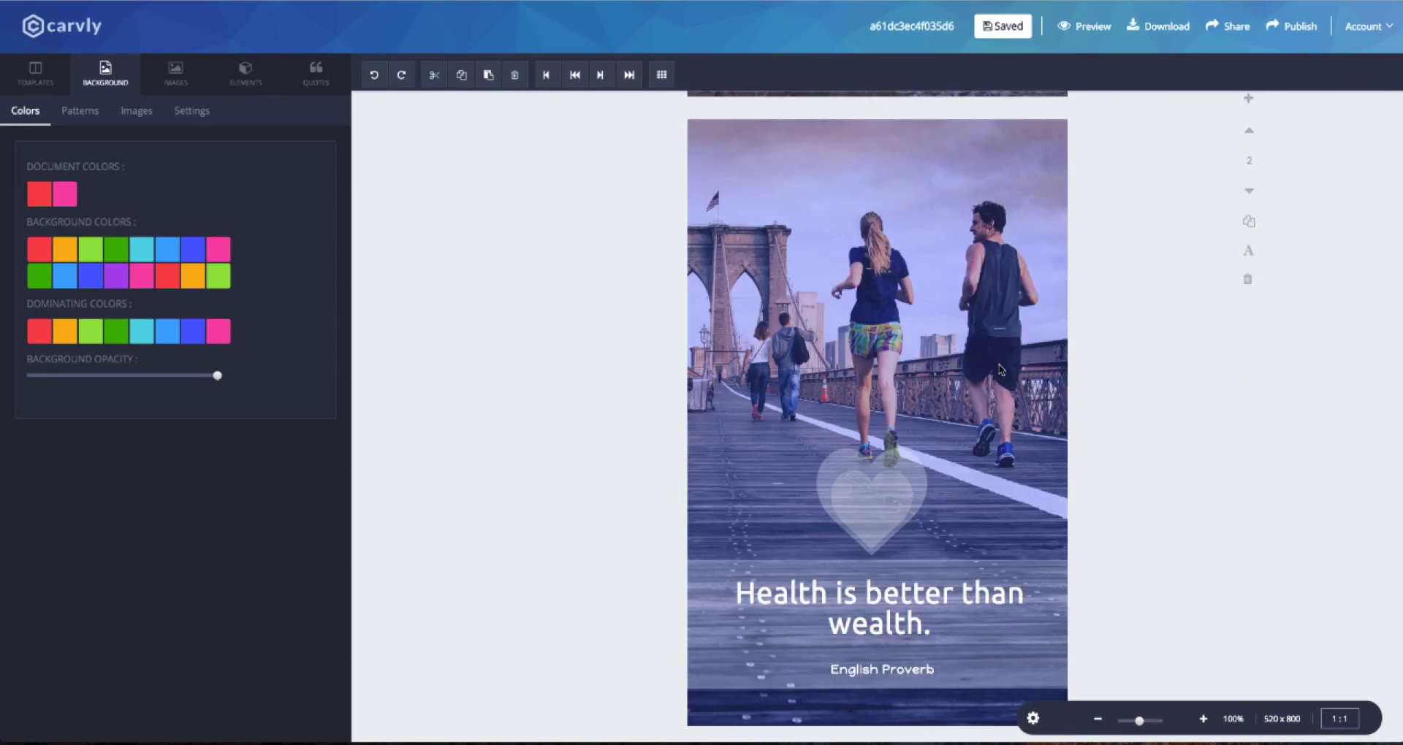
click(175, 75)
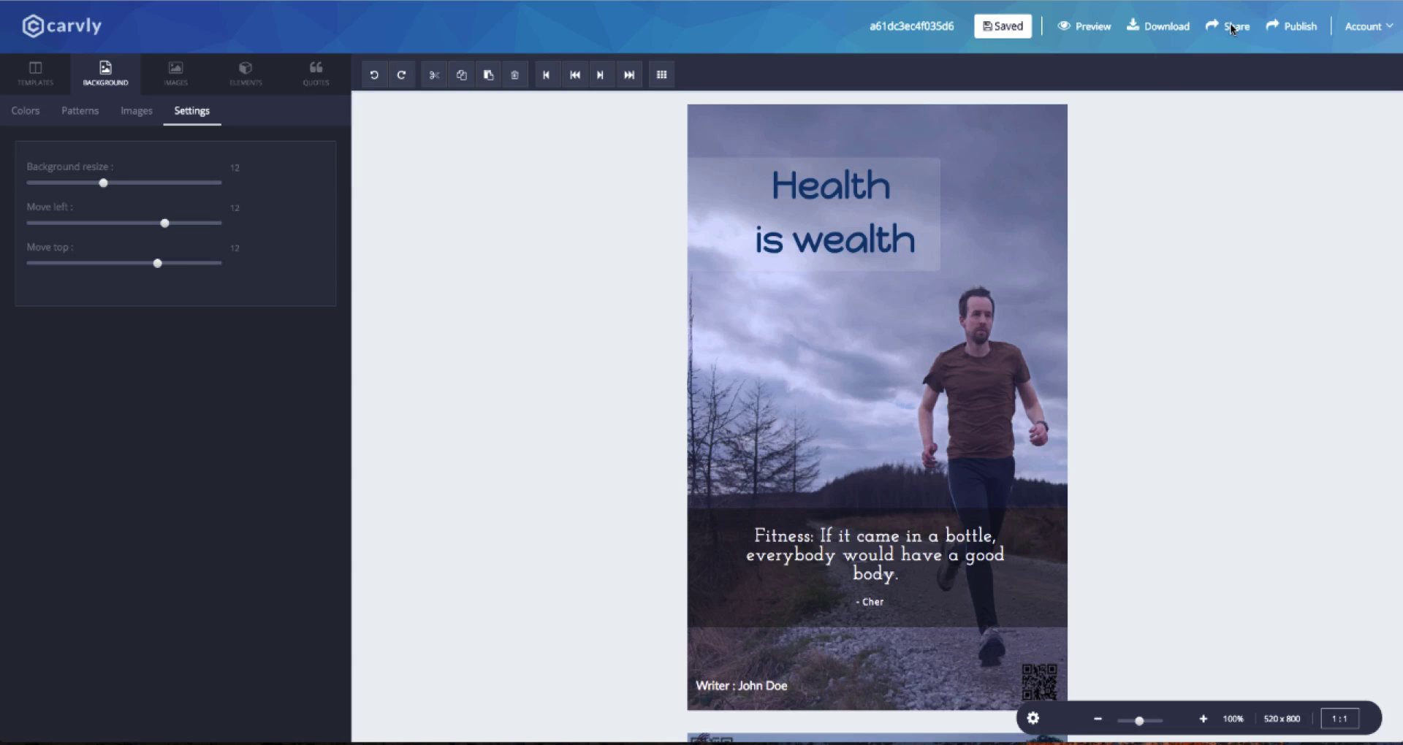
Turn on sharing for the first Facebook profile, a LinkedIn account and the Ceenema page
click(1235, 26)
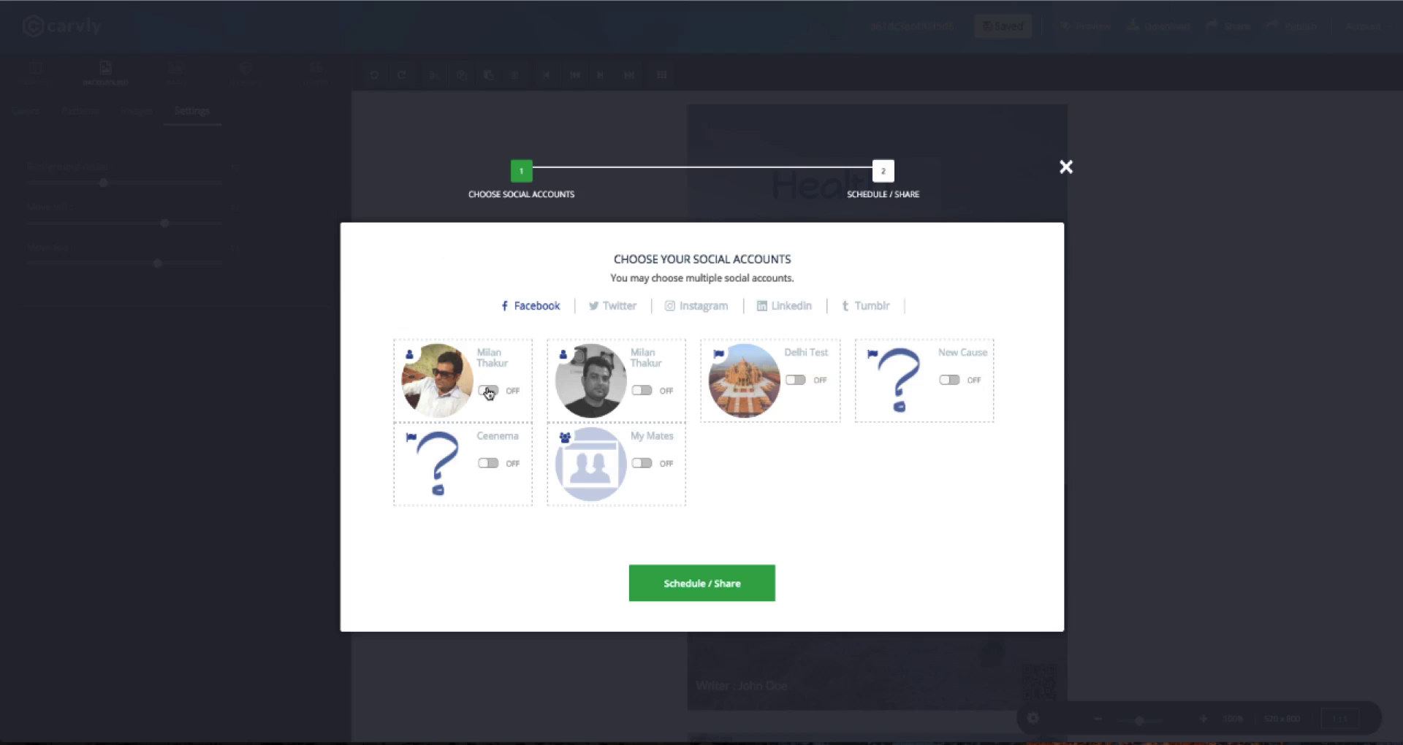
click(489, 391)
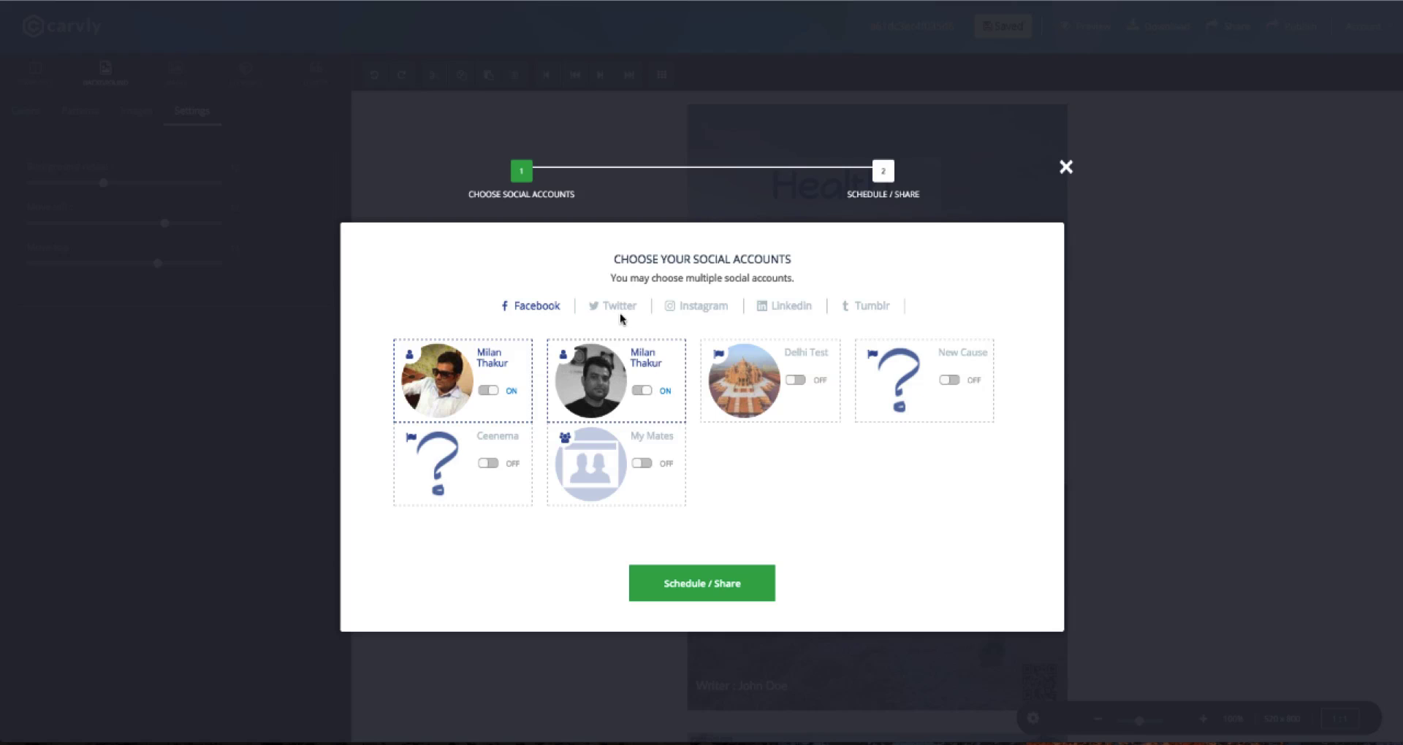
click(618, 306)
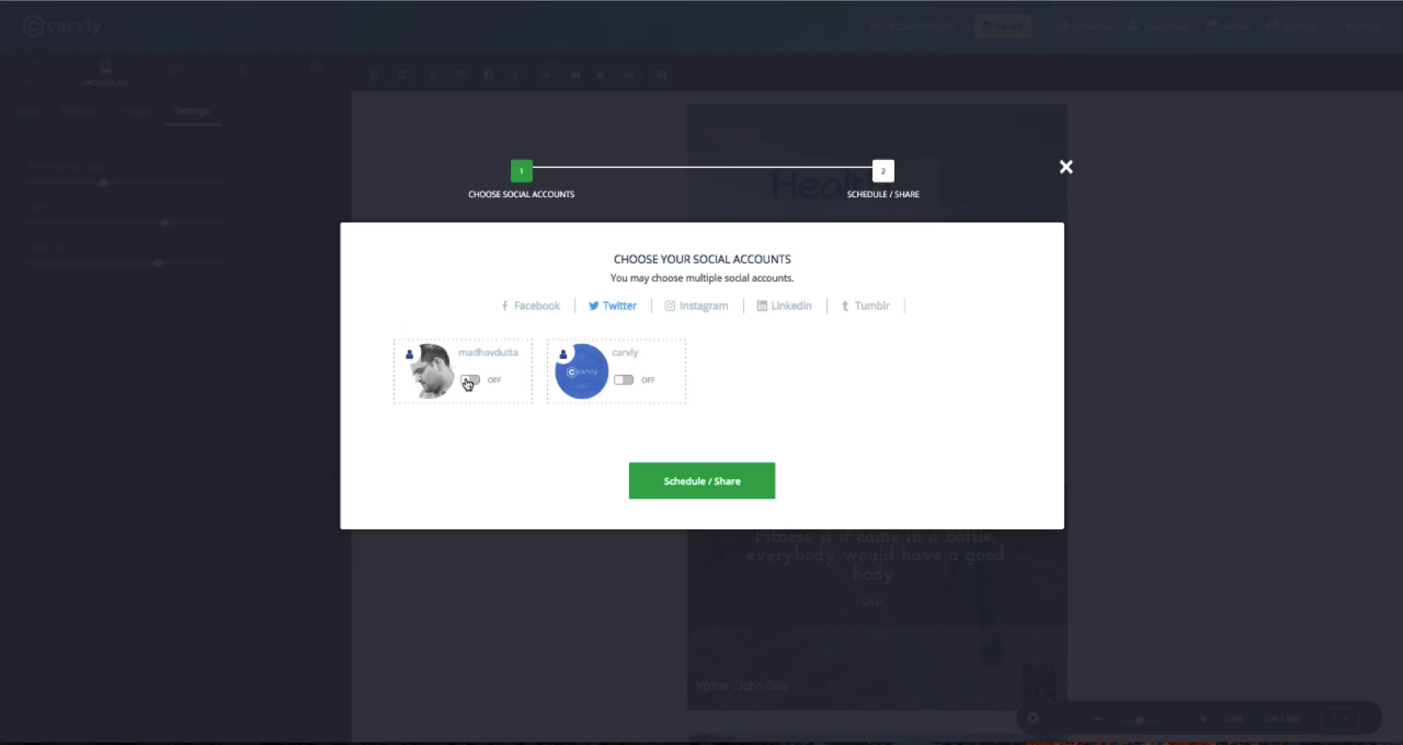
click(703, 305)
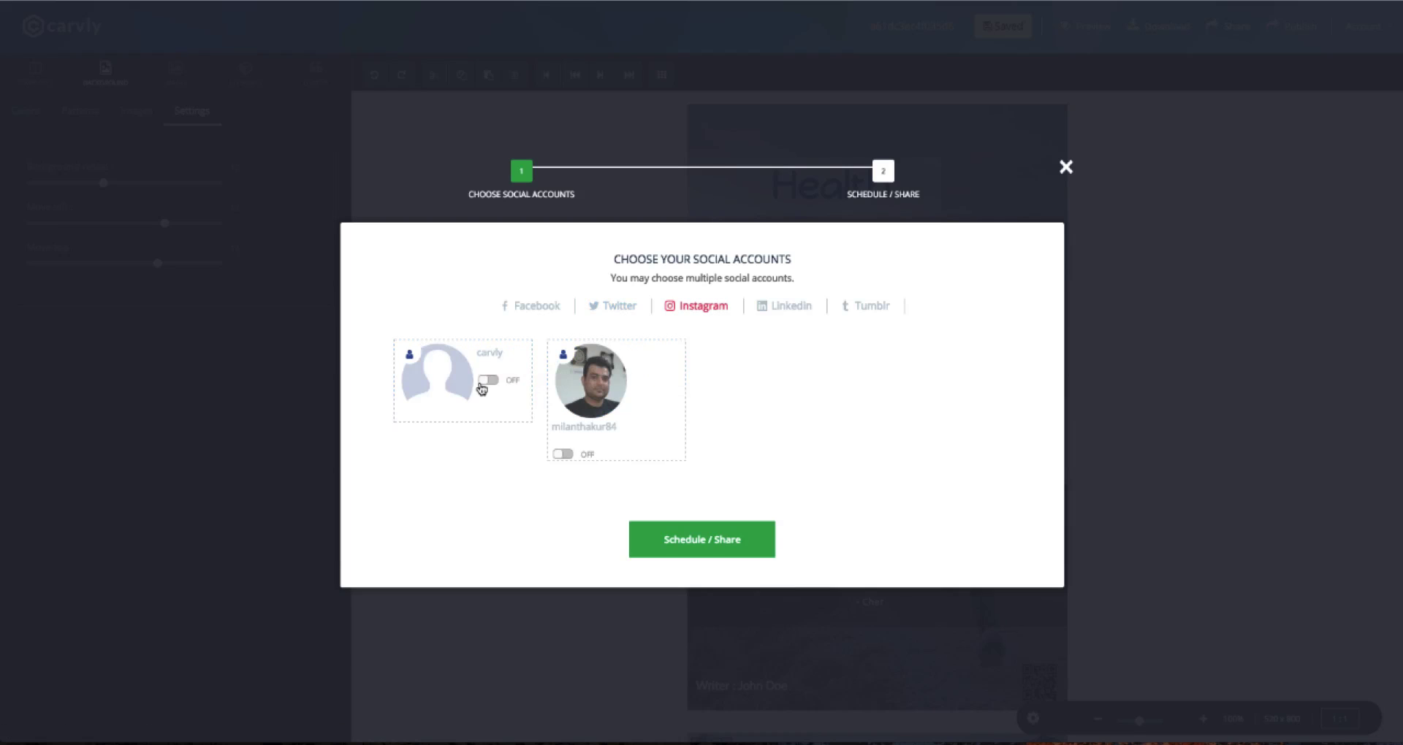
click(791, 306)
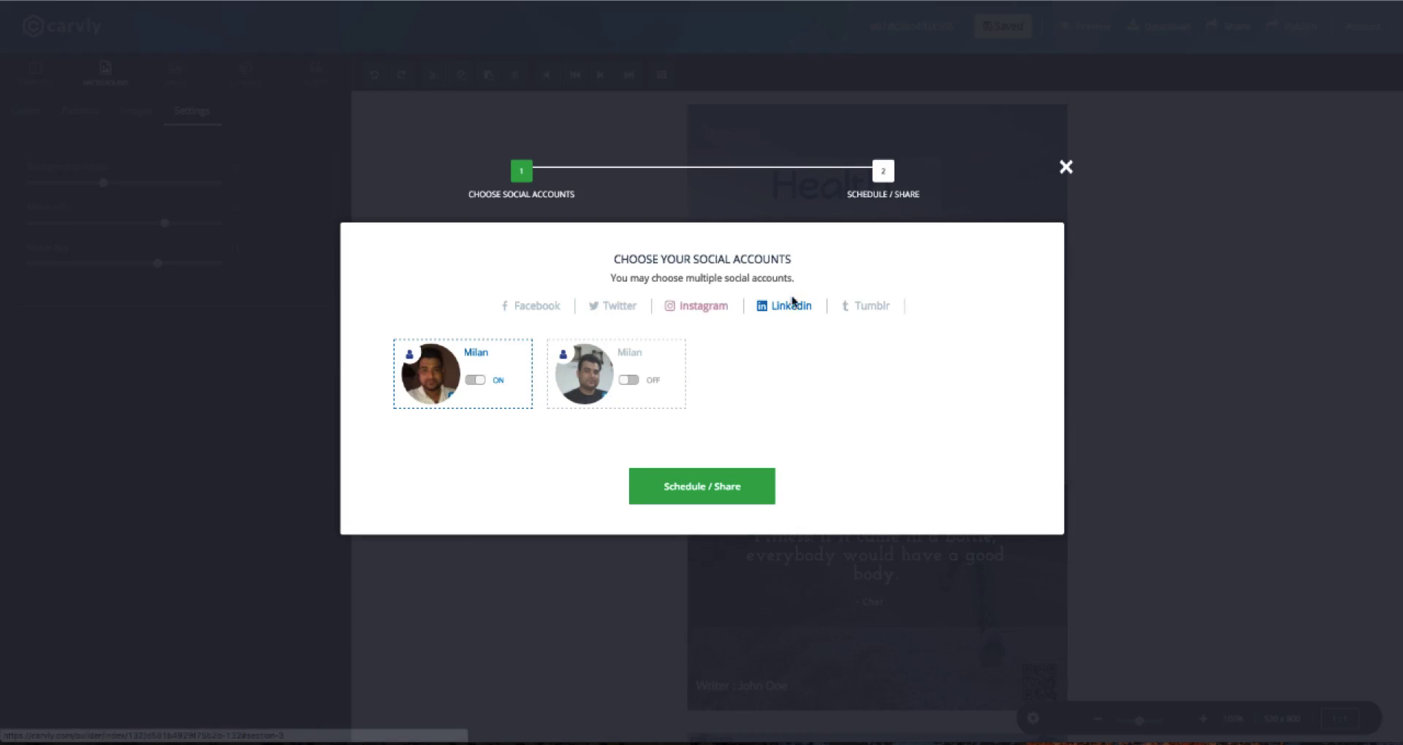
click(537, 306)
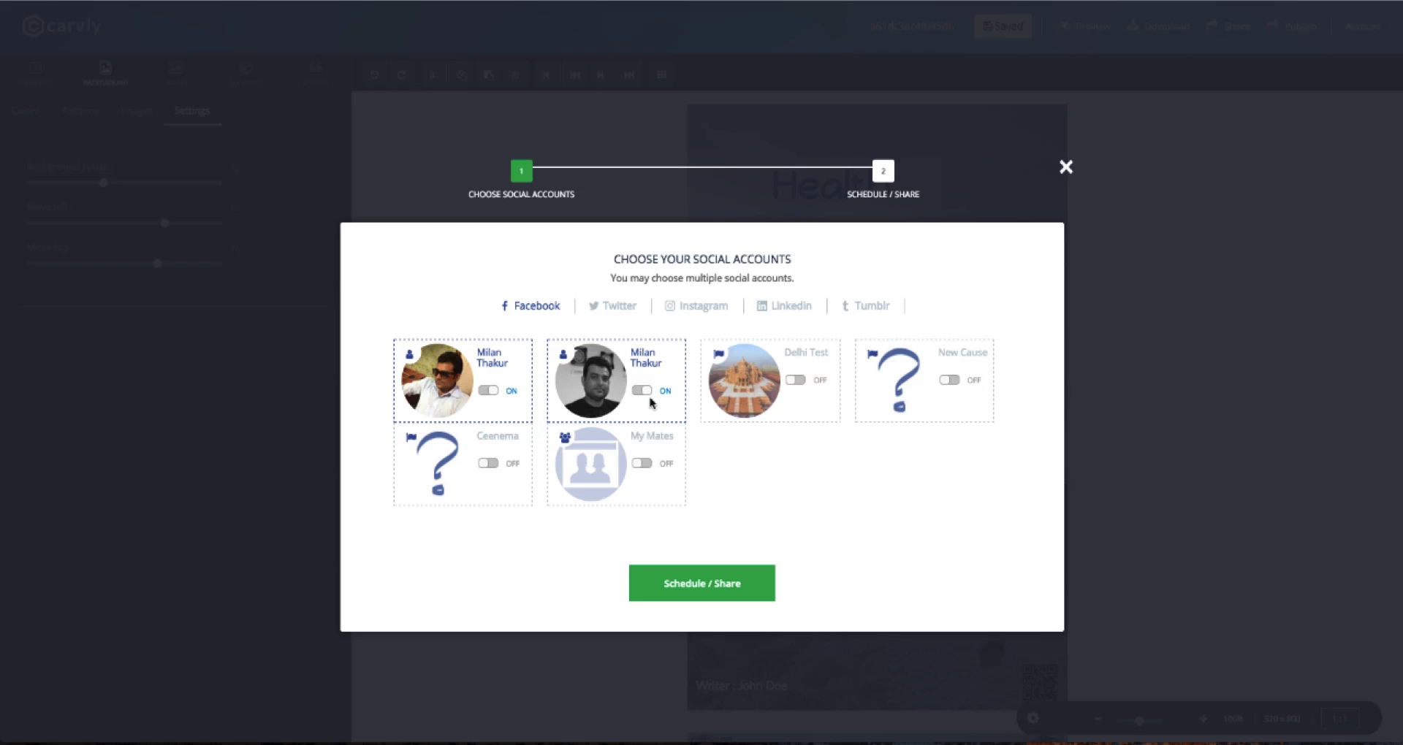
click(489, 463)
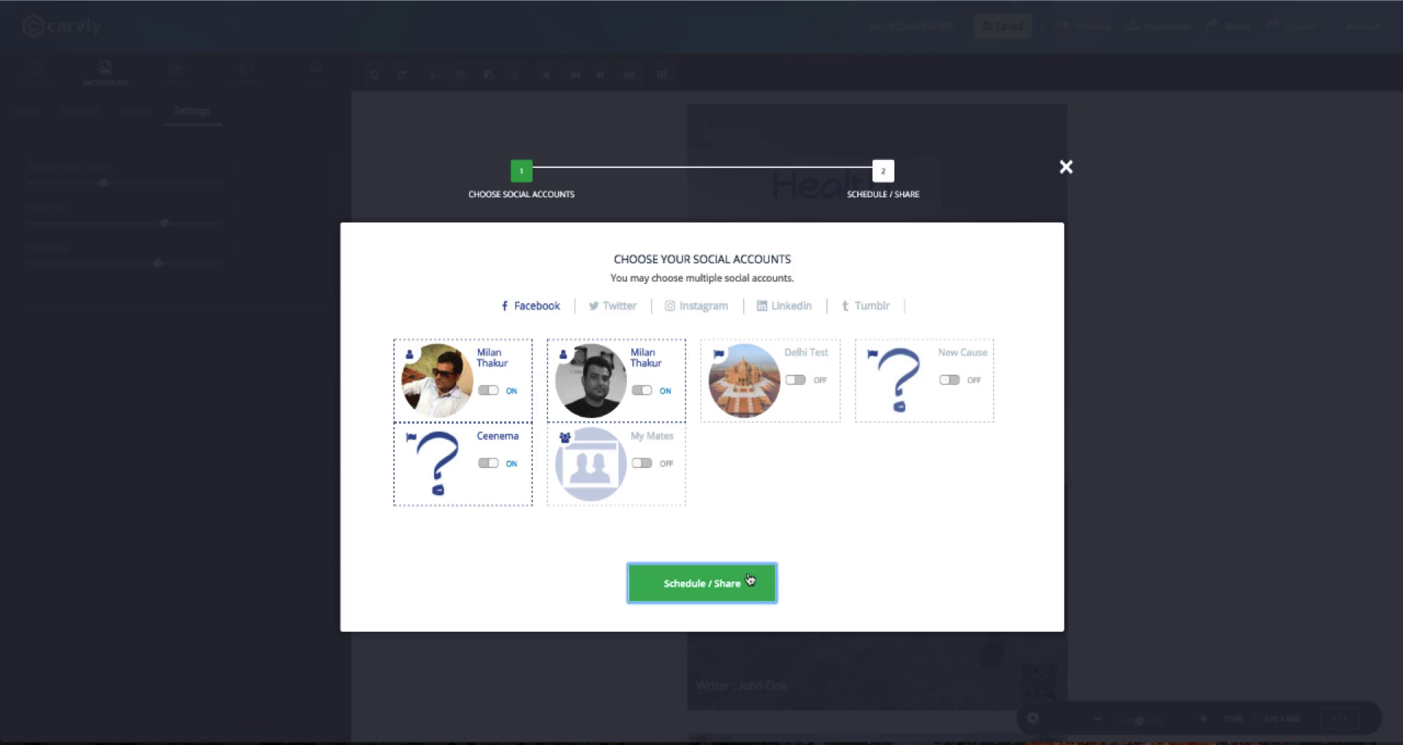
click(701, 583)
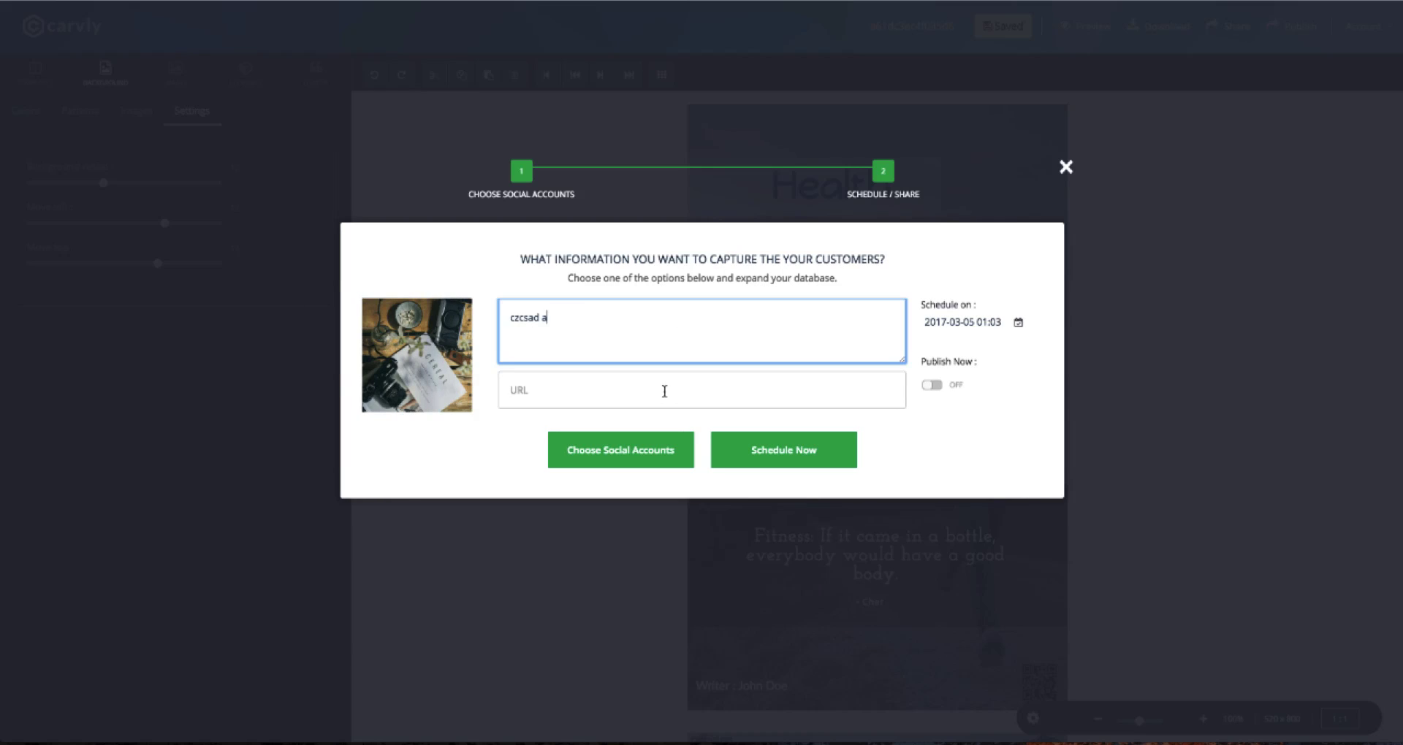
text(www.your)
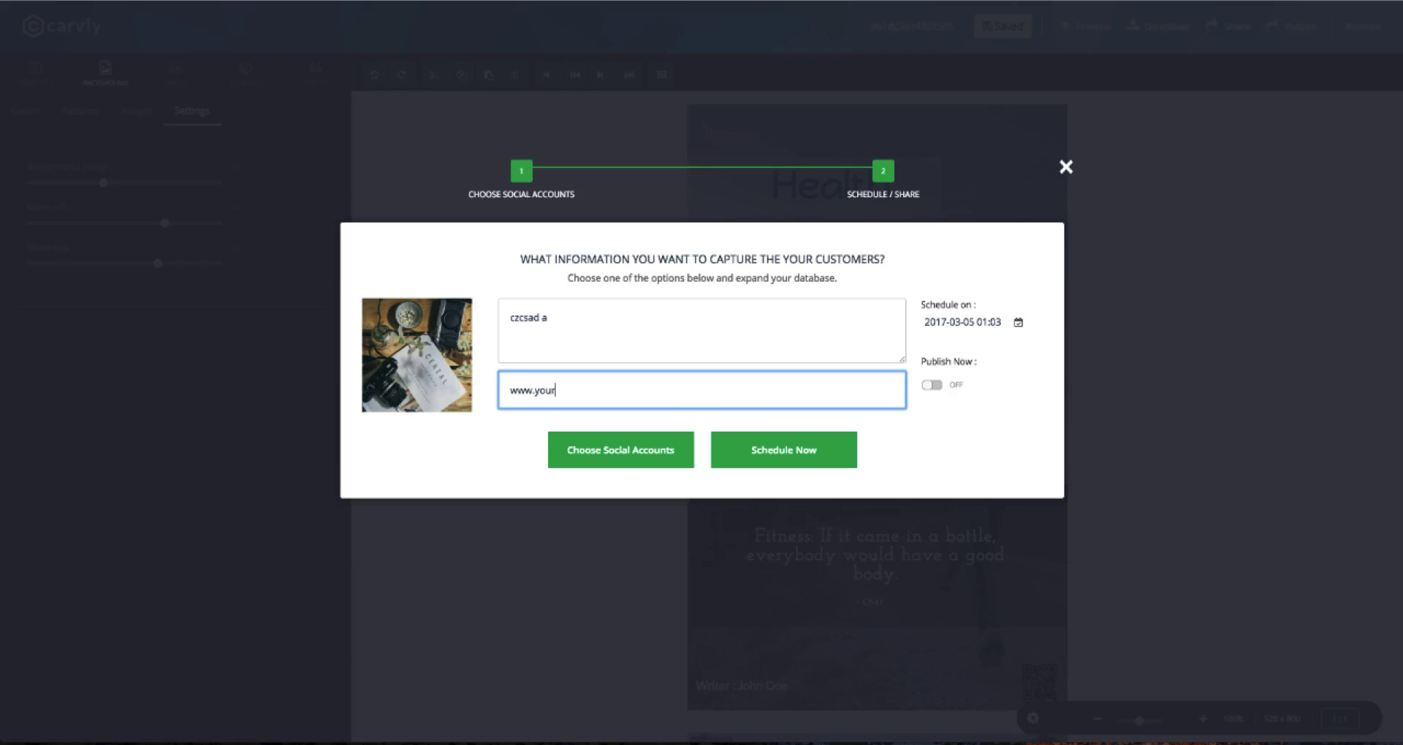
text(url.com)
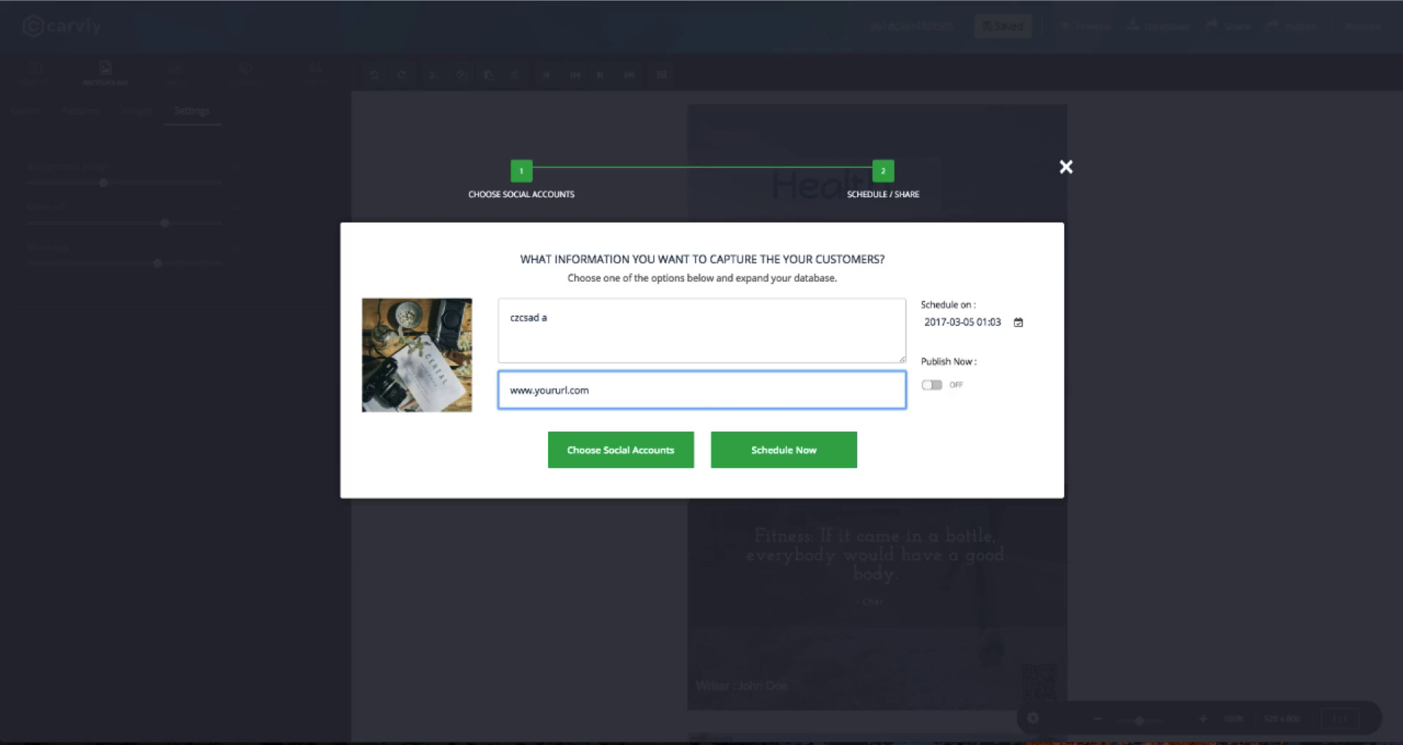
text(or nothn)
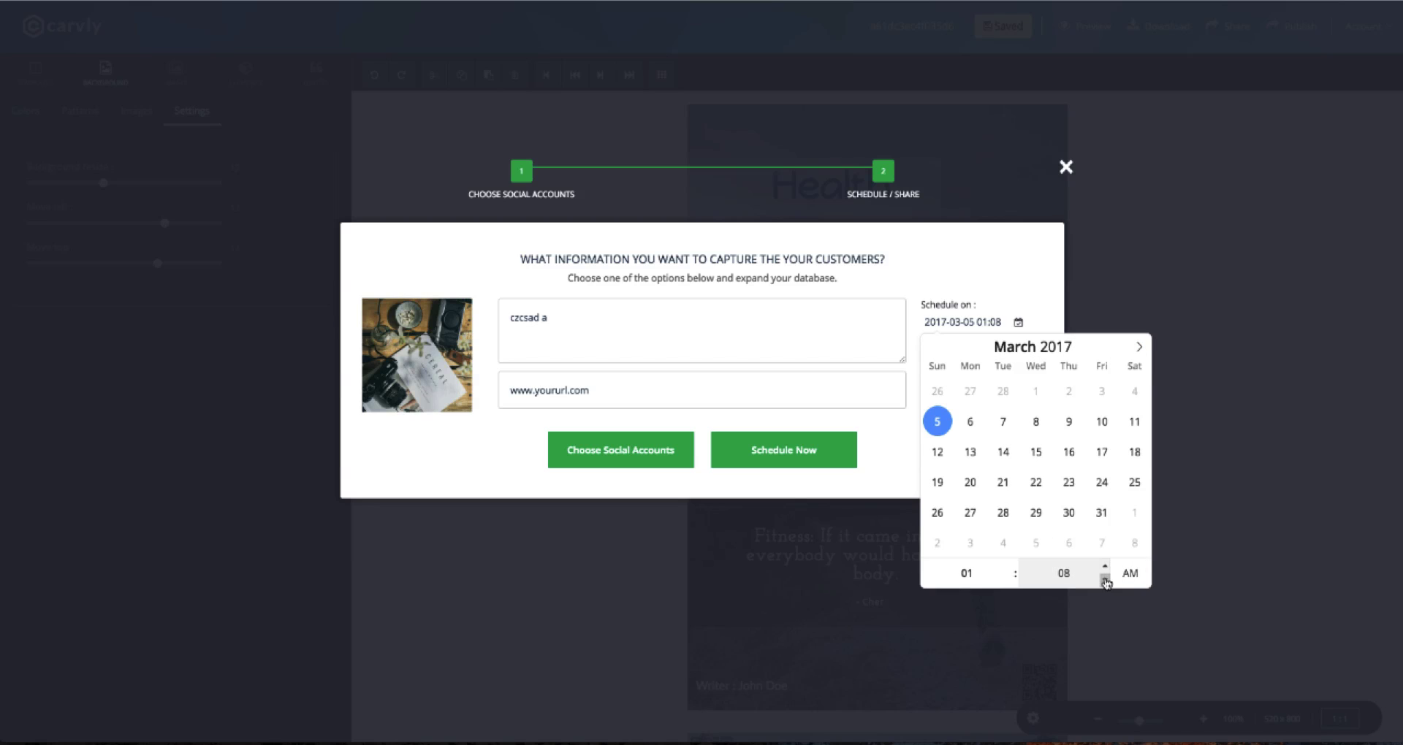
click(1108, 579)
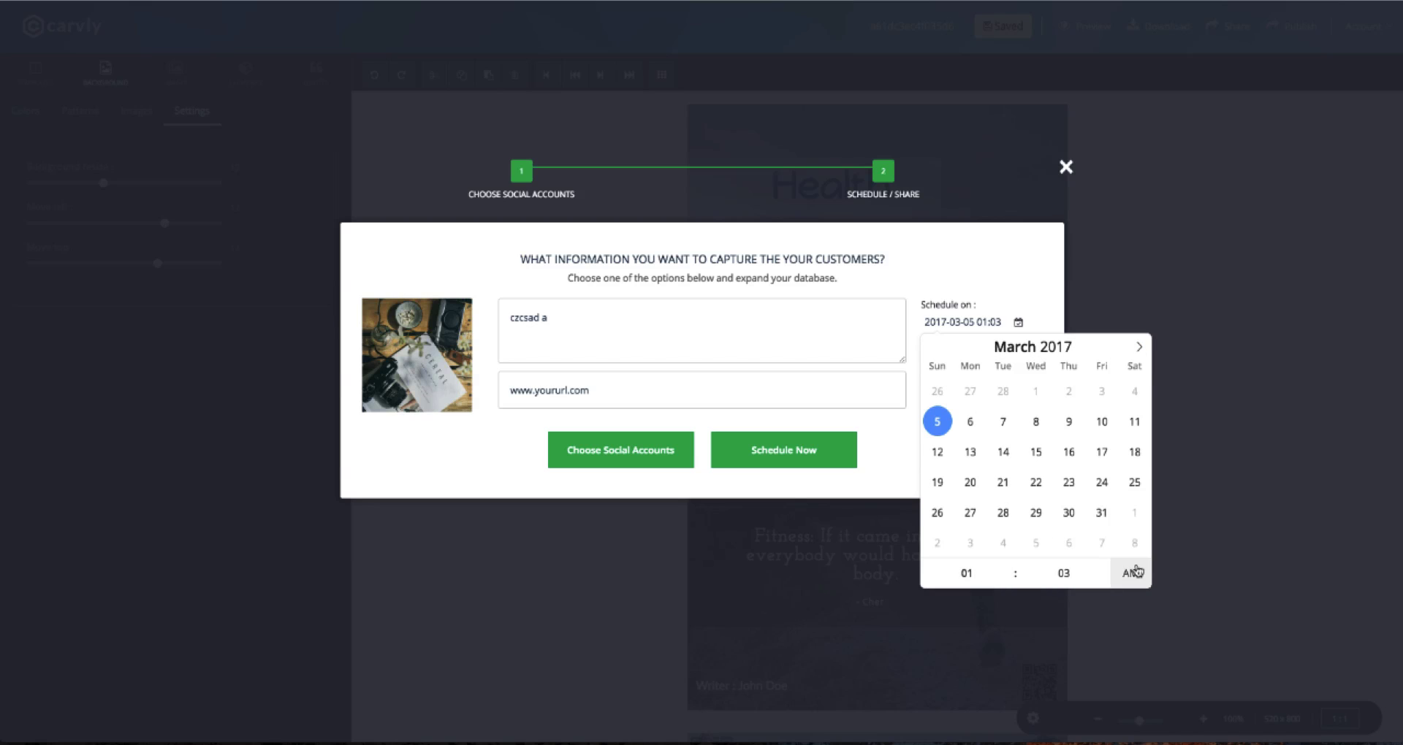
click(1064, 167)
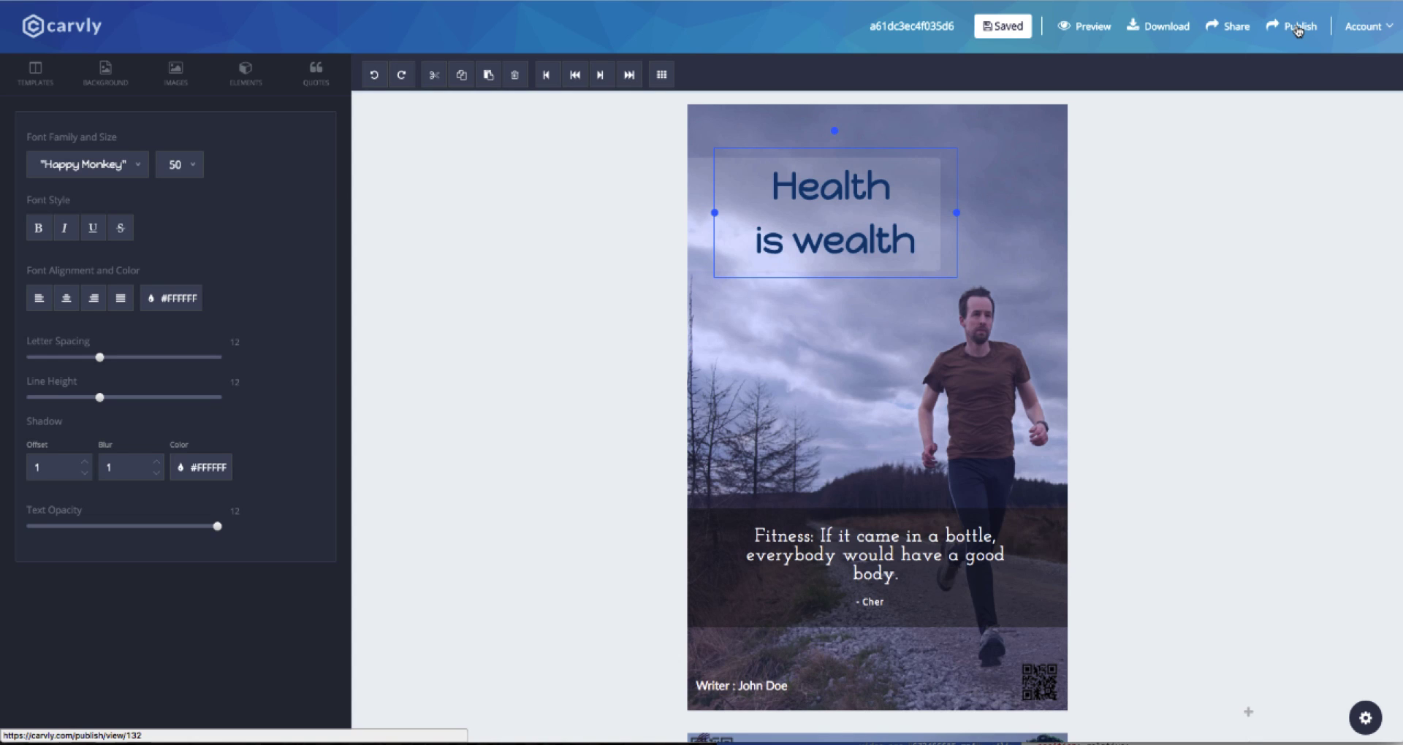
Publish for lead capture, sending name and email to a MailChimp list
click(1298, 26)
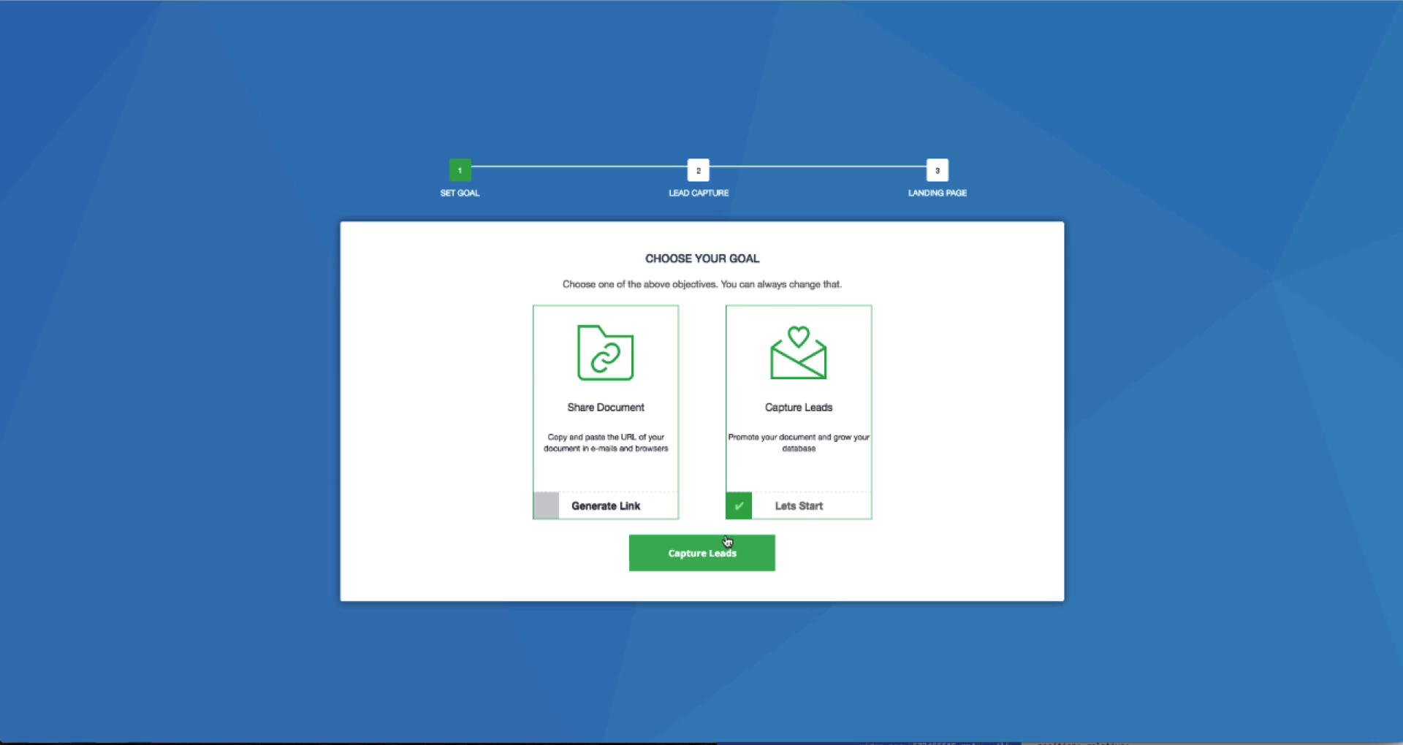
click(701, 553)
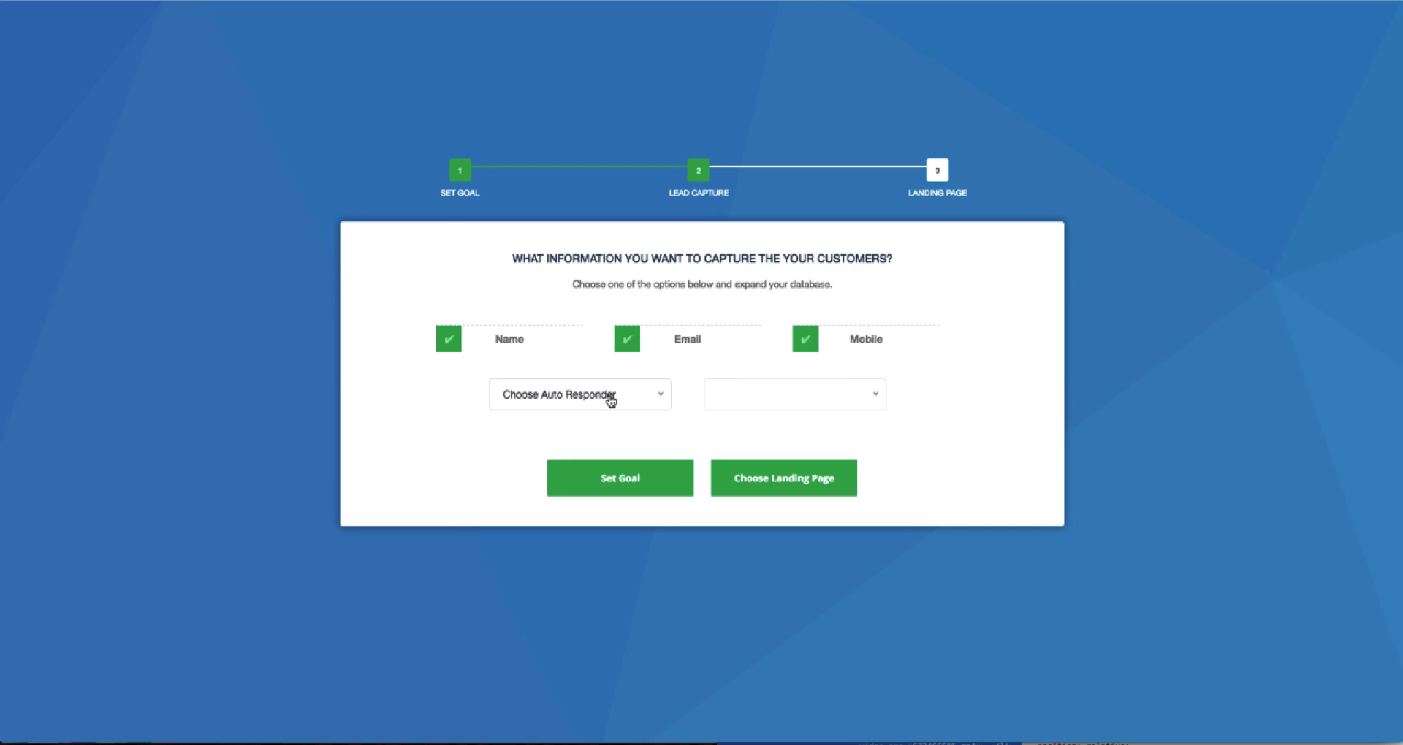
click(580, 394)
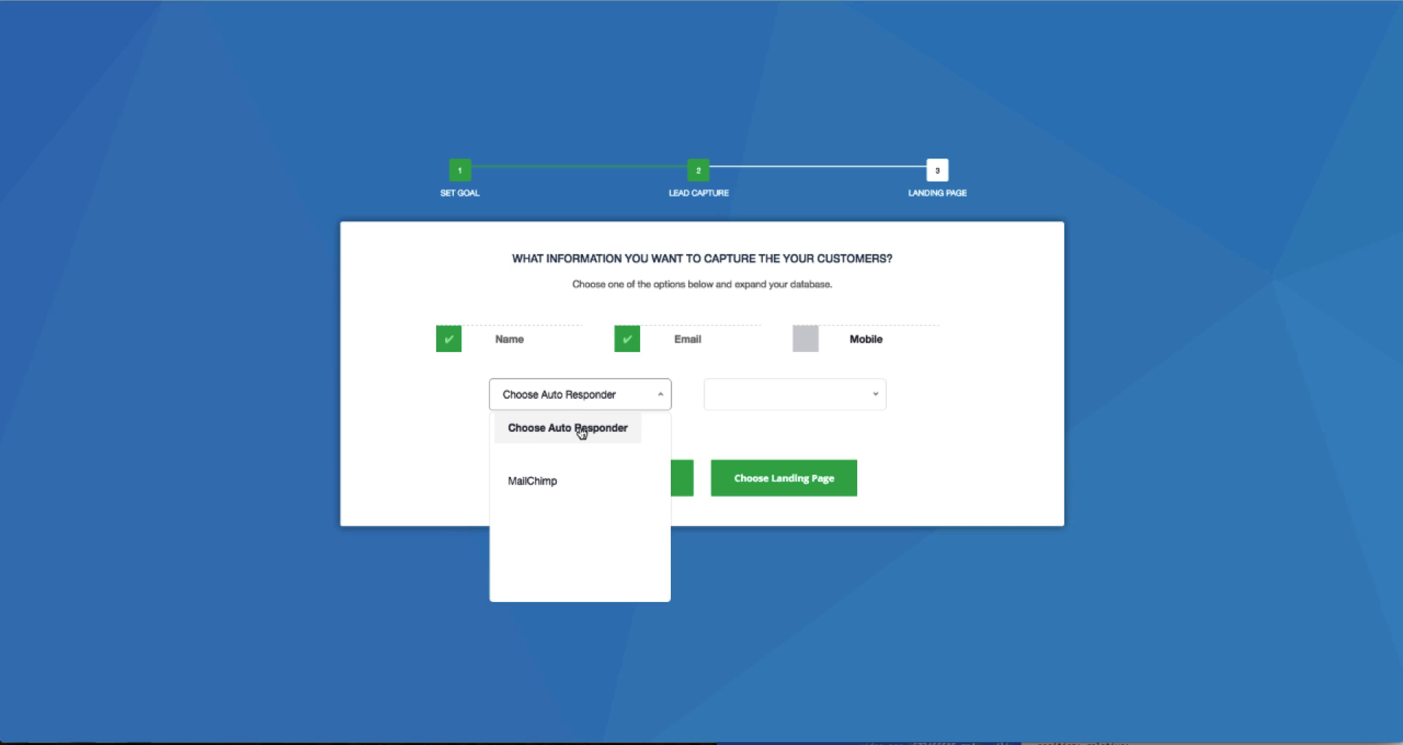
click(530, 481)
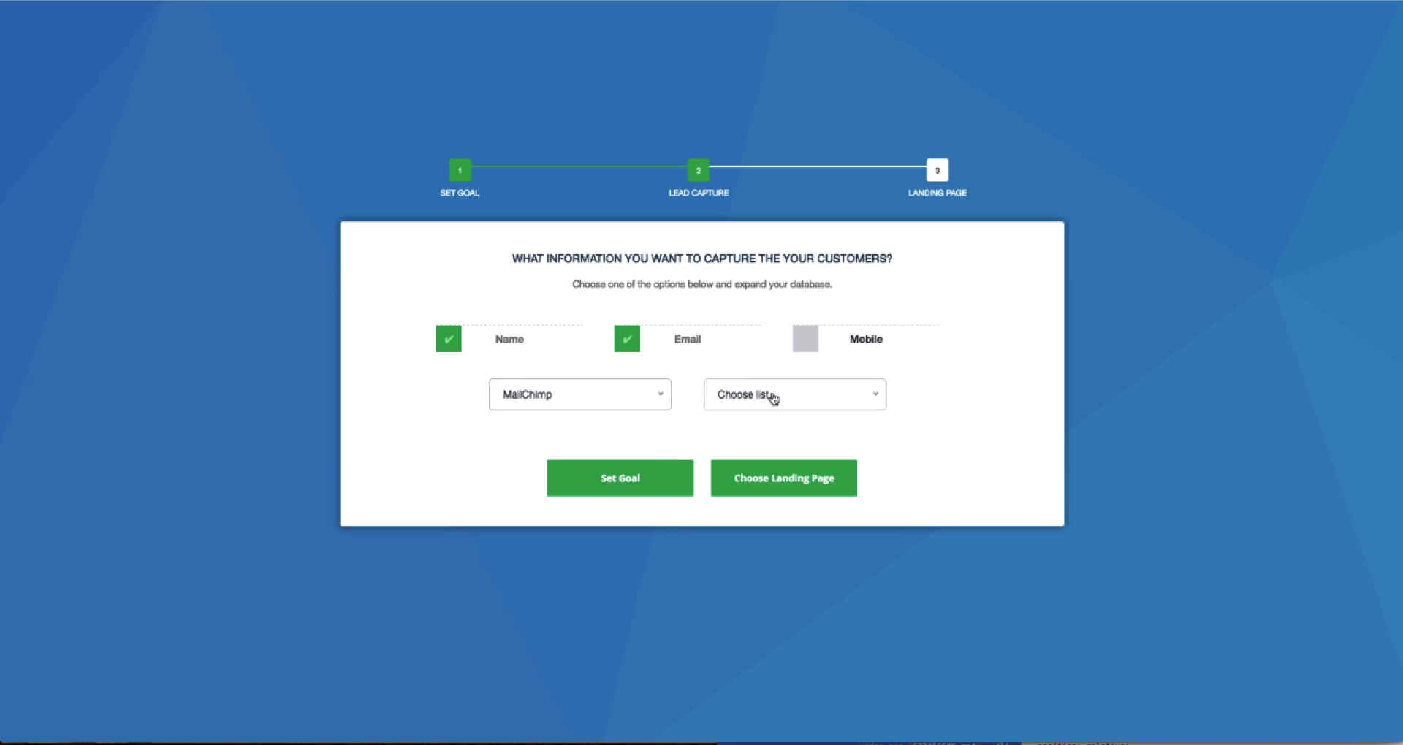
click(794, 395)
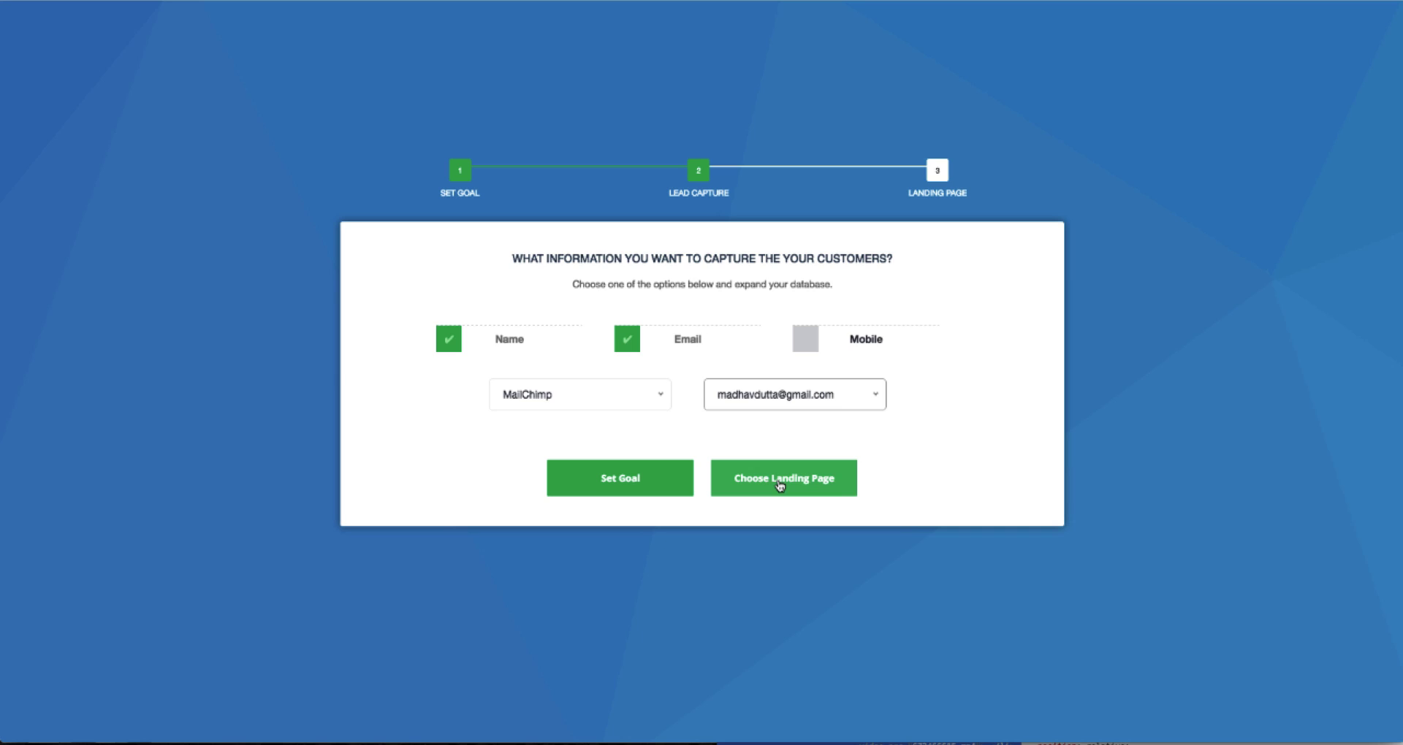
click(782, 478)
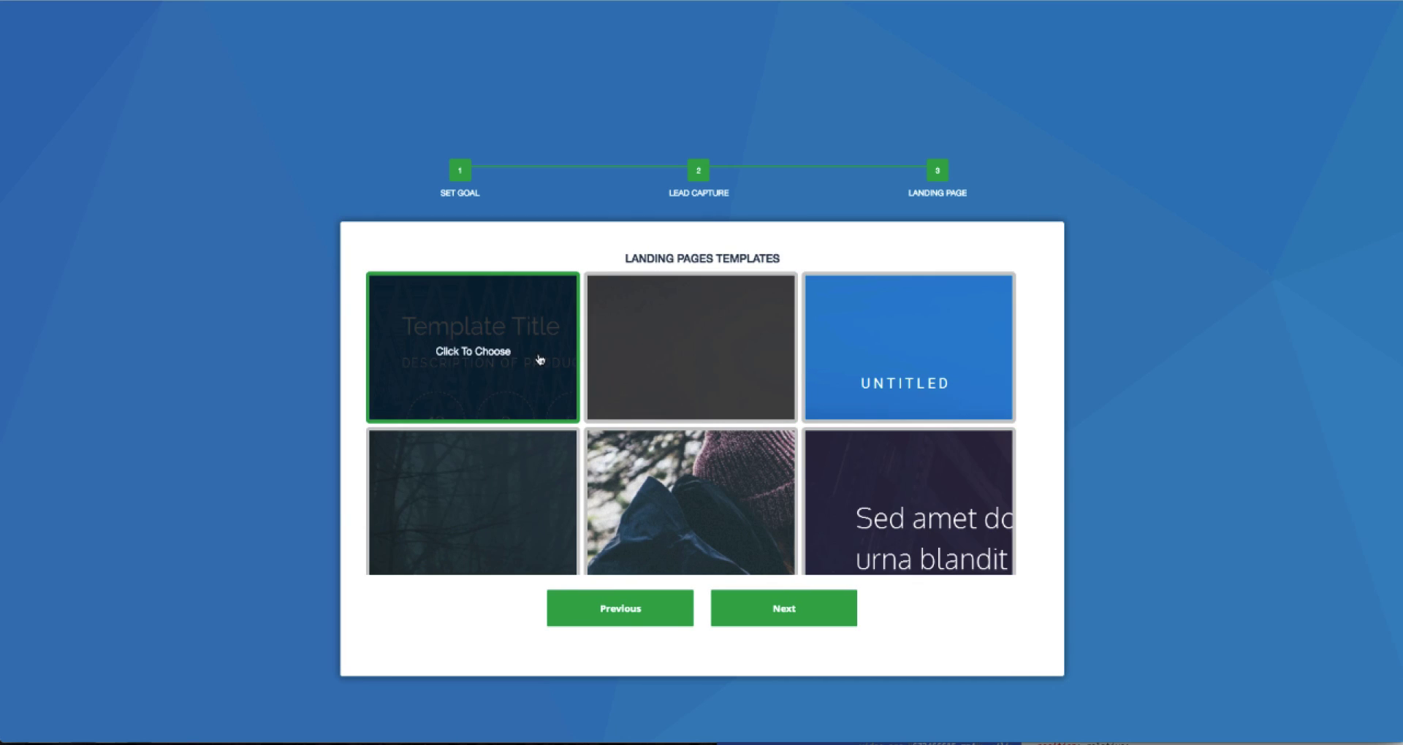
mouse_move(442, 343)
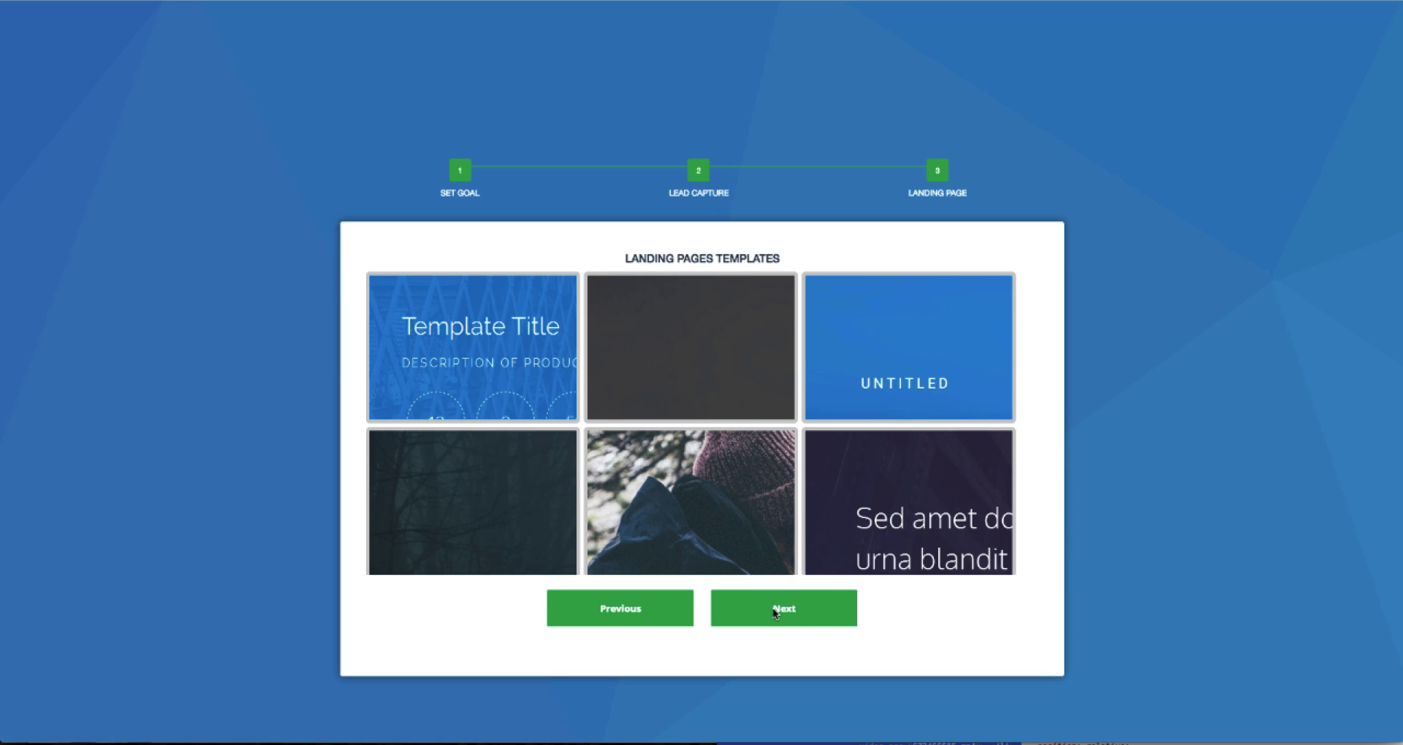
Proceed with the first landing page template, showing a countdown and signup form
click(783, 609)
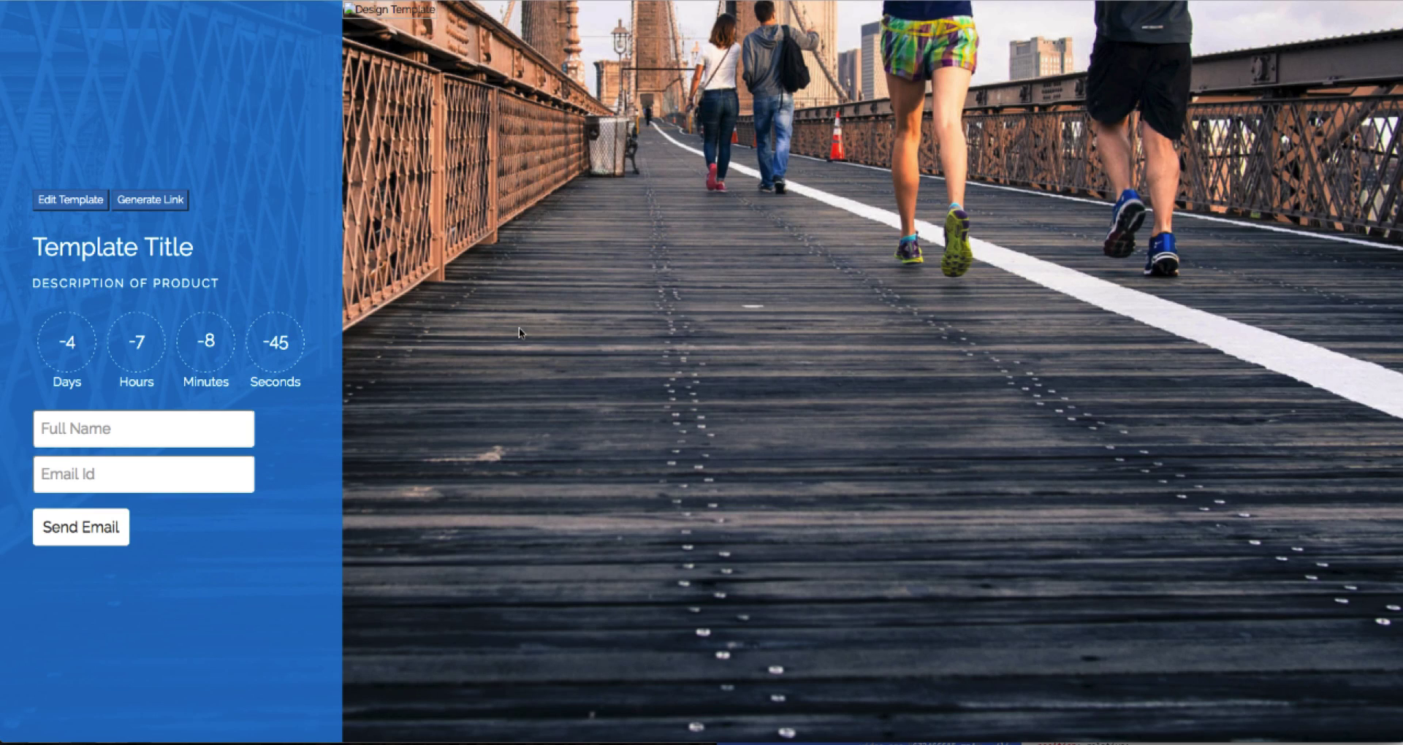
Fill the template with 'Step by Step guide to generate traffic', a free-download description and a blue panel
click(70, 199)
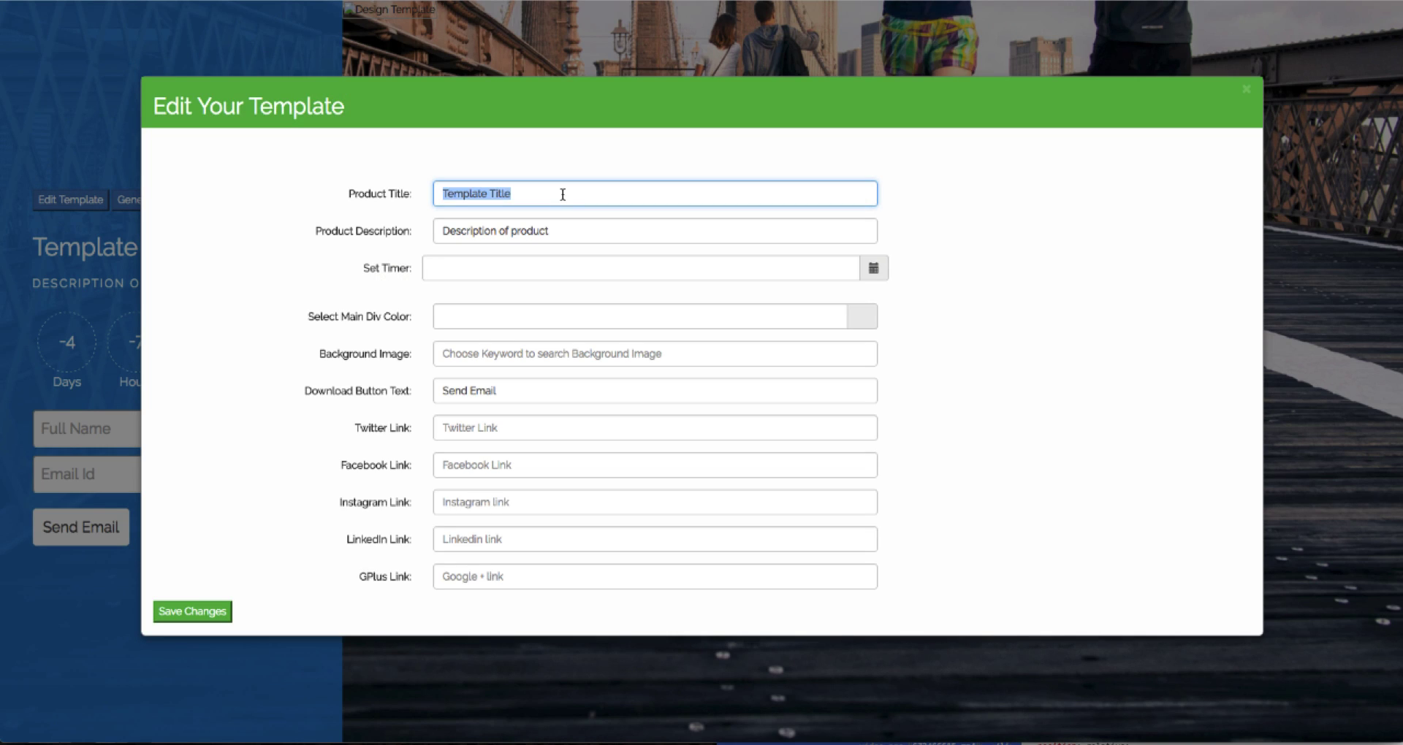
text(Step by Step gud)
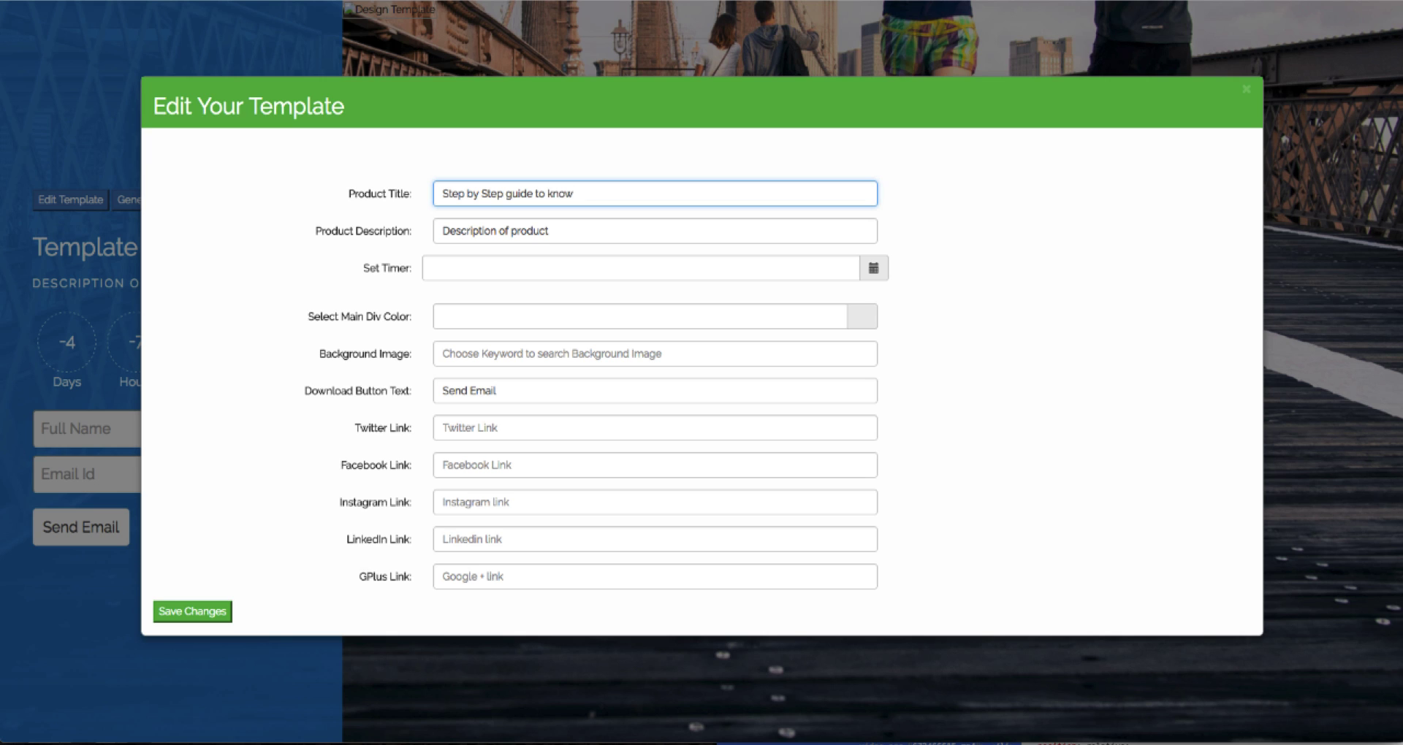
text(generate tra)
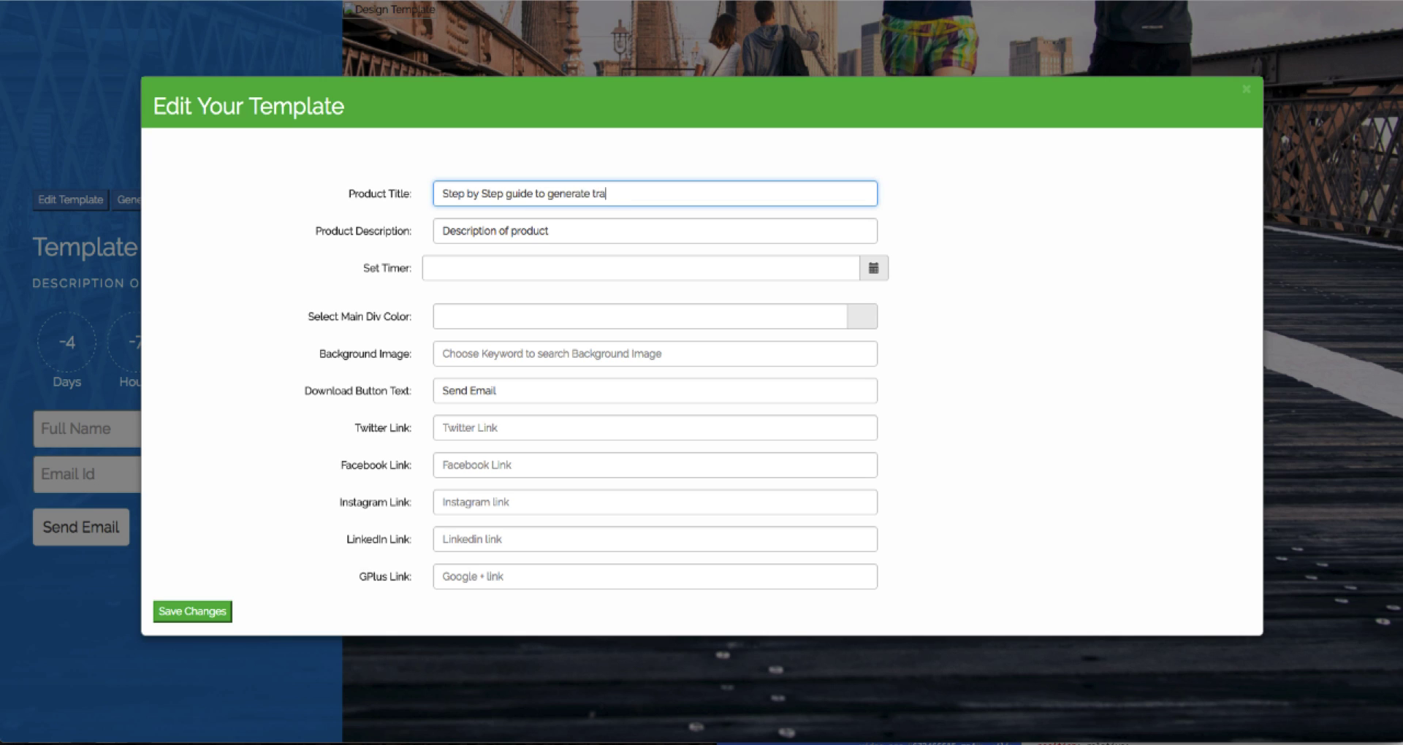
text(Download)
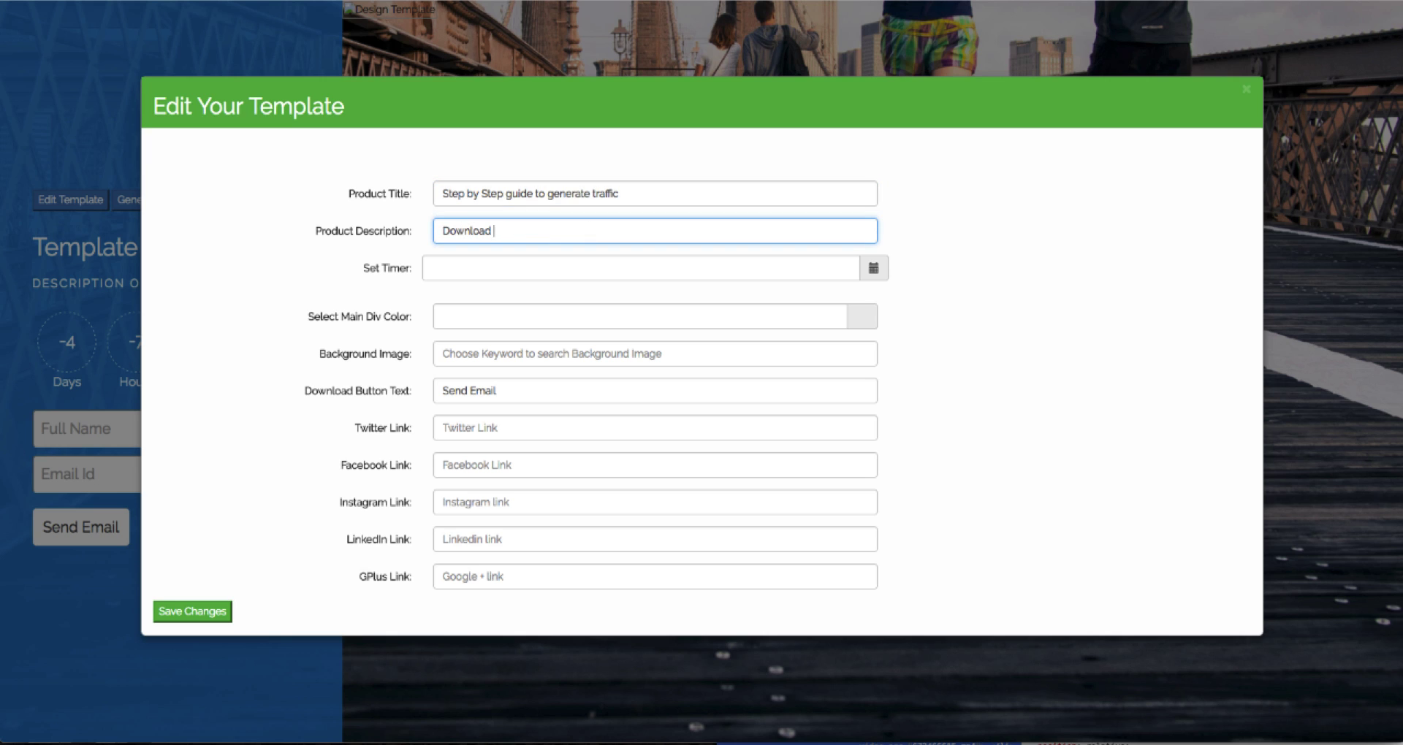
text(your free copy now)
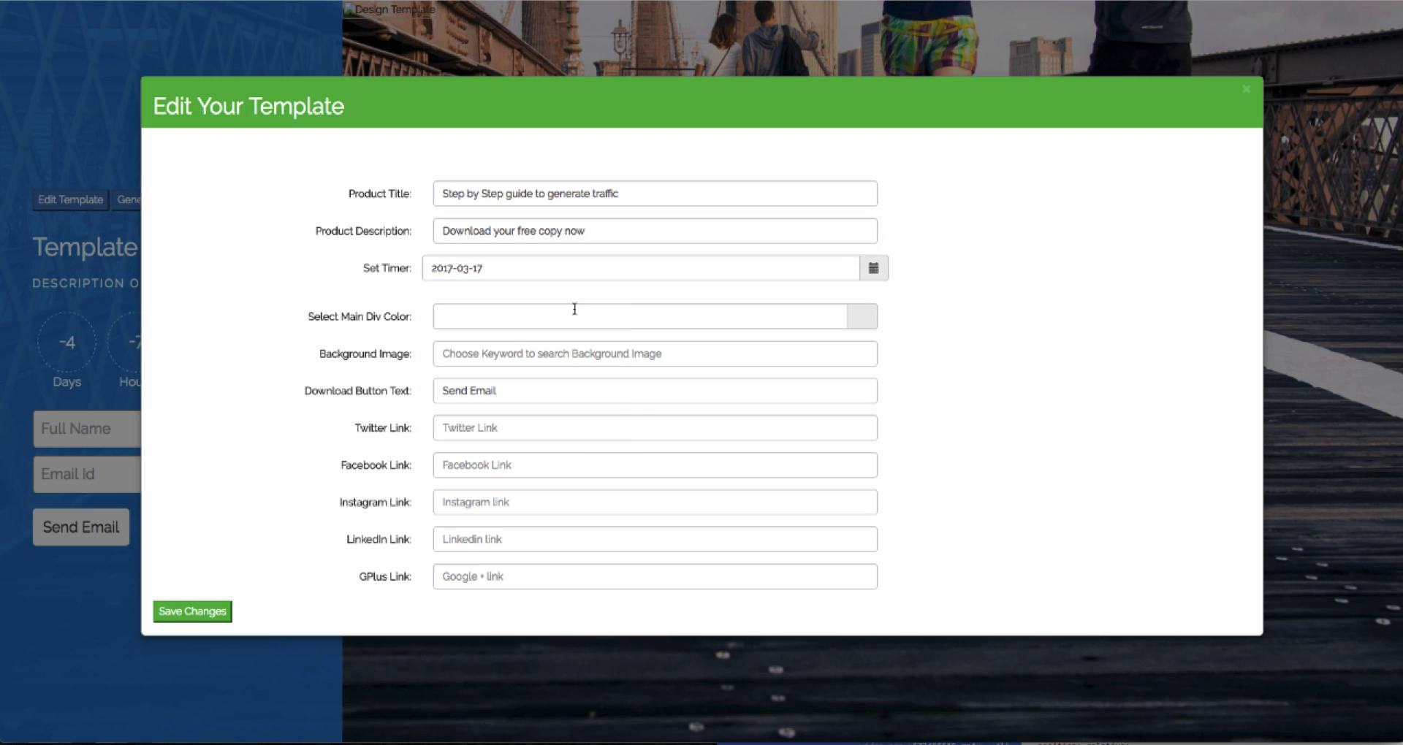
click(861, 316)
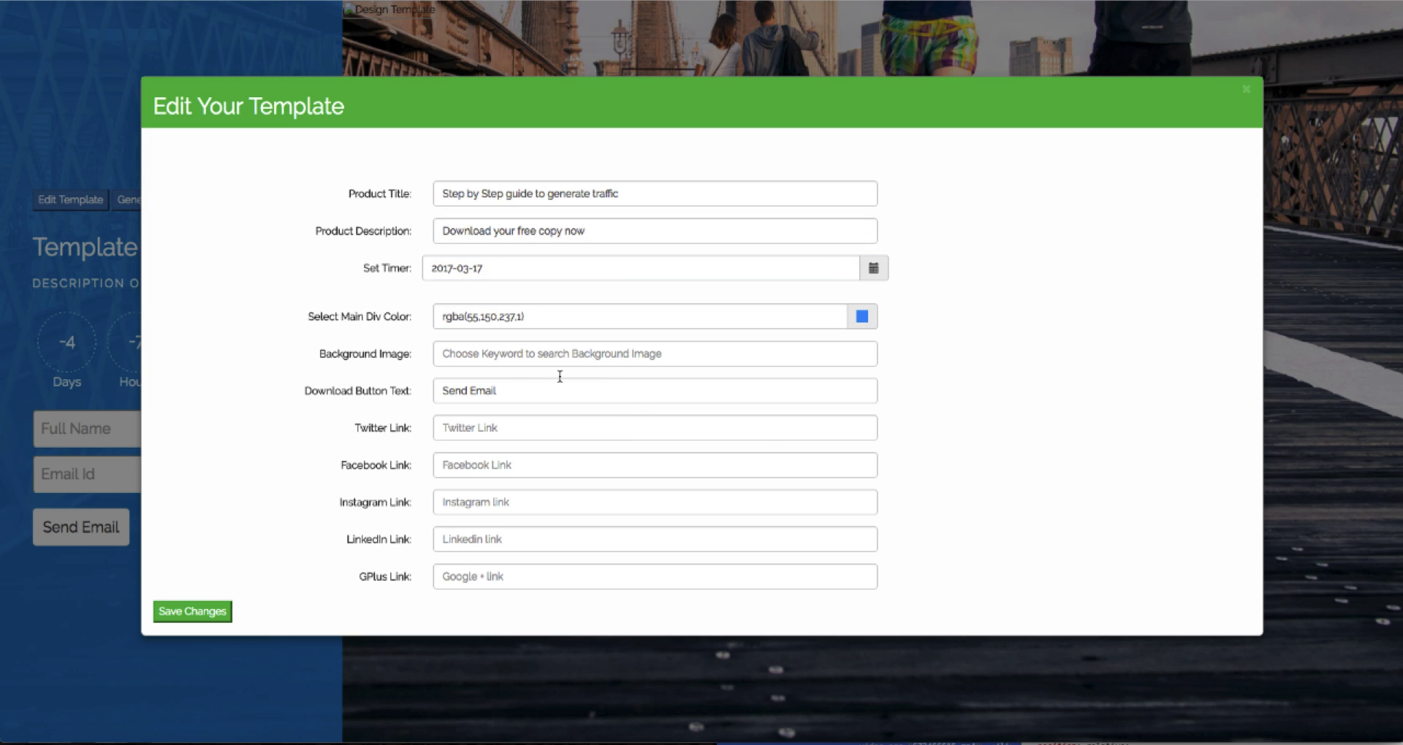
text(madhavdutt)
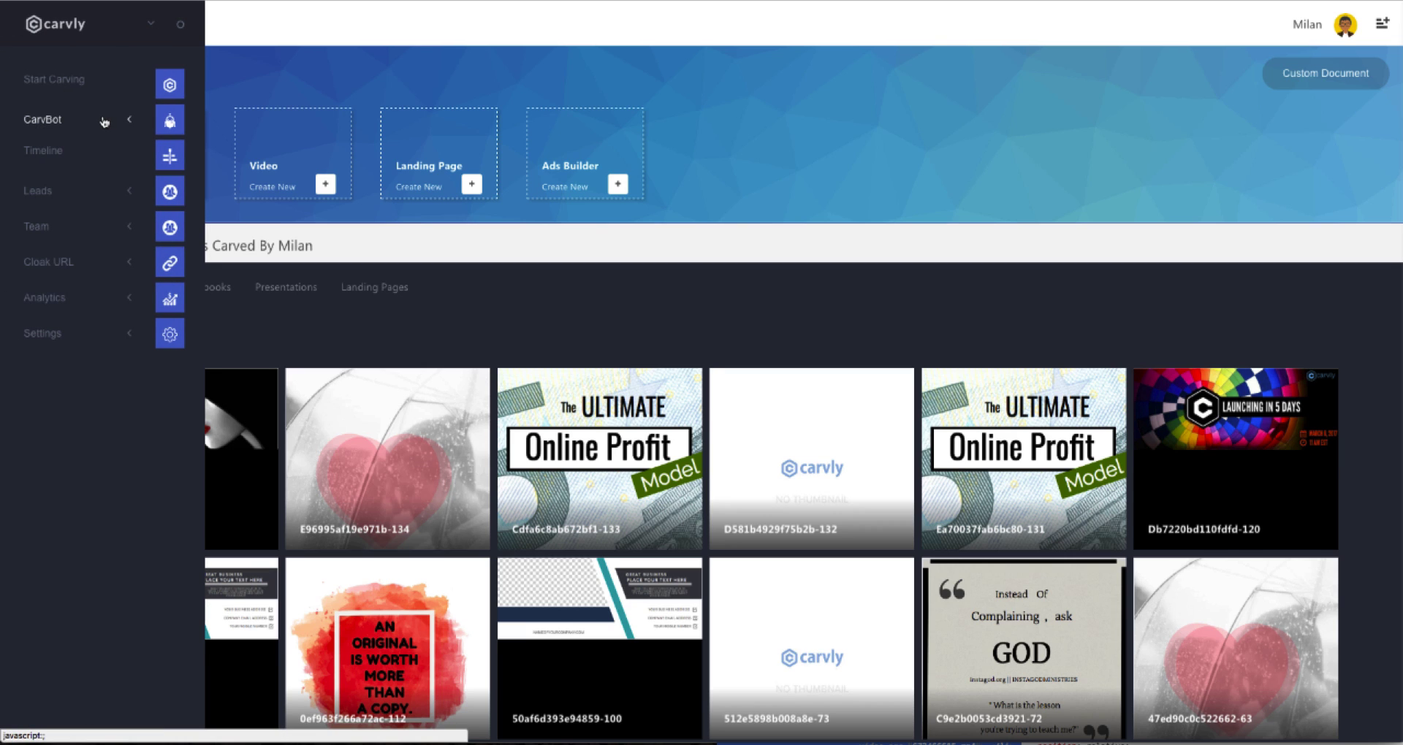
Expand CarvBot in the sidebar and start creating a new bot
click(45, 119)
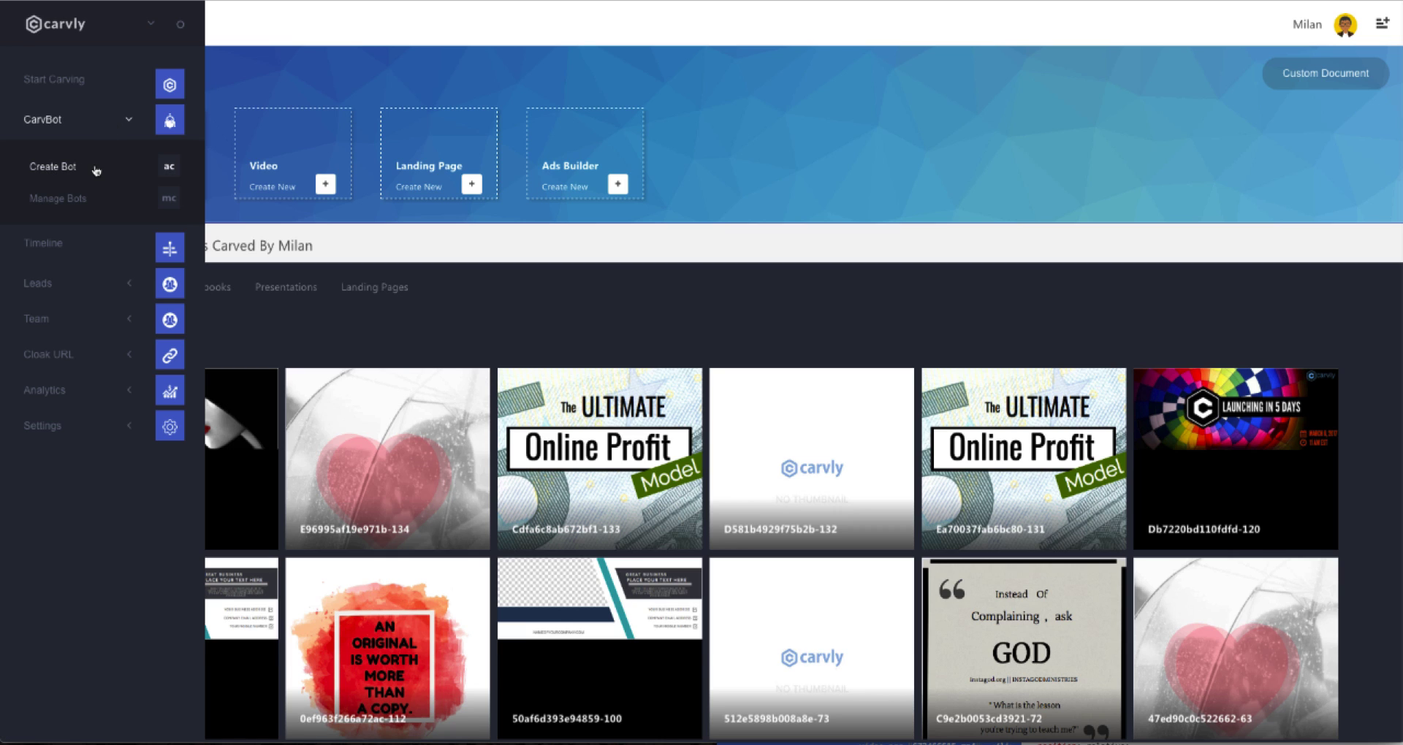
click(52, 167)
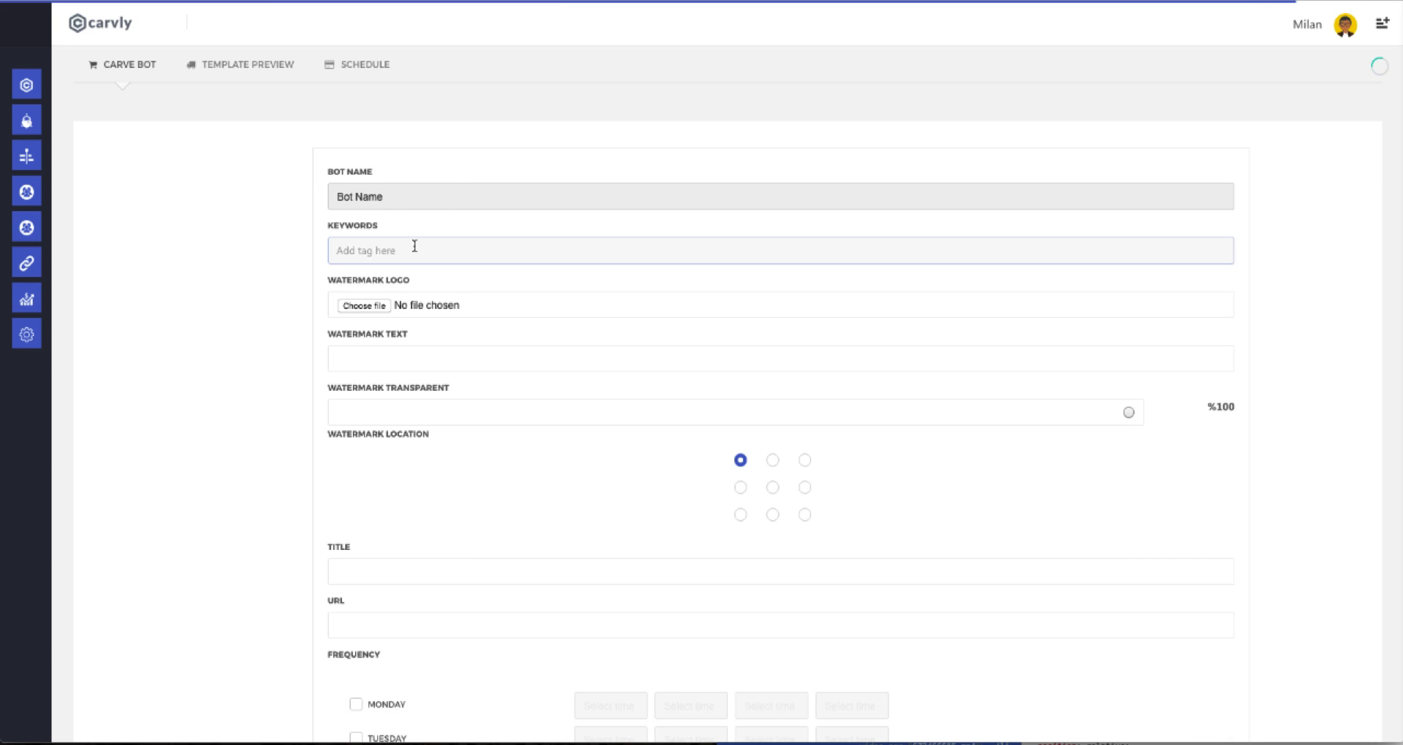
Add the suggested keywords love, inspirational and humor to the bot
click(778, 250)
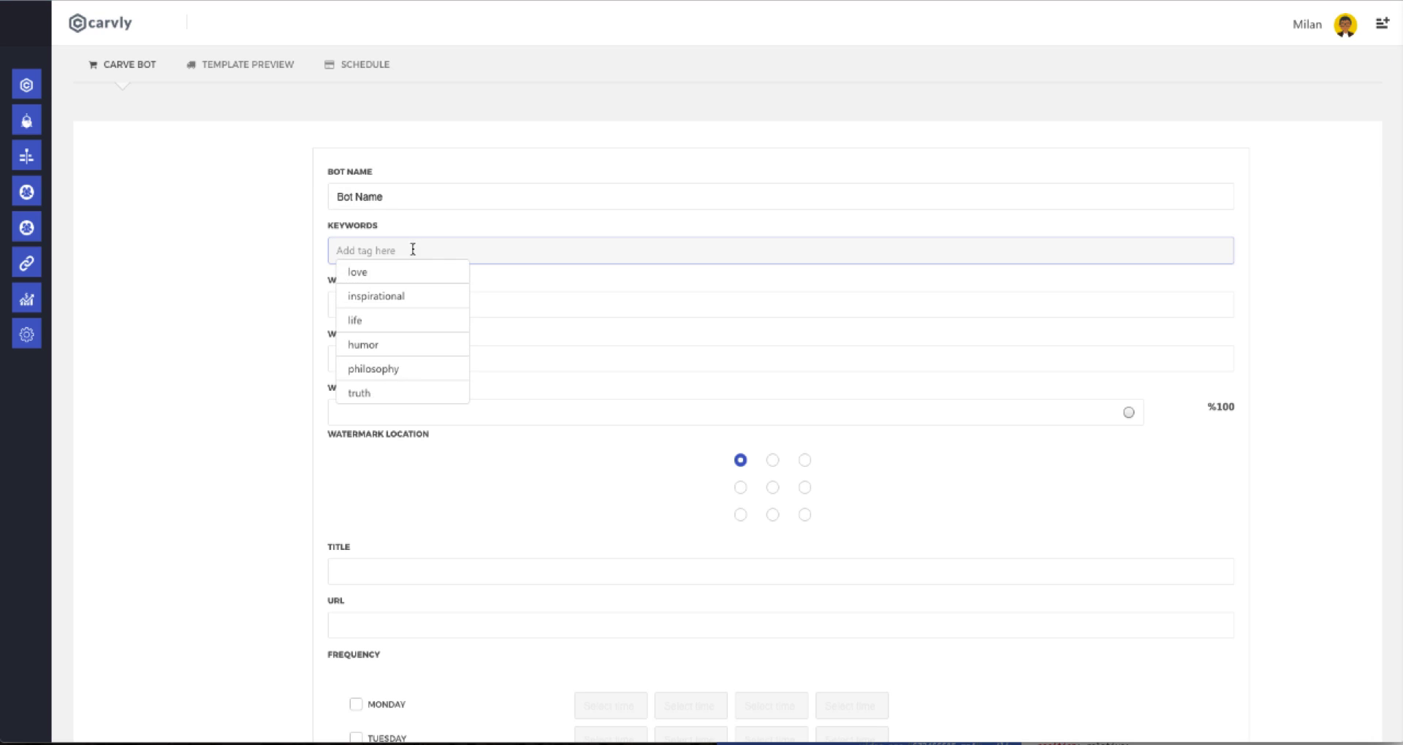
click(357, 272)
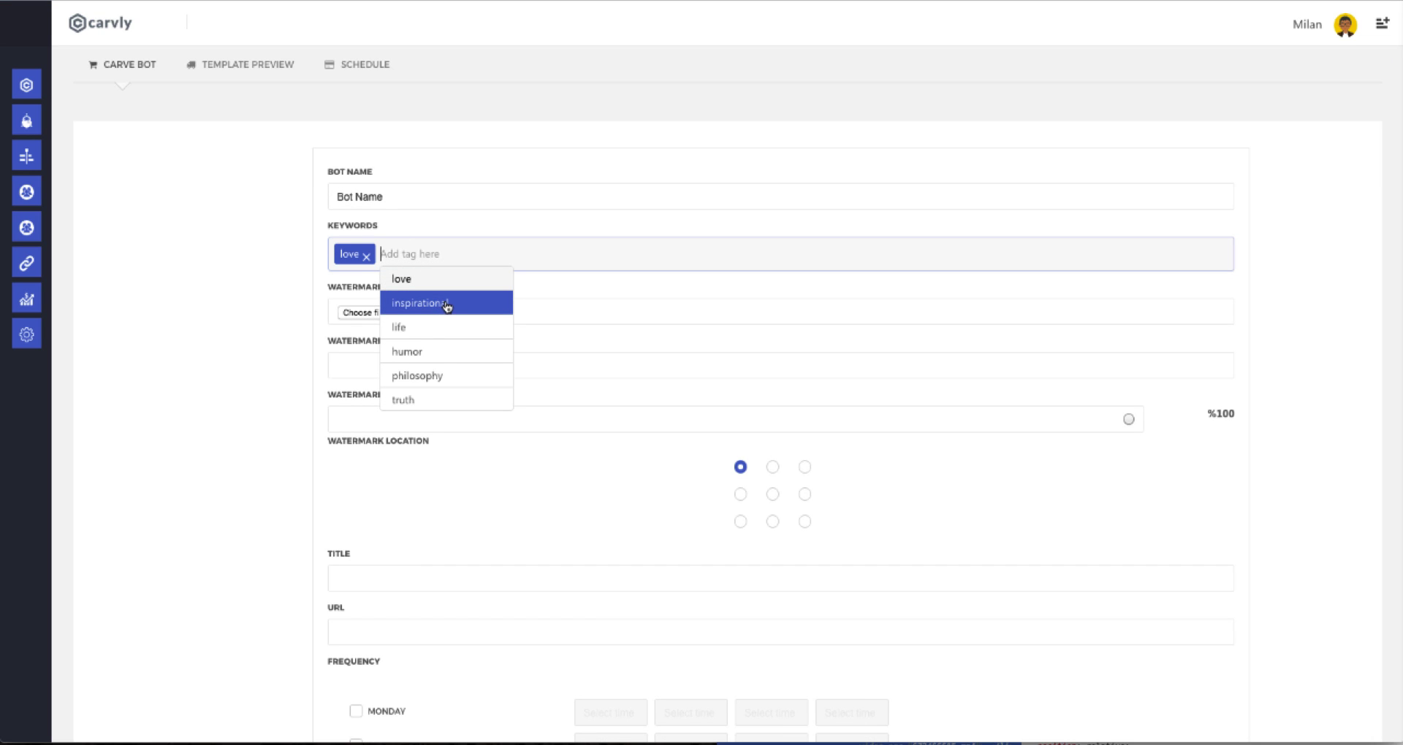
click(418, 303)
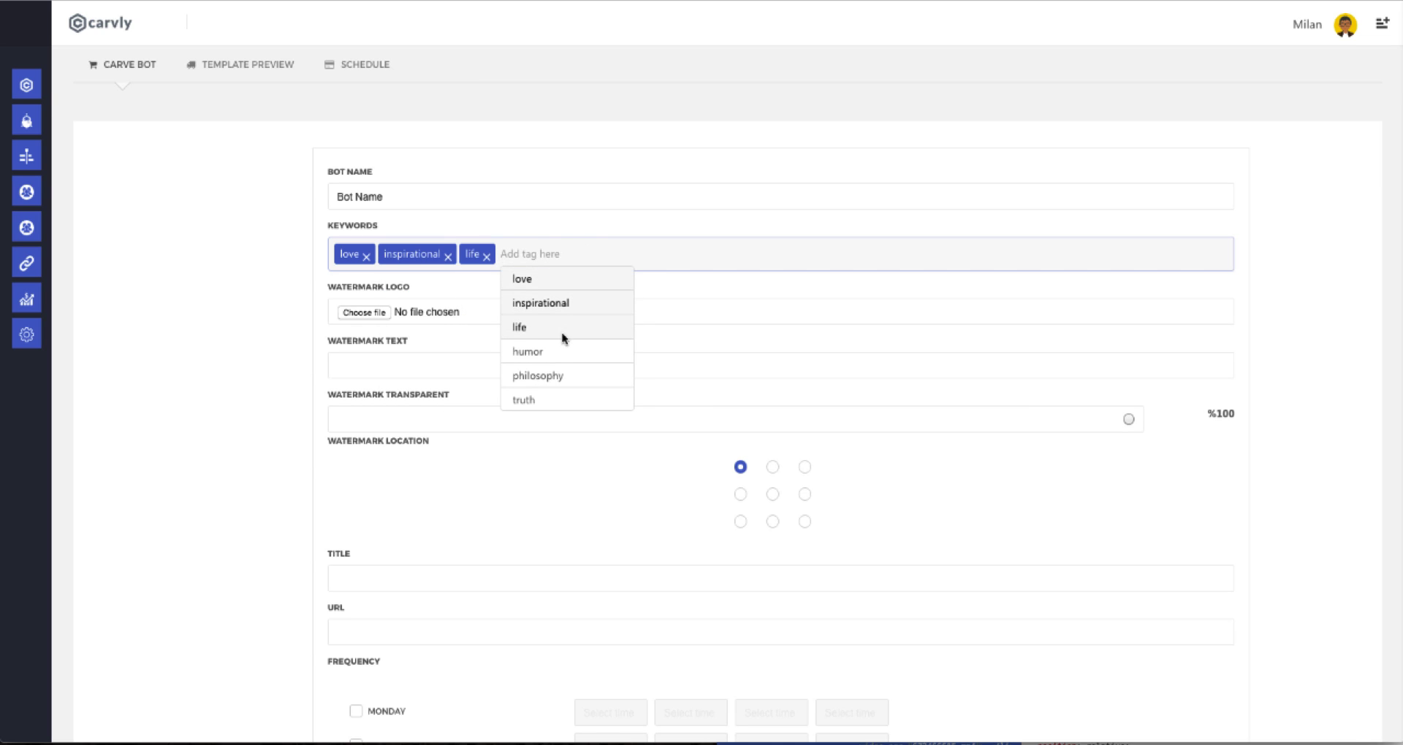
click(527, 351)
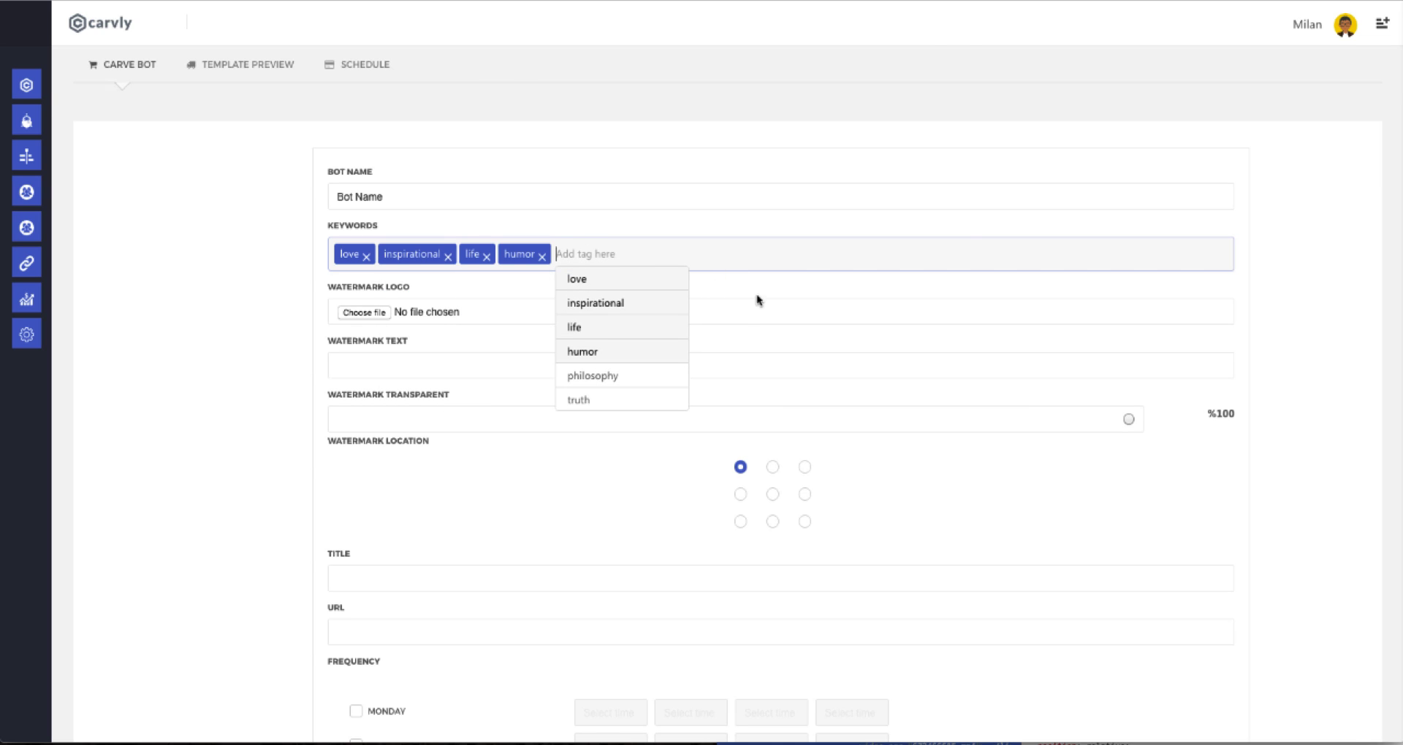
Use logo.png as the watermark at 49% transparency, placed bottom-left
click(363, 312)
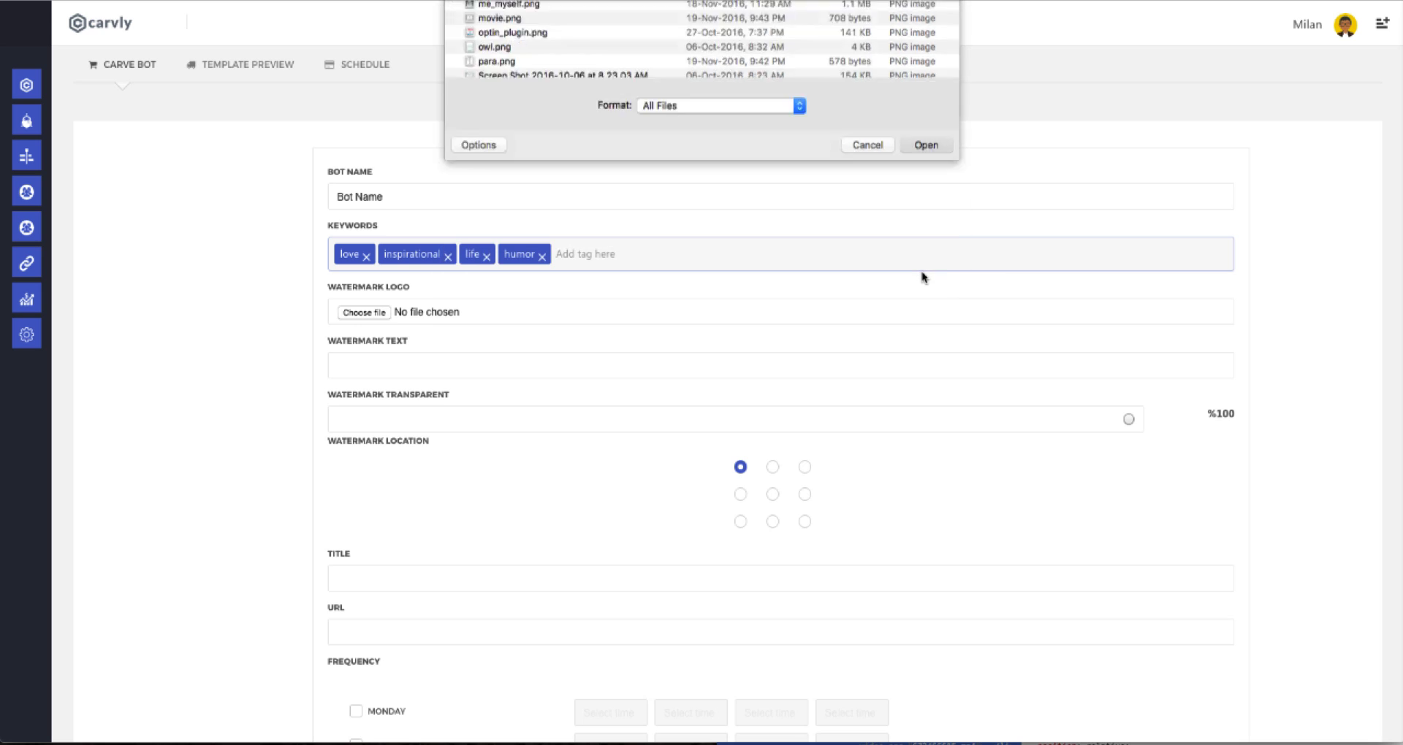
click(925, 144)
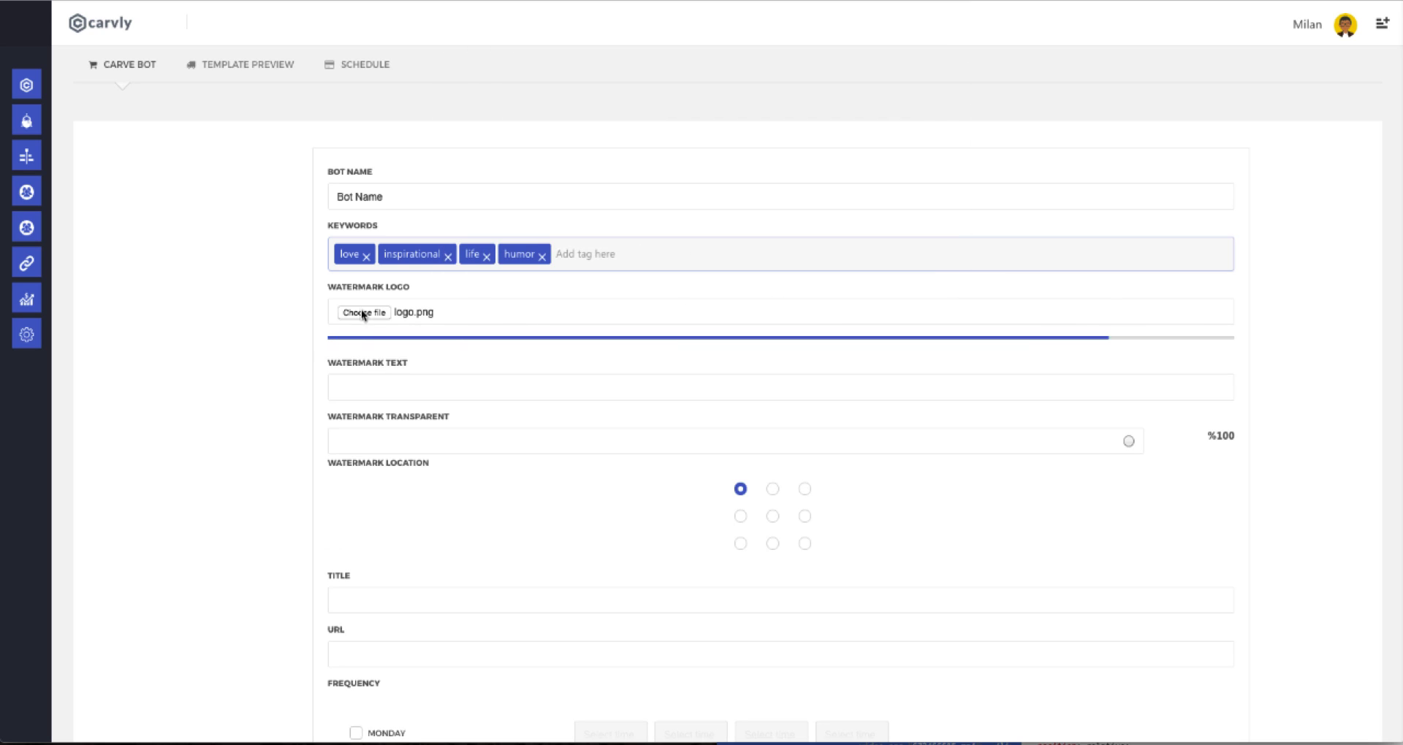
scroll(down, 3)
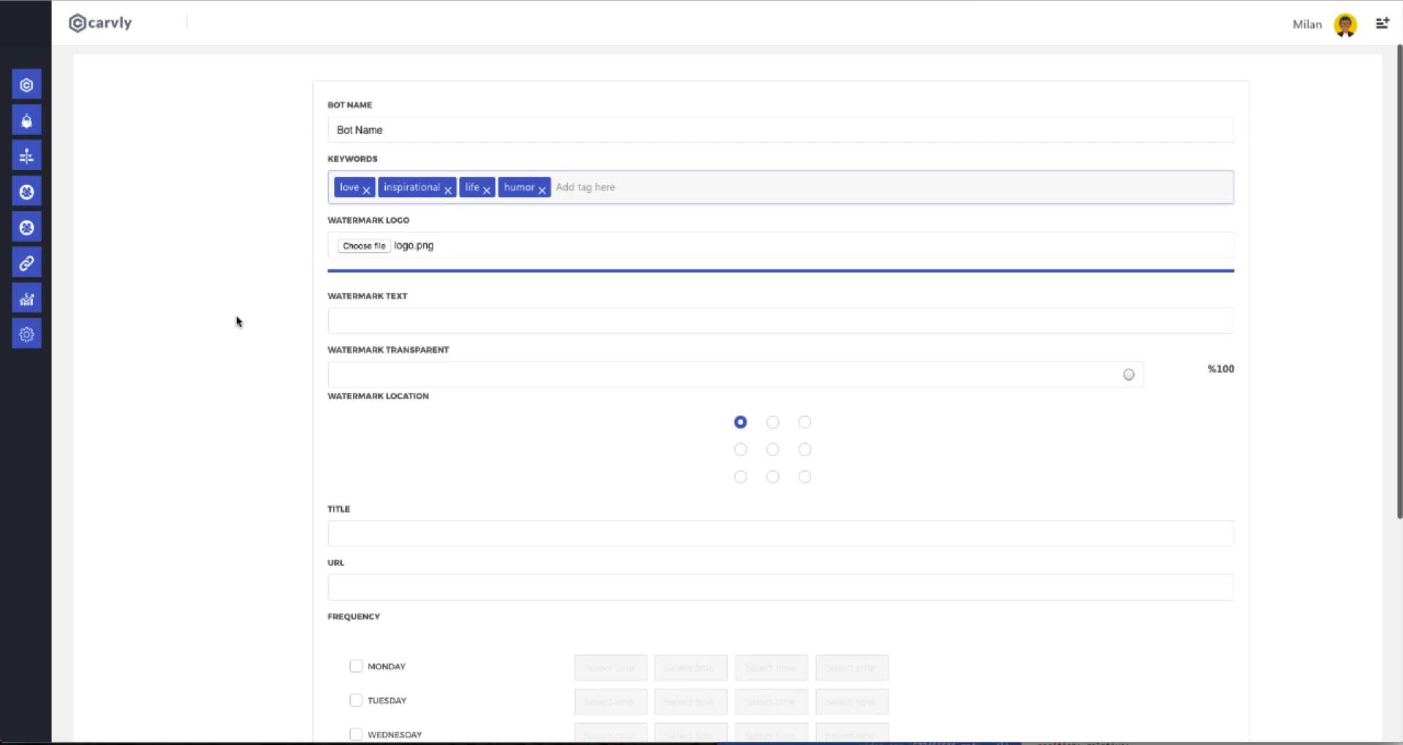
scroll(down, 3)
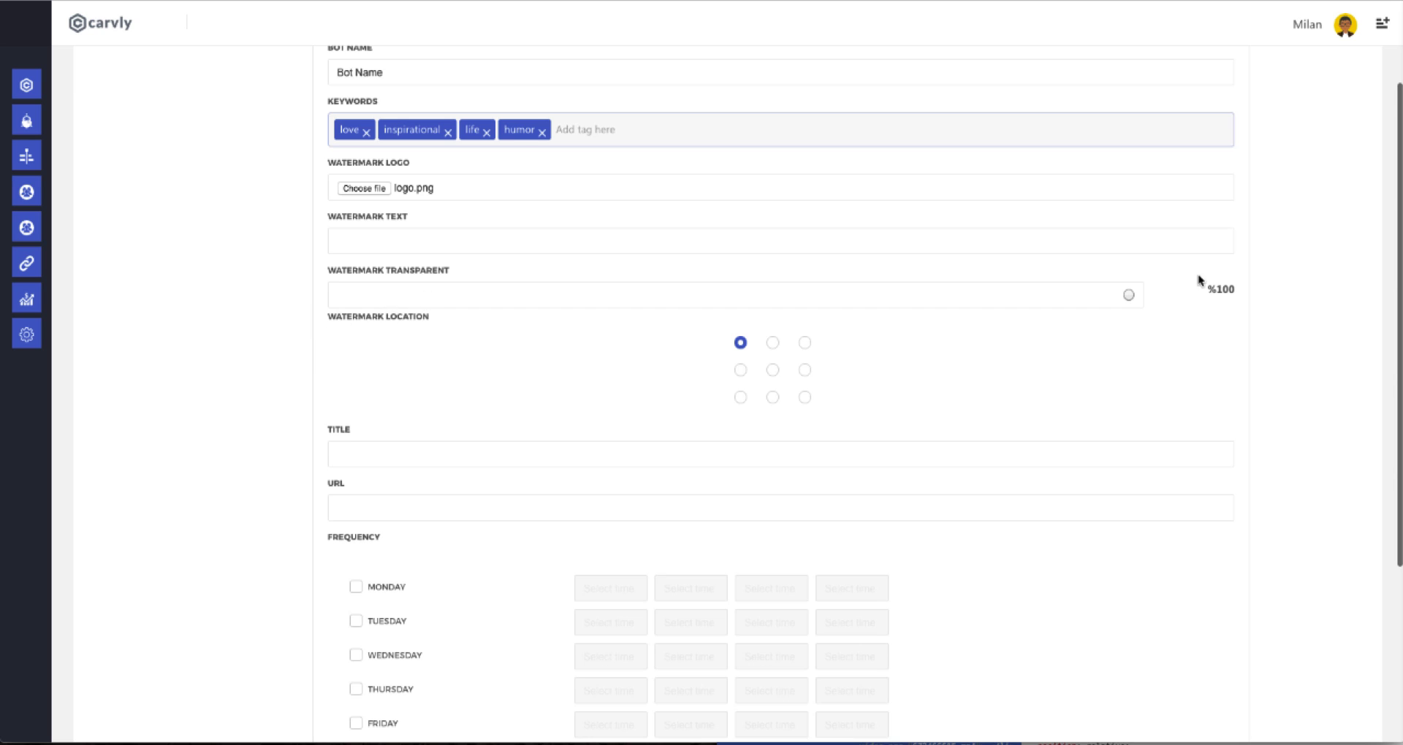
drag(1128, 295, 664, 295)
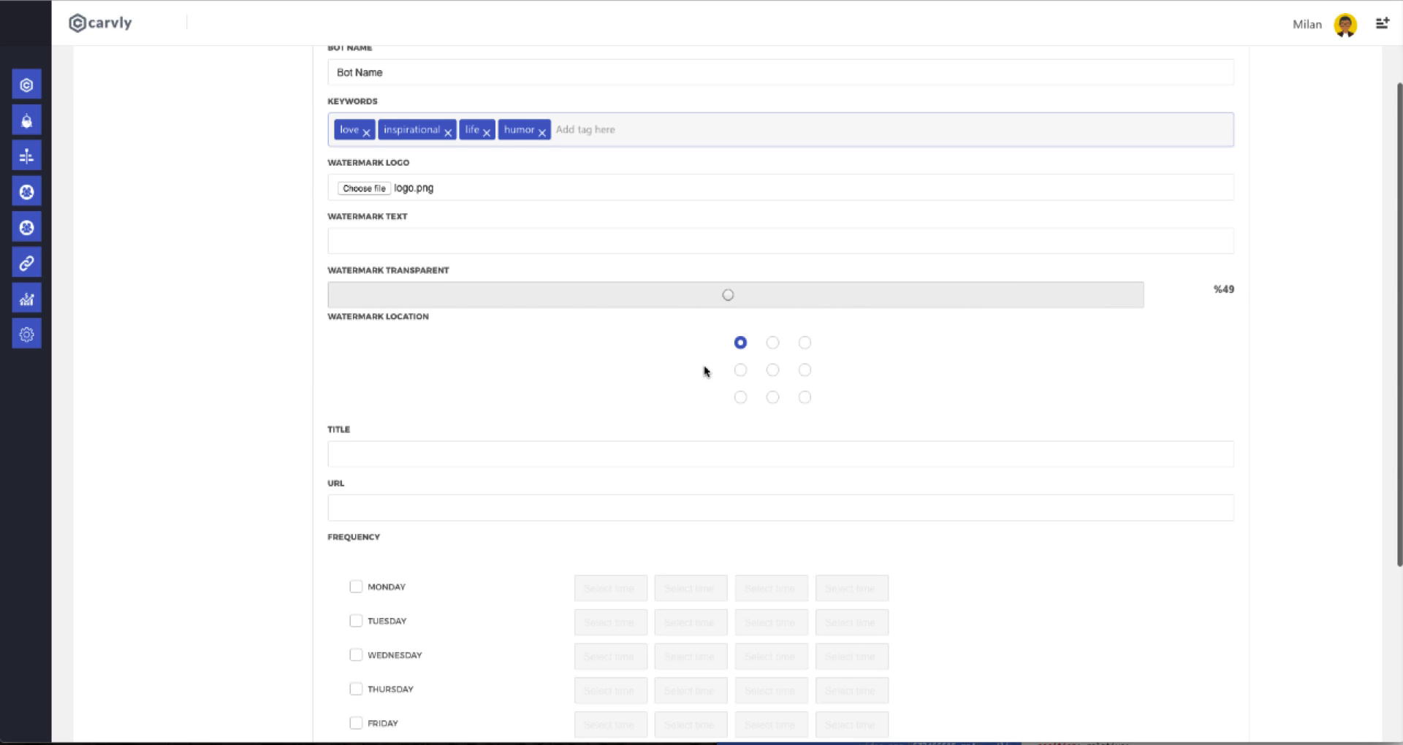
click(741, 398)
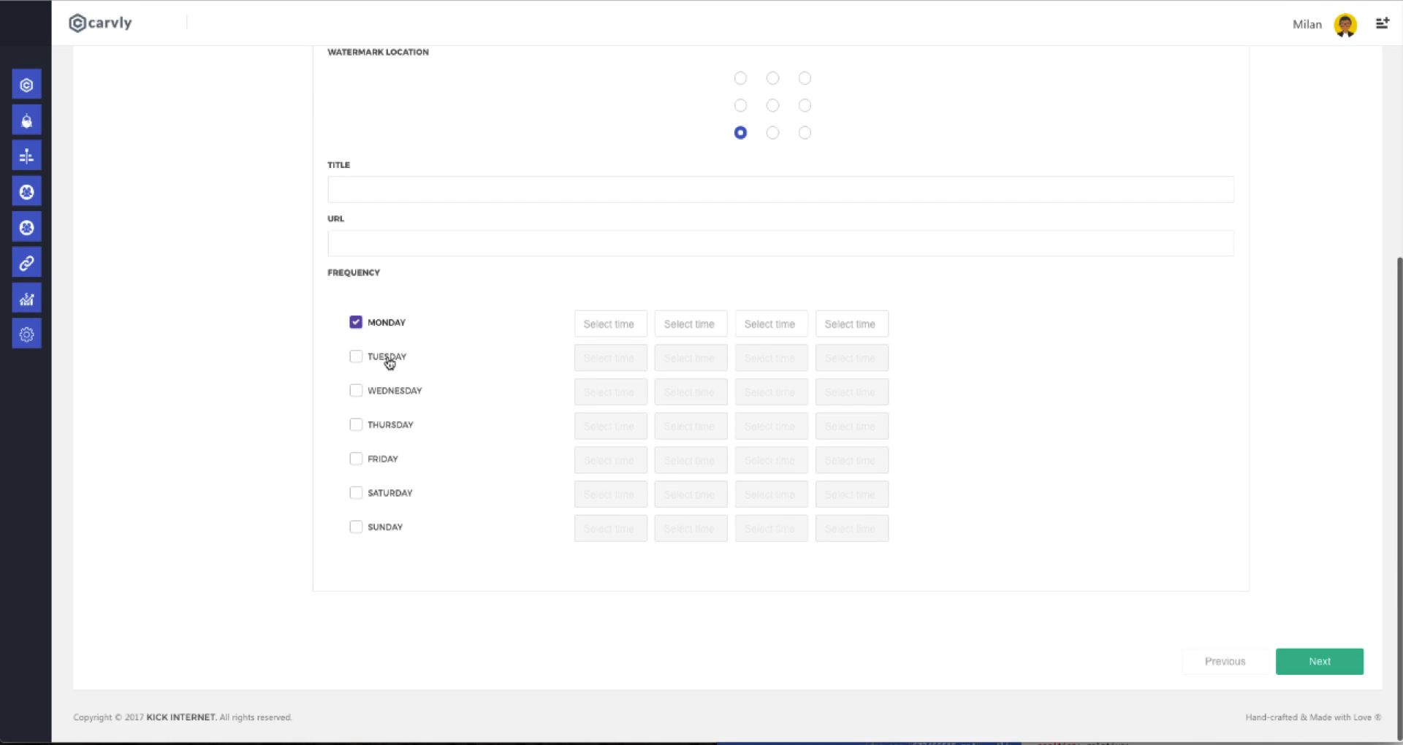
Enable Tuesday and fill the time slots, including Monday 02:30 AM and Tuesday 11:30 PM
click(355, 357)
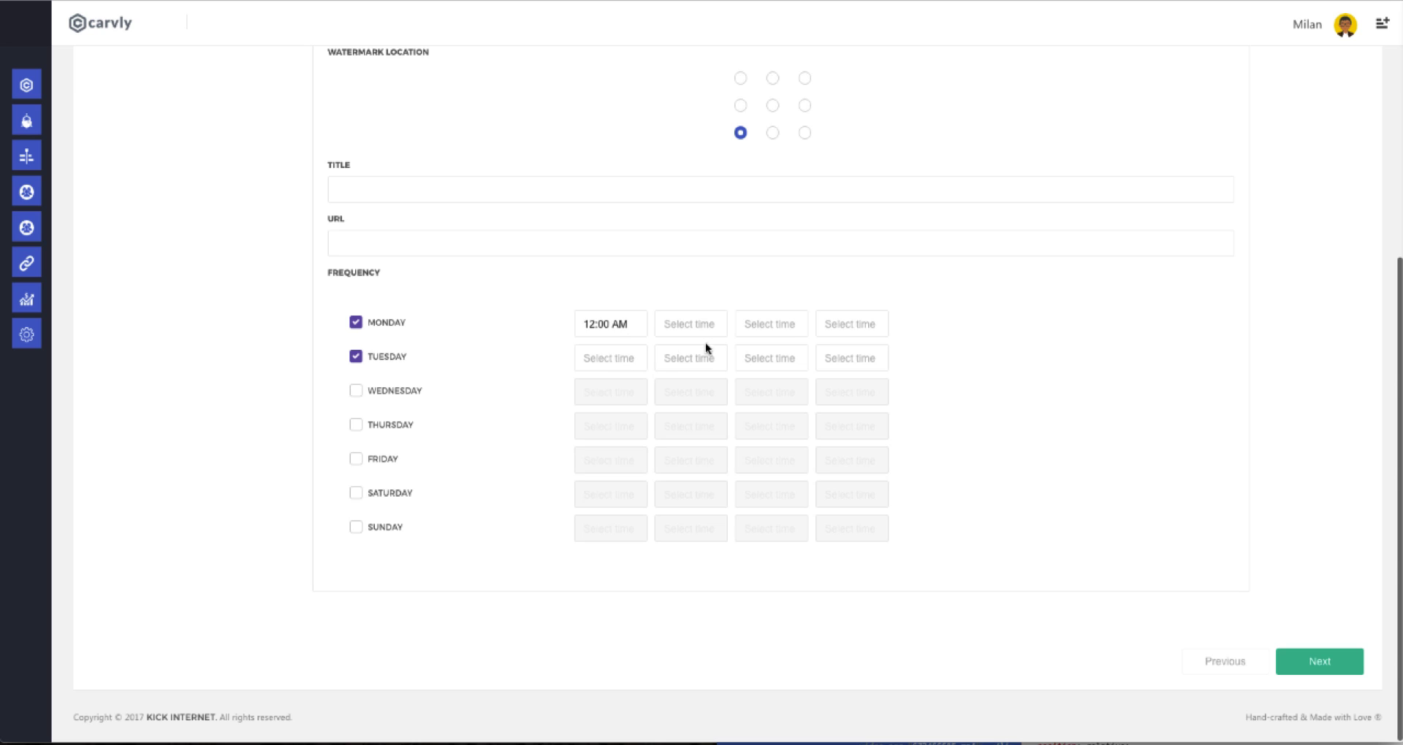
click(690, 323)
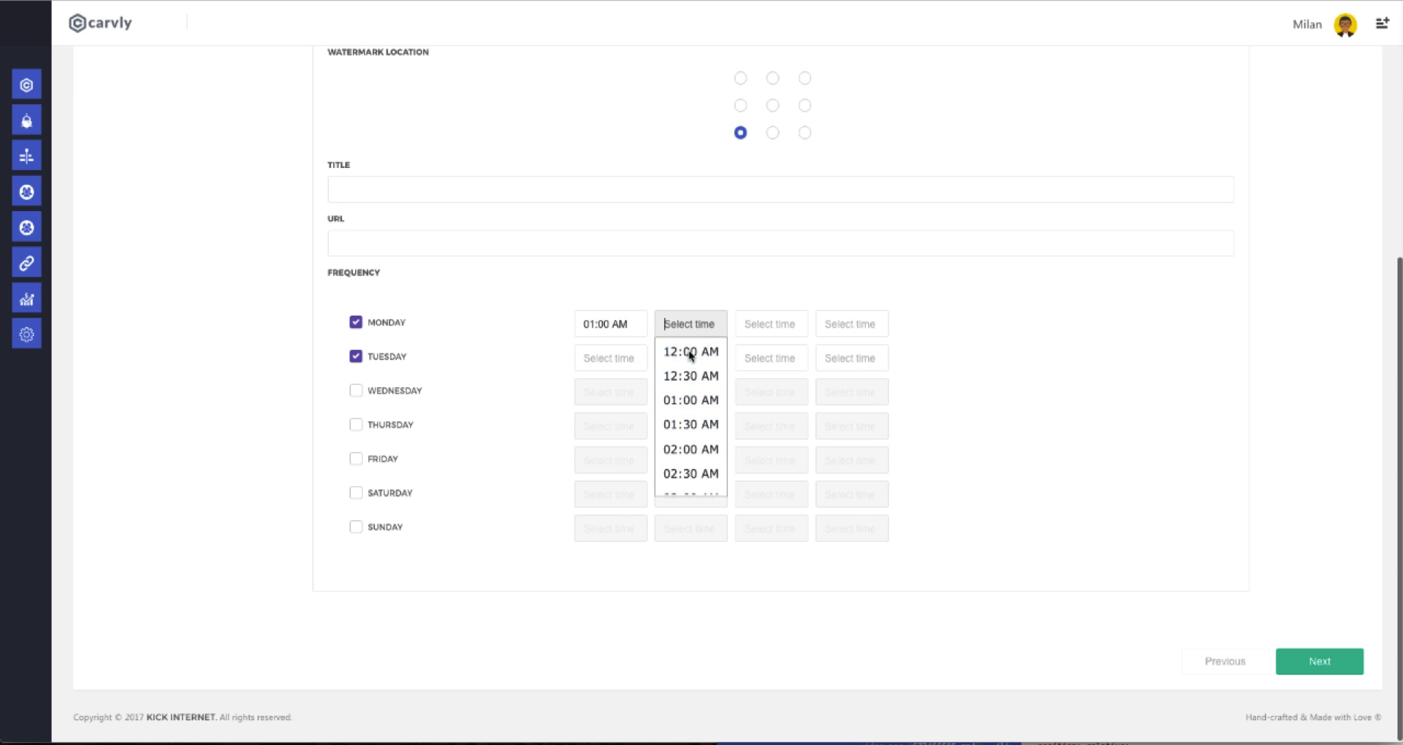
click(690, 474)
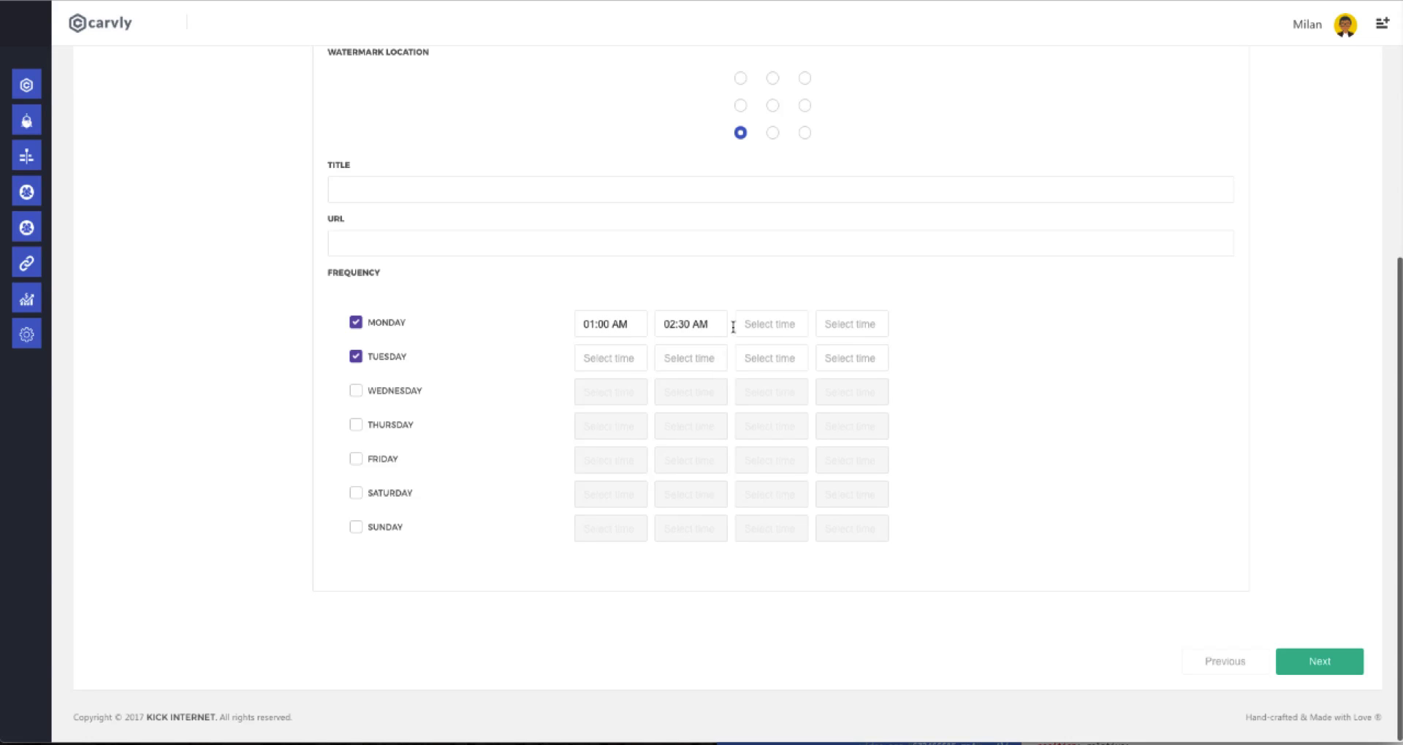
text(04:00 PM)
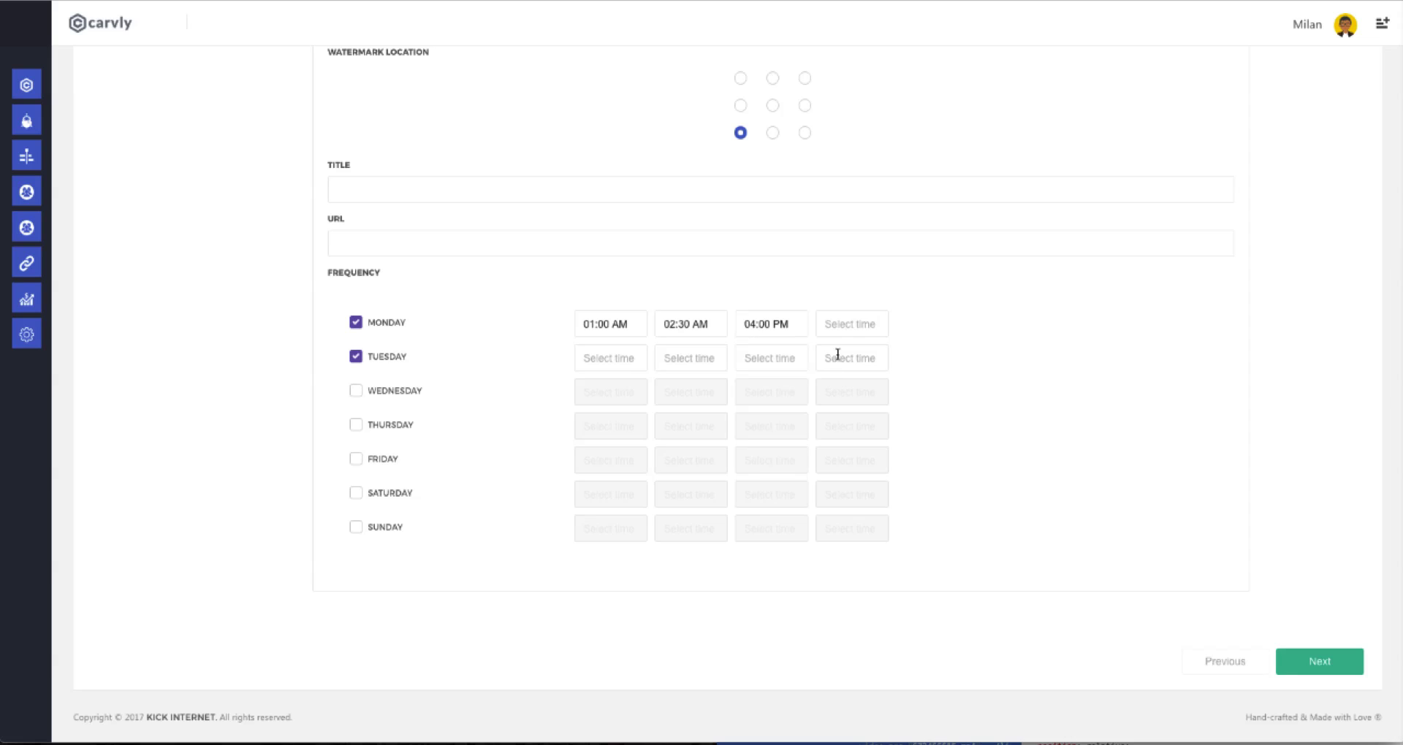
text(10:00 PM)
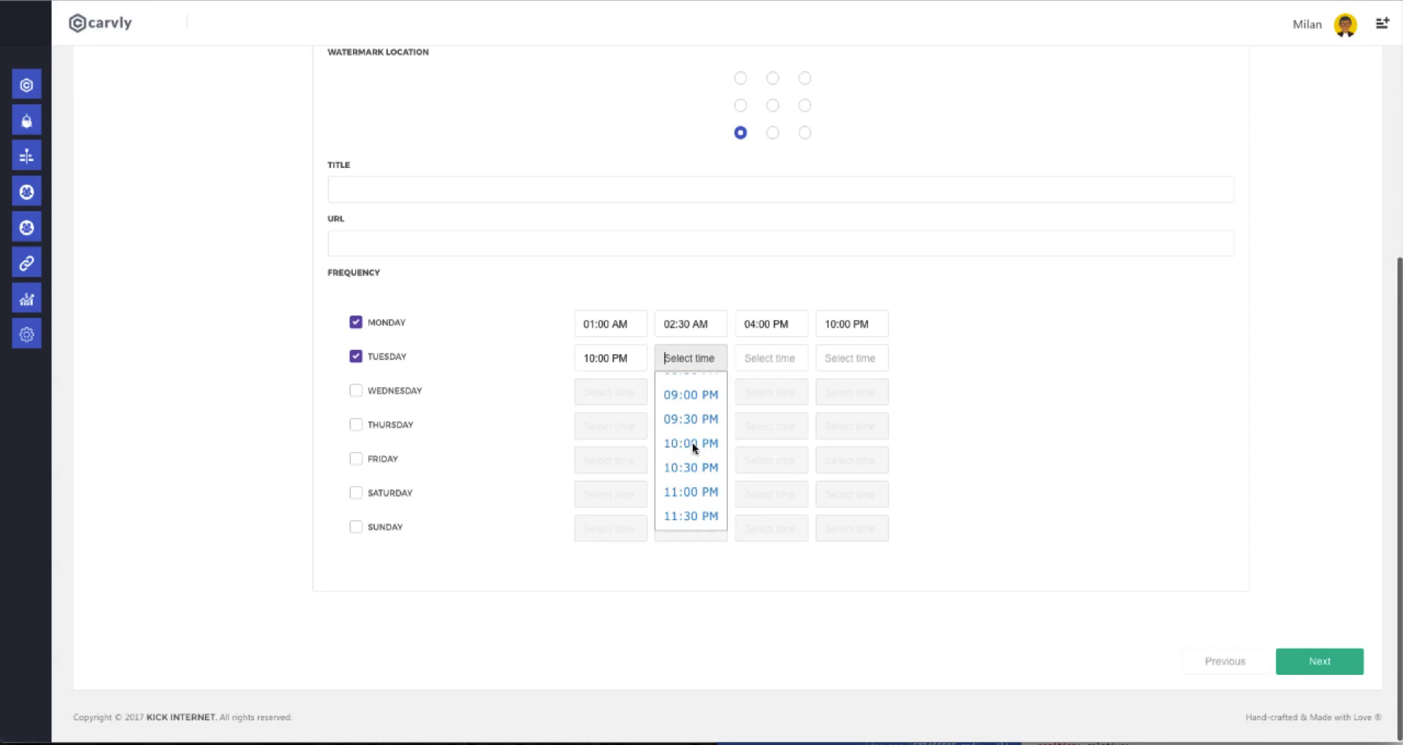
click(689, 516)
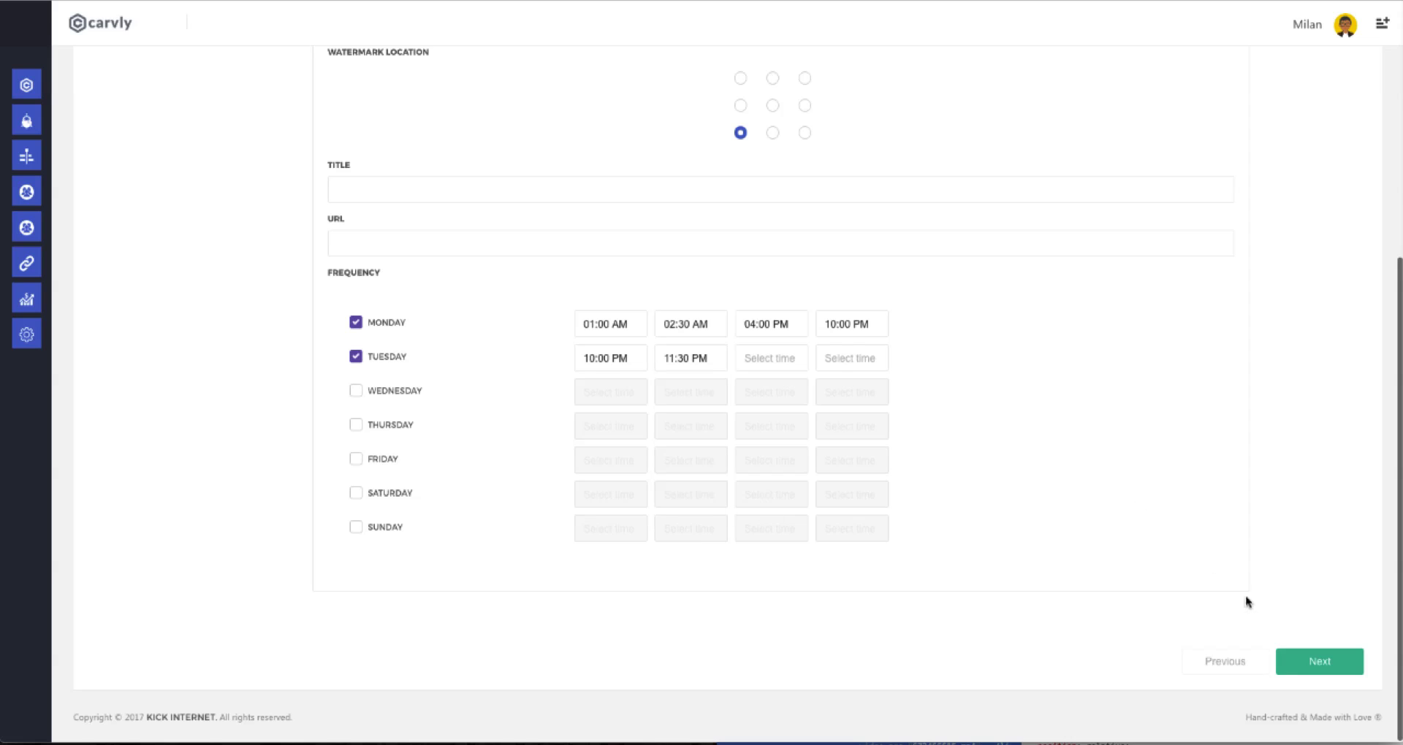
click(1319, 663)
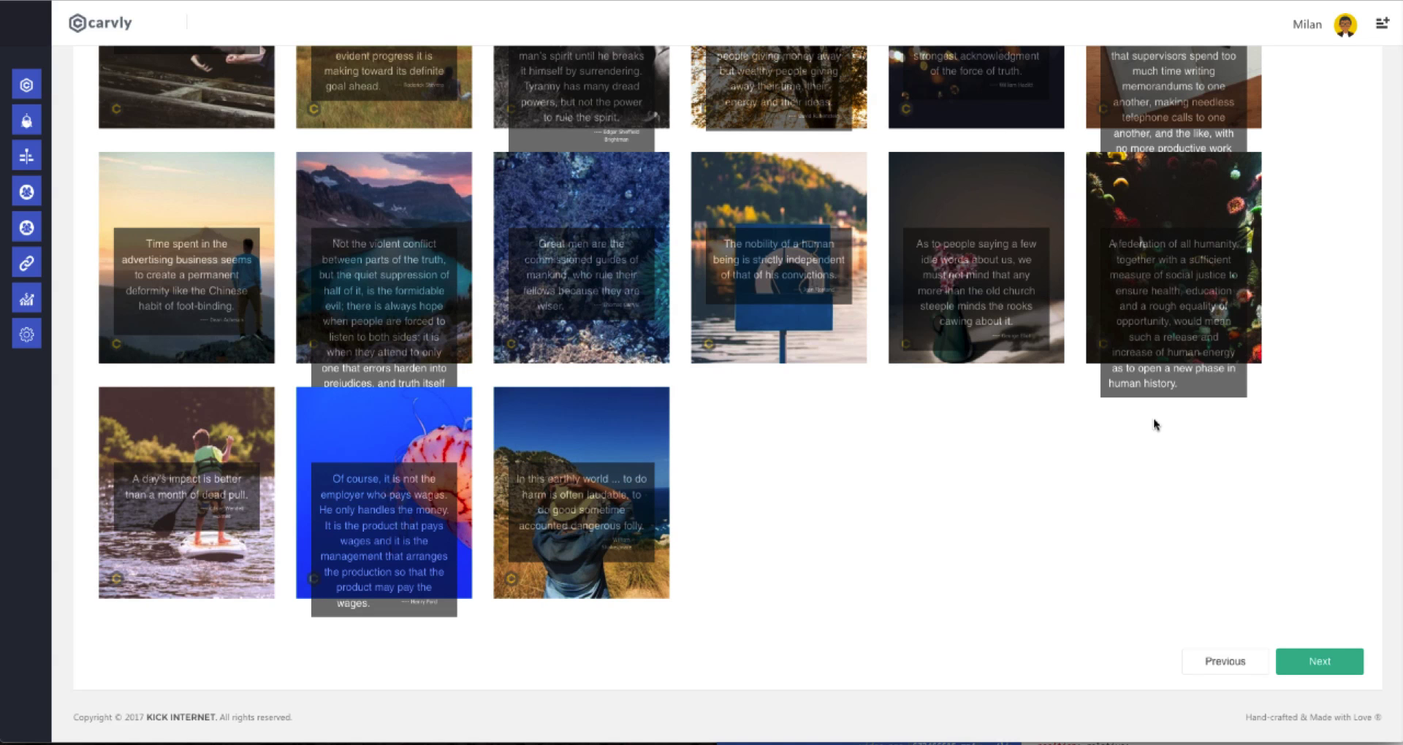
mouse_move(1117, 422)
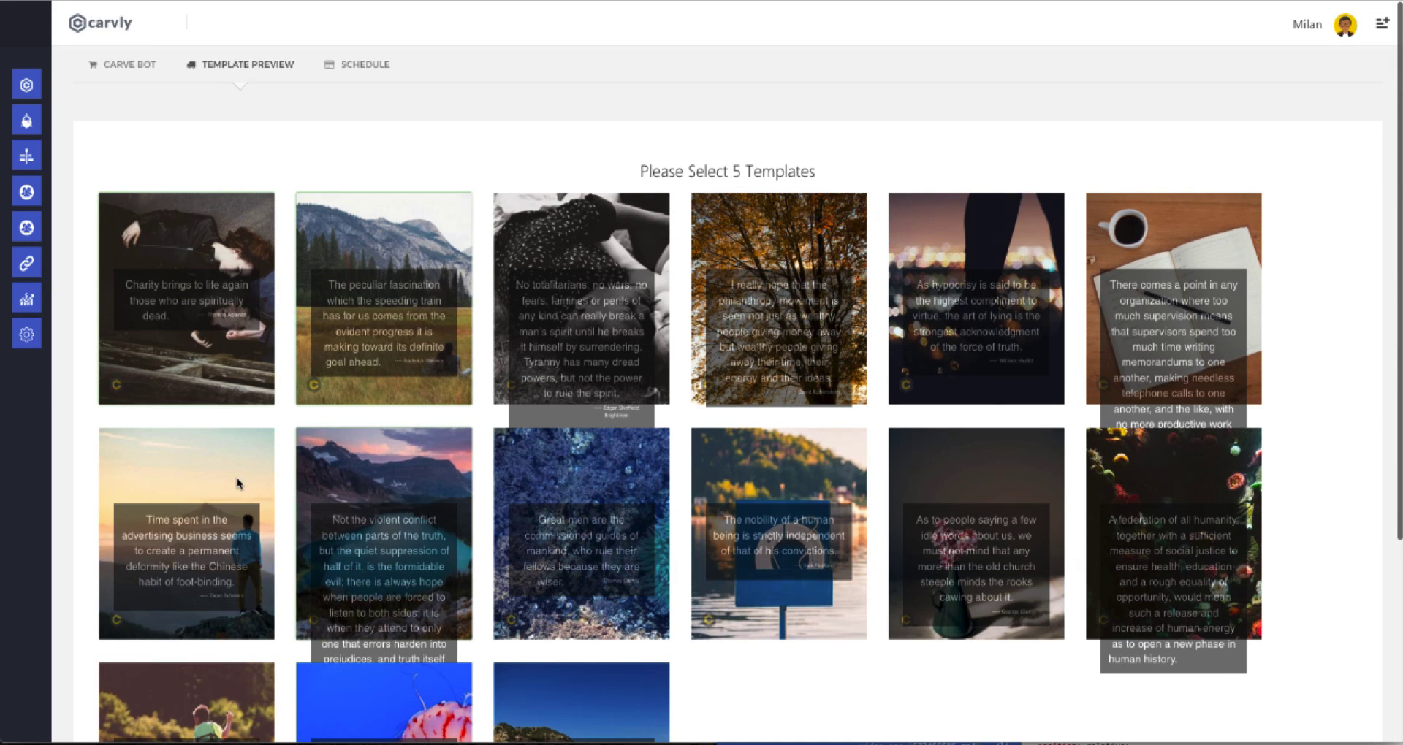
Scroll through the grid of quote templates on the Template Preview tab
scroll(down, 3)
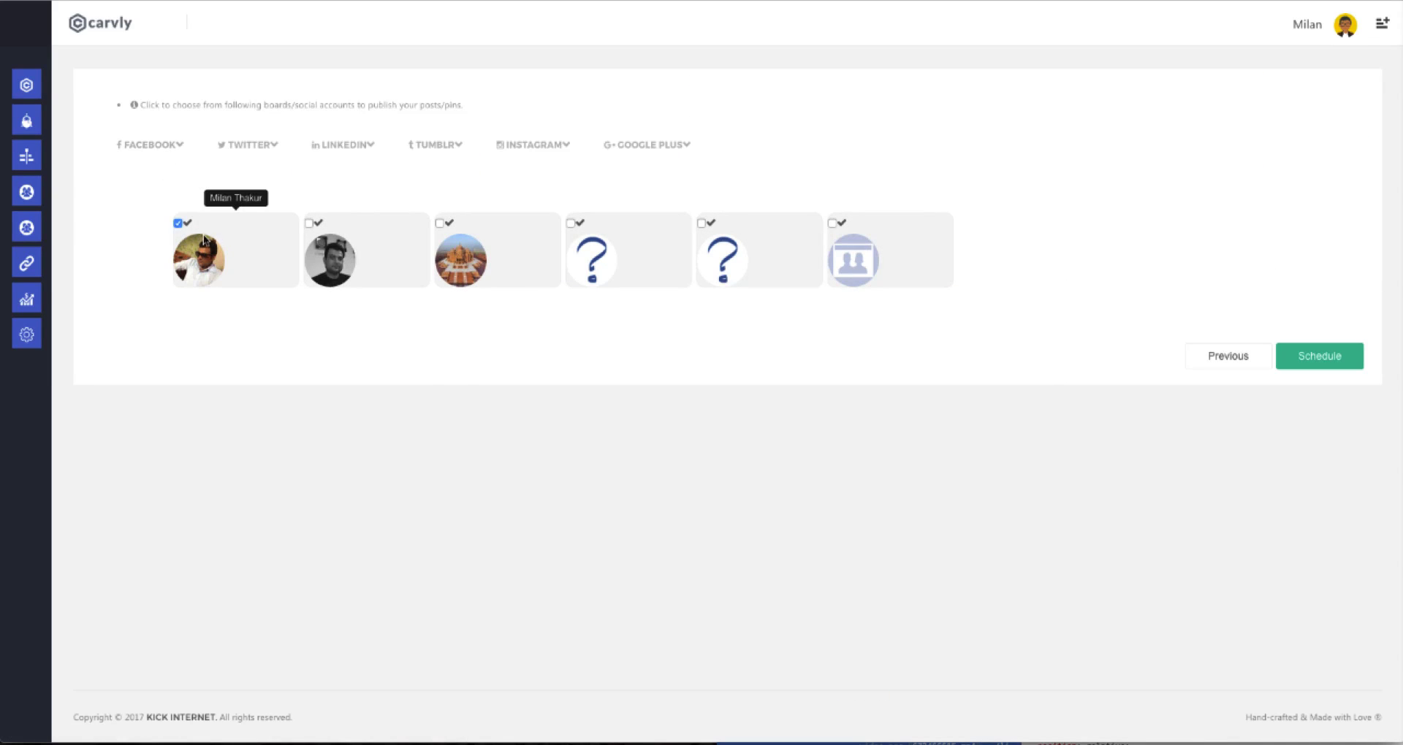
Tick the two social account checkboxes and schedule the bot's posts
click(251, 144)
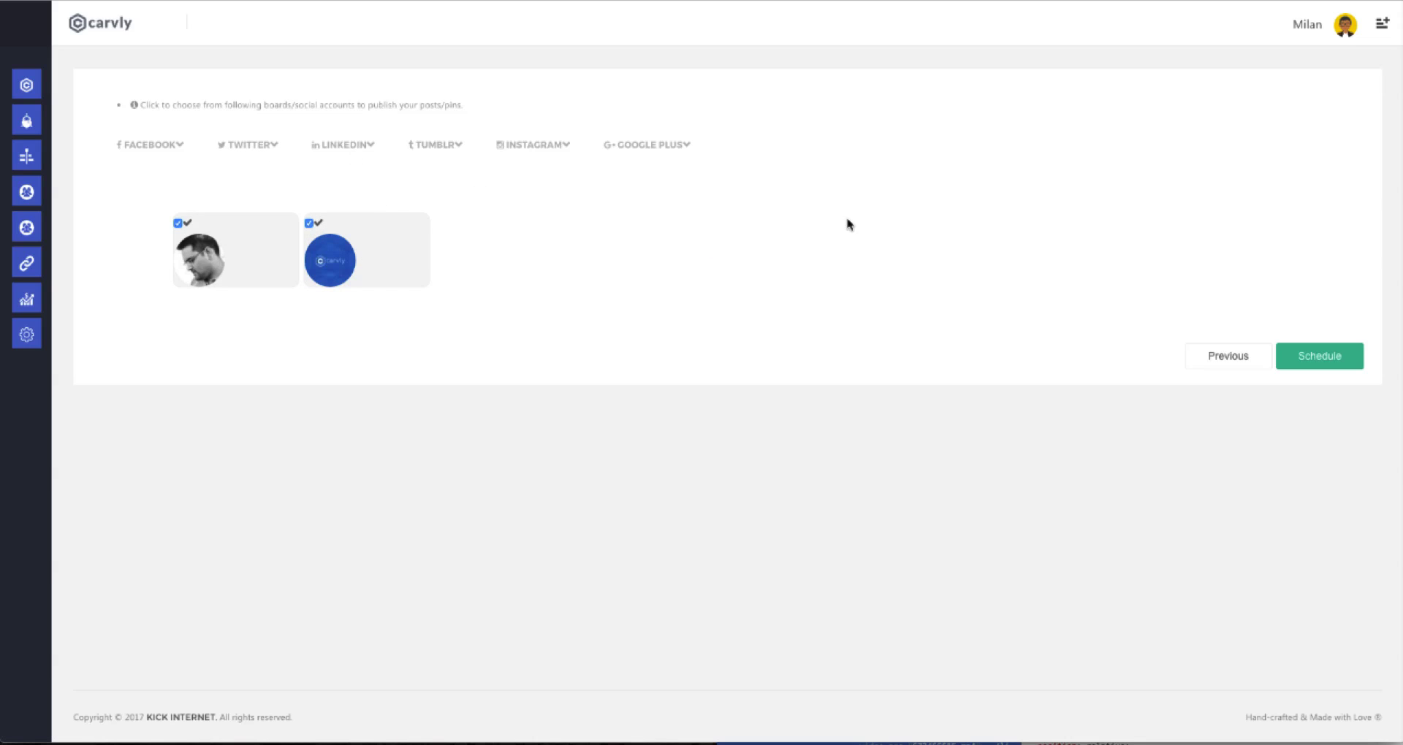
click(1318, 356)
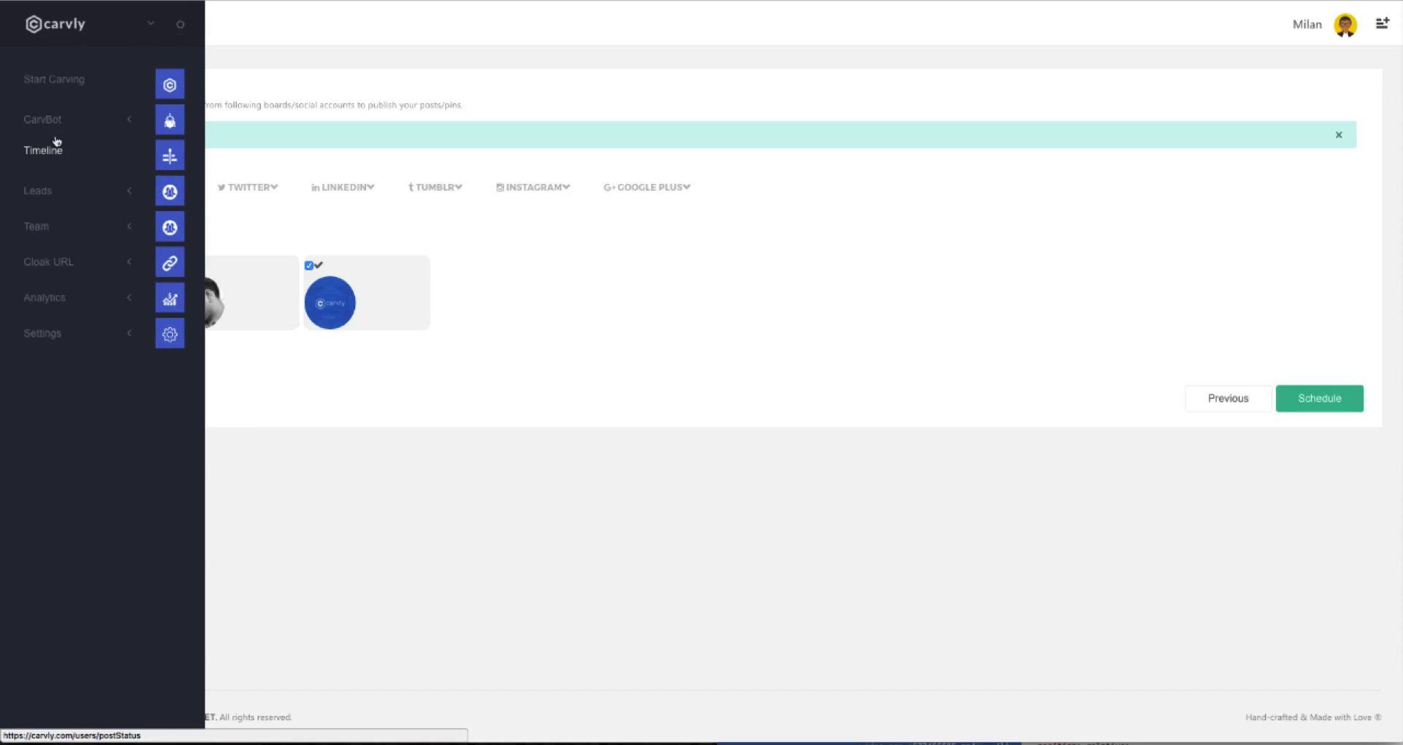
Open CarvBot's Manage Bots list showing the new Bot Name bot, active Monday and Tuesday
click(42, 119)
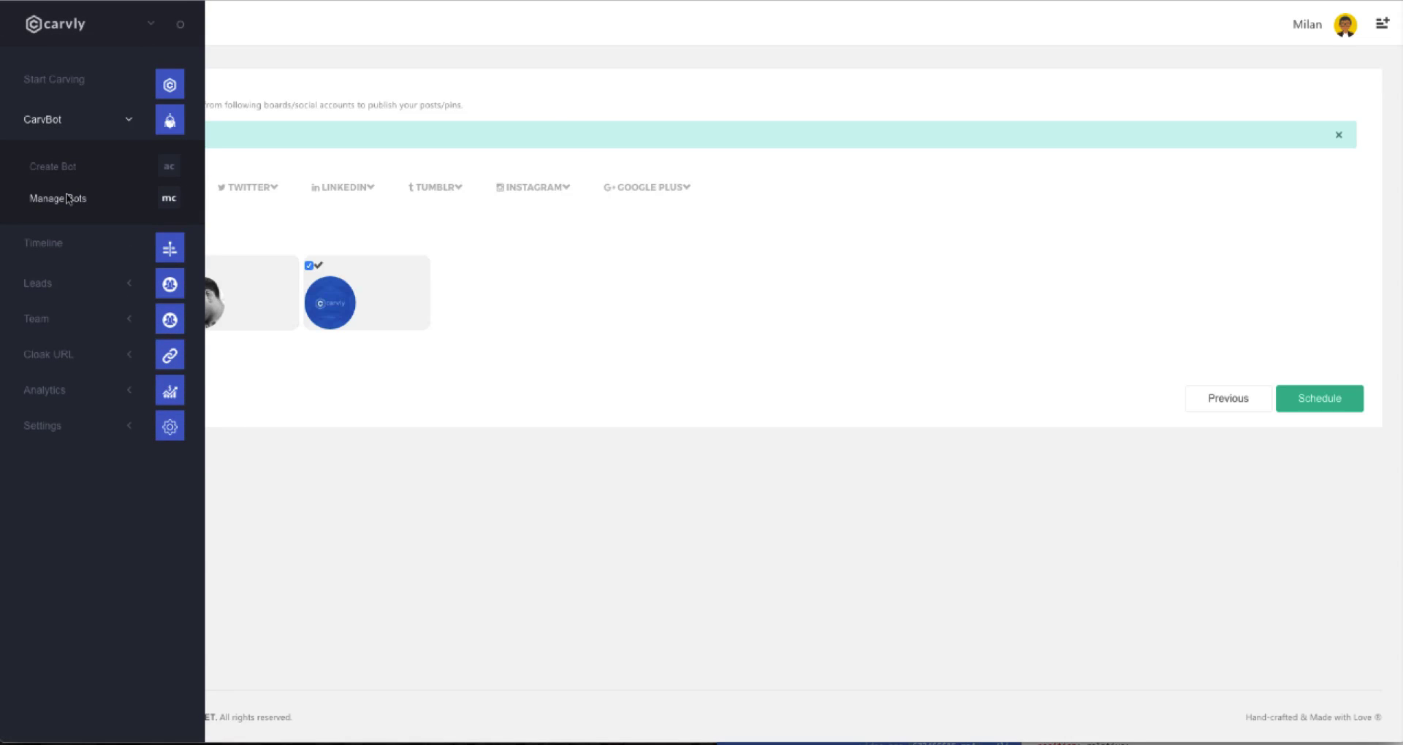
click(57, 198)
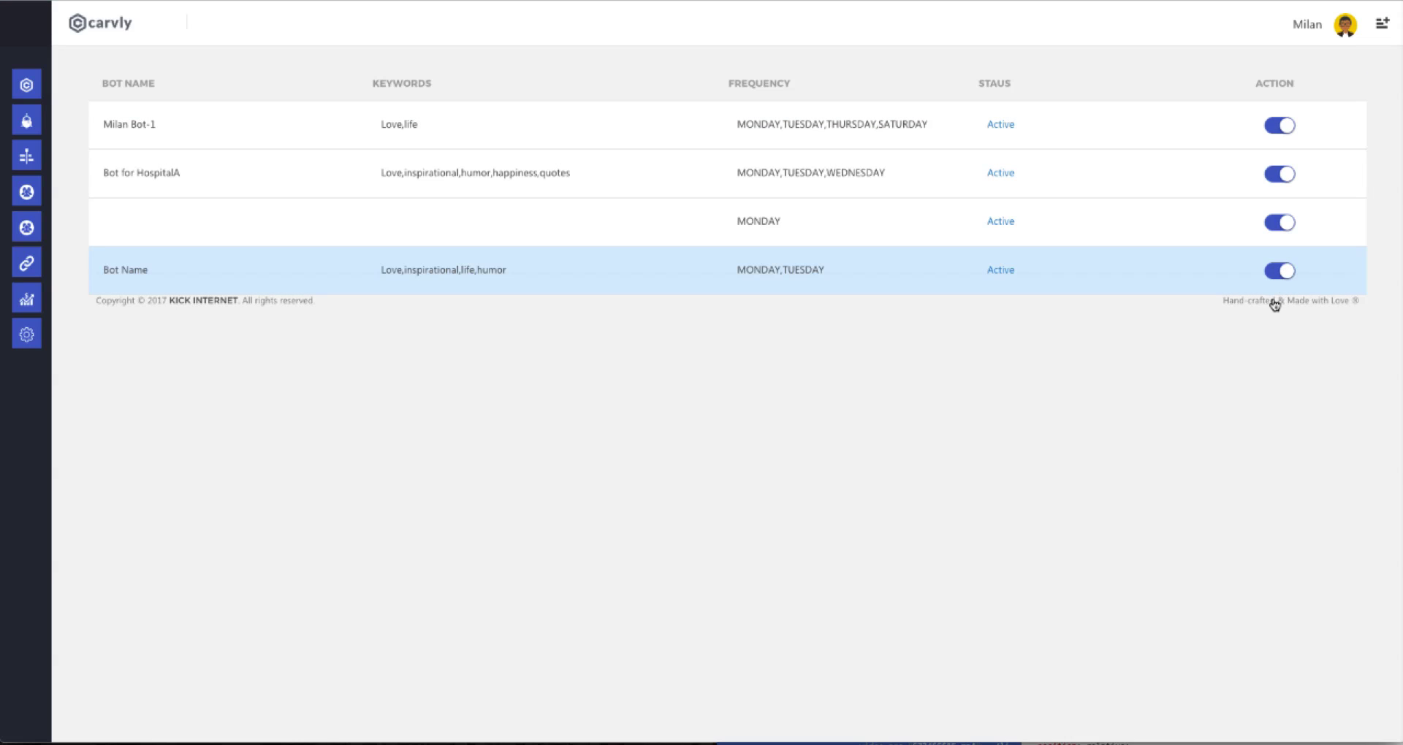
click(1279, 271)
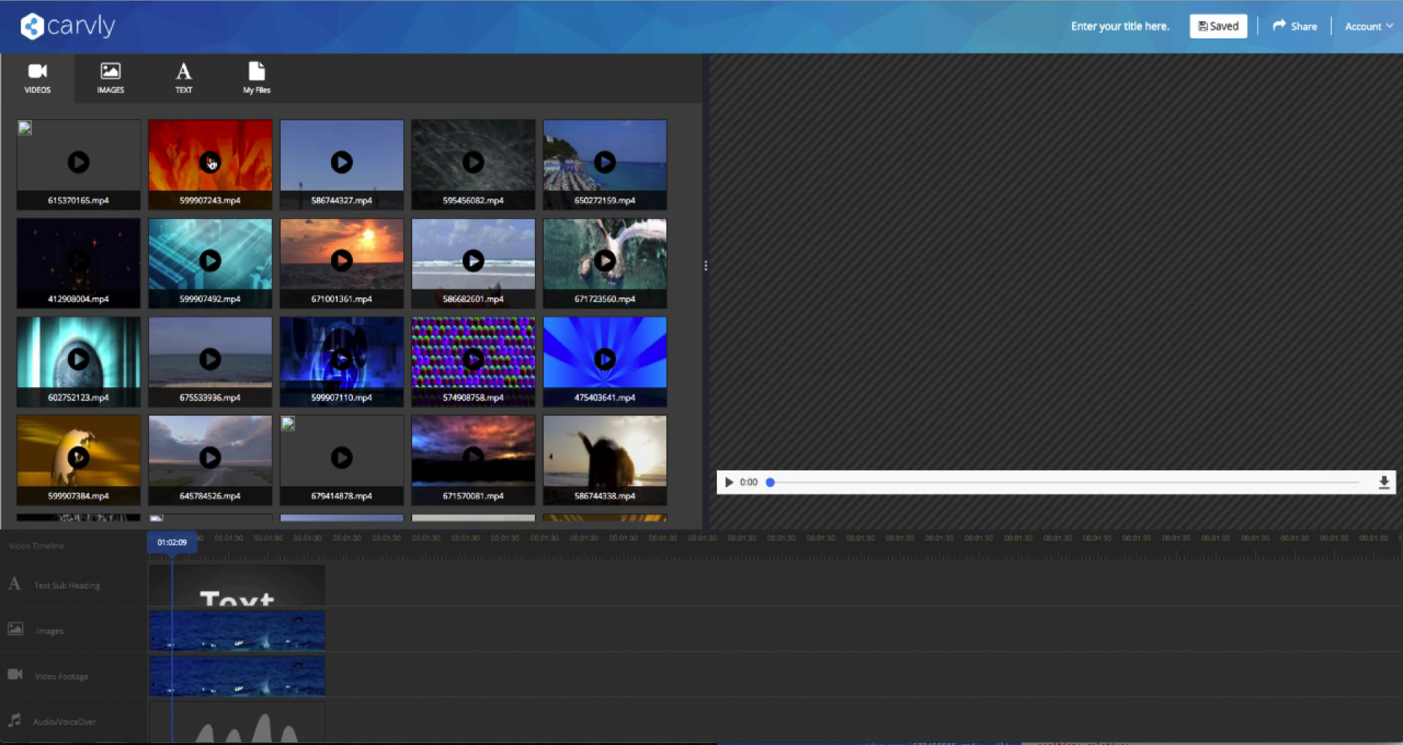
Preview the orange flower stock clip, then switch between the Images and Videos libraries
click(210, 163)
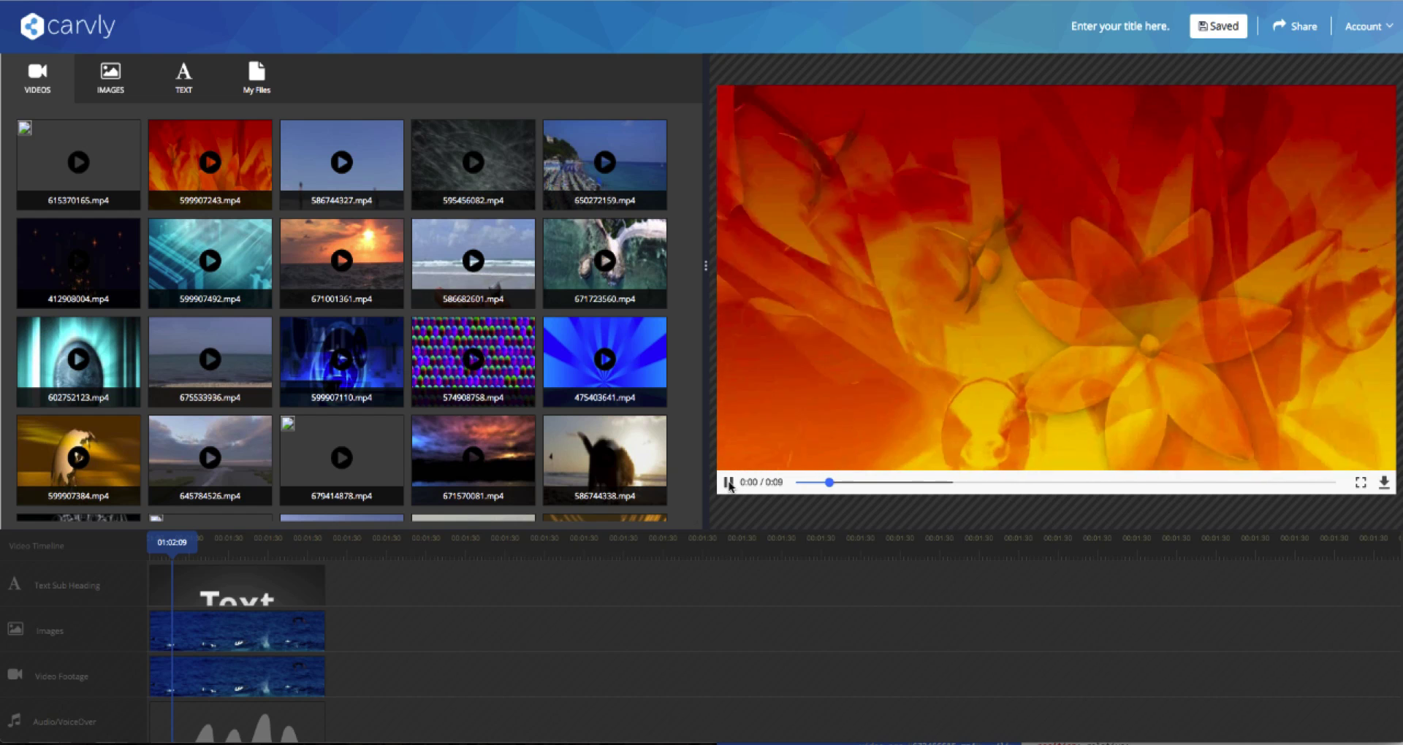
click(728, 482)
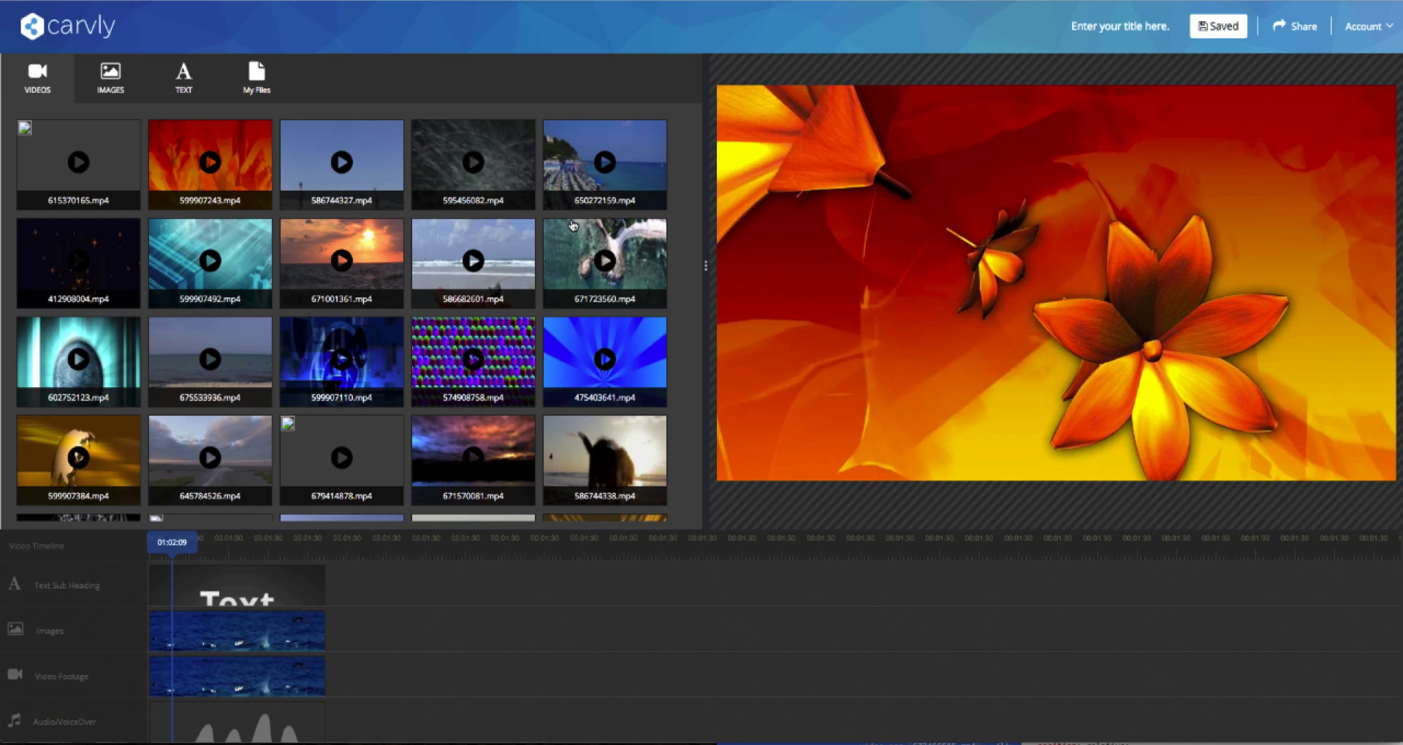
click(1056, 268)
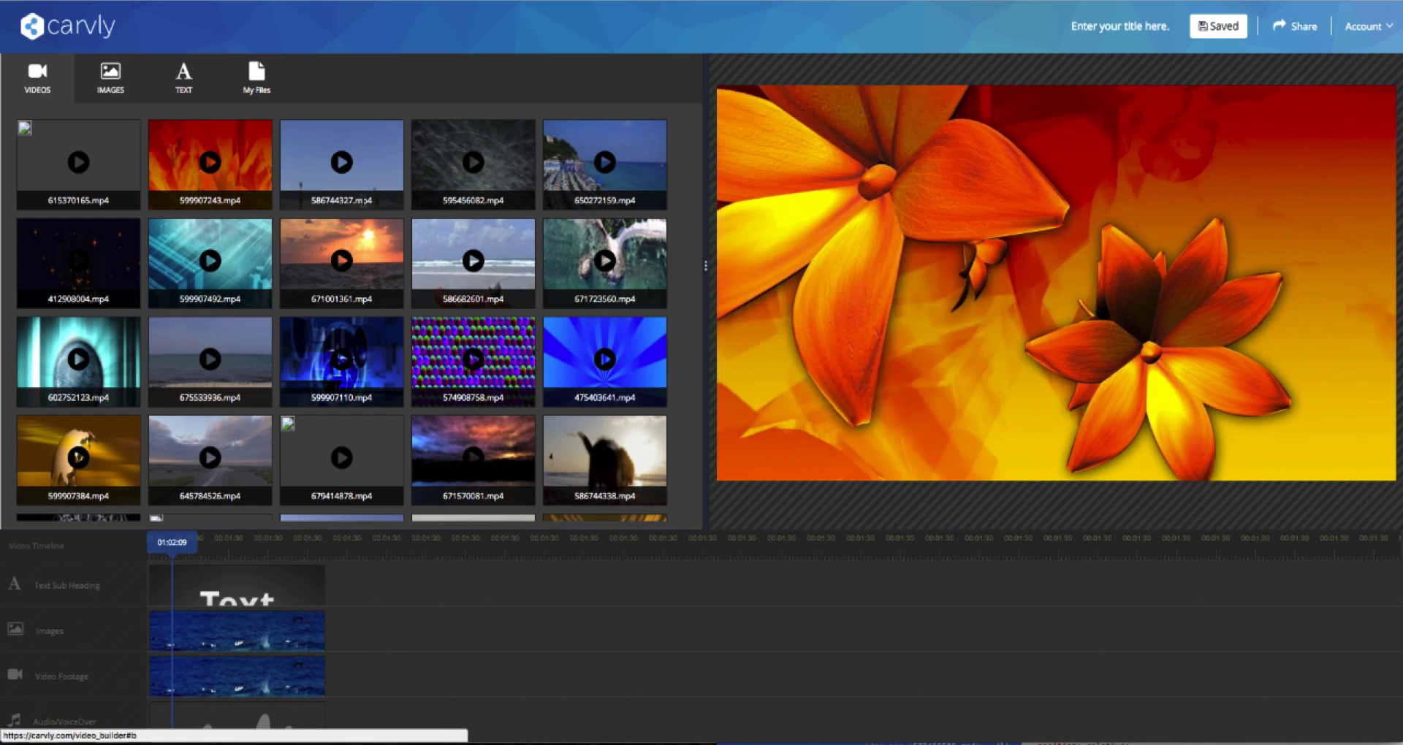
click(108, 79)
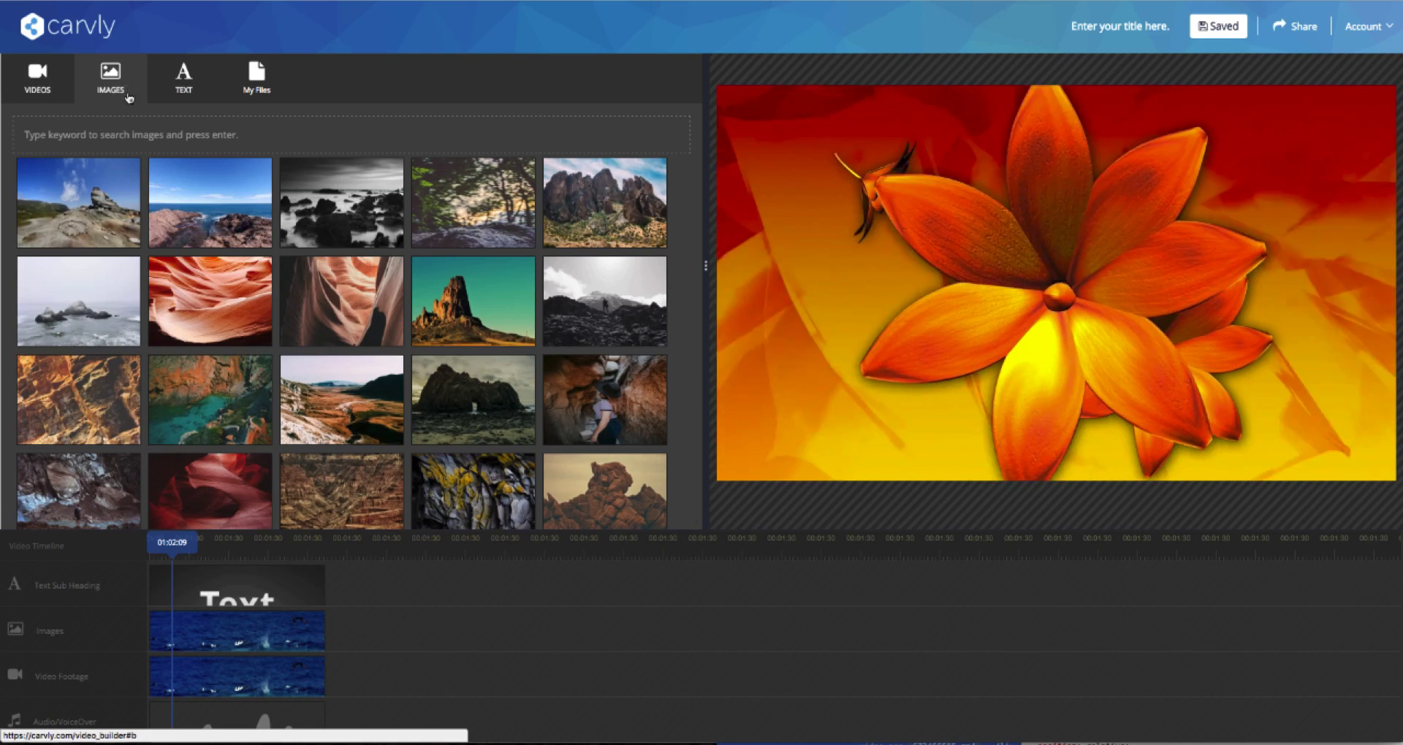
click(37, 78)
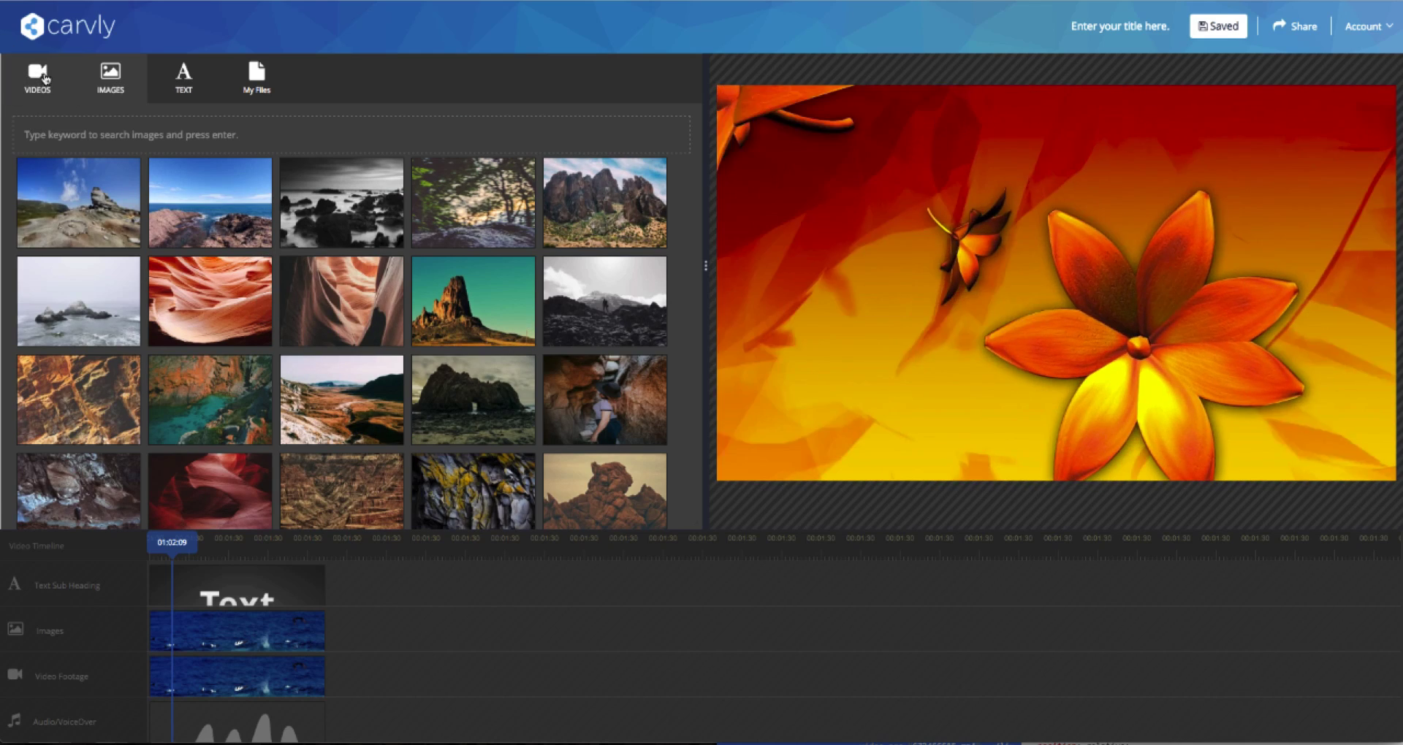
click(36, 78)
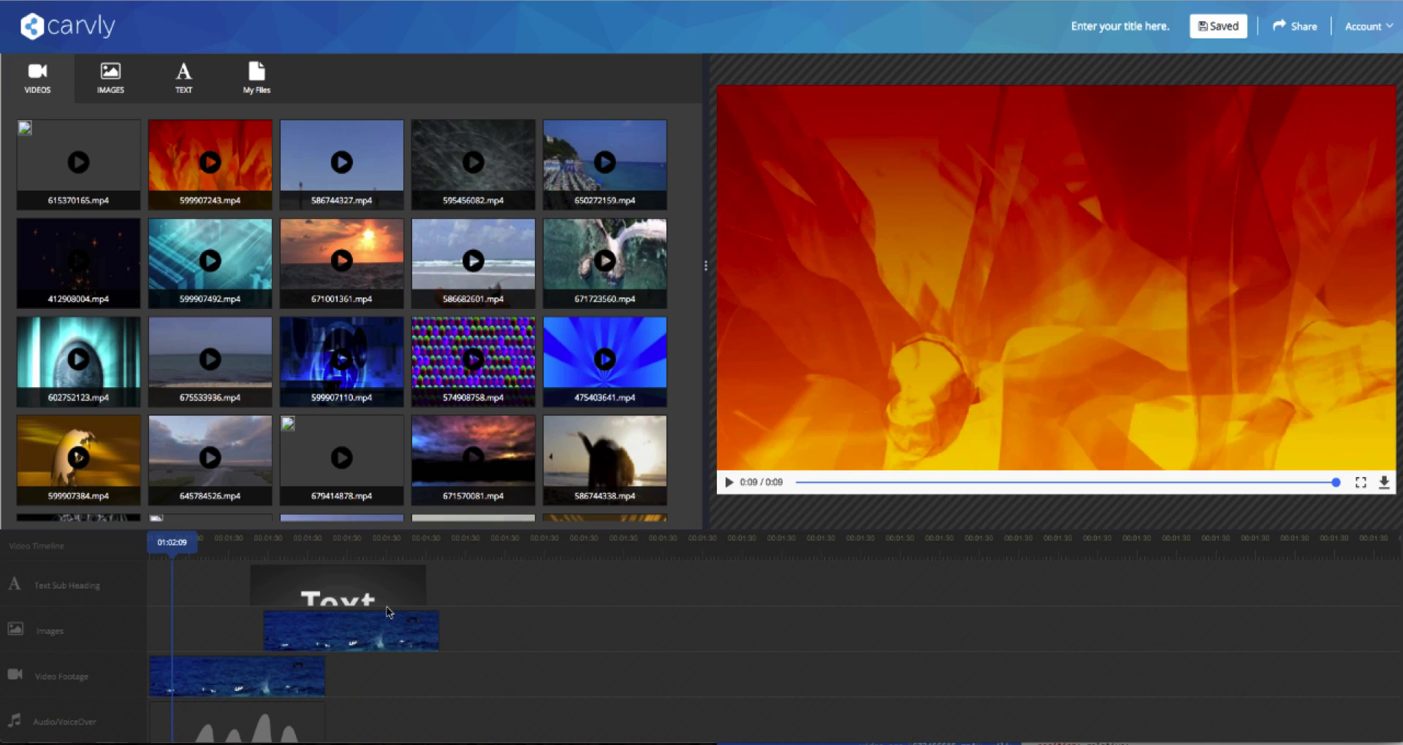
mouse_move(123, 247)
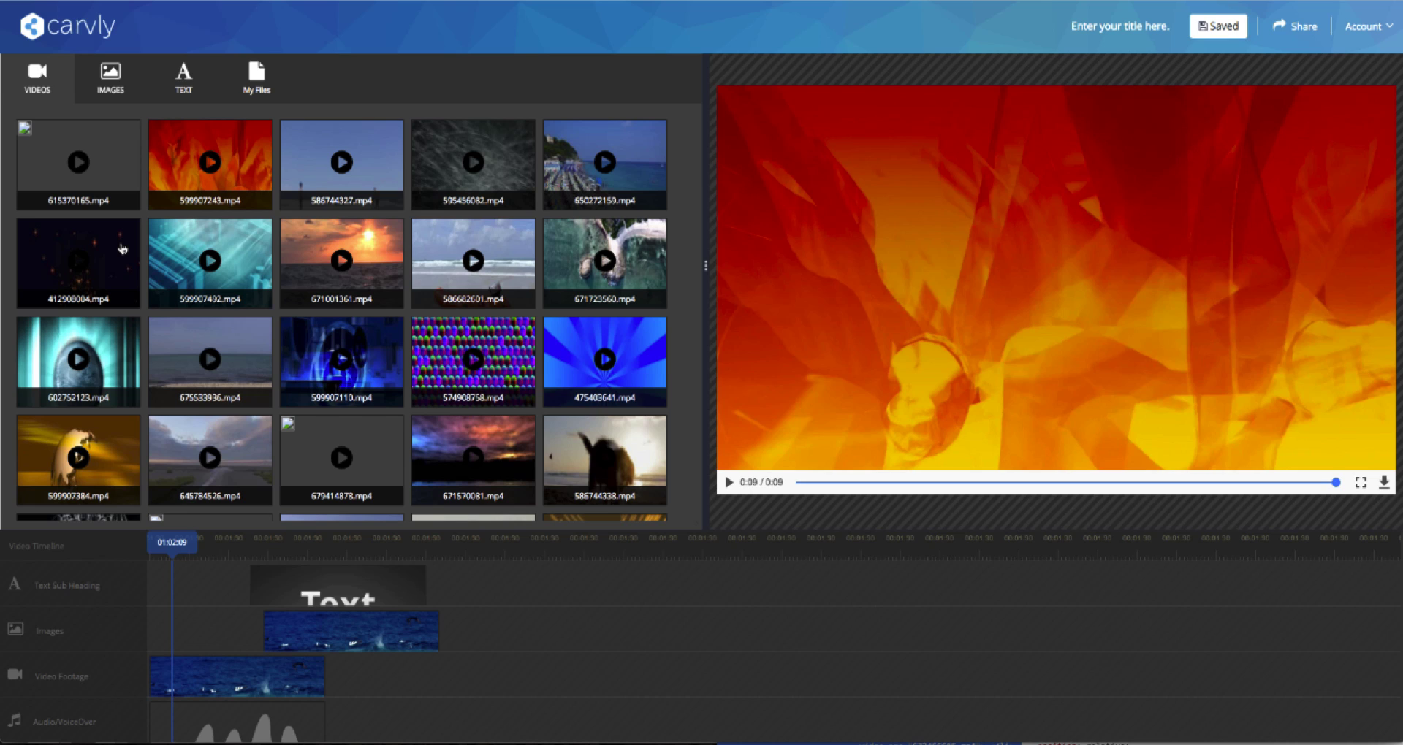
mouse_move(122, 249)
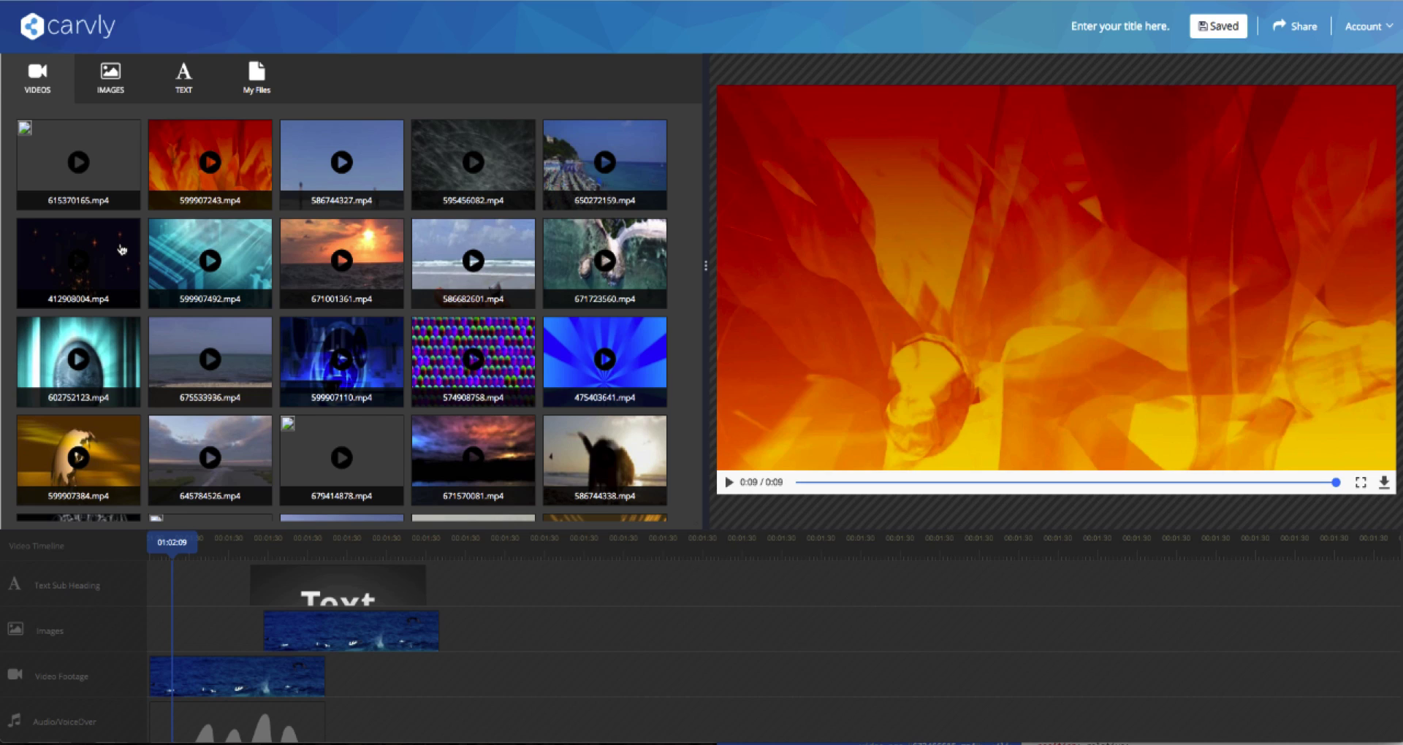
mouse_move(237, 246)
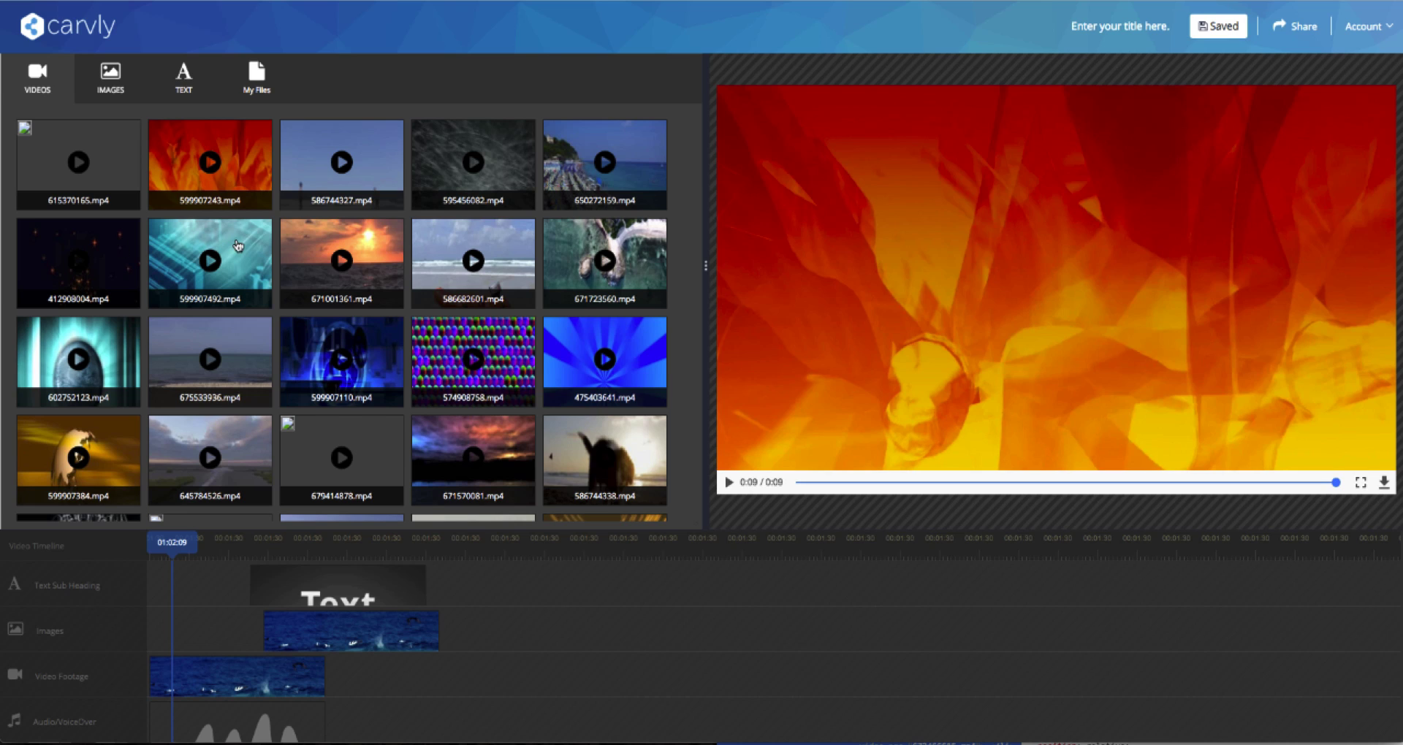
mouse_move(229, 555)
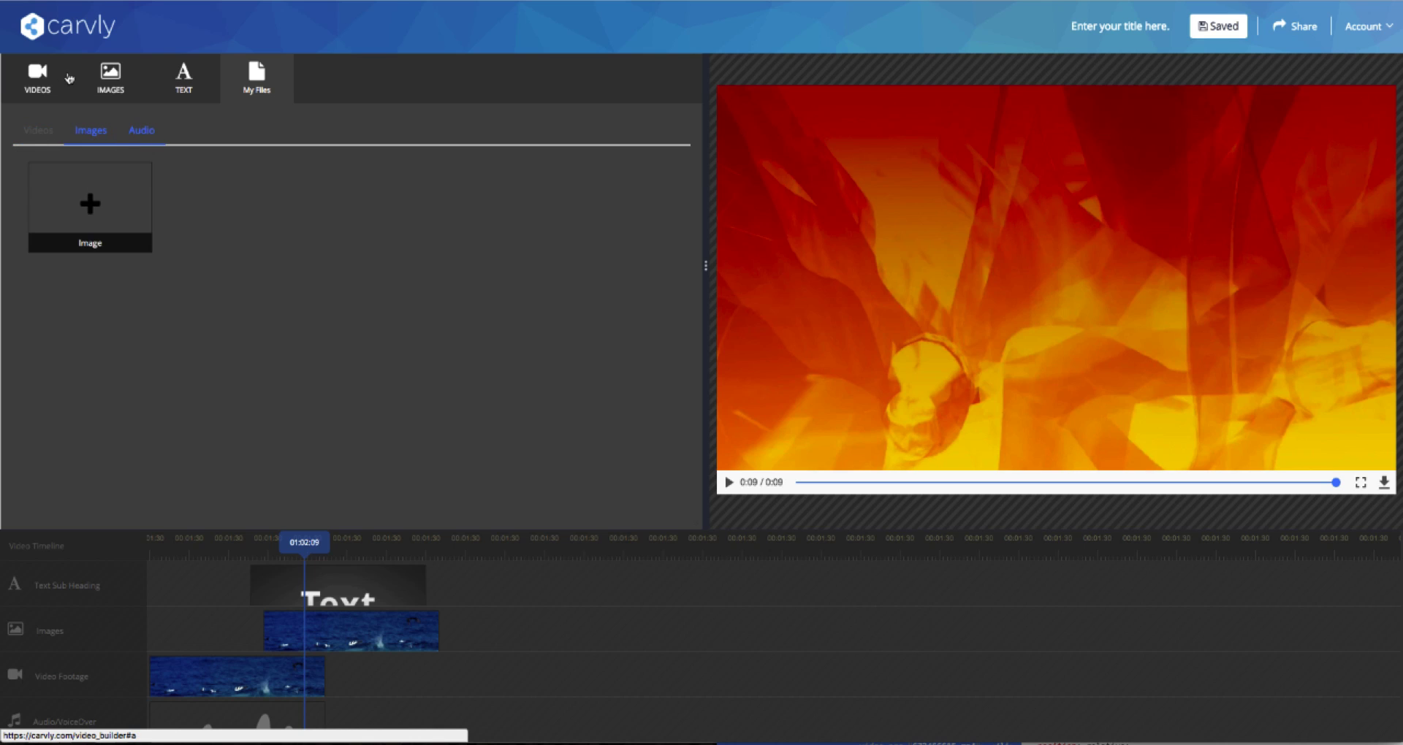
Return to stock videos and show the Account dropdown with settings, help, support and logout
click(36, 78)
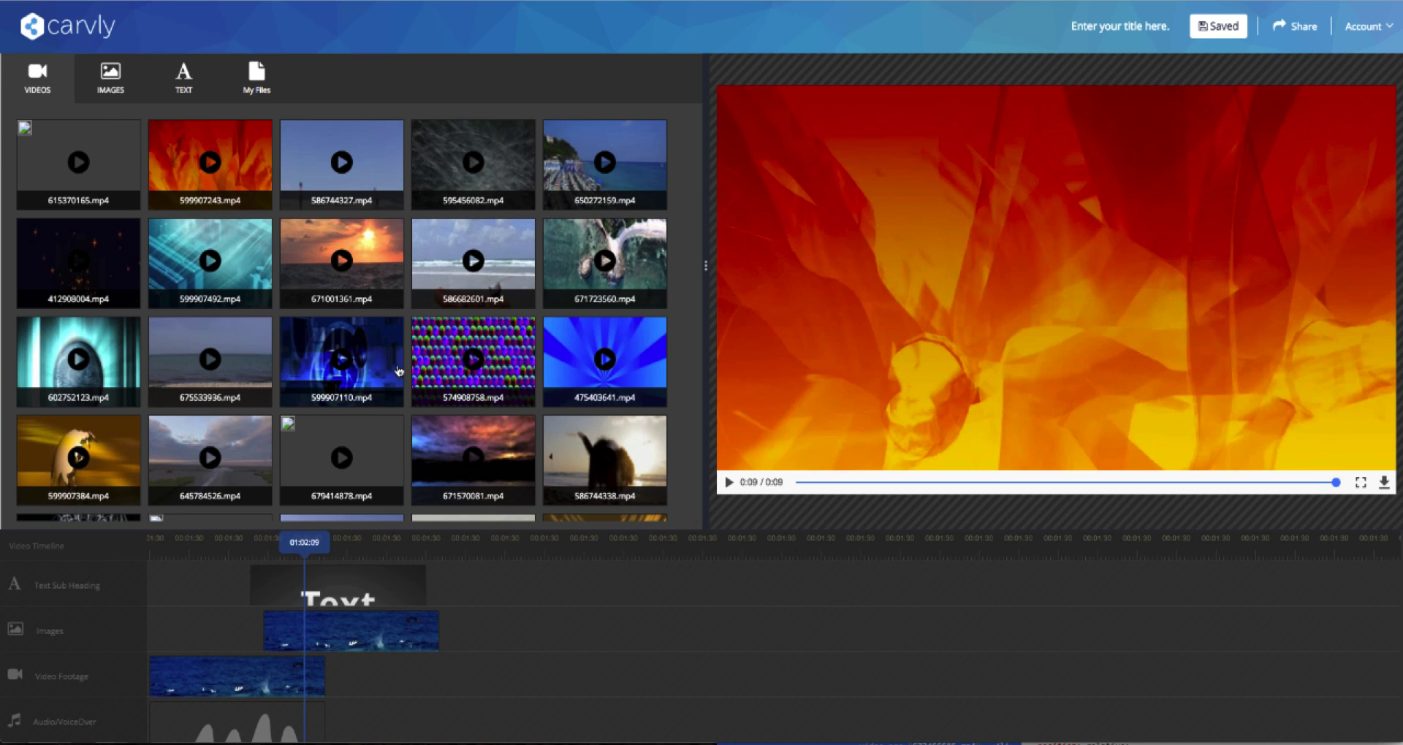
mouse_move(490, 506)
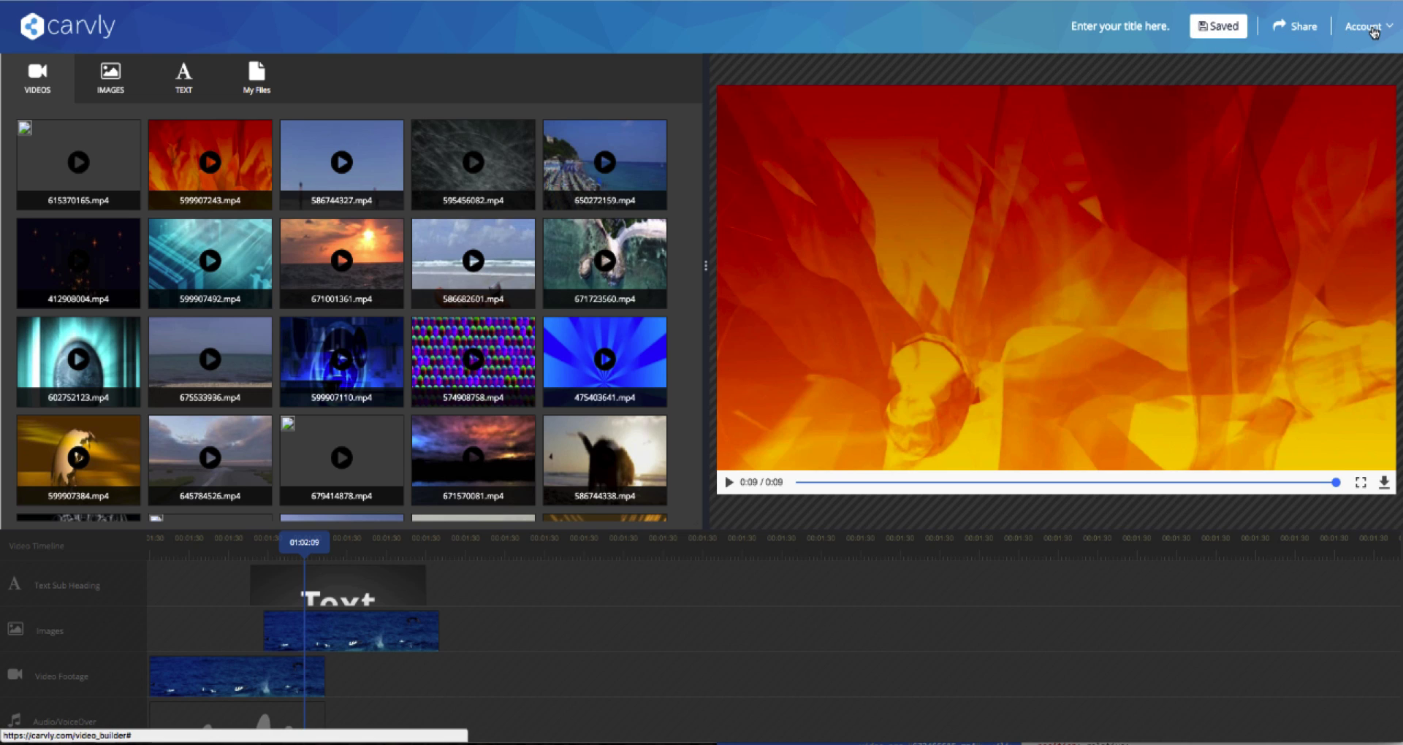
click(1364, 24)
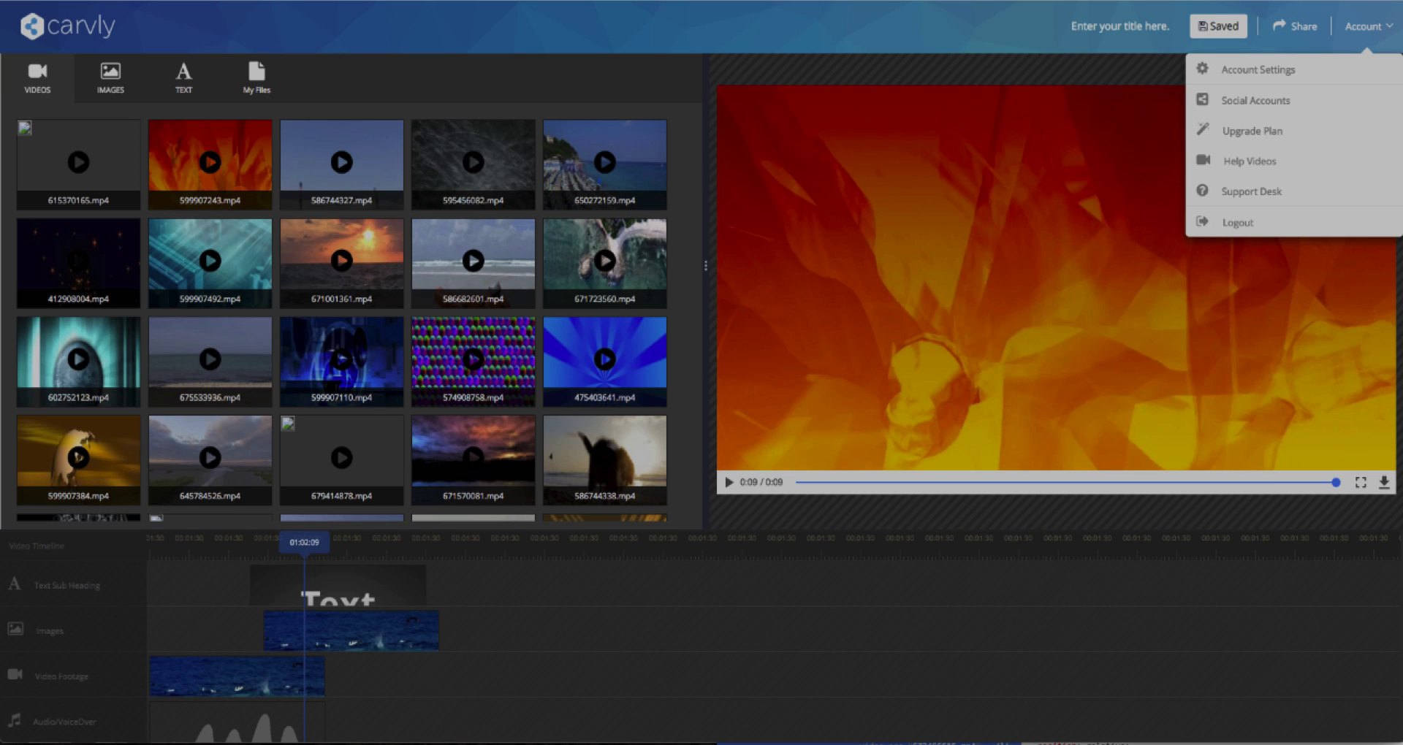
mouse_move(1390, 30)
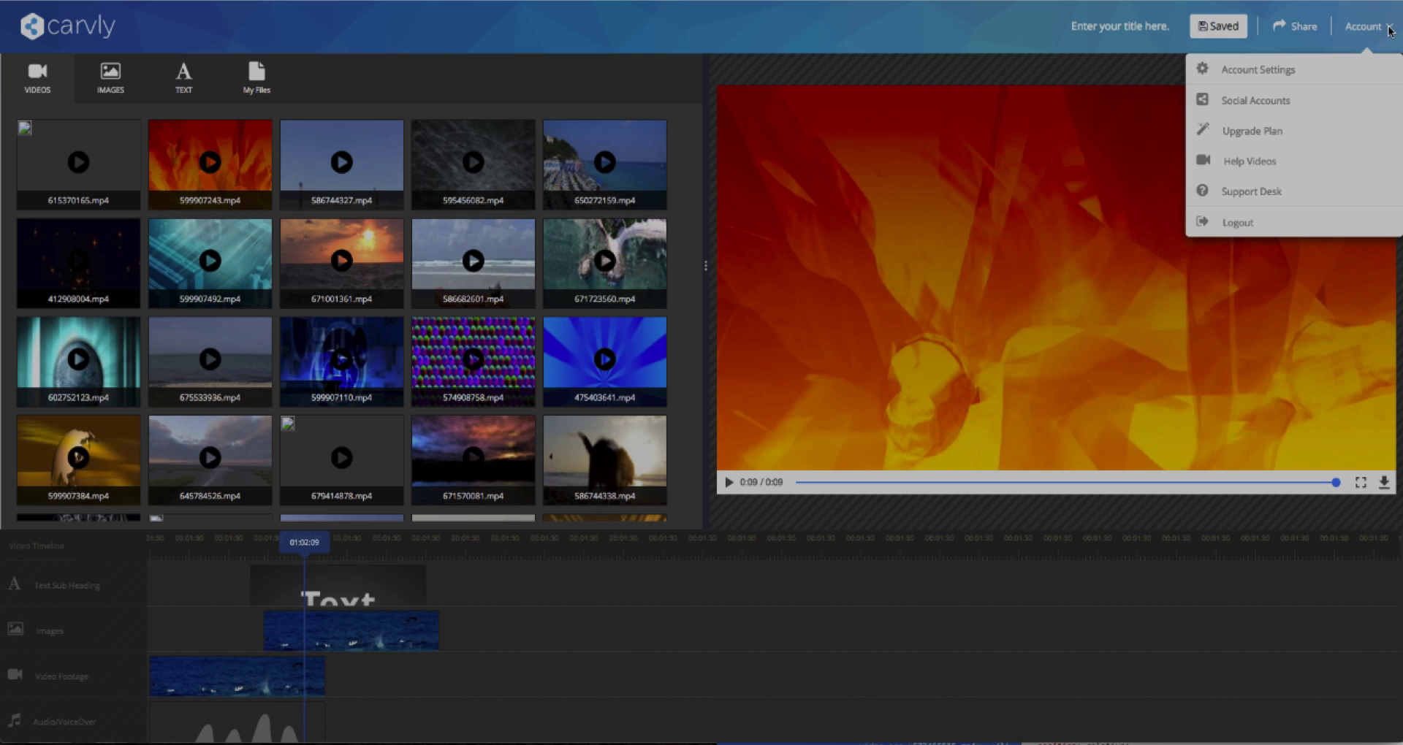
mouse_move(339, 135)
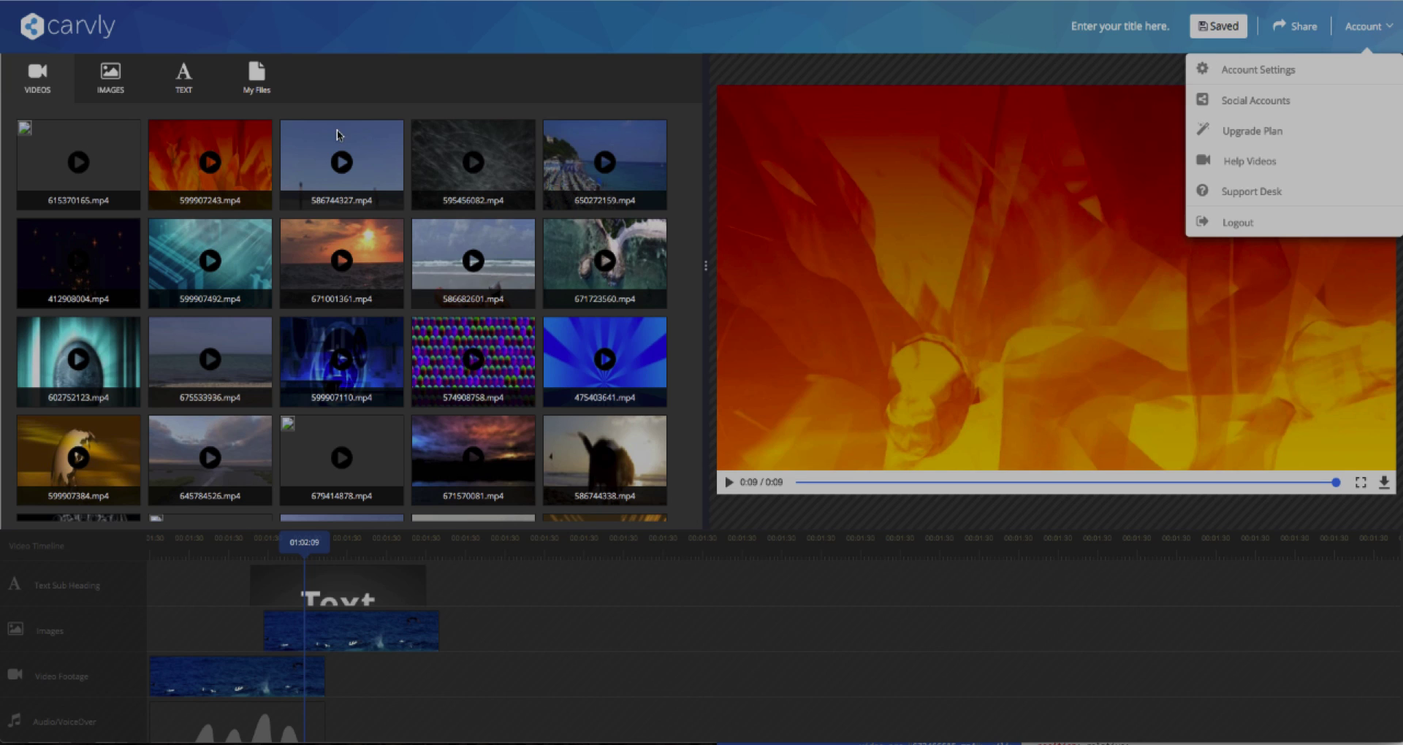
mouse_move(942, 47)
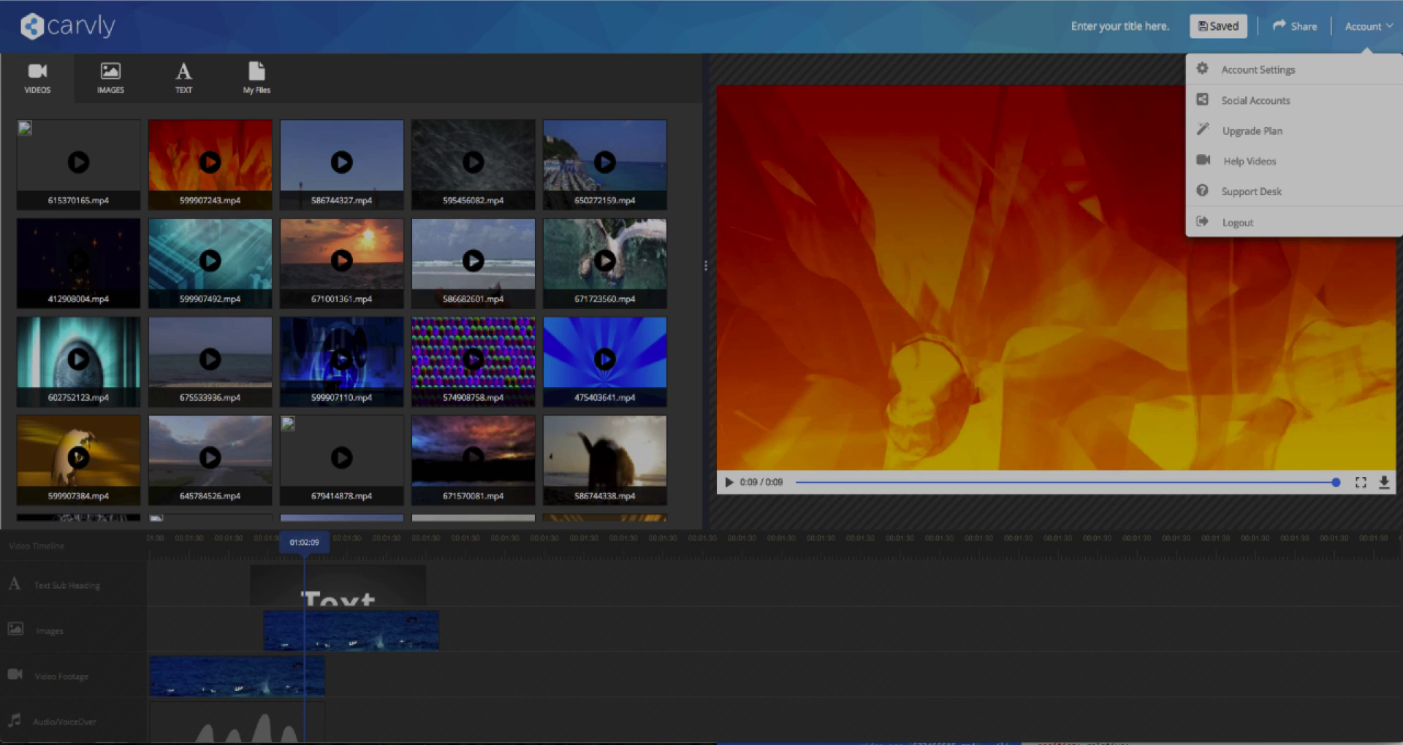
mouse_move(76, 7)
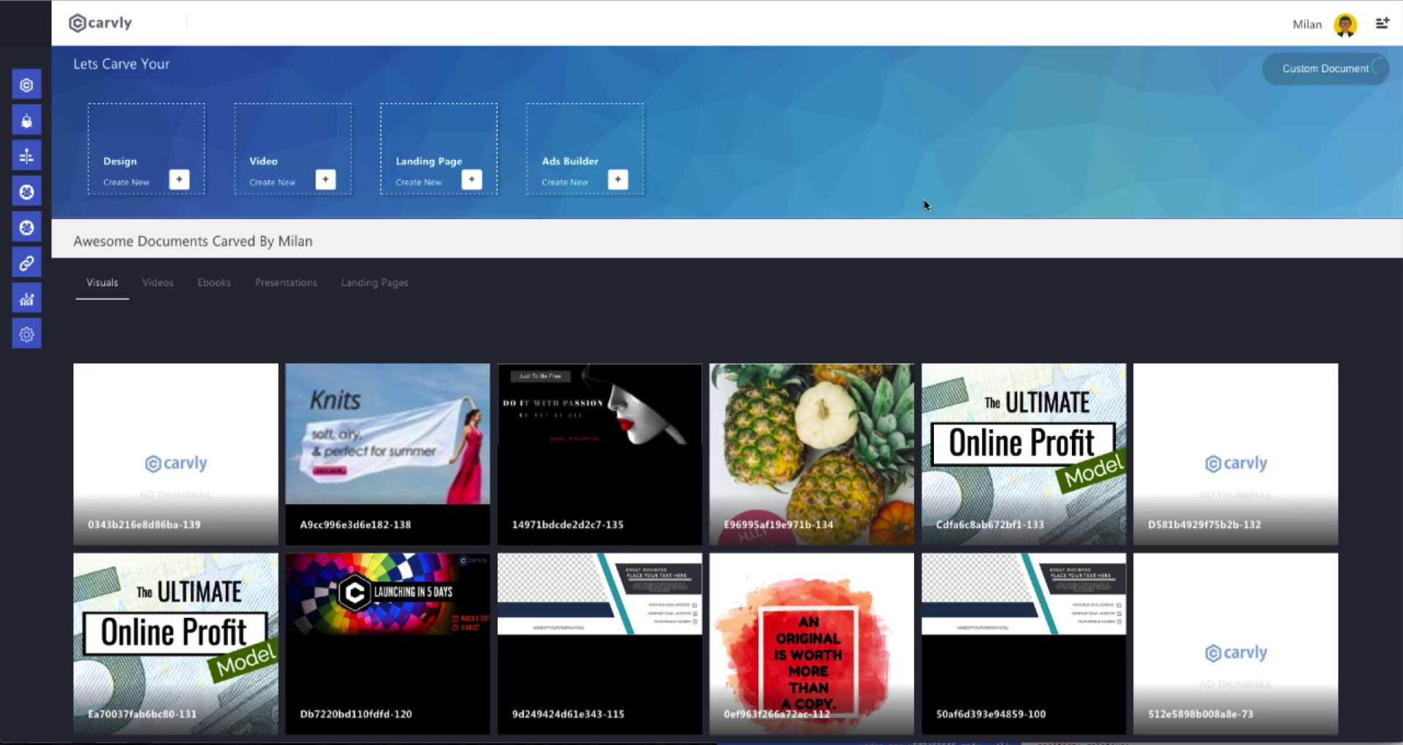
mouse_move(1166, 147)
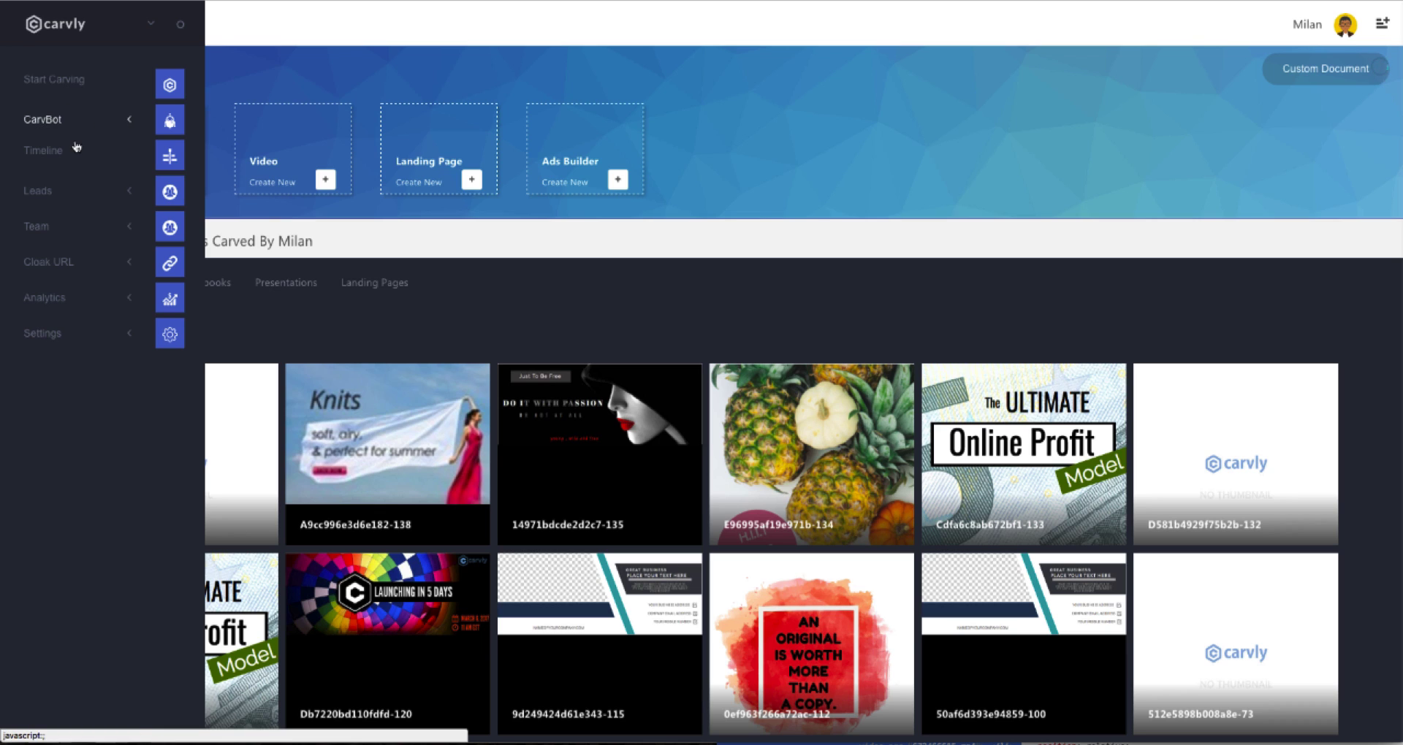
Go to the Timeline page from the expanded dashboard sidebar
click(41, 149)
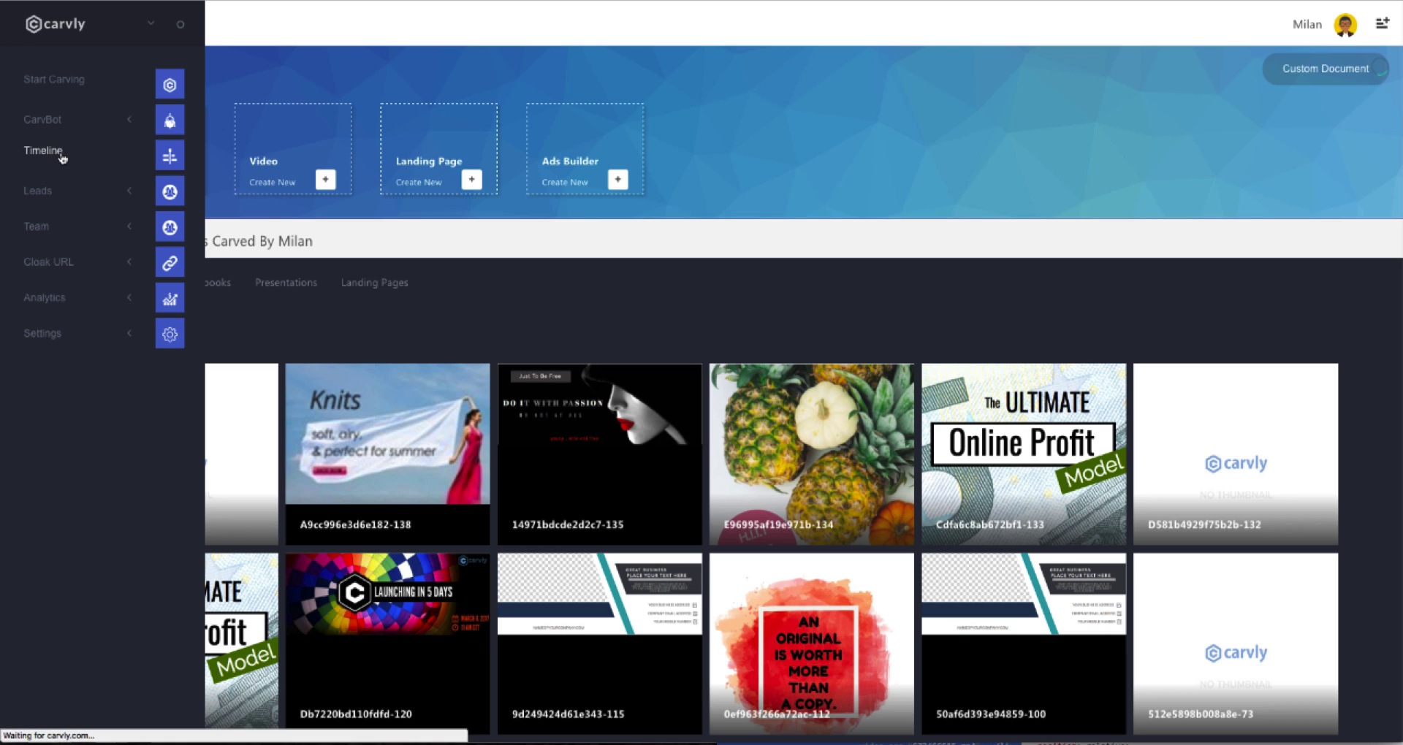
Scroll the published posts, then check the Errors tab for the failed Hi Friends post
click(42, 151)
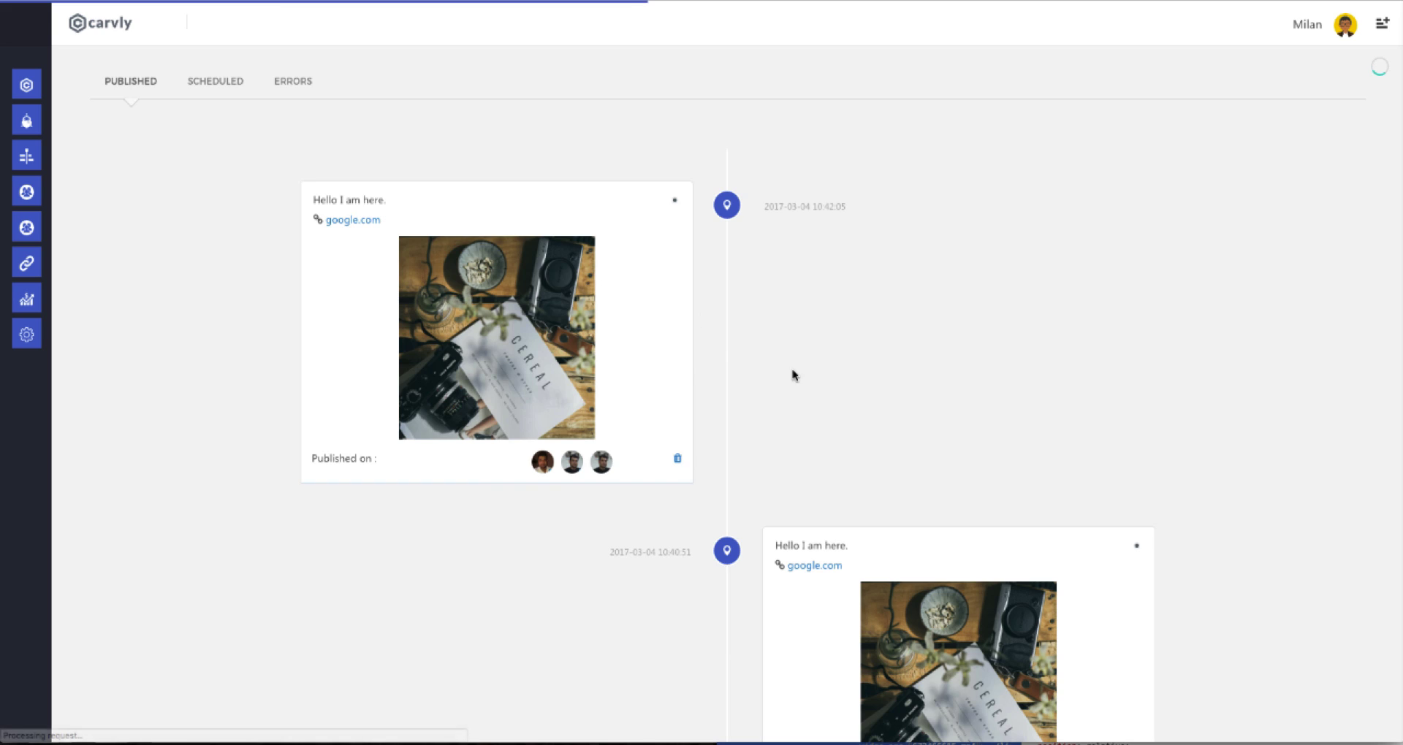
scroll(down, 3)
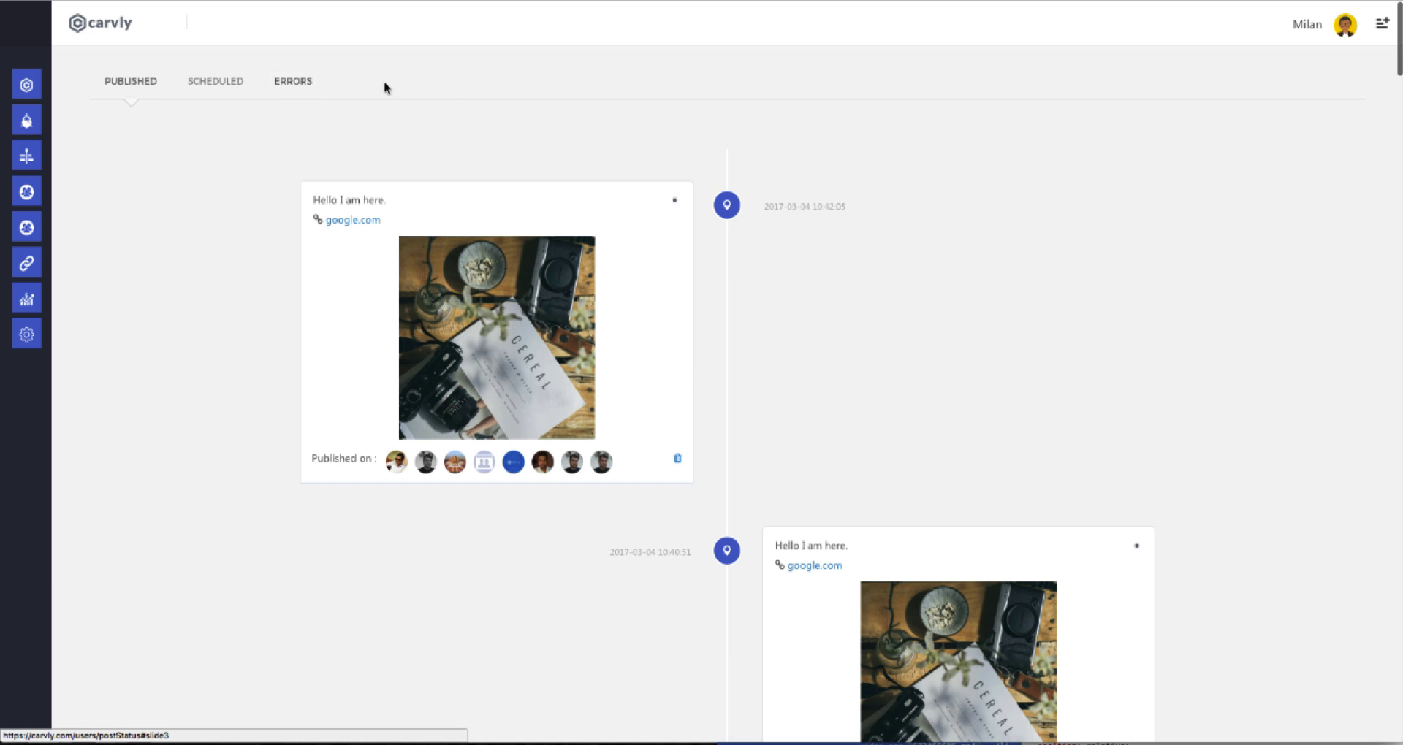
click(292, 81)
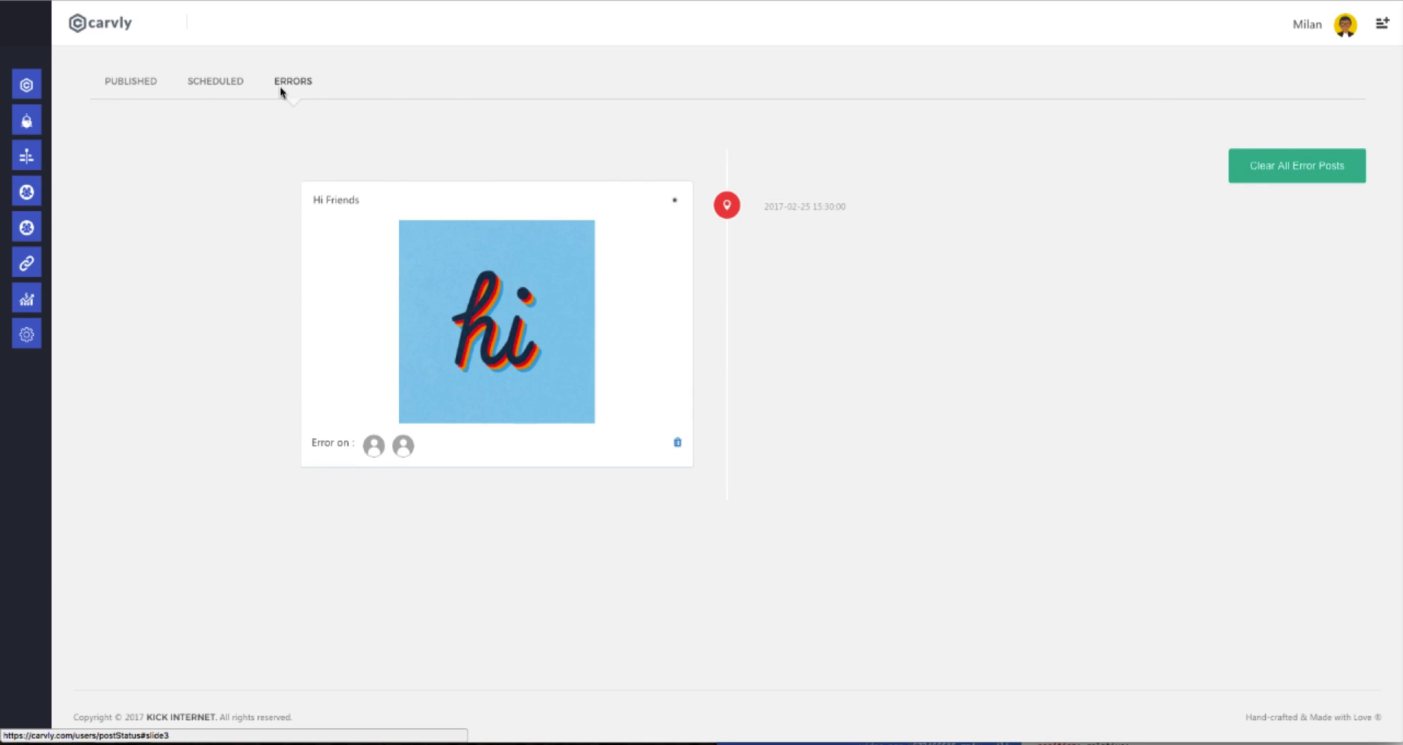
click(130, 81)
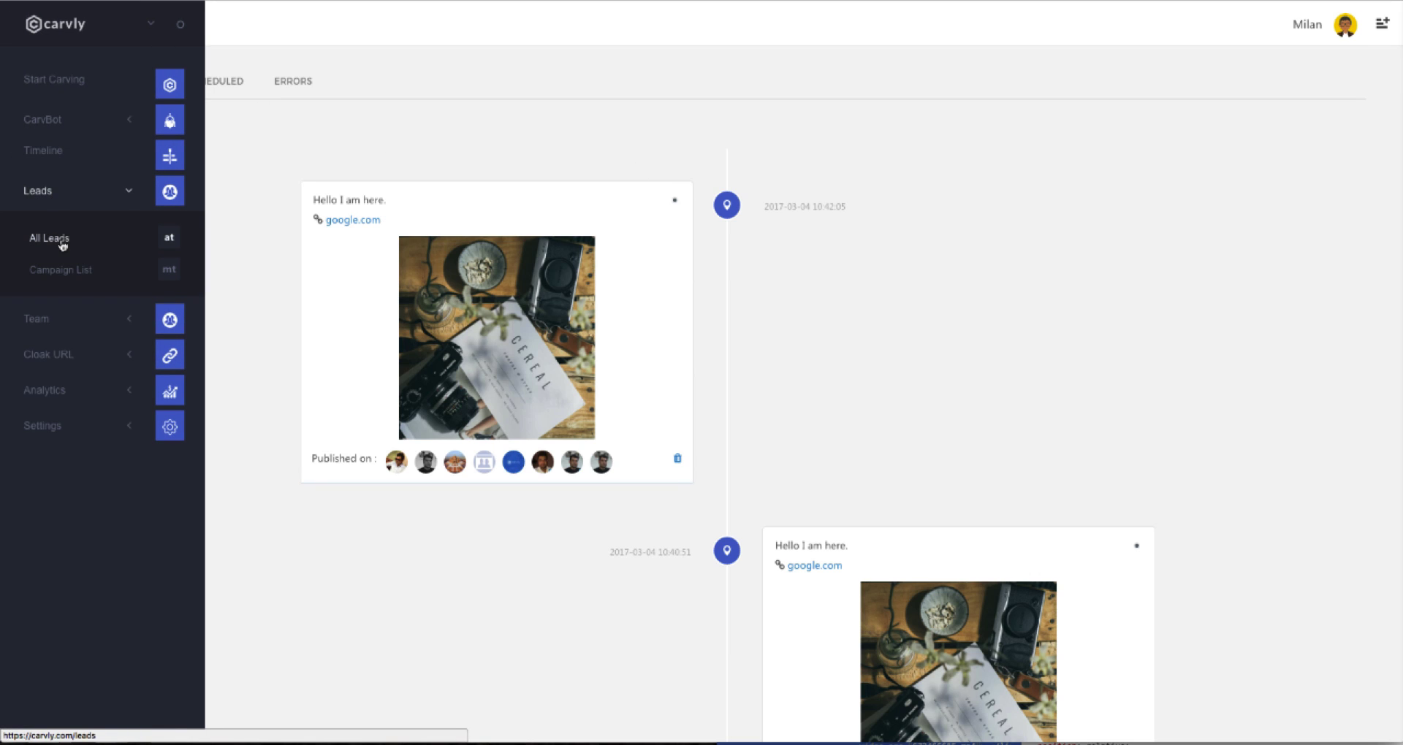
Open All Leads and sort the captured contacts by name
click(49, 239)
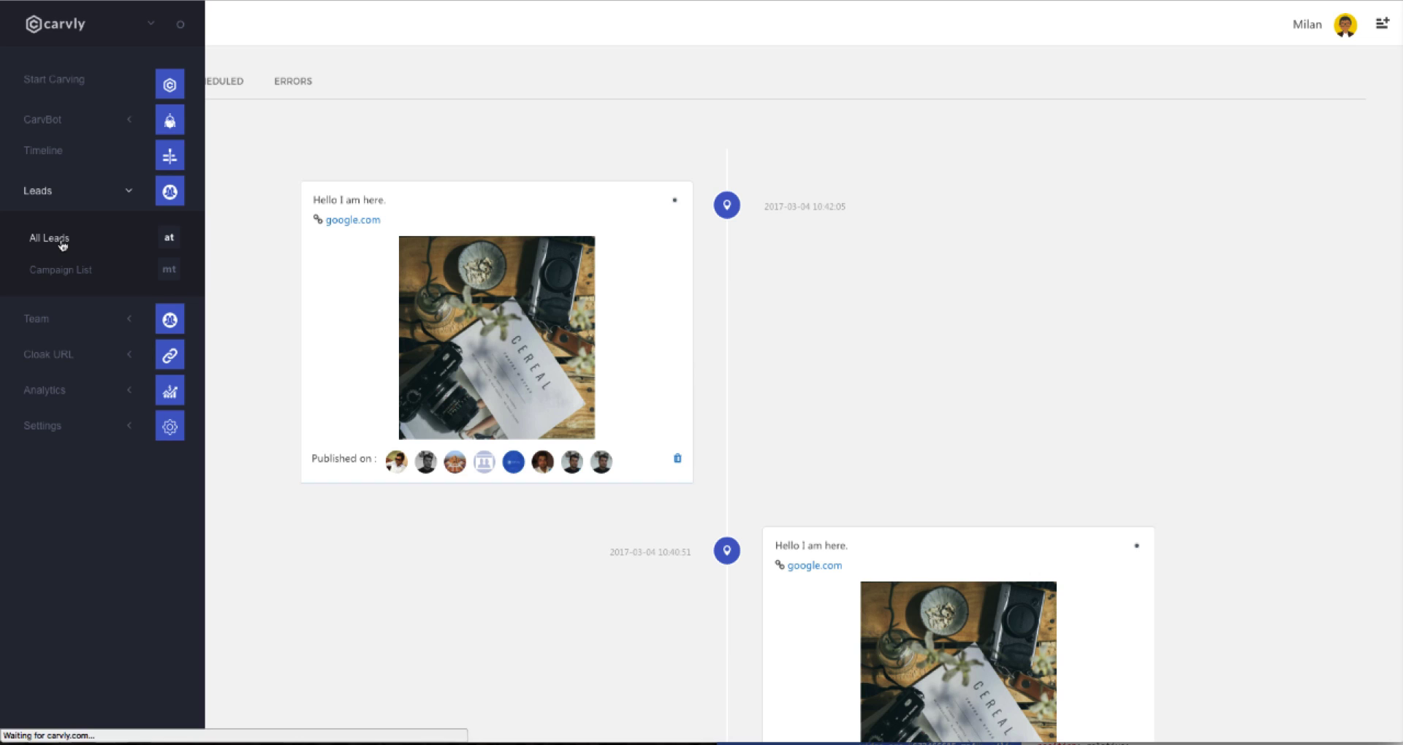
click(48, 238)
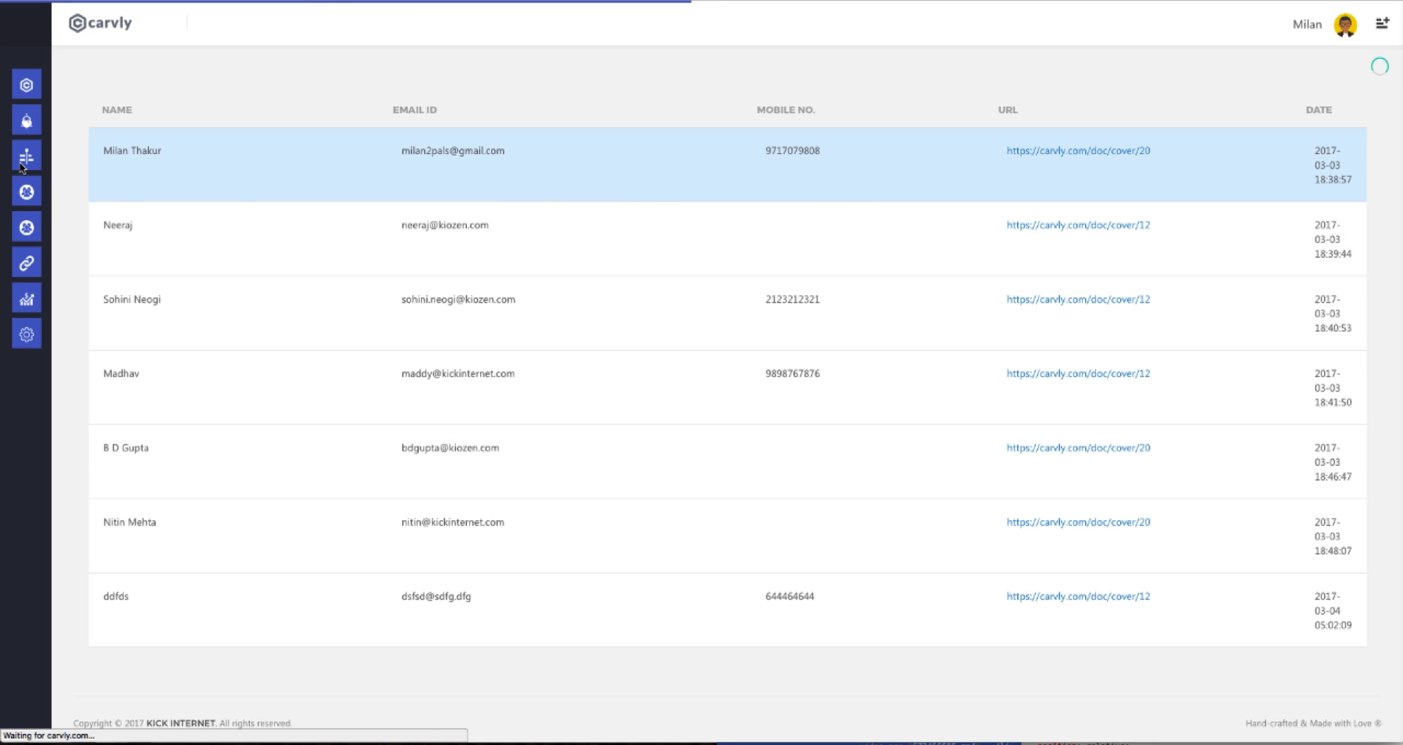
click(115, 110)
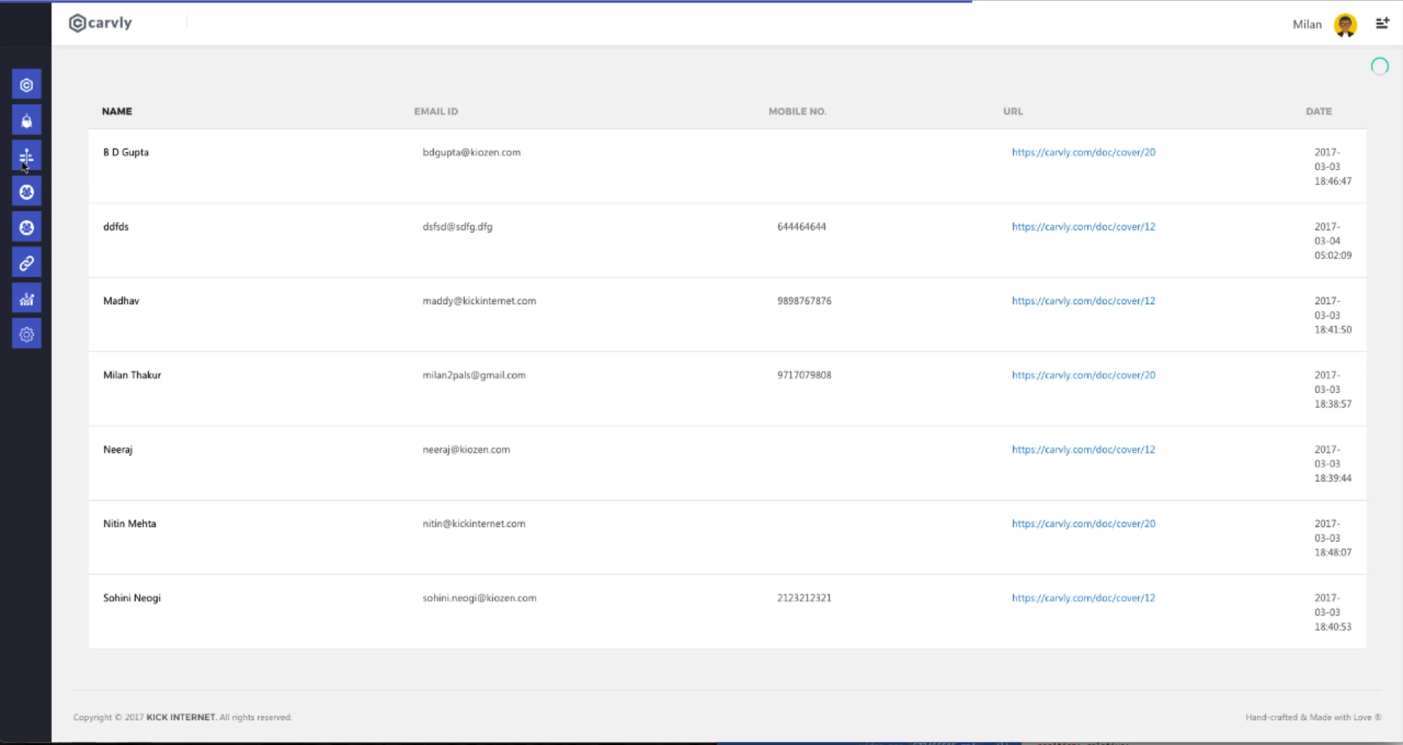
Open the Campaign List and sort the campaigns by name
click(26, 164)
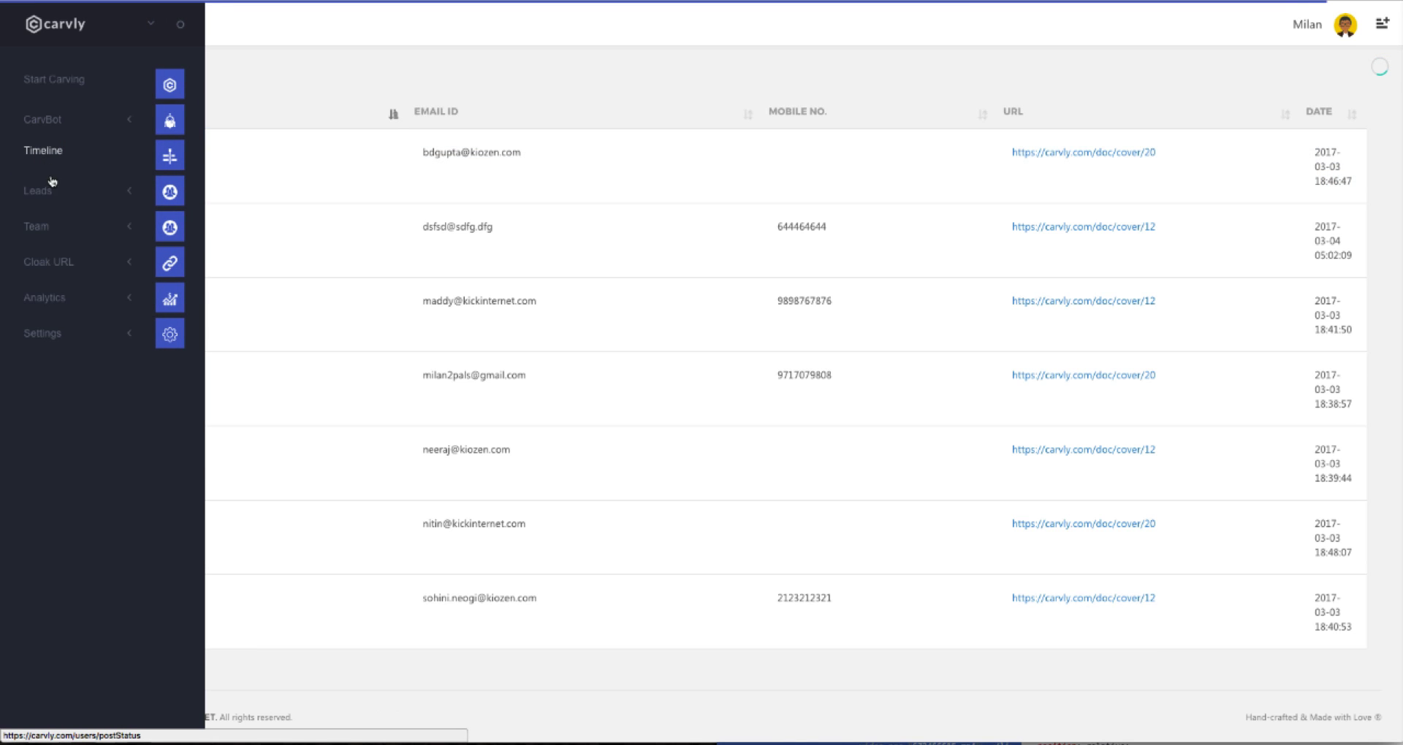
click(39, 191)
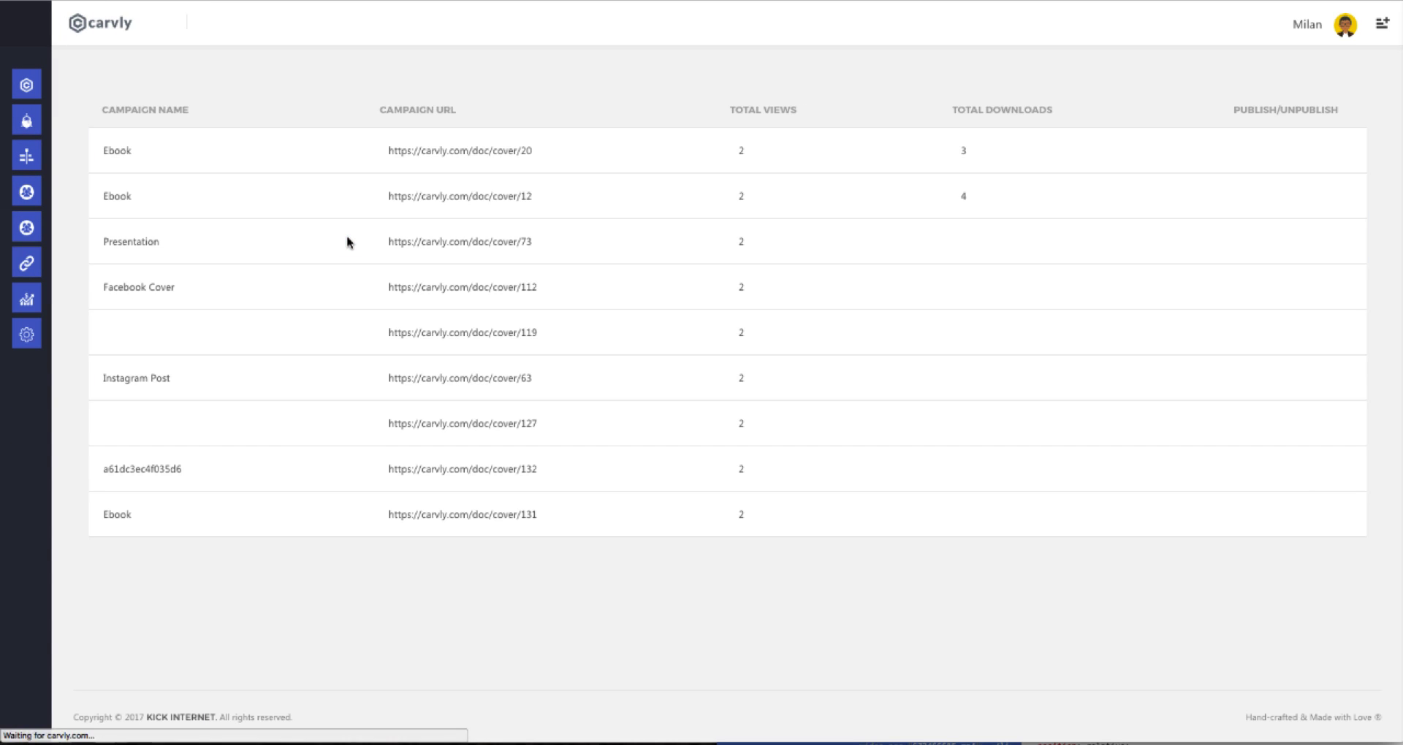
click(459, 196)
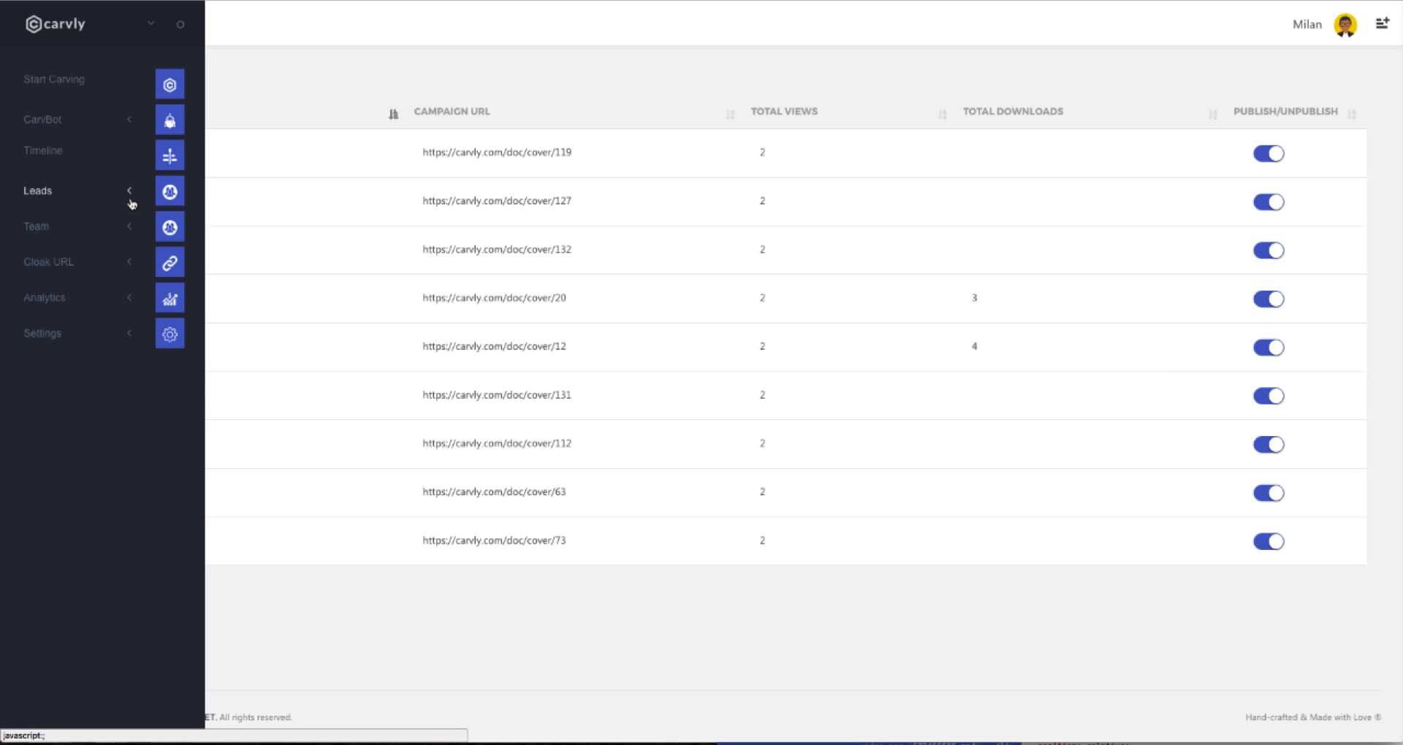
mouse_move(114, 214)
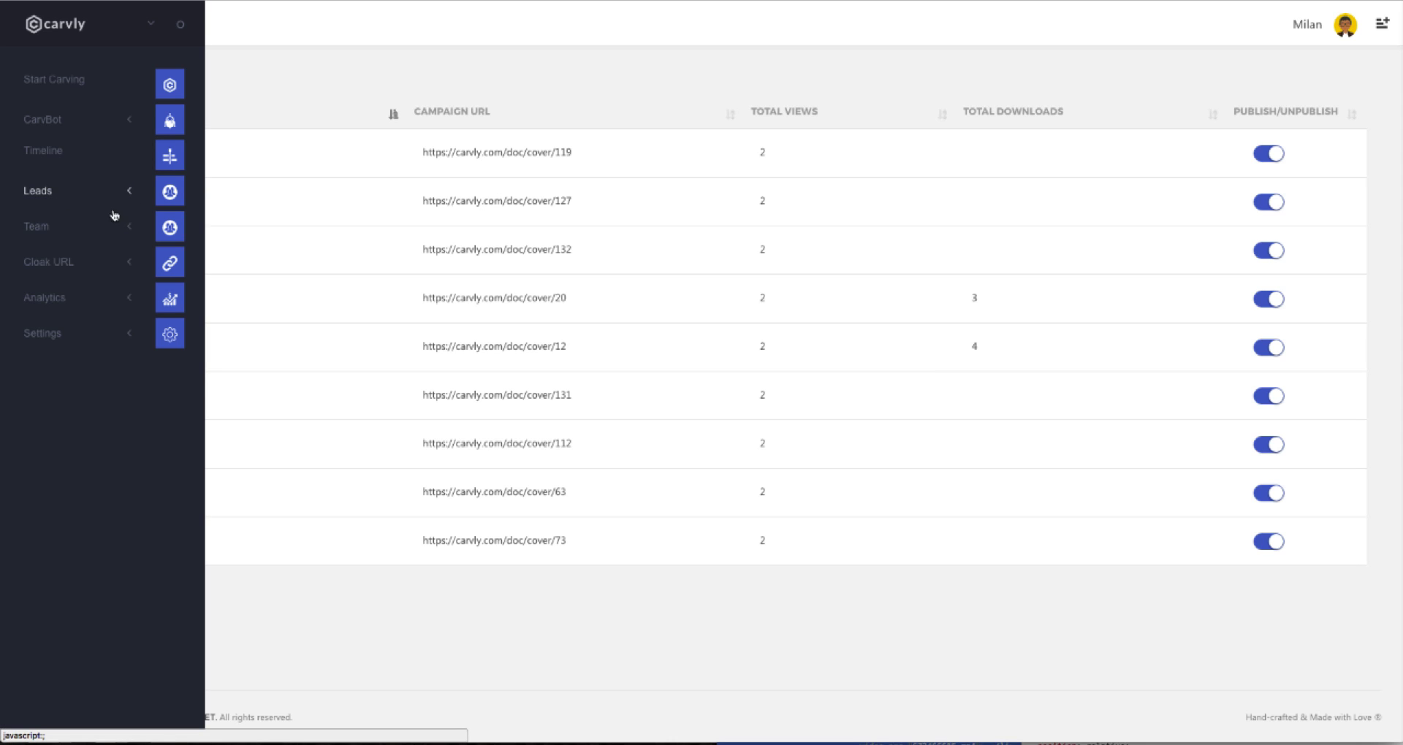
Open Manage Team and sort the seven active members by name
click(37, 226)
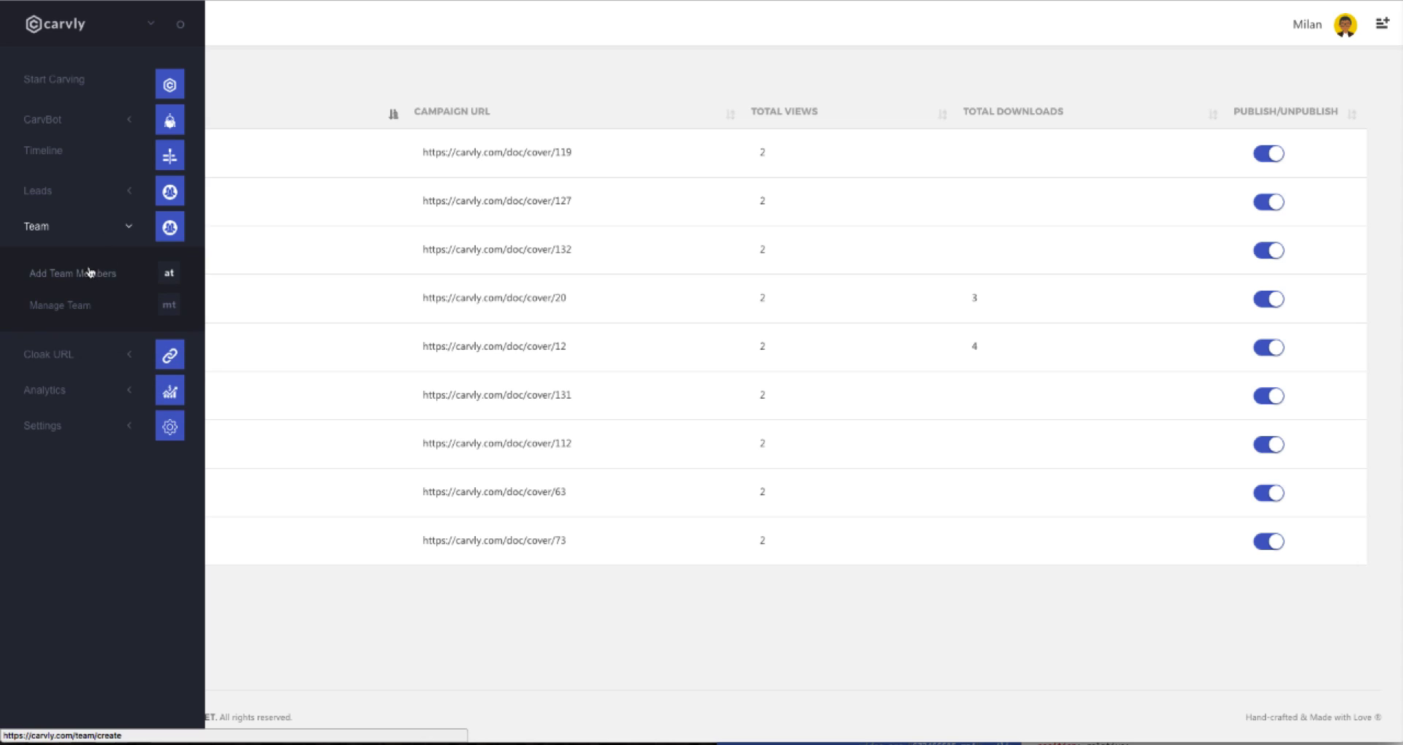
mouse_move(72, 274)
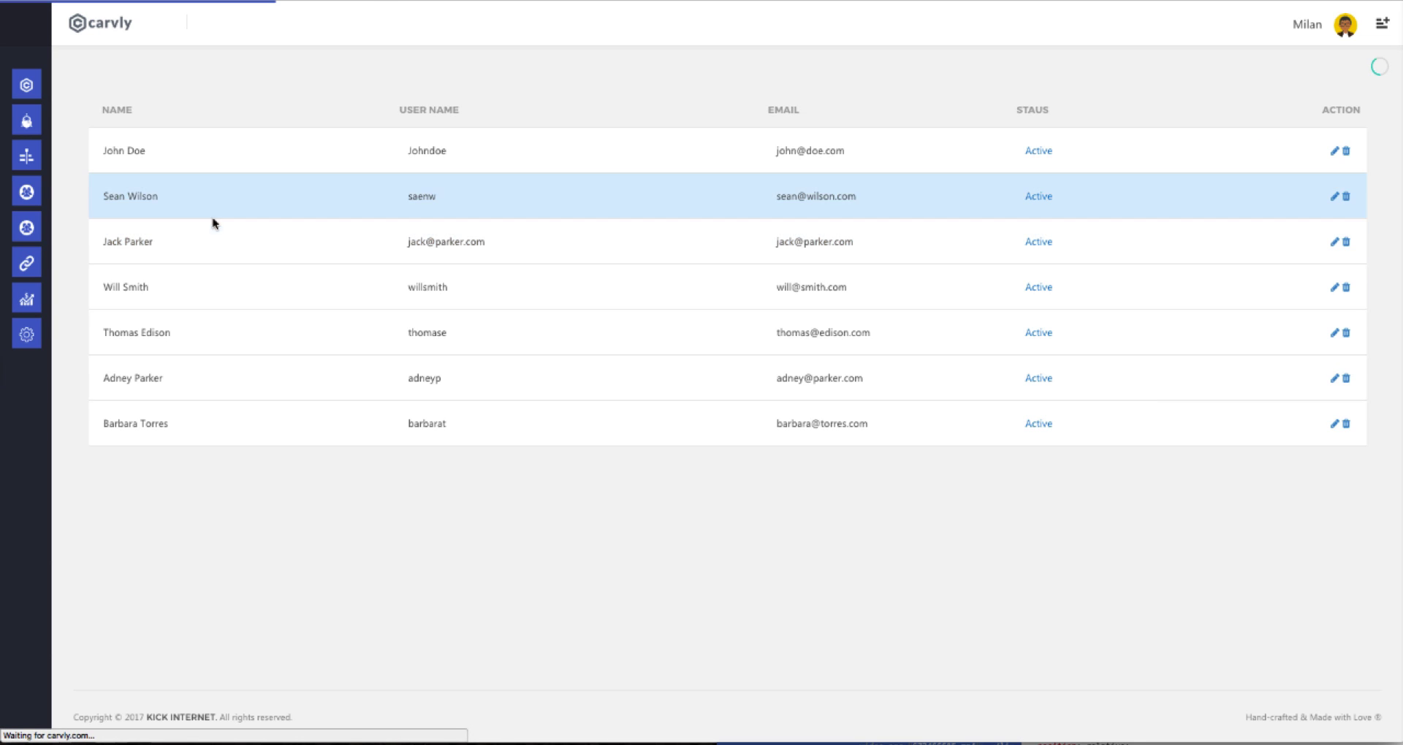
click(114, 111)
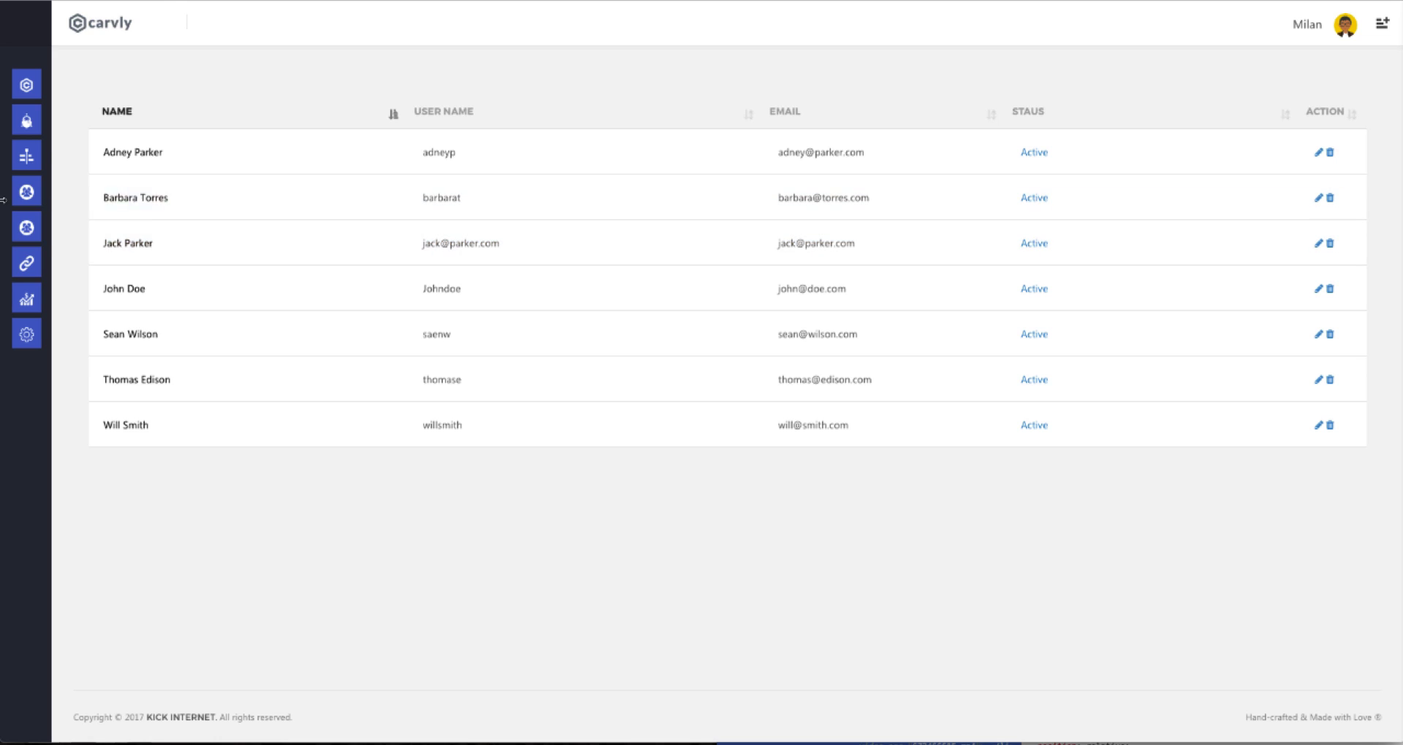
click(27, 263)
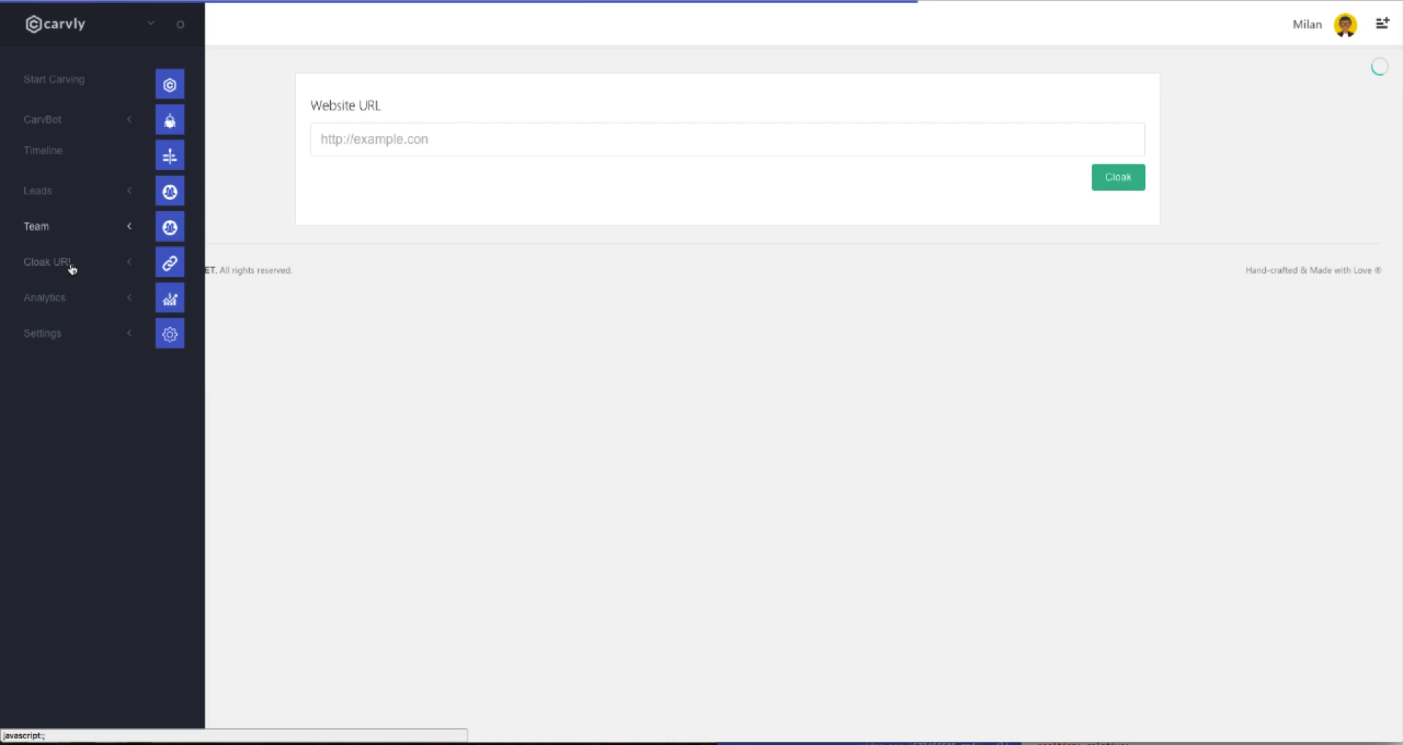
Expand Cloak URL and open the URL Cloaking page with its empty website field
click(47, 262)
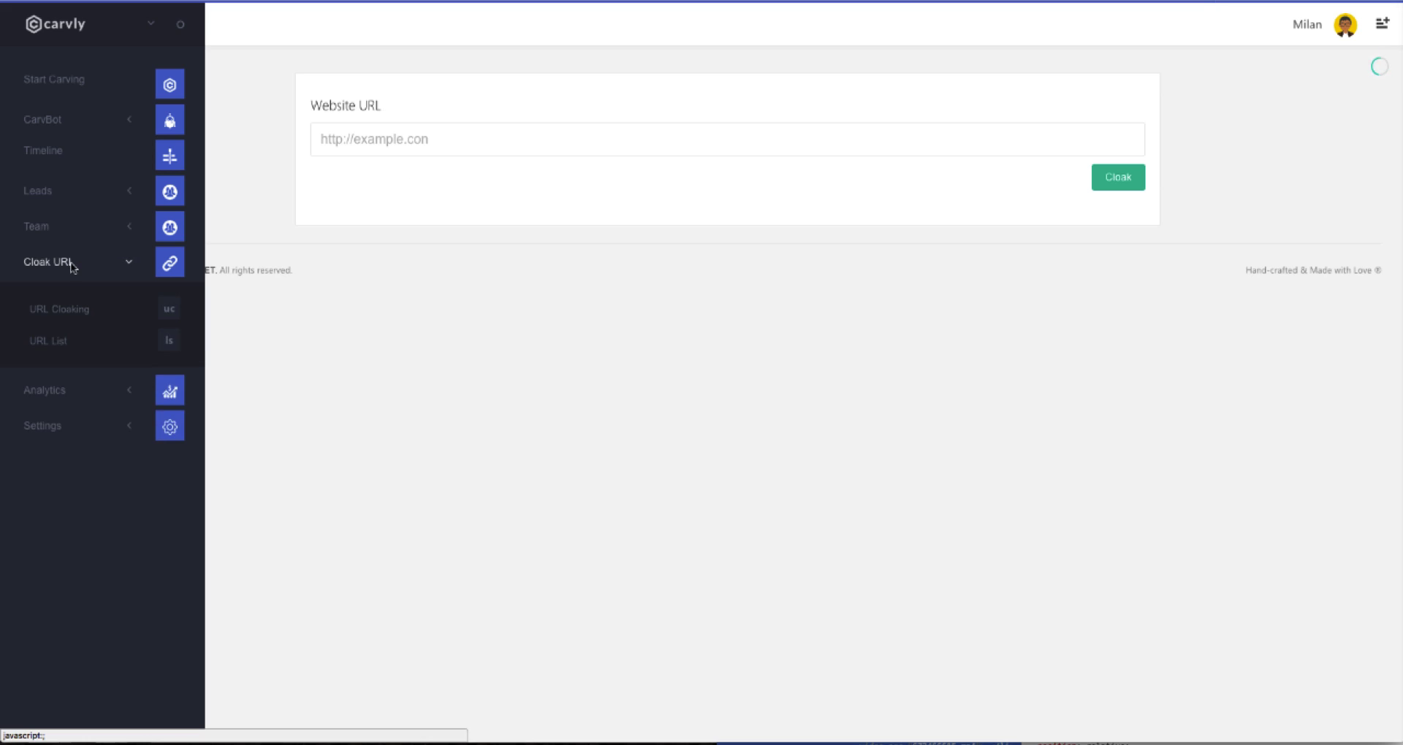
click(128, 24)
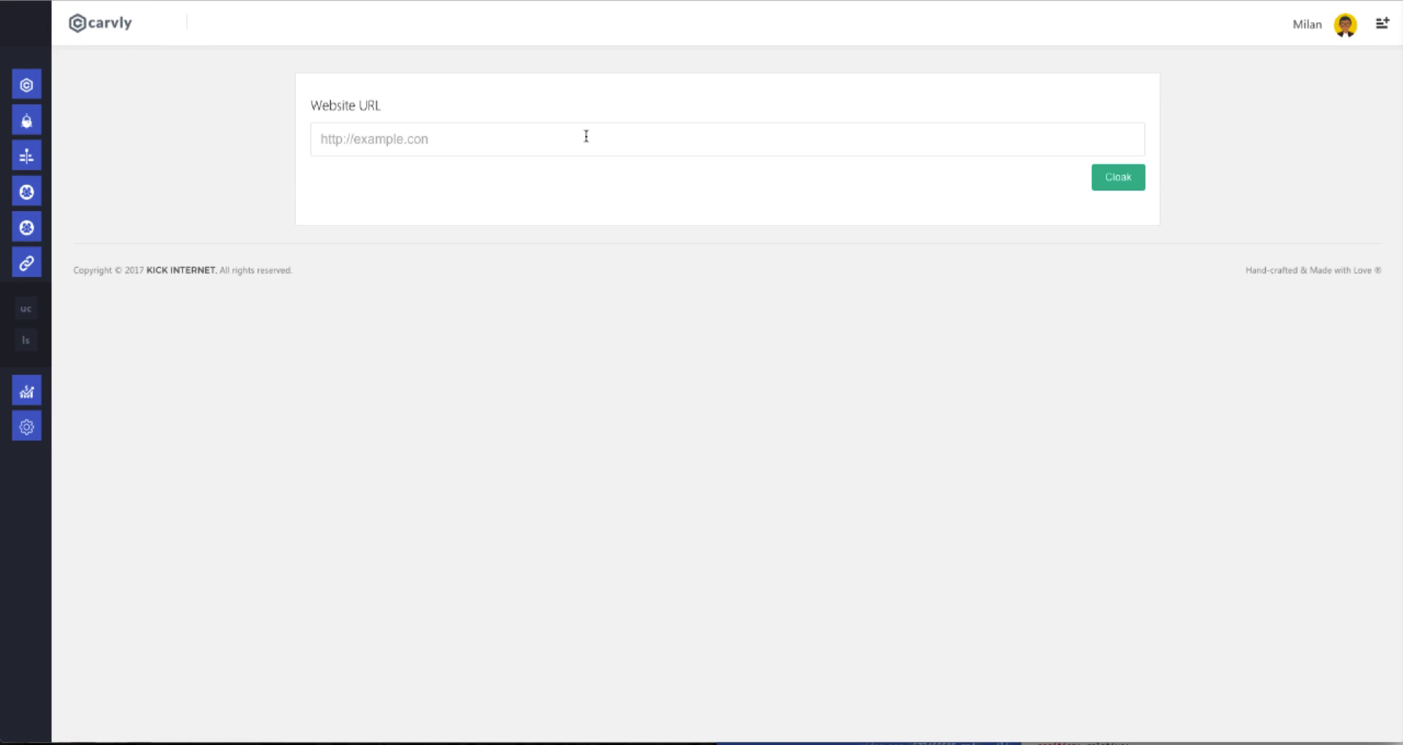
mouse_move(1053, 175)
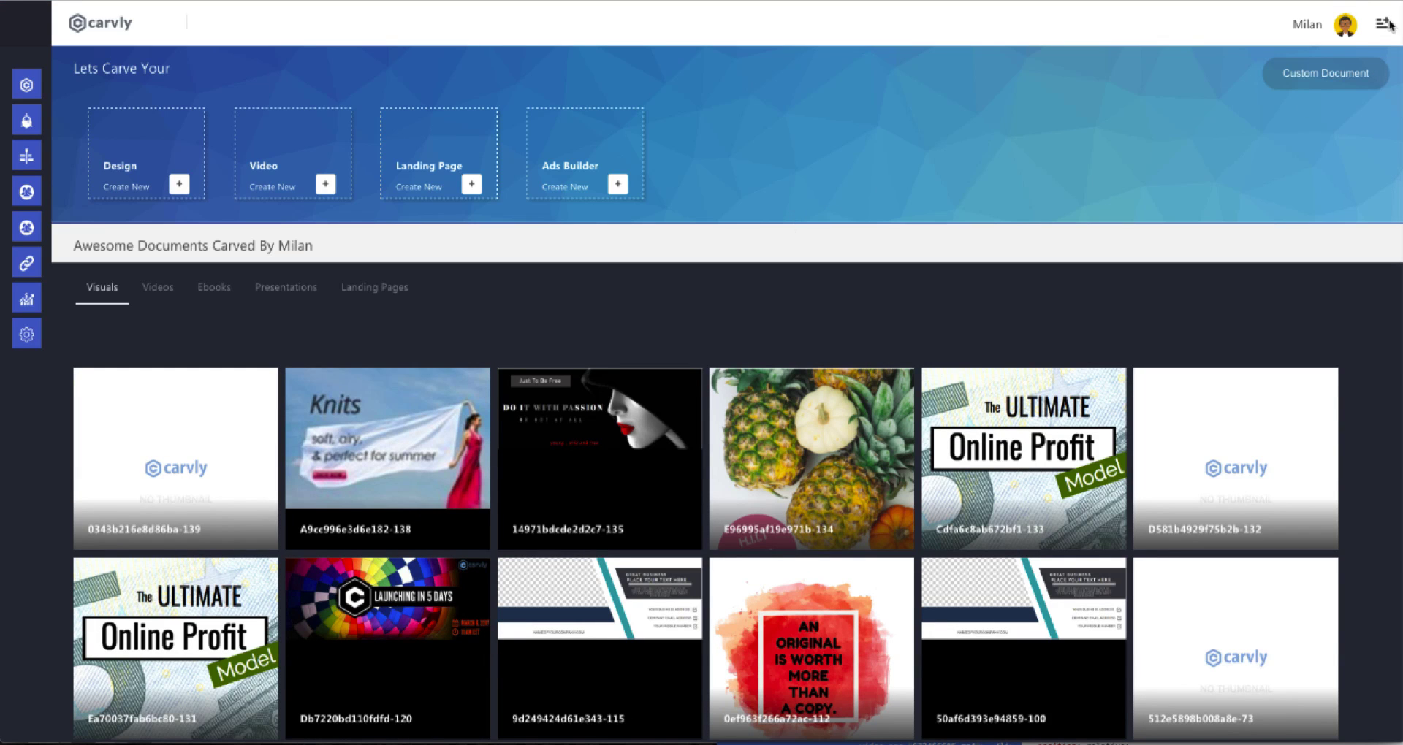
Log out from the top-right user menu
click(1382, 24)
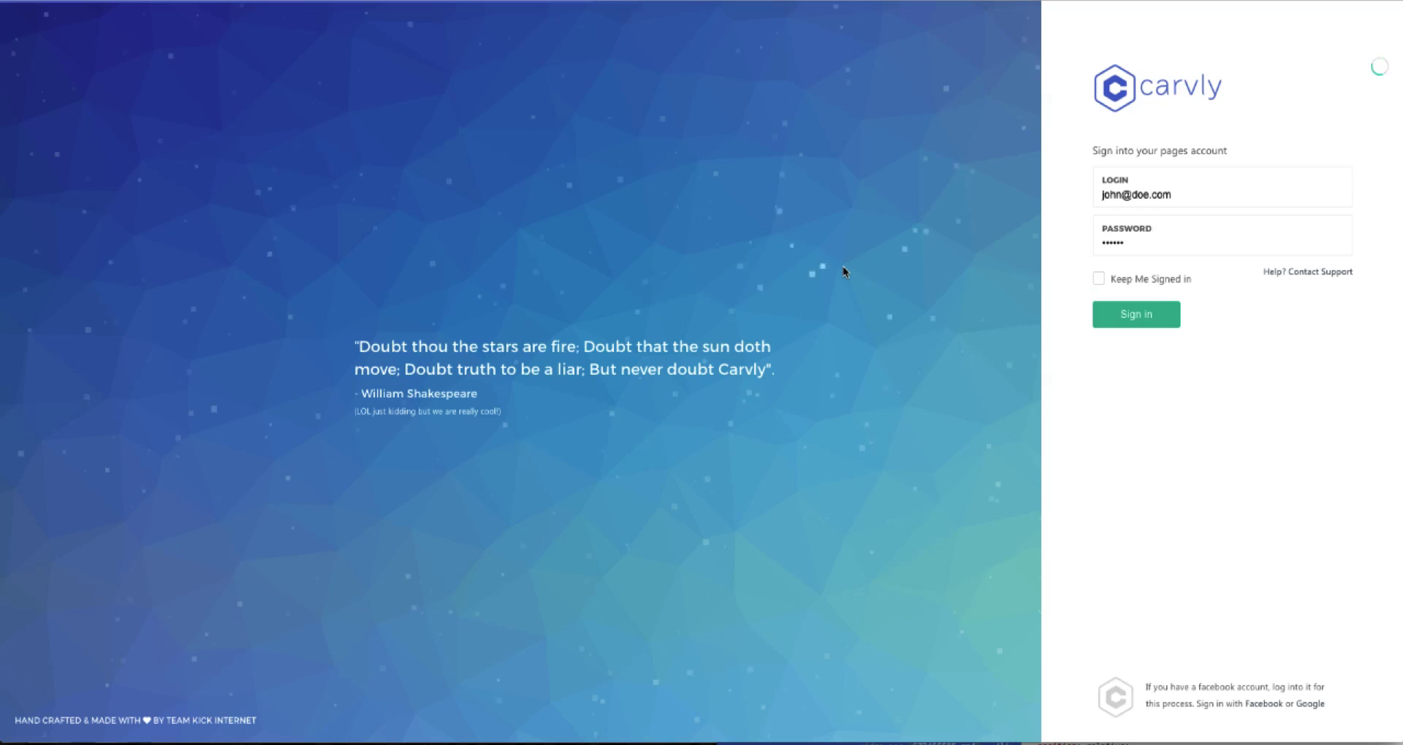
mouse_move(900, 291)
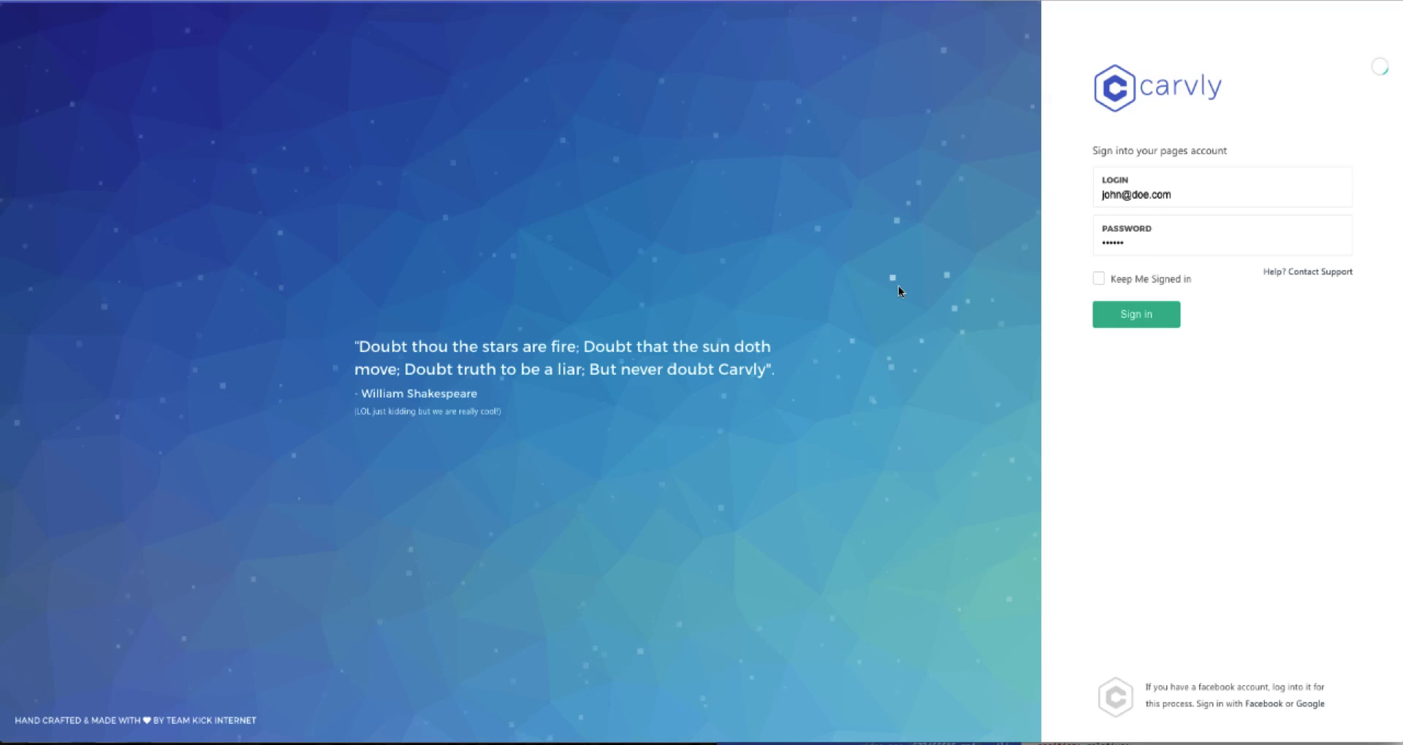